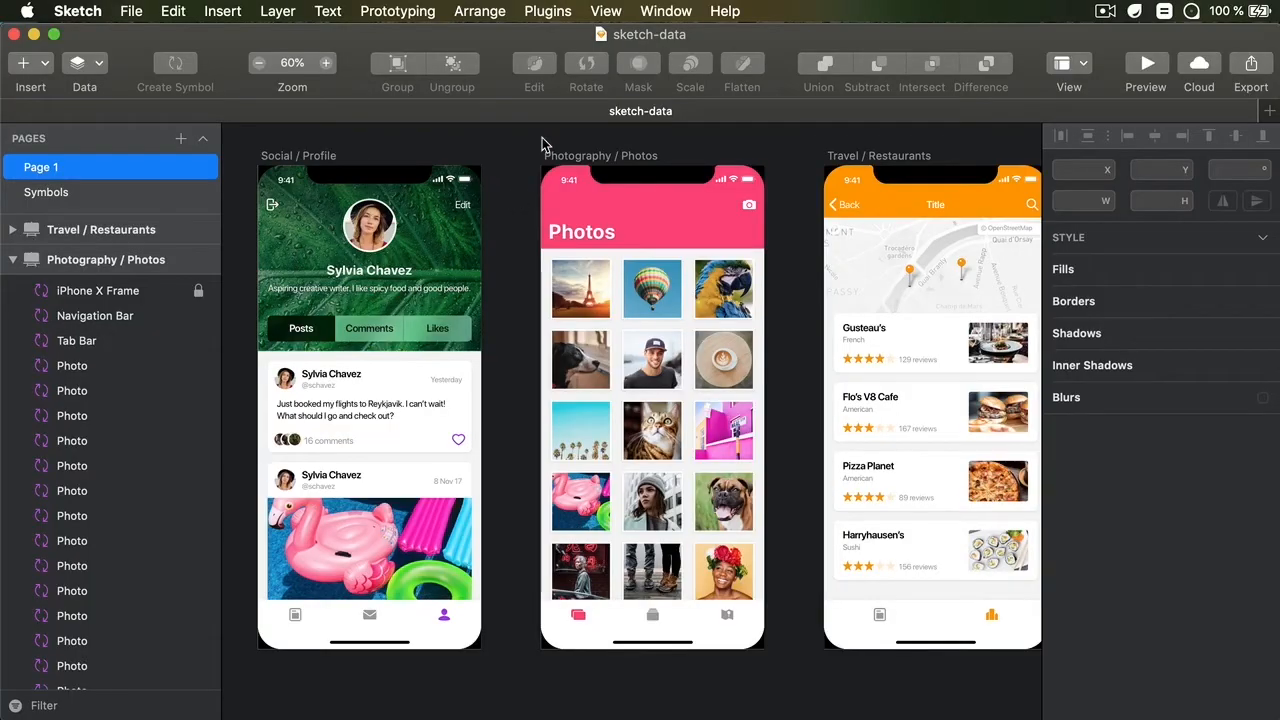
mouse_move(84, 63)
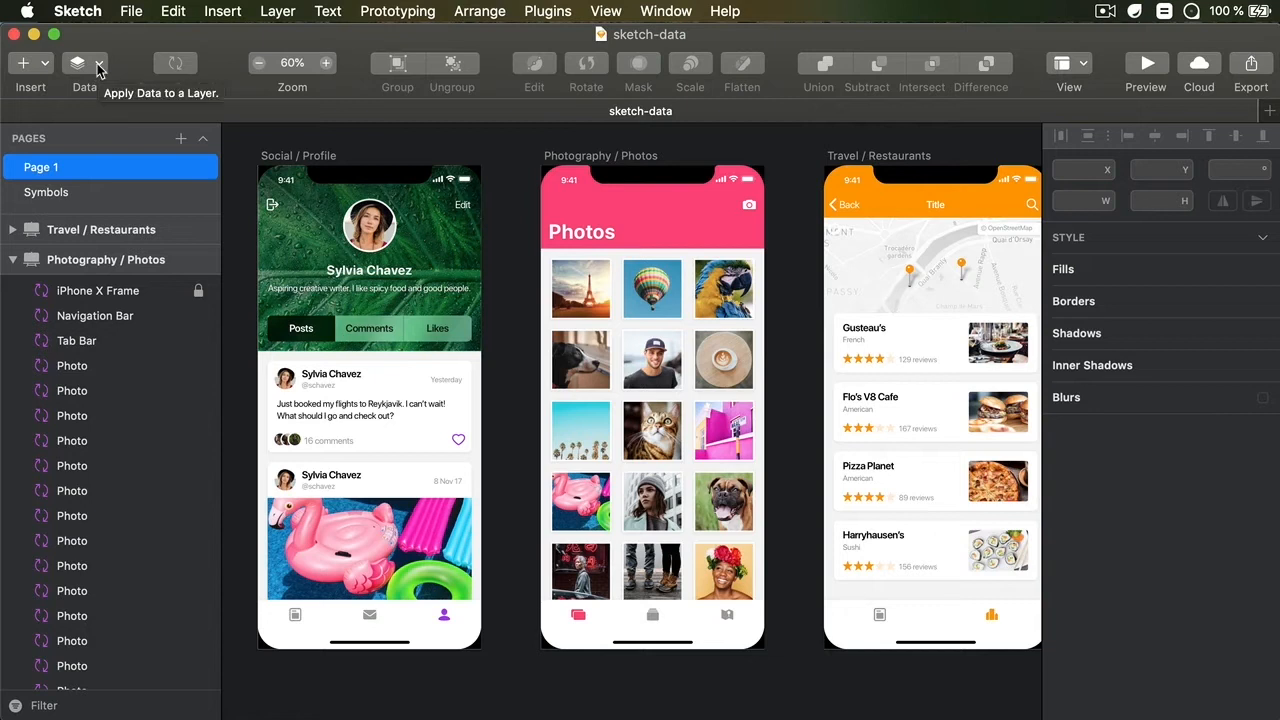
- Fill the profile avatar circle with a generated face from Data > Faces, then swap in another face
left_click(78, 63)
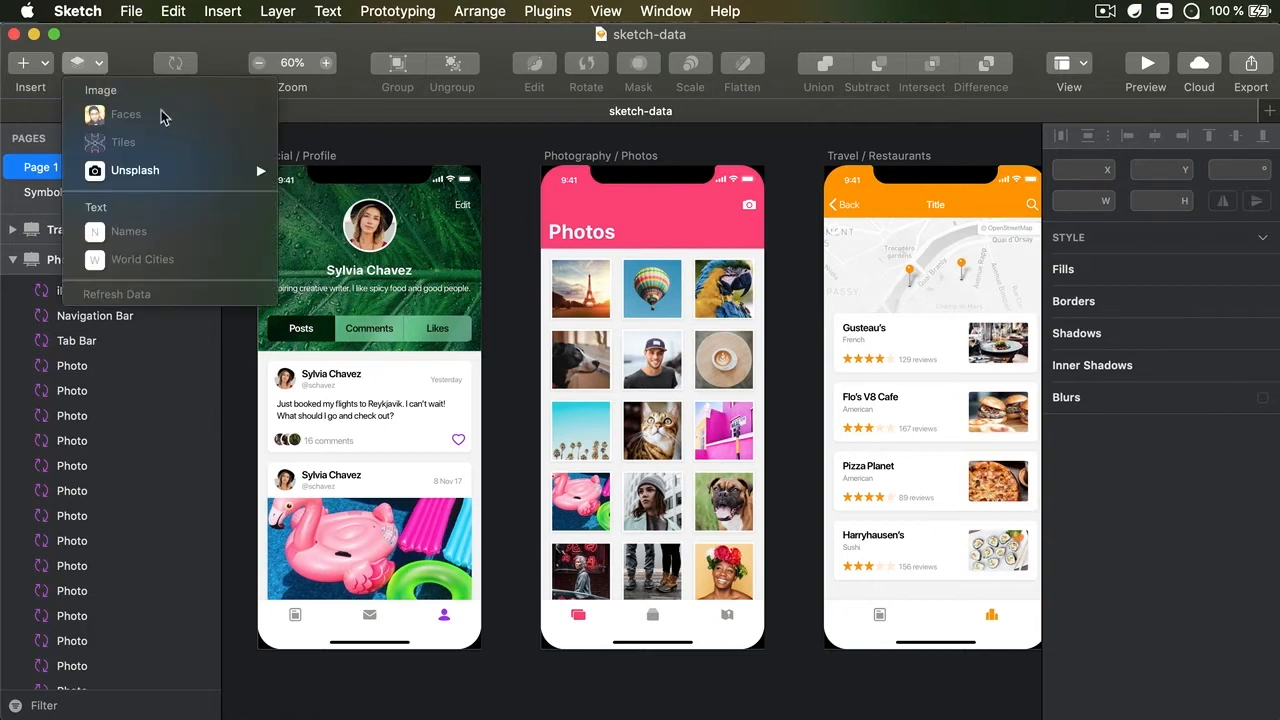
mouse_move(125, 114)
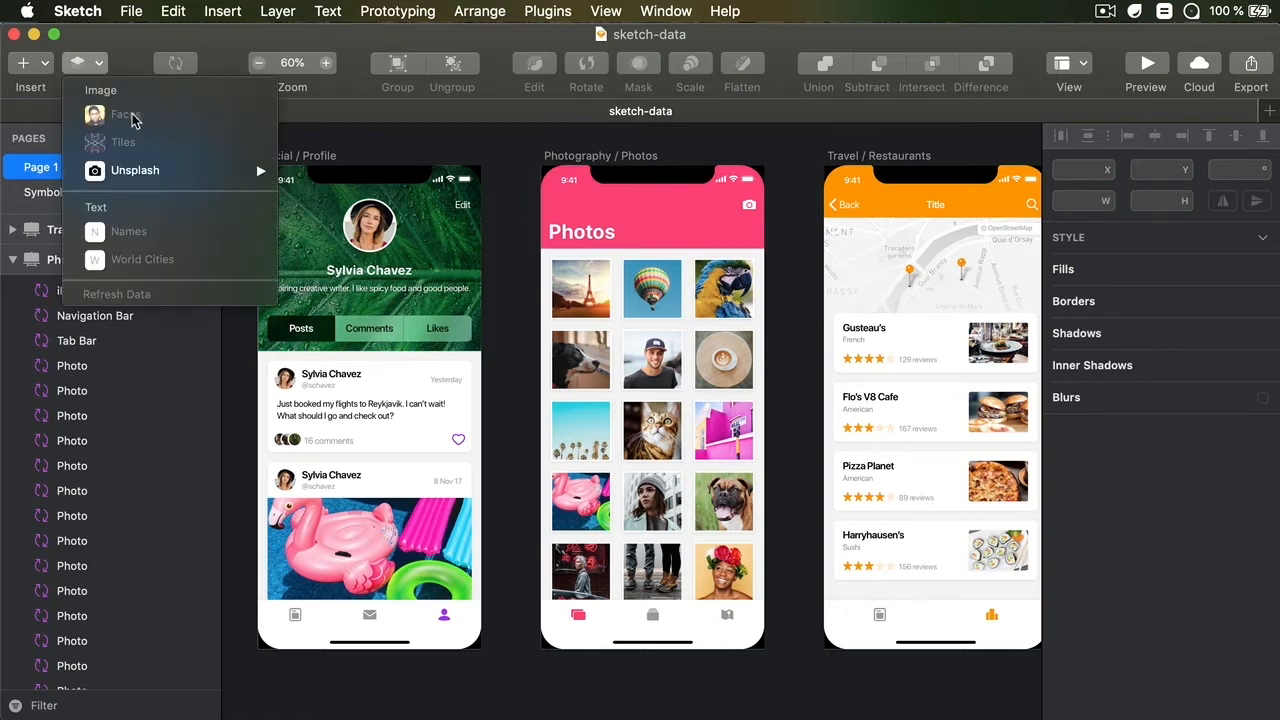
mouse_move(167, 120)
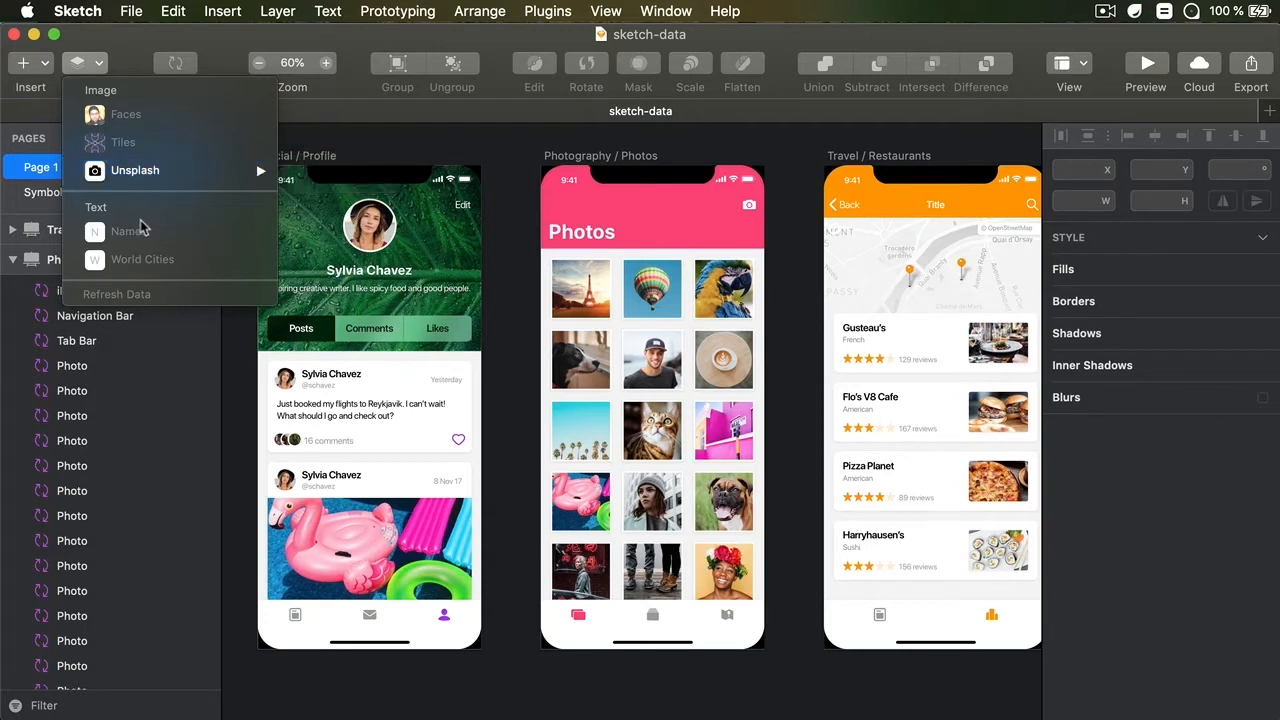
mouse_move(128, 237)
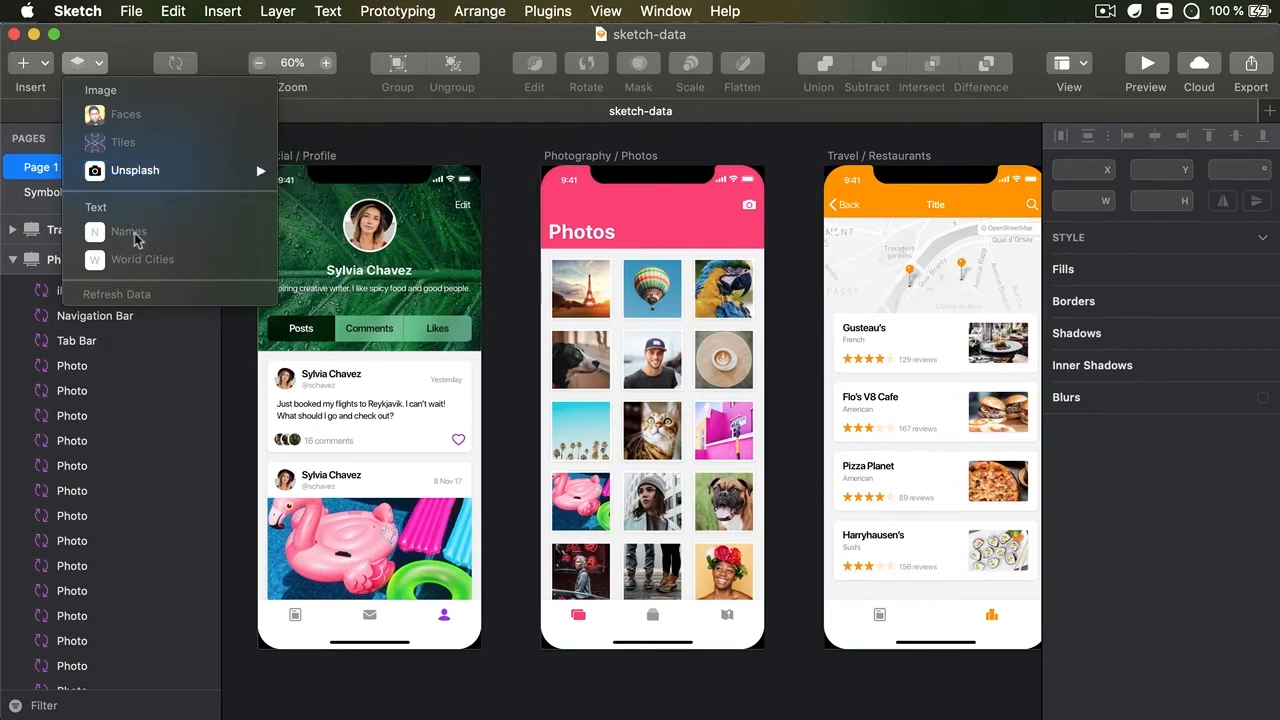
mouse_move(143, 259)
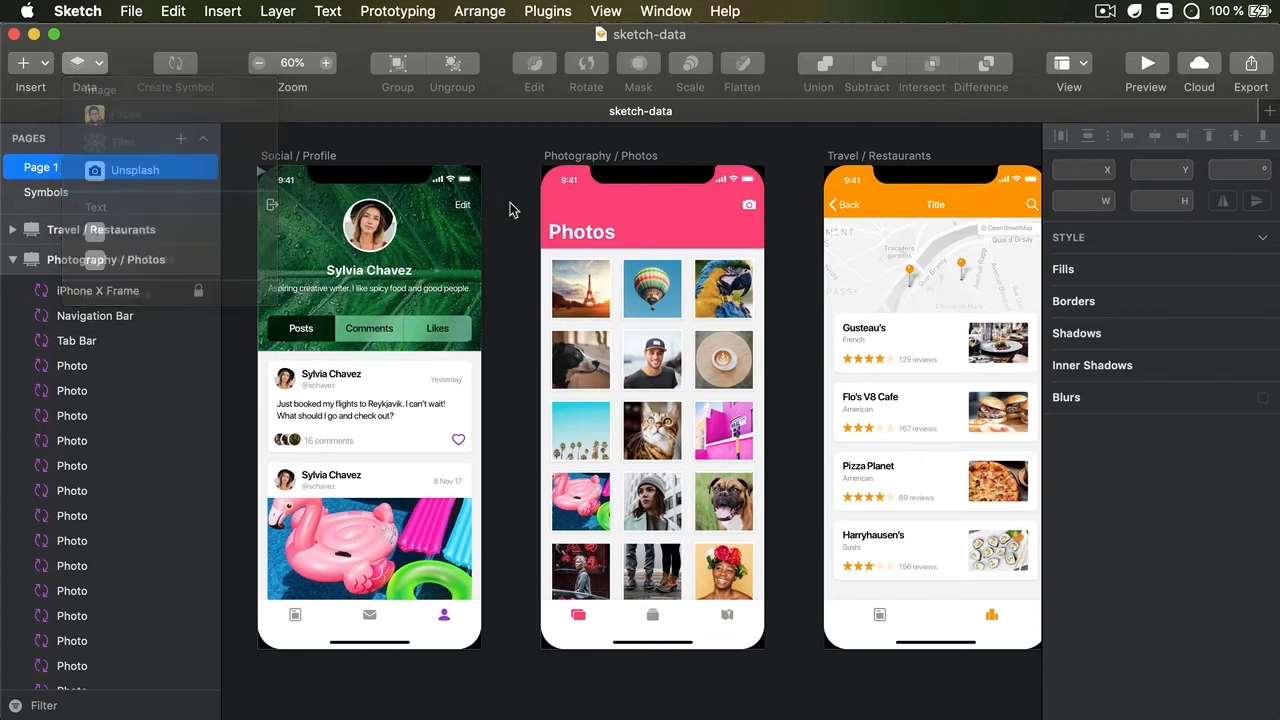
left_click(369, 225)
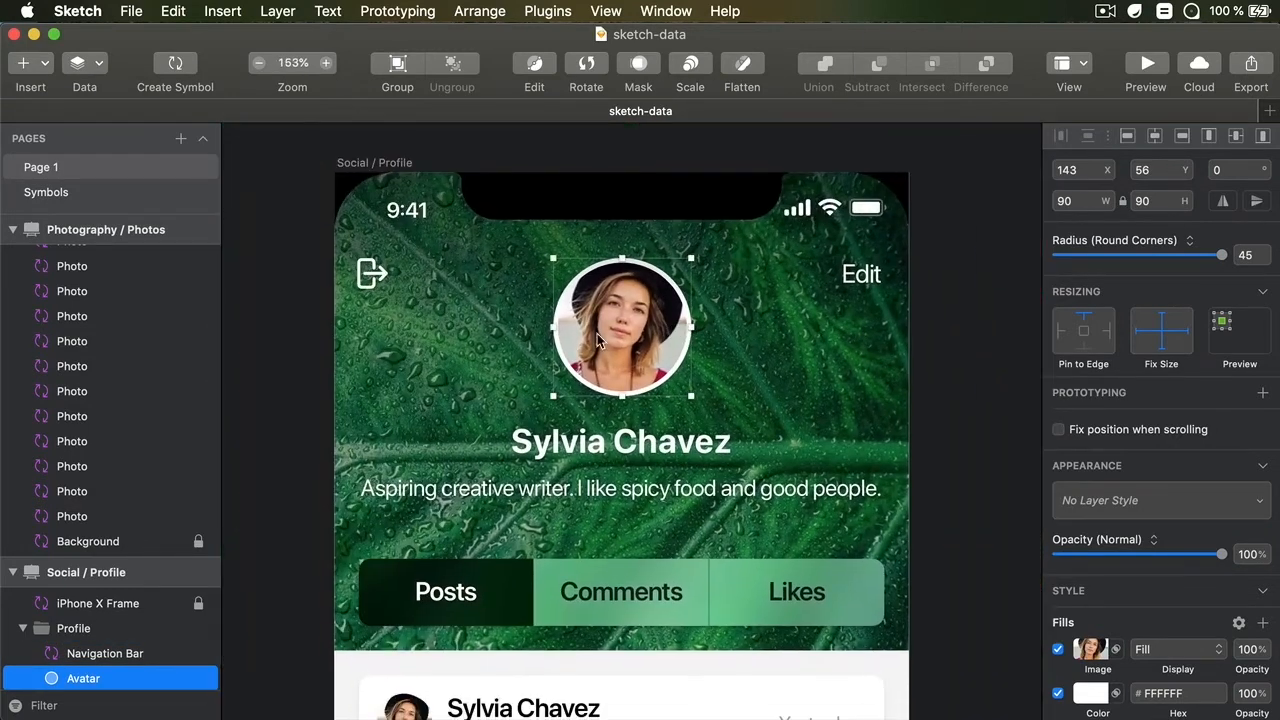
left_click(84, 63)
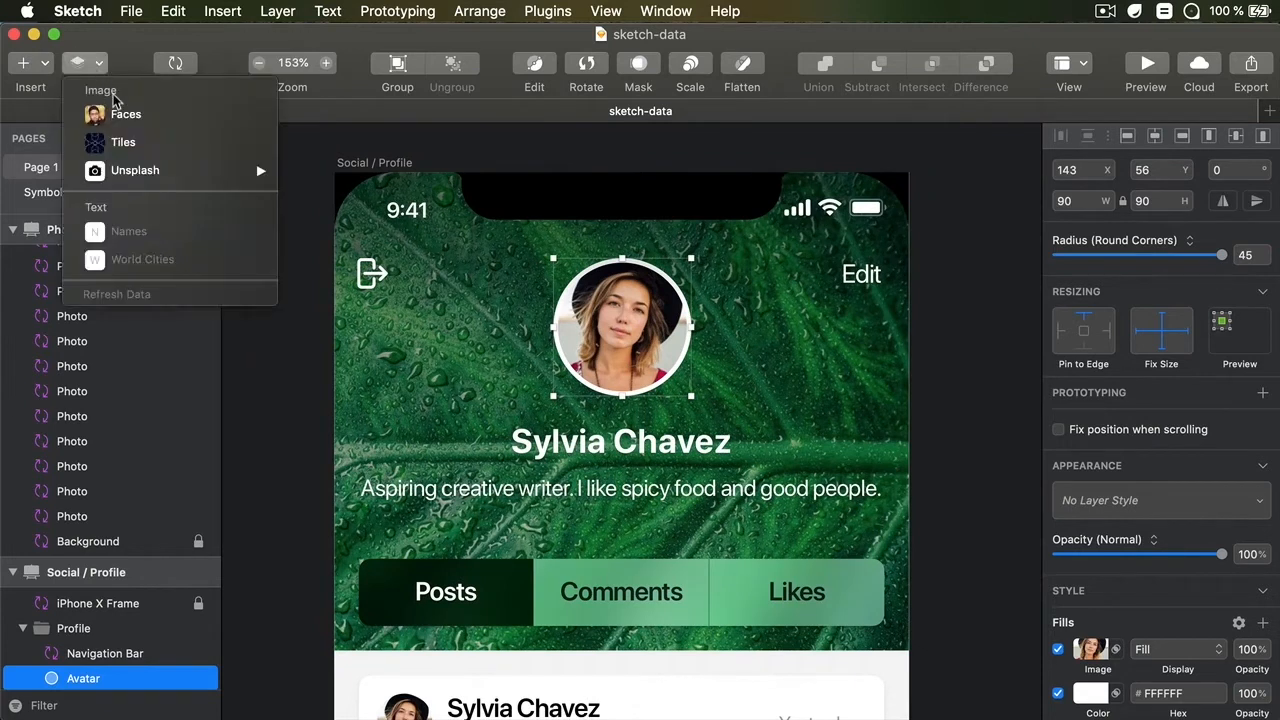
left_click(126, 113)
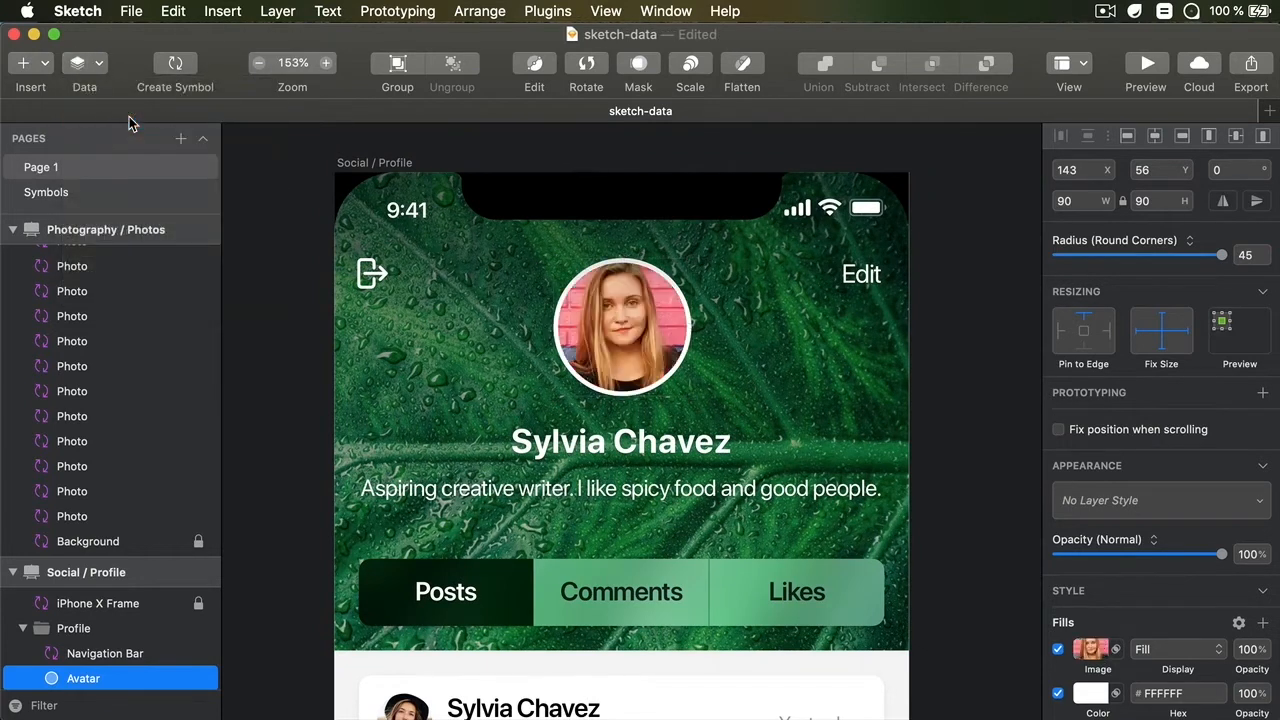
left_click(620, 327)
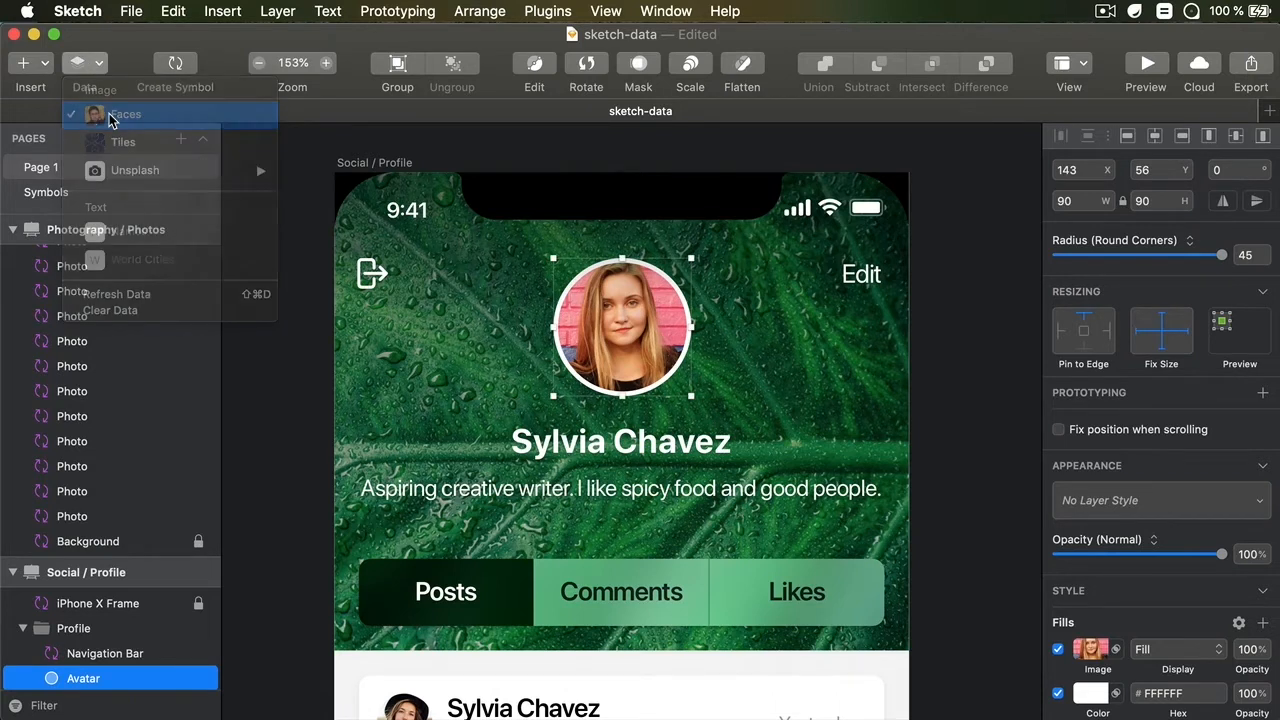
left_click(126, 113)
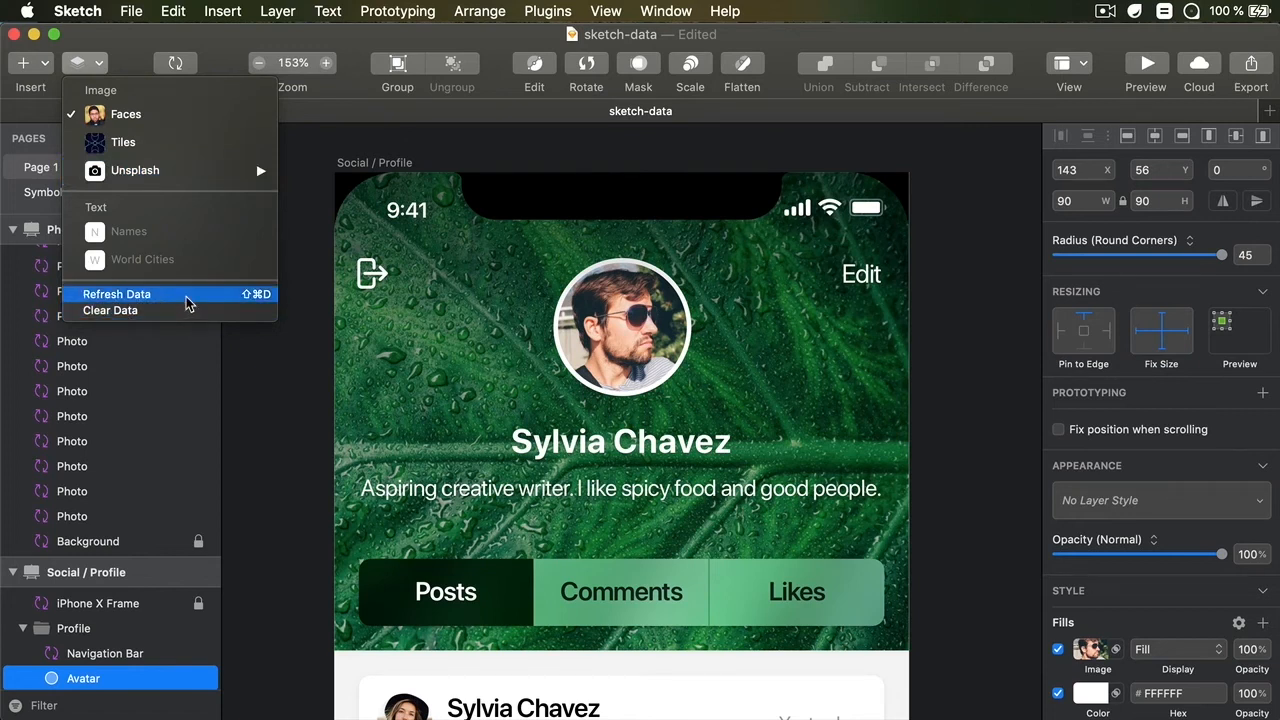
mouse_move(978, 270)
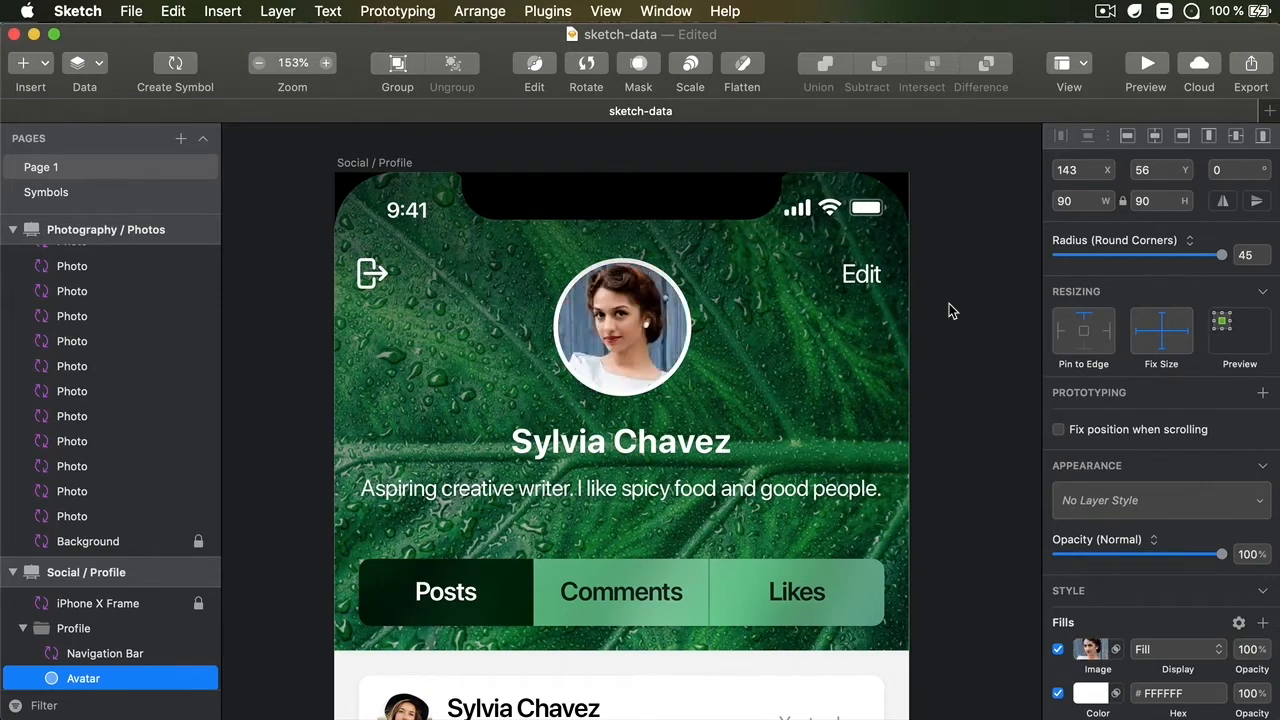
left_click(620, 327)
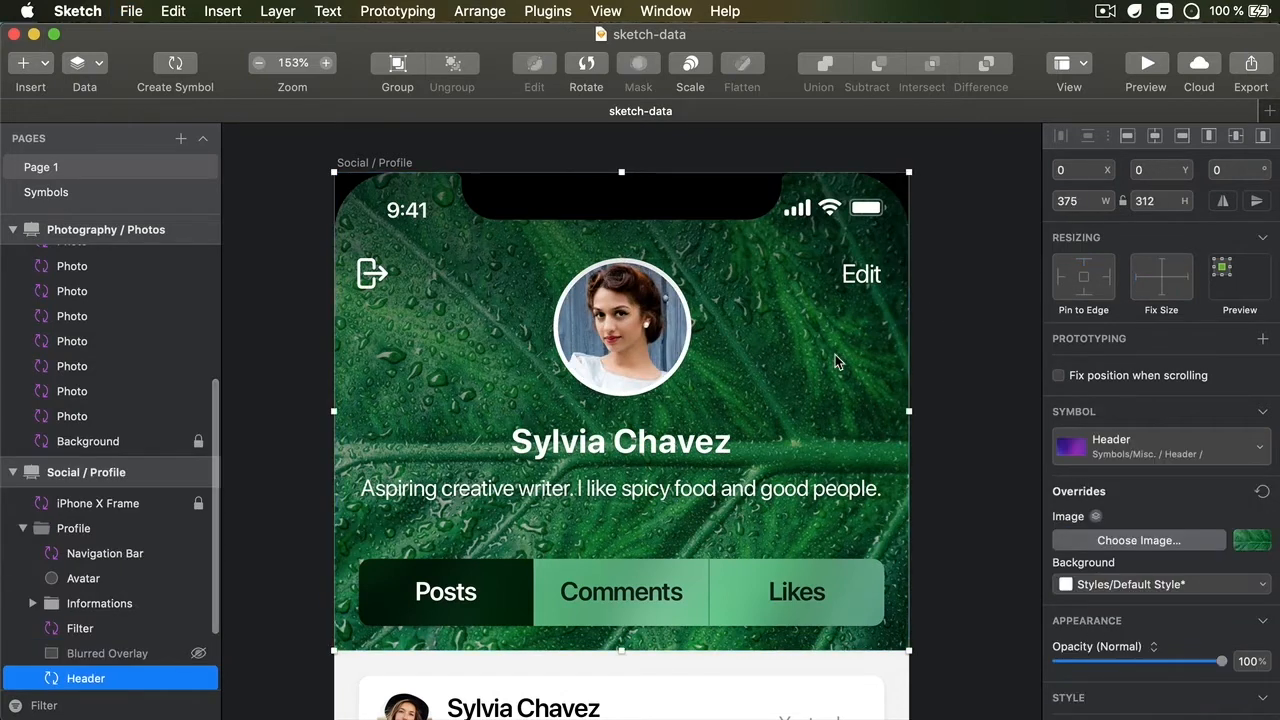
- Fill the profile header symbol's background with an Unsplash photo searched for 'Food'
left_click(104, 553)
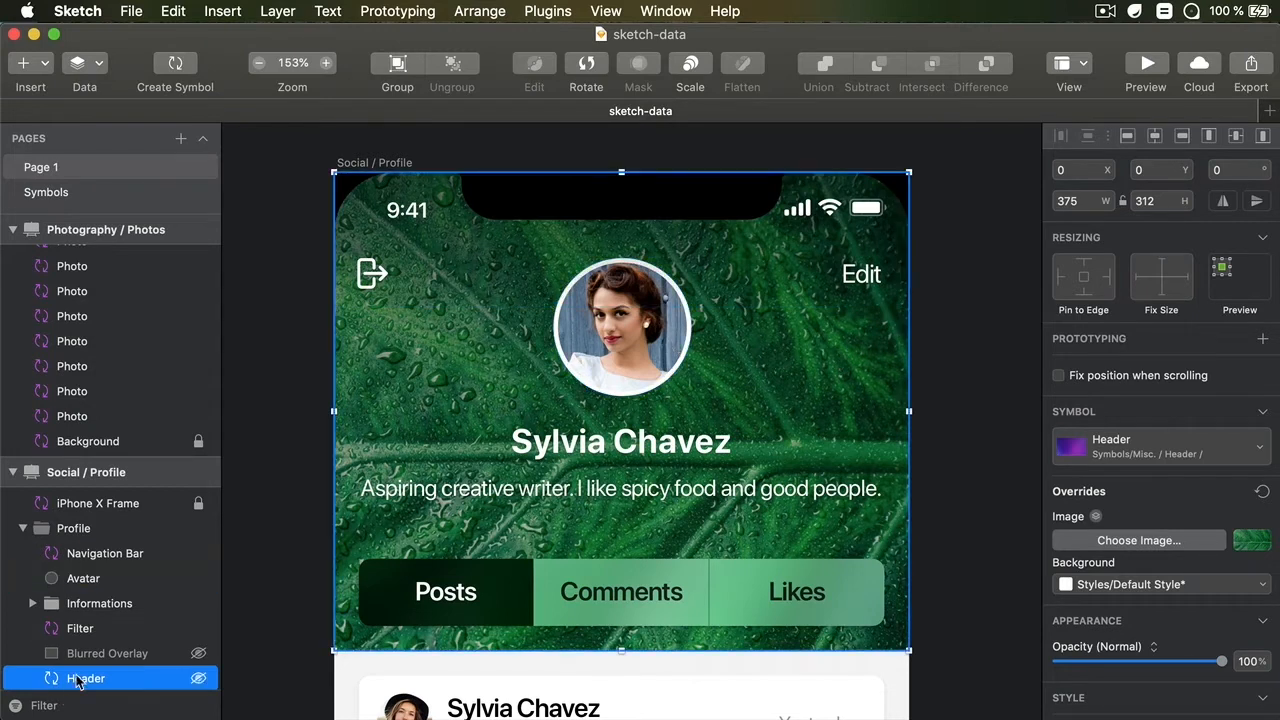
scroll("down", 3)
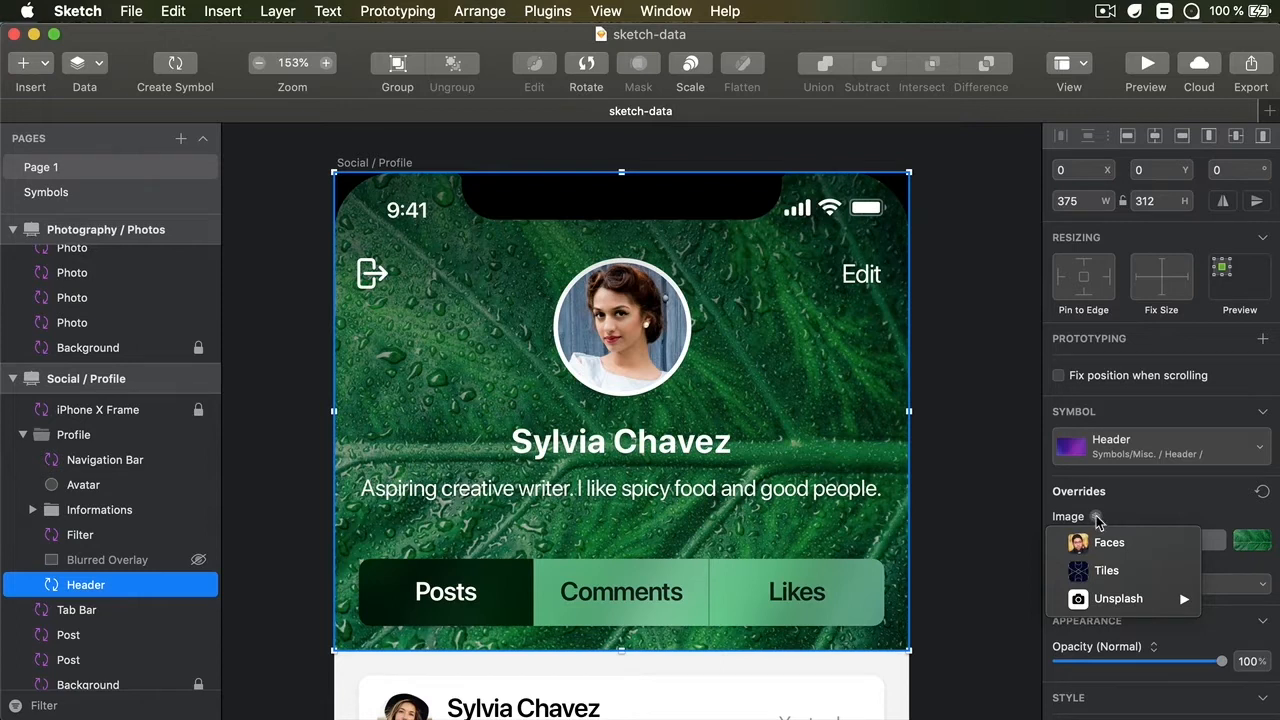
mouse_move(1118, 598)
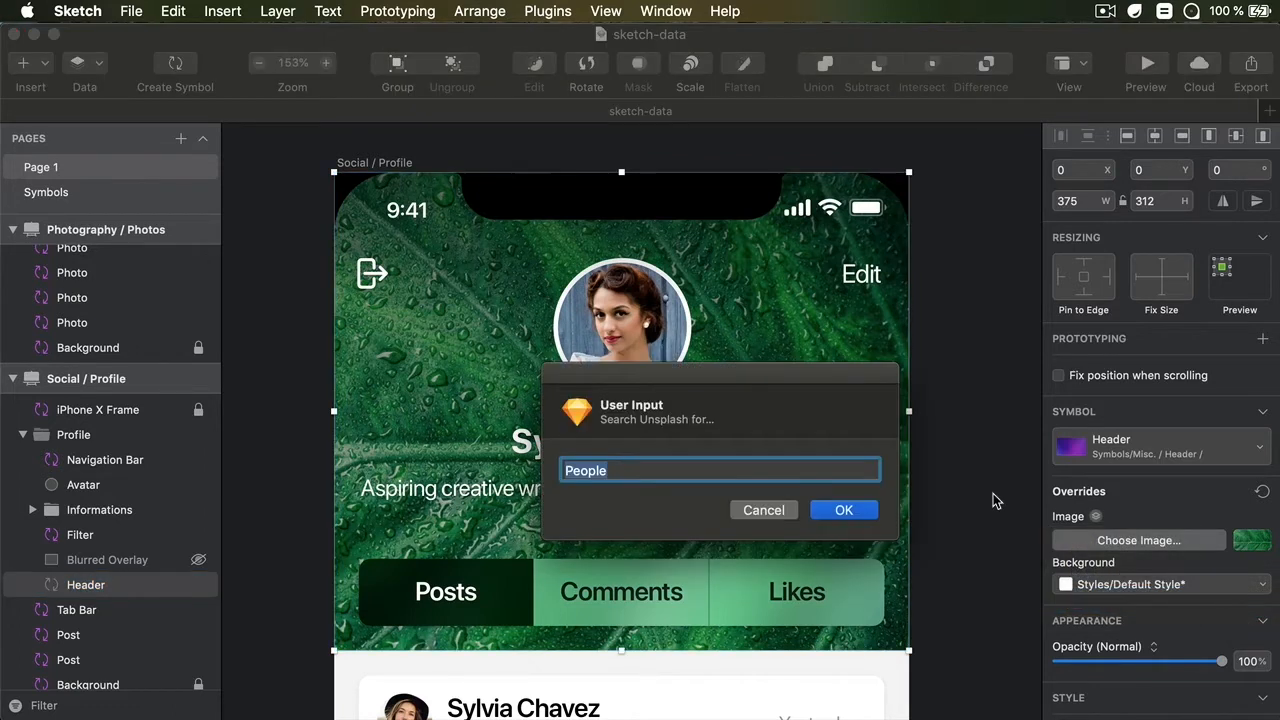
type("Food")
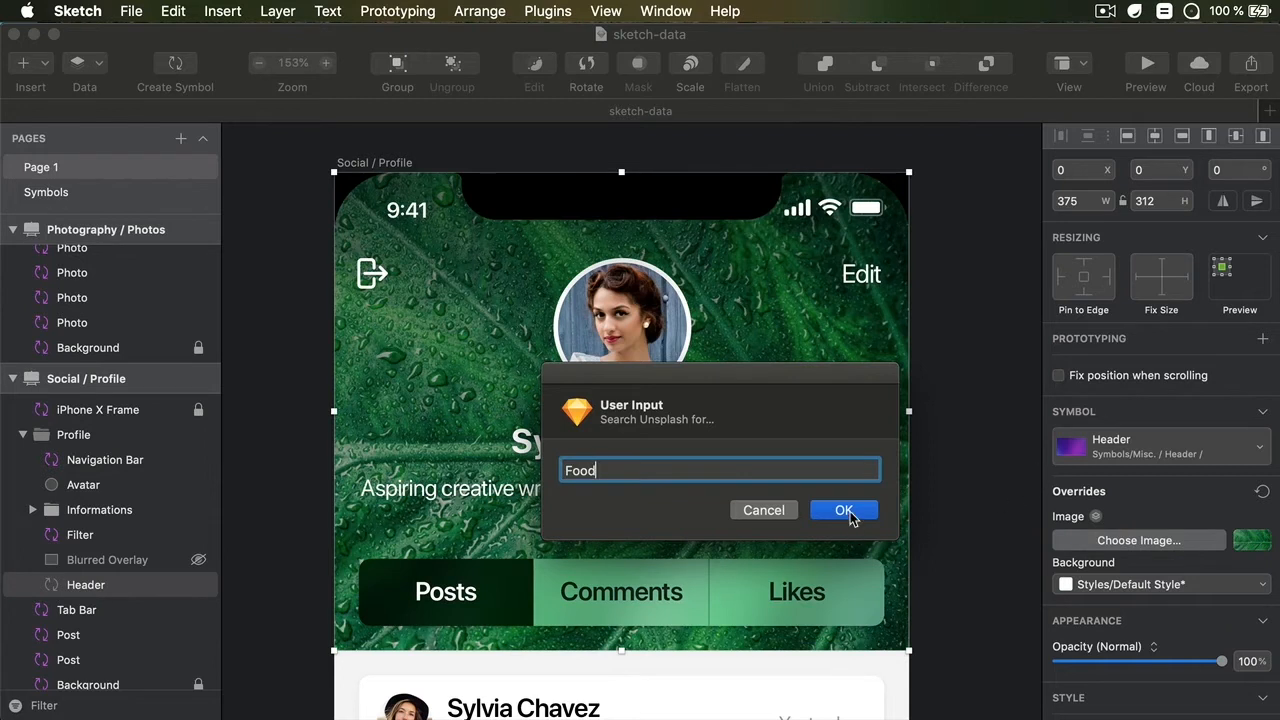
left_click(844, 510)
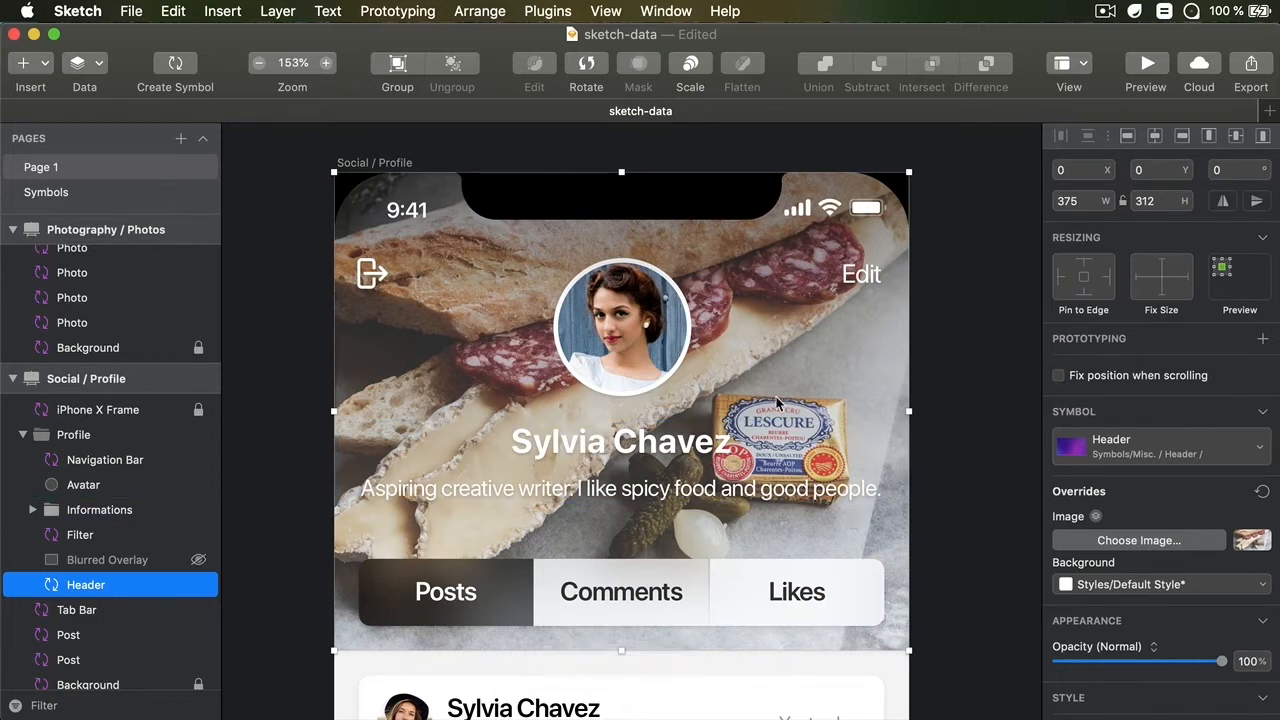
- Search Unsplash again to swap the header background for a different food photo
left_click(99, 63)
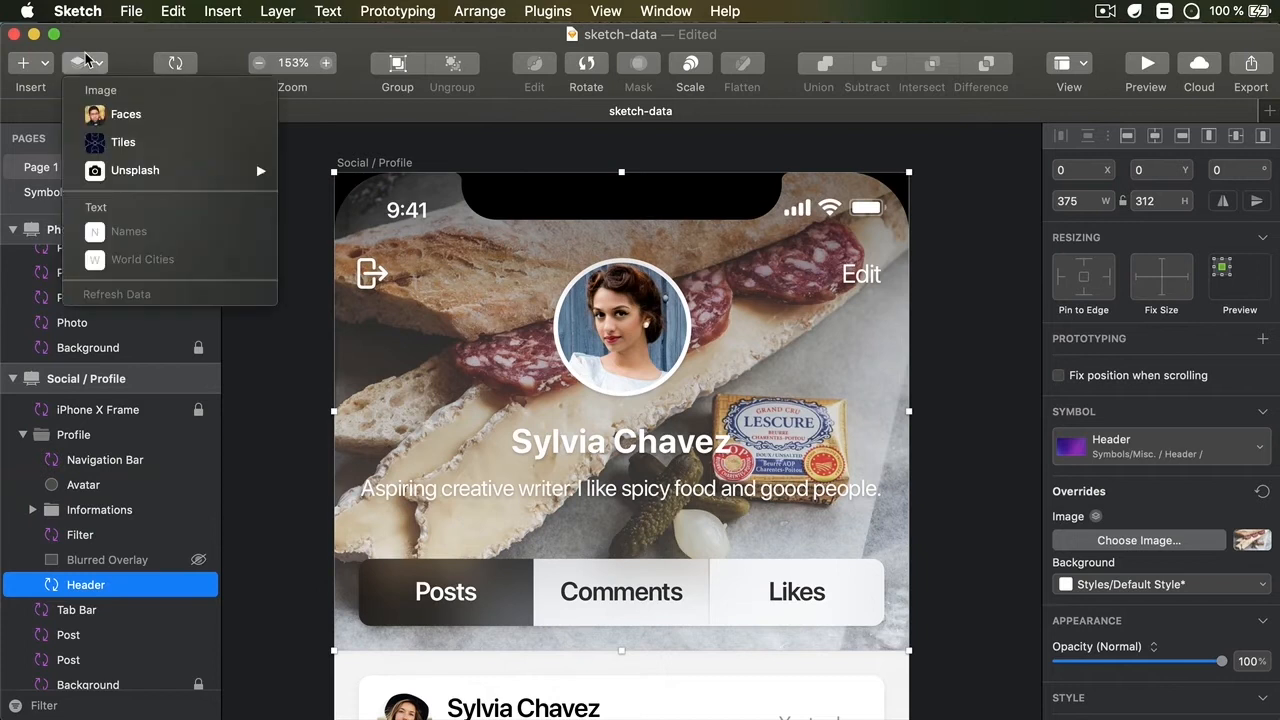
mouse_move(149, 300)
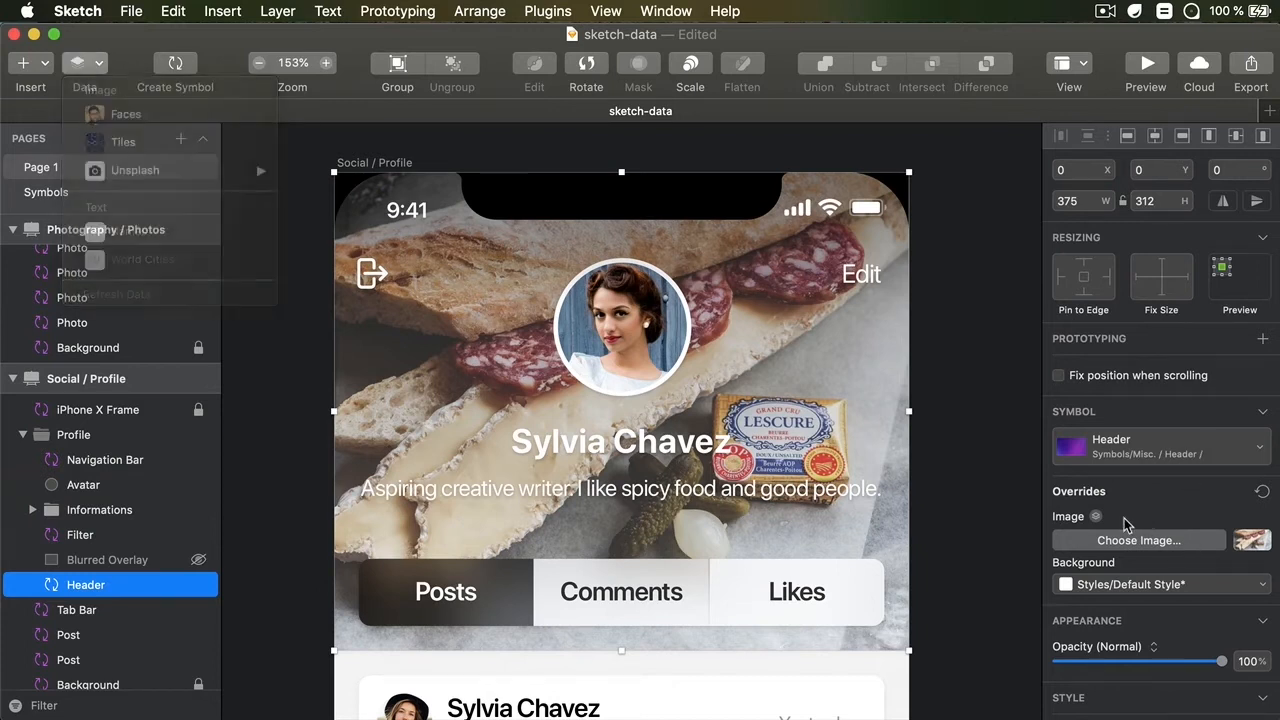
left_click(1139, 540)
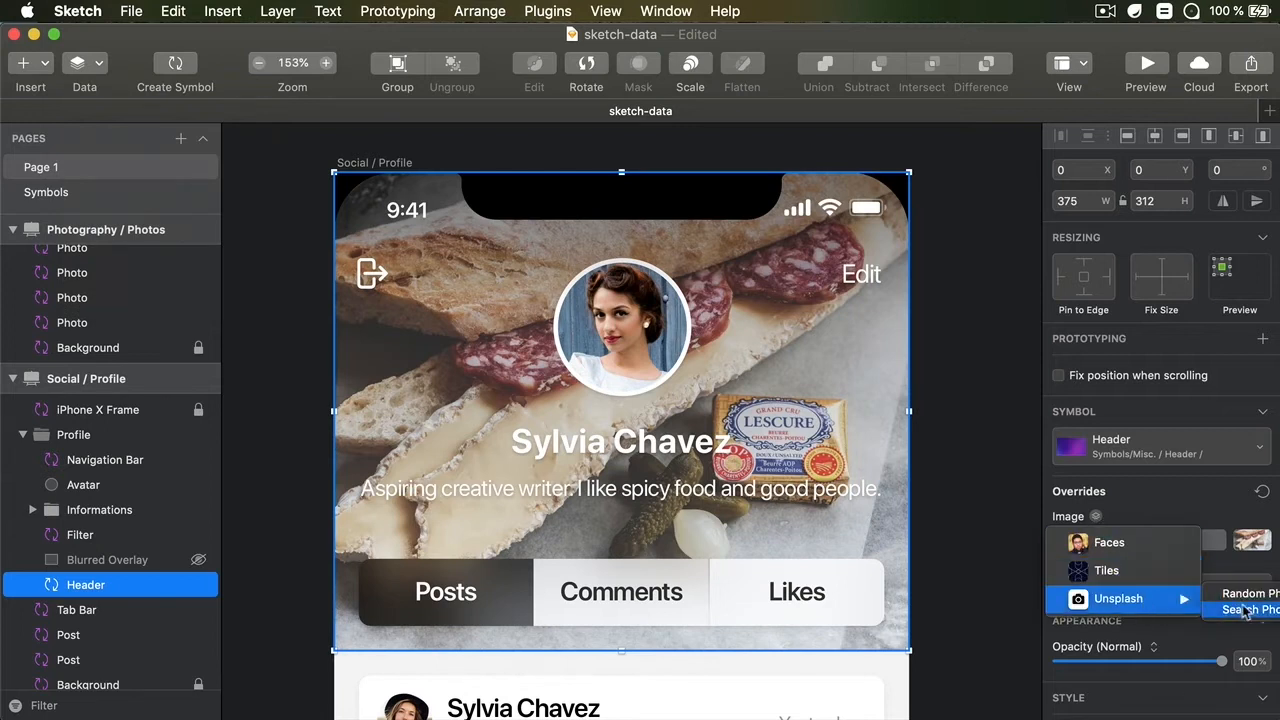
left_click(1250, 610)
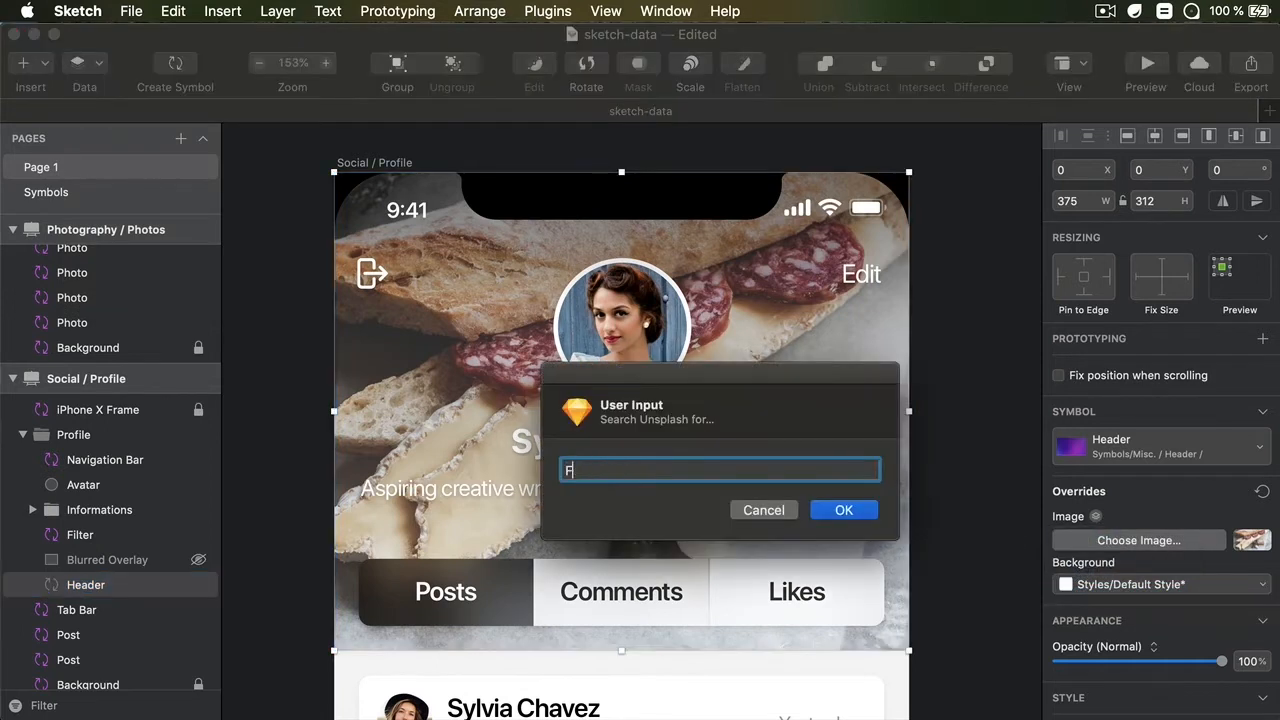
left_click(843, 510)
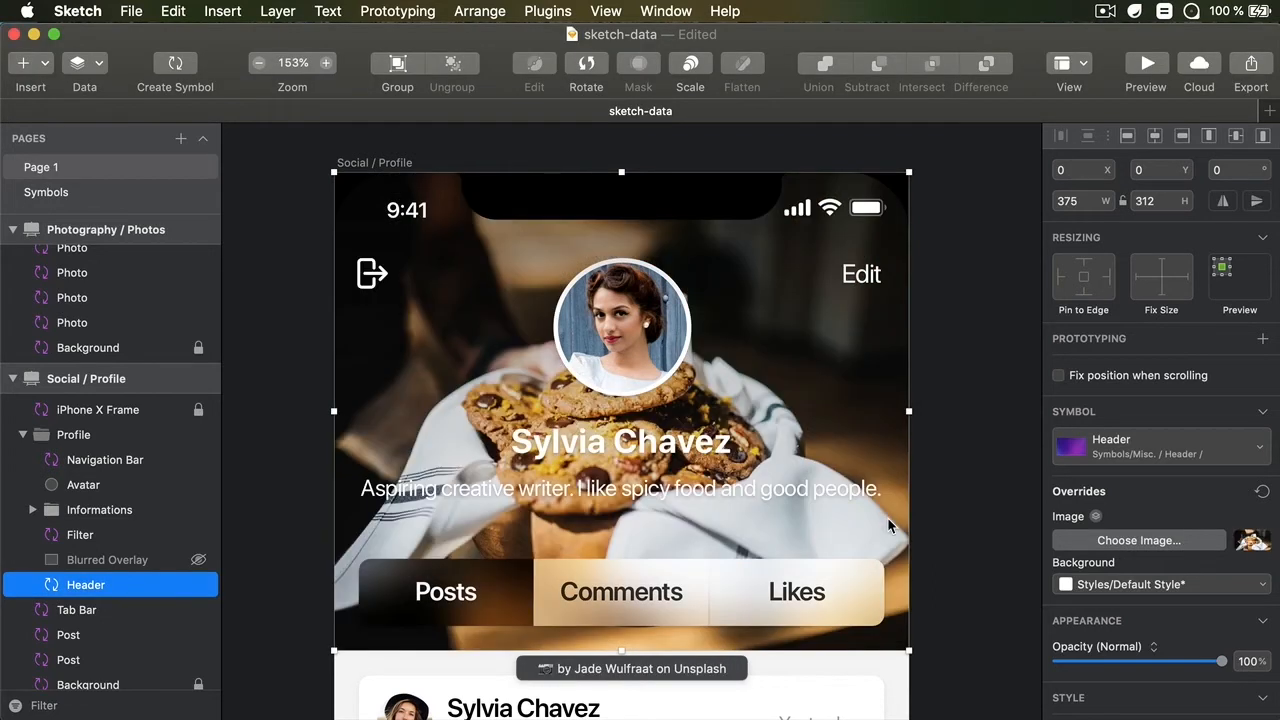
left_click(950, 459)
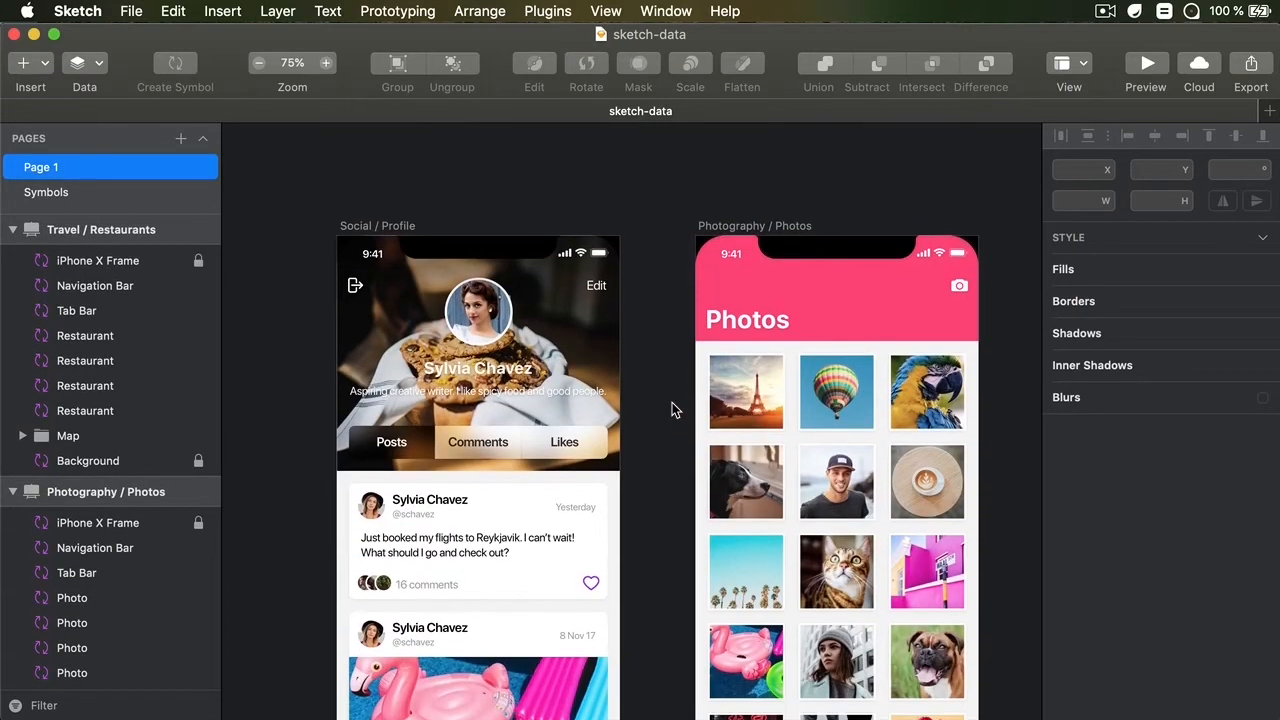
- Fill all four restaurant card thumbnails with random Unsplash photos, then deselect them
scroll("down", 3)
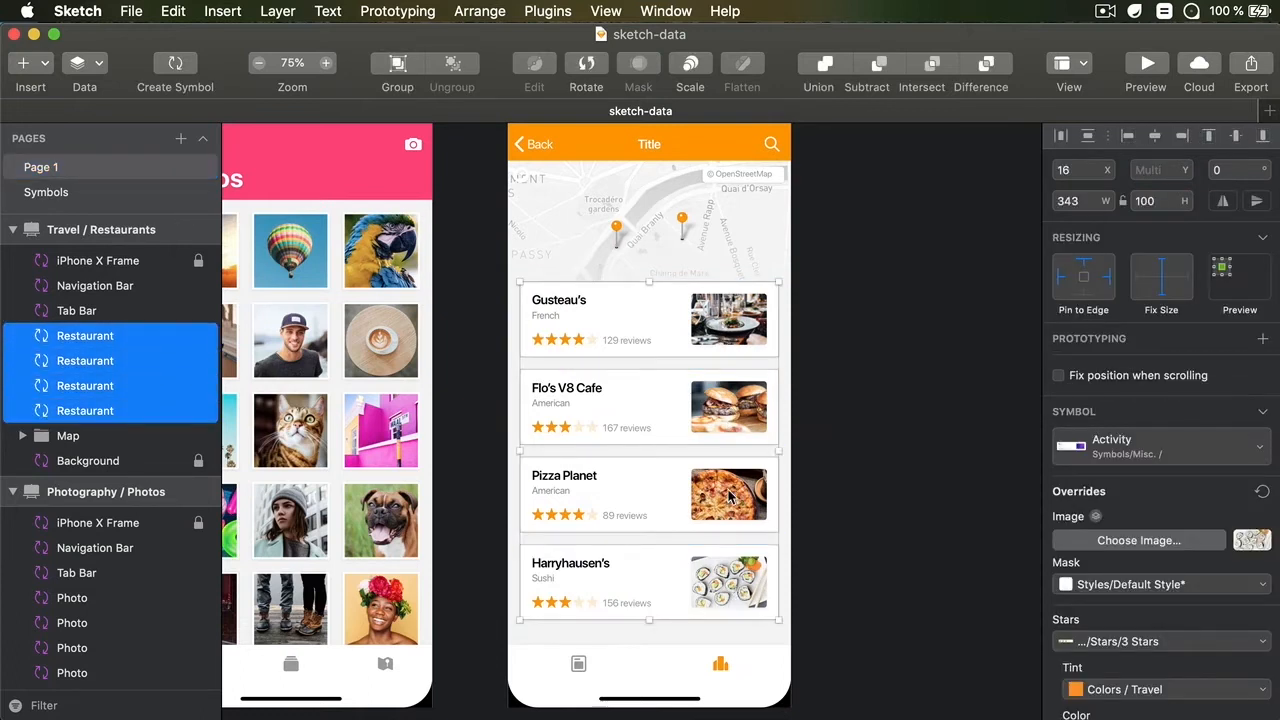
right_click(728, 494)
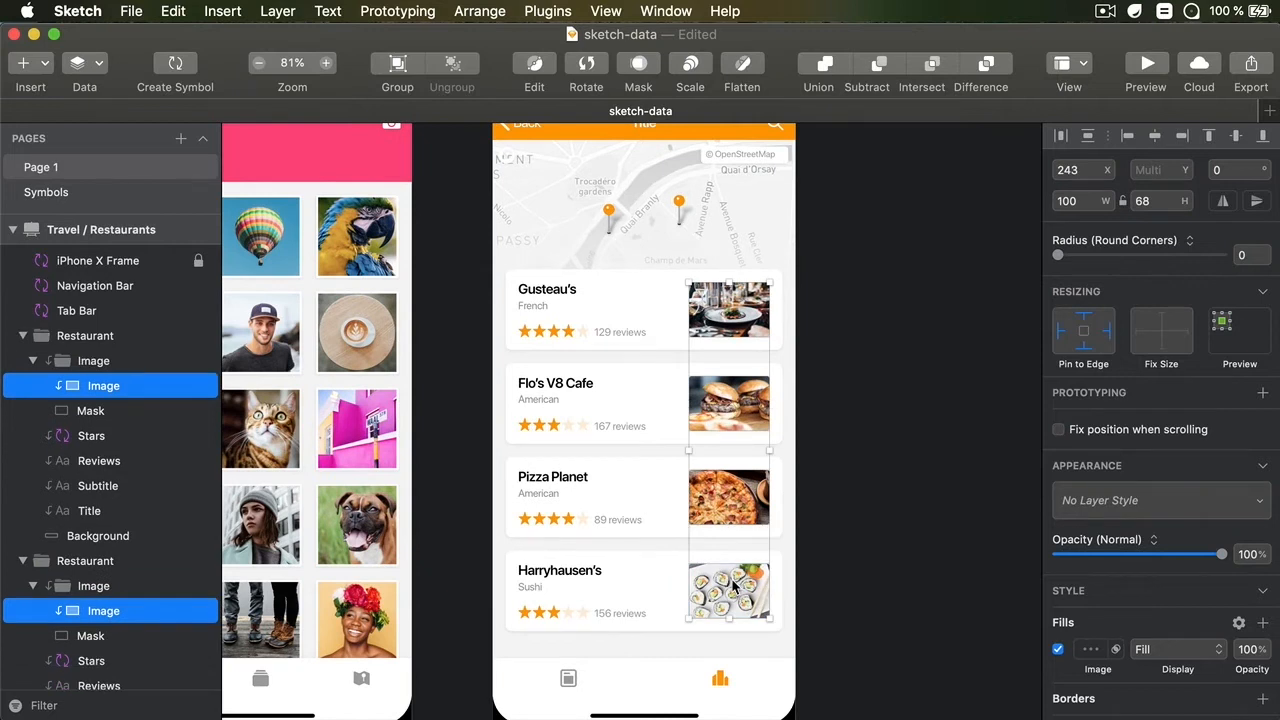
left_click(84, 63)
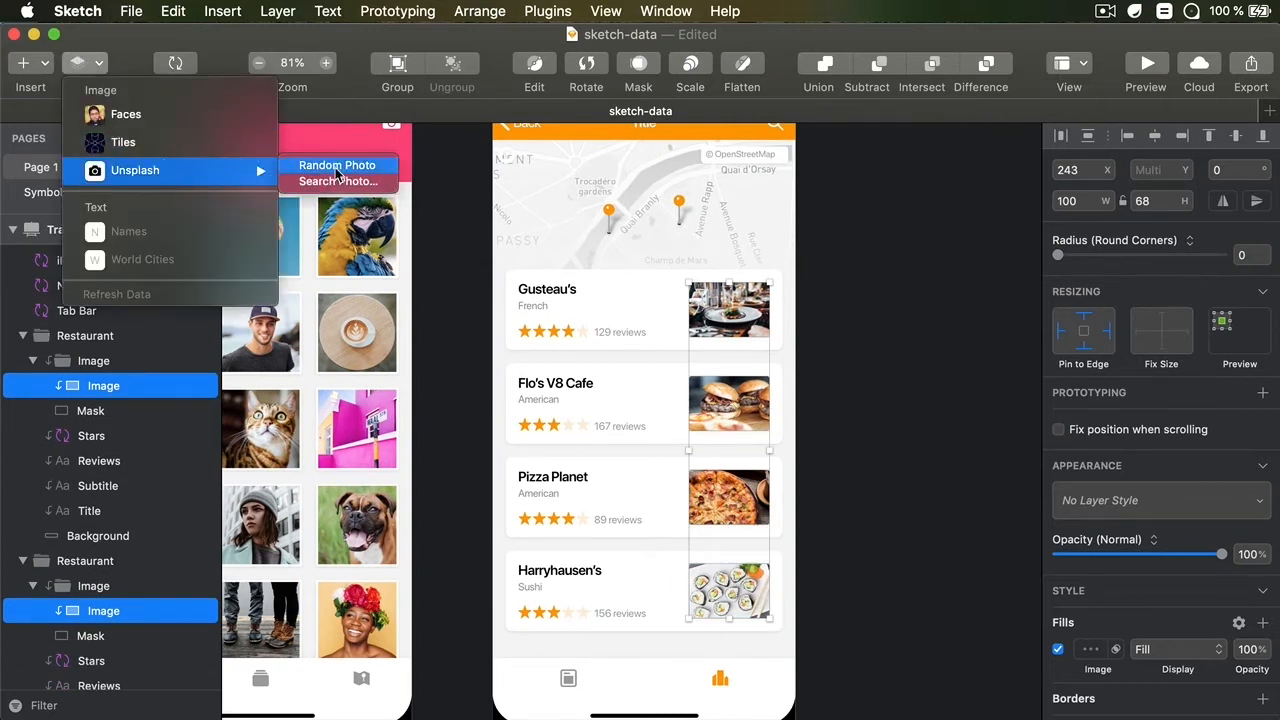
left_click(337, 165)
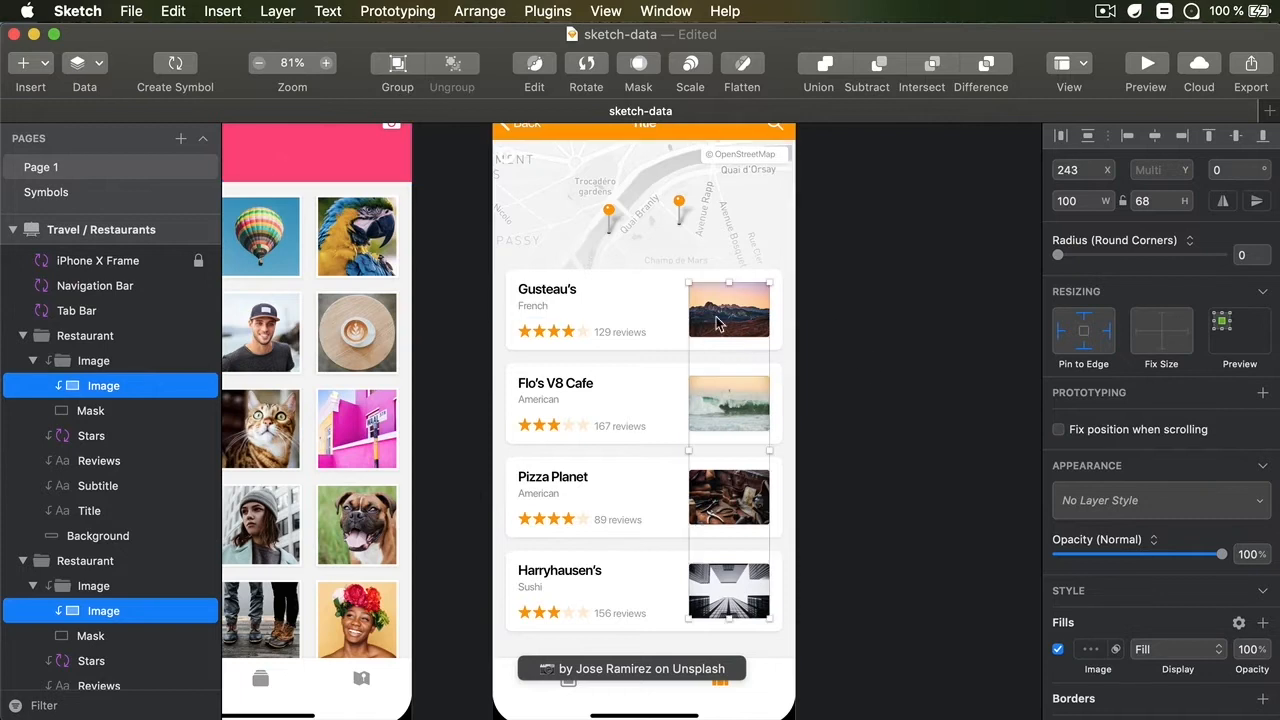
mouse_move(853, 341)
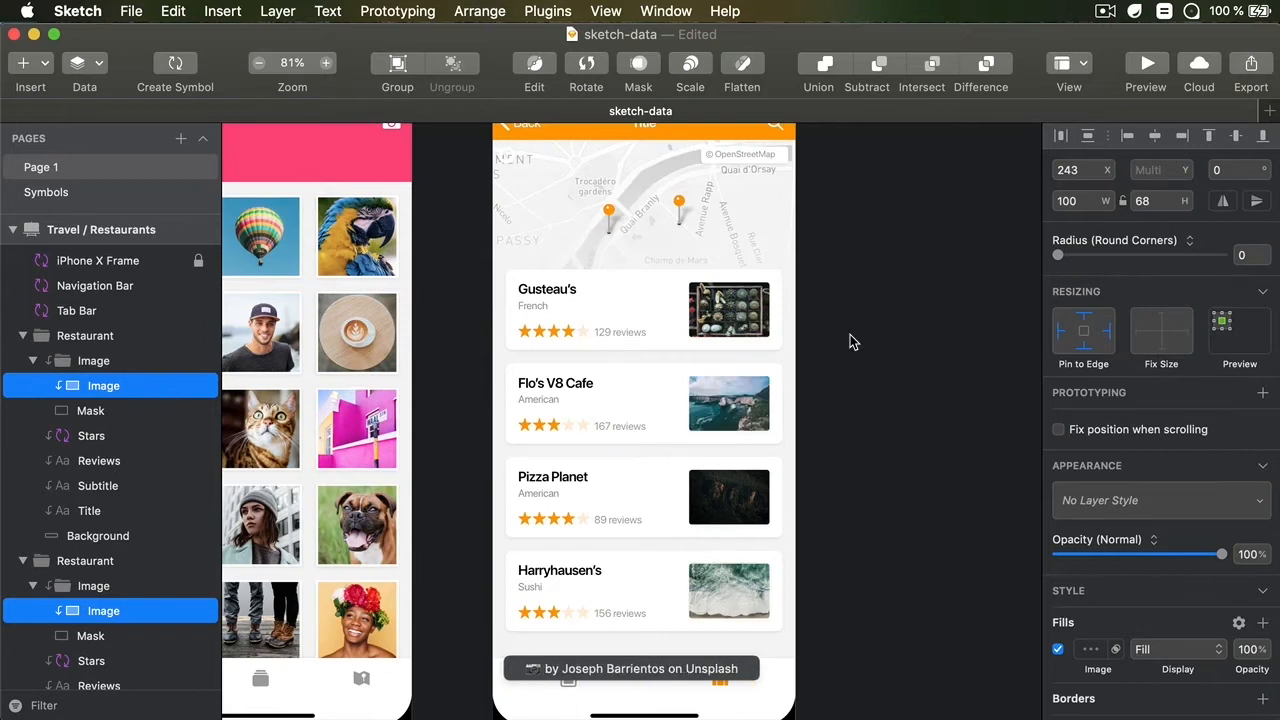
left_click(728, 403)
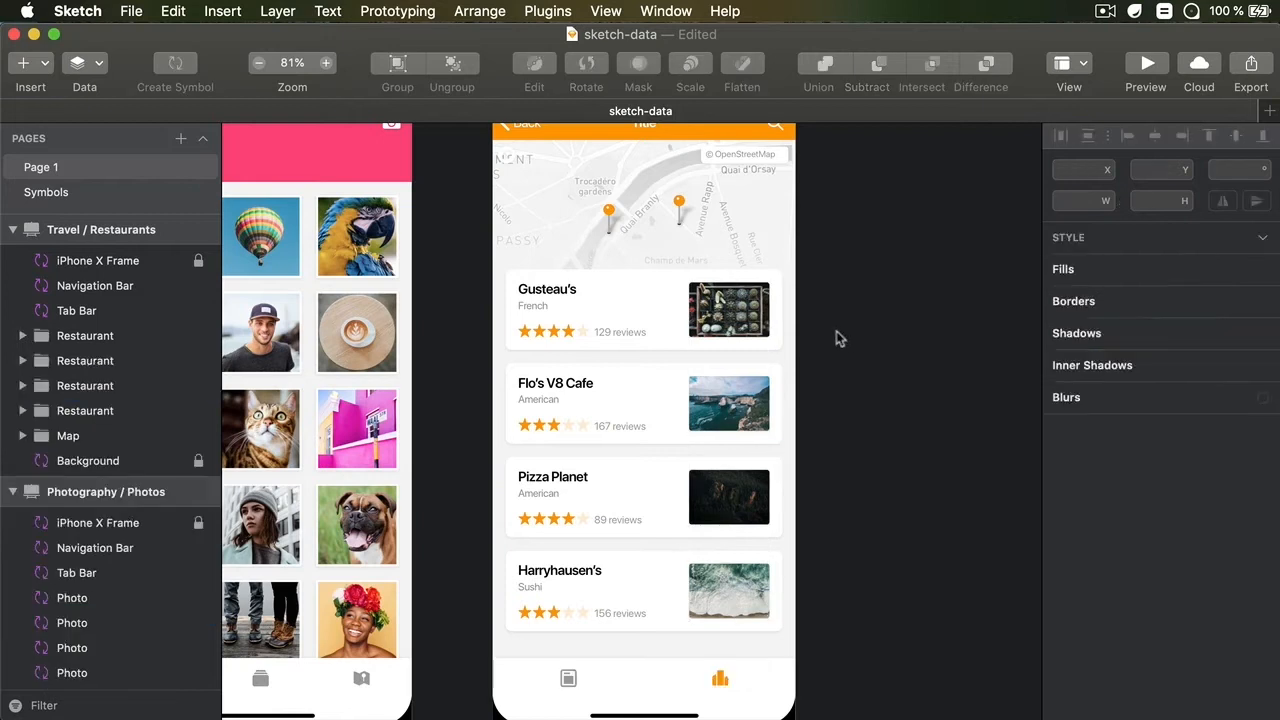
- Replace the four restaurant card titles with random person names from Data > Names
left_click(547, 289)
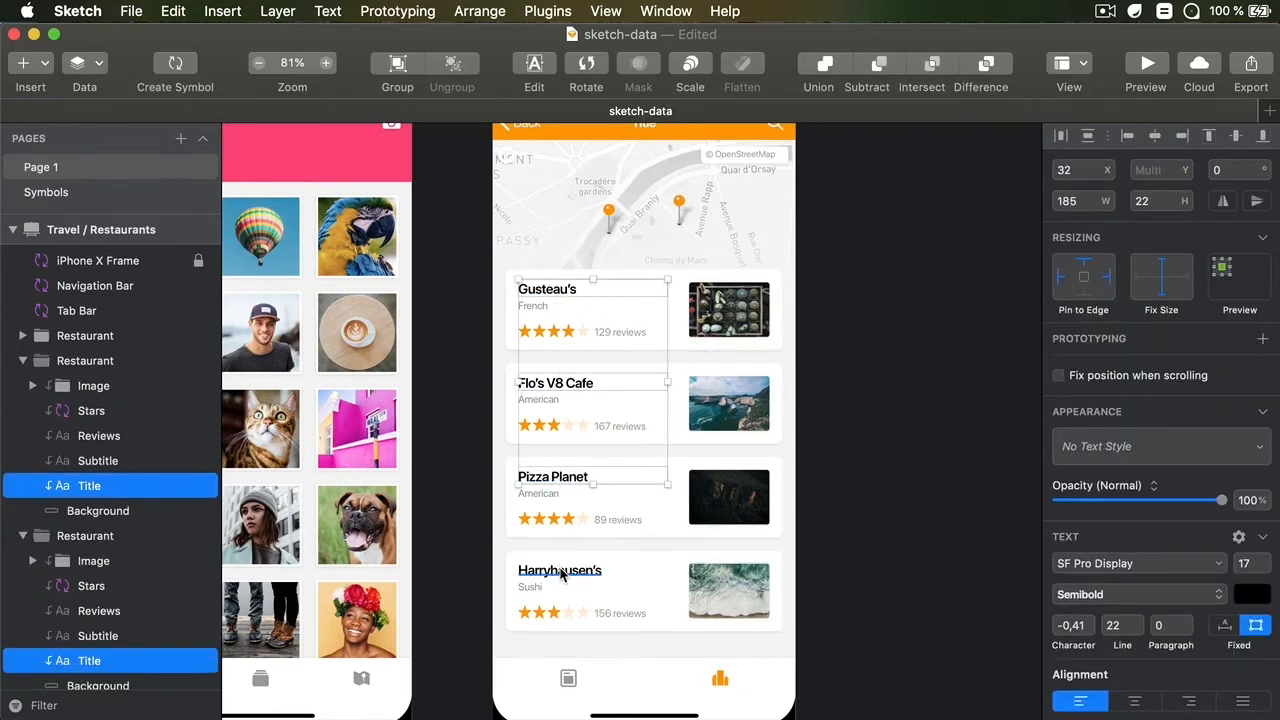
left_click(84, 63)
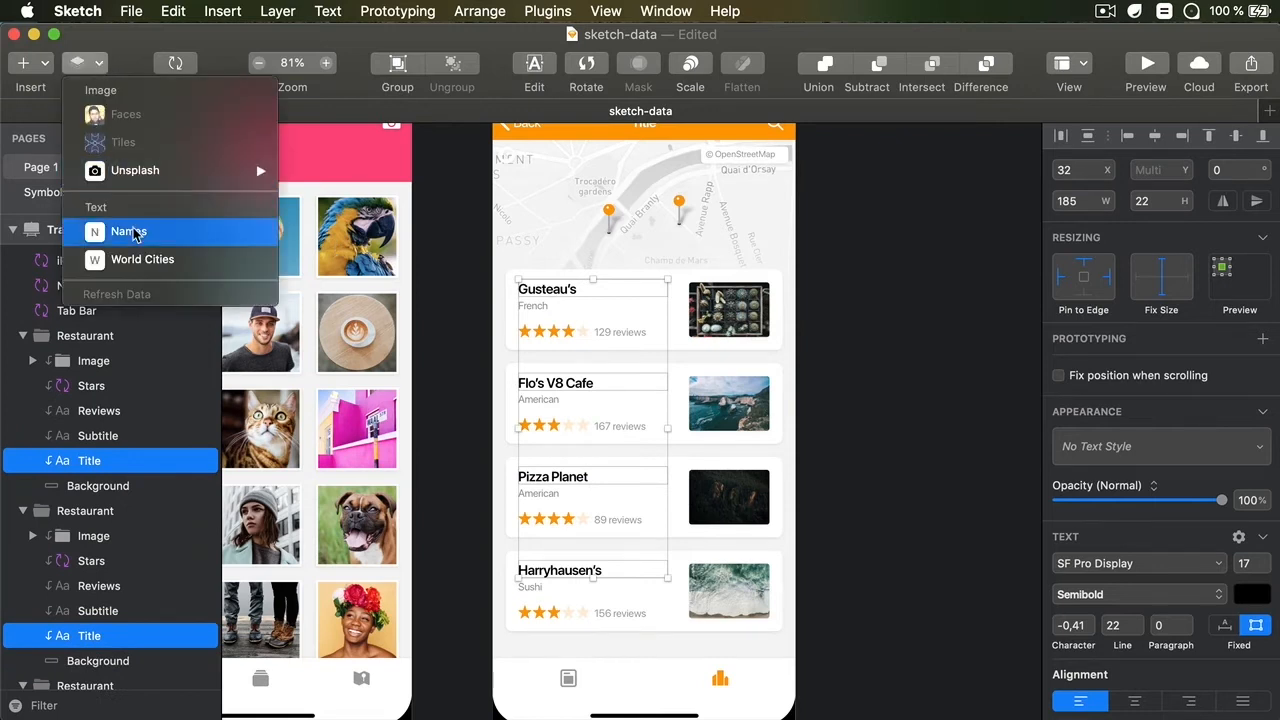
left_click(129, 231)
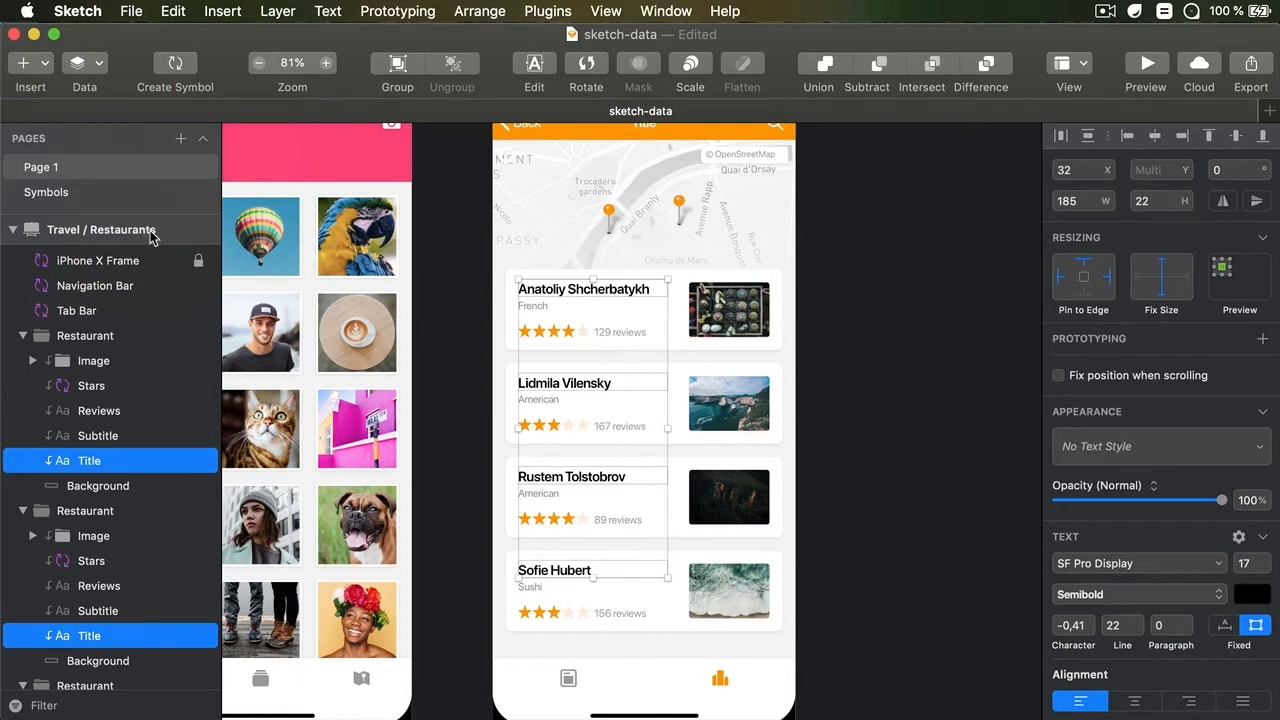
mouse_move(975, 378)
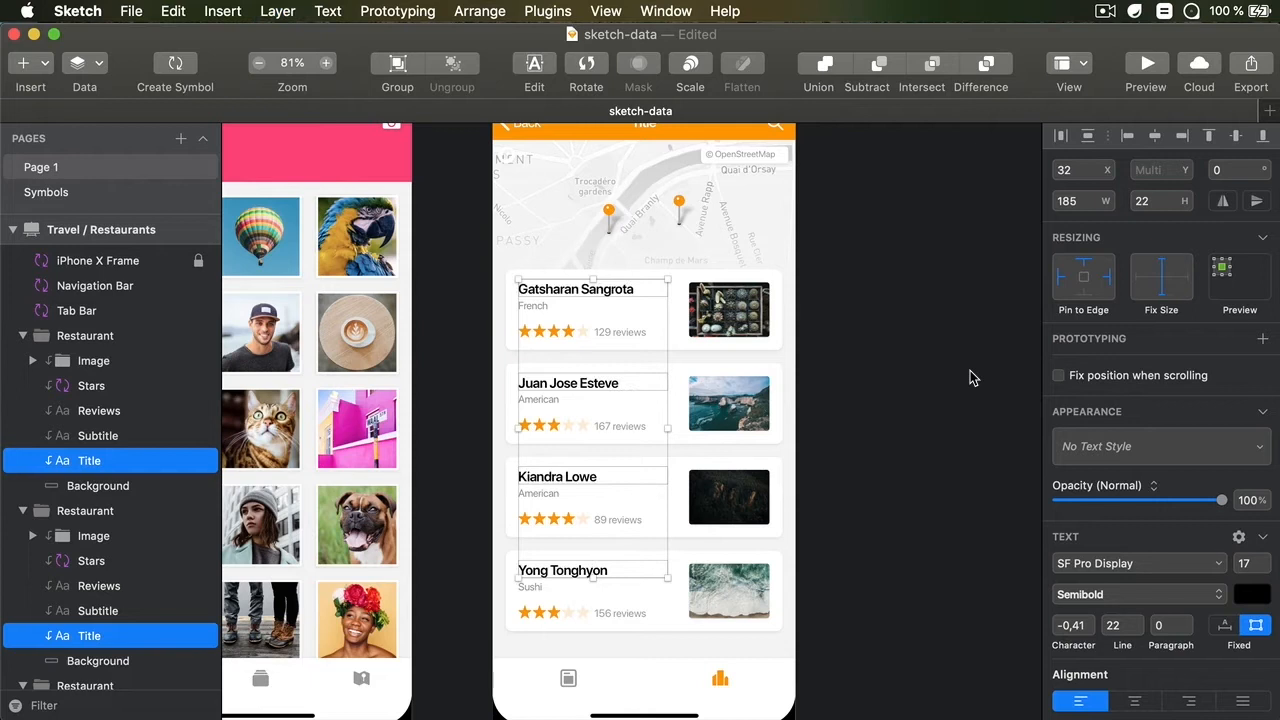
mouse_move(593, 307)
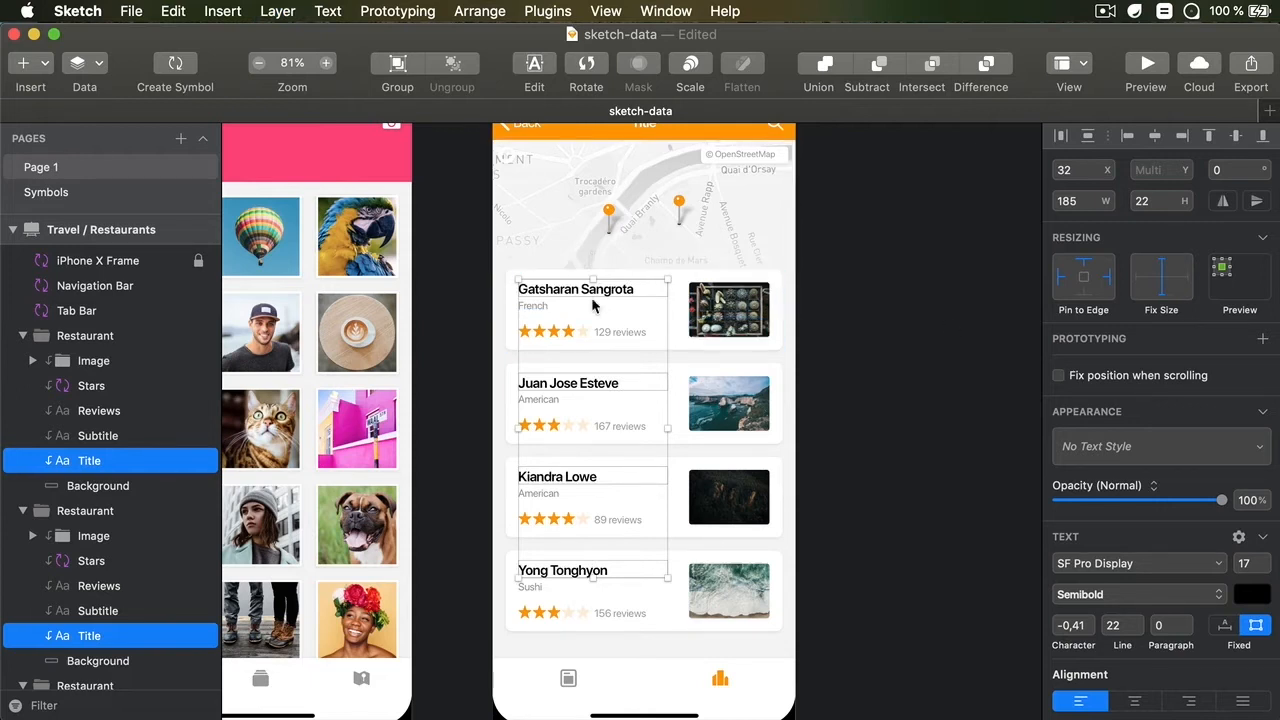
left_click(893, 296)
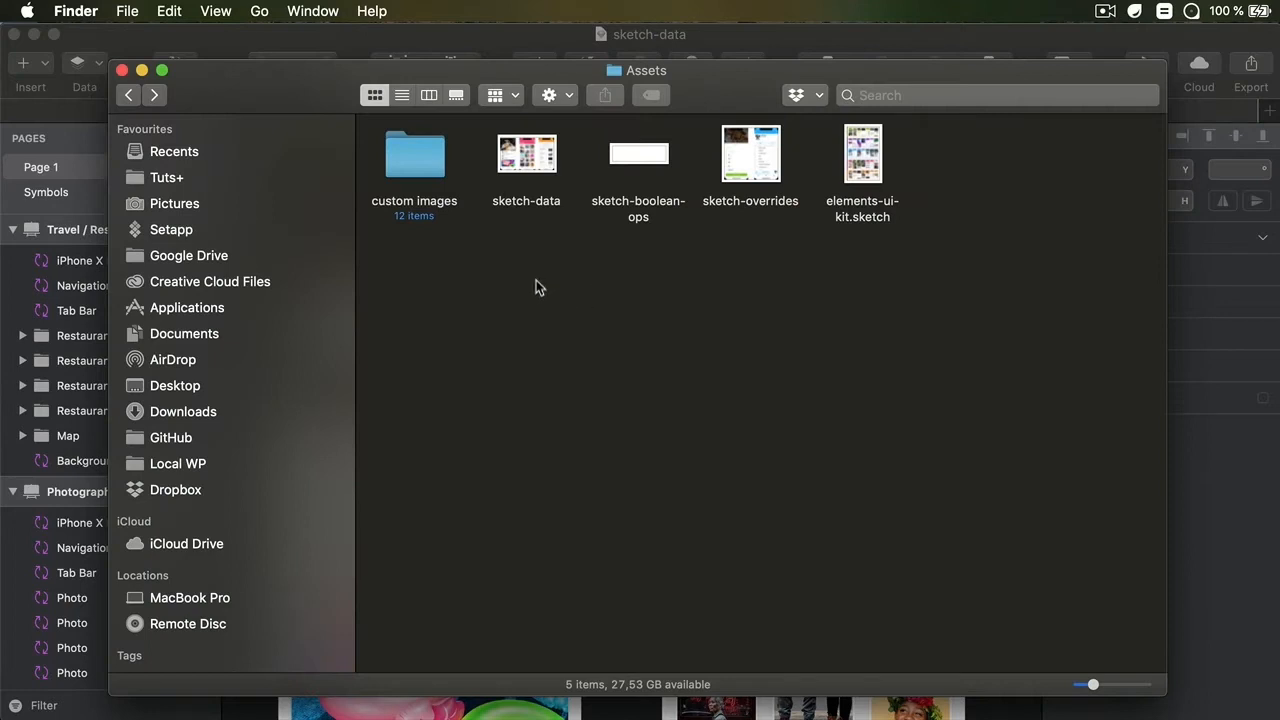
- Bring up the Assets folder's context menu in Finder and dismiss it
right_click(490, 290)
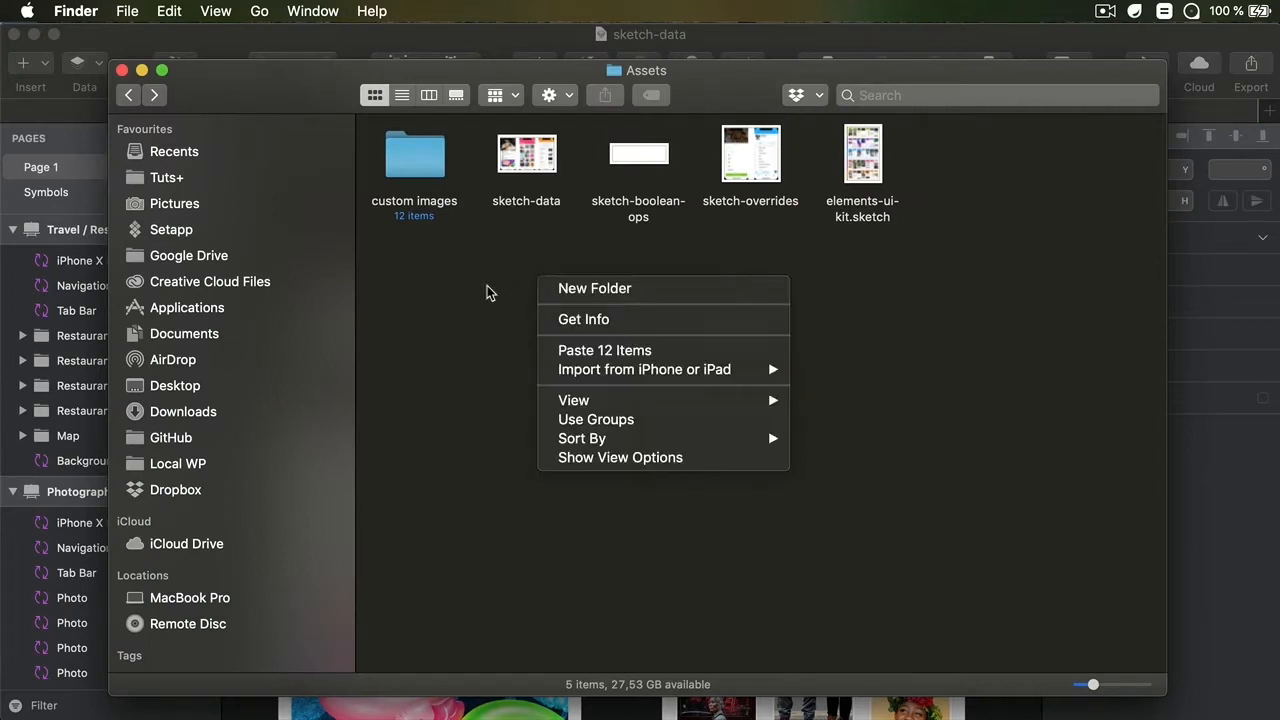
left_click(519, 318)
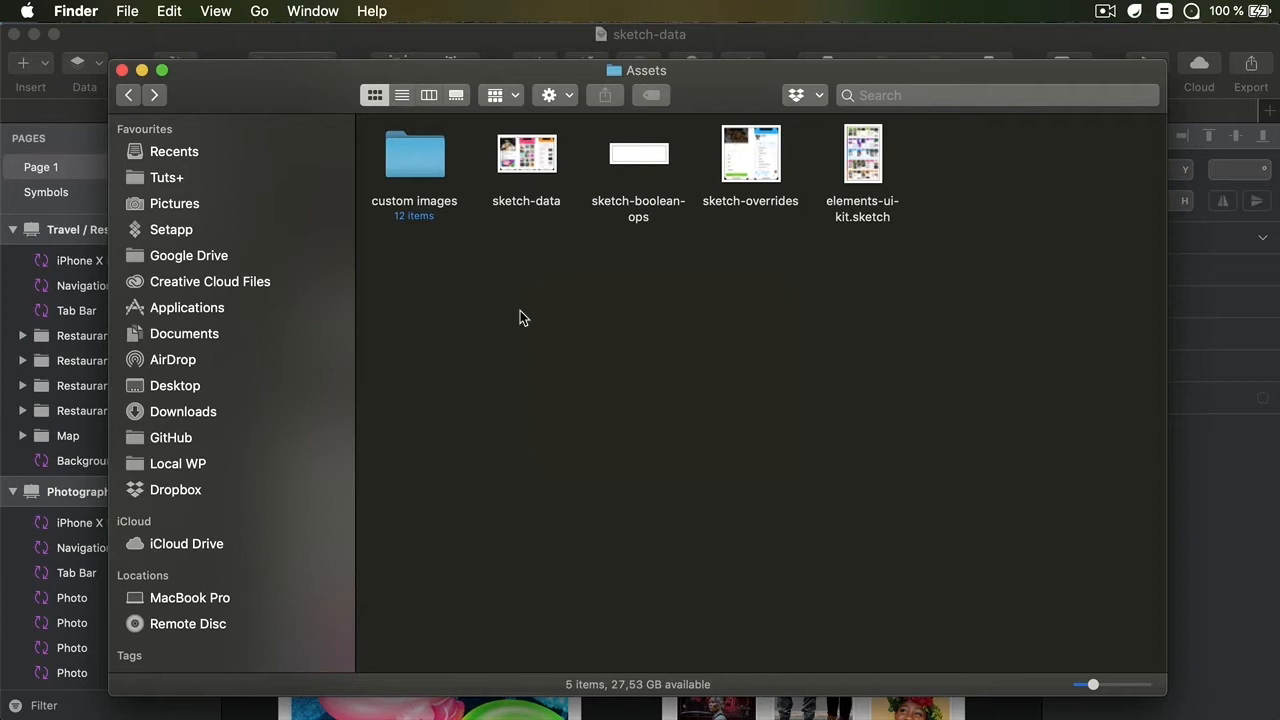
mouse_move(569, 103)
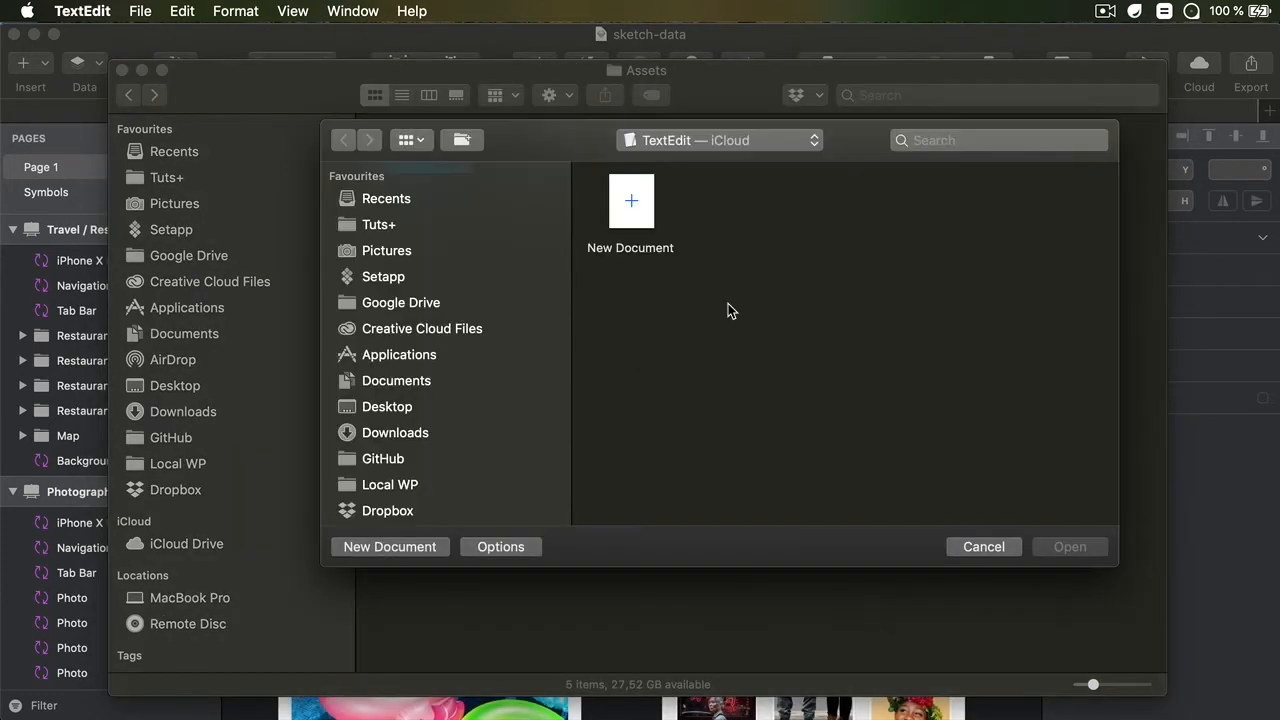
- List ThemeForest, AudioJungle, VideoHive and CodeCanyon on separate lines in a new plain-text document
left_click(390, 546)
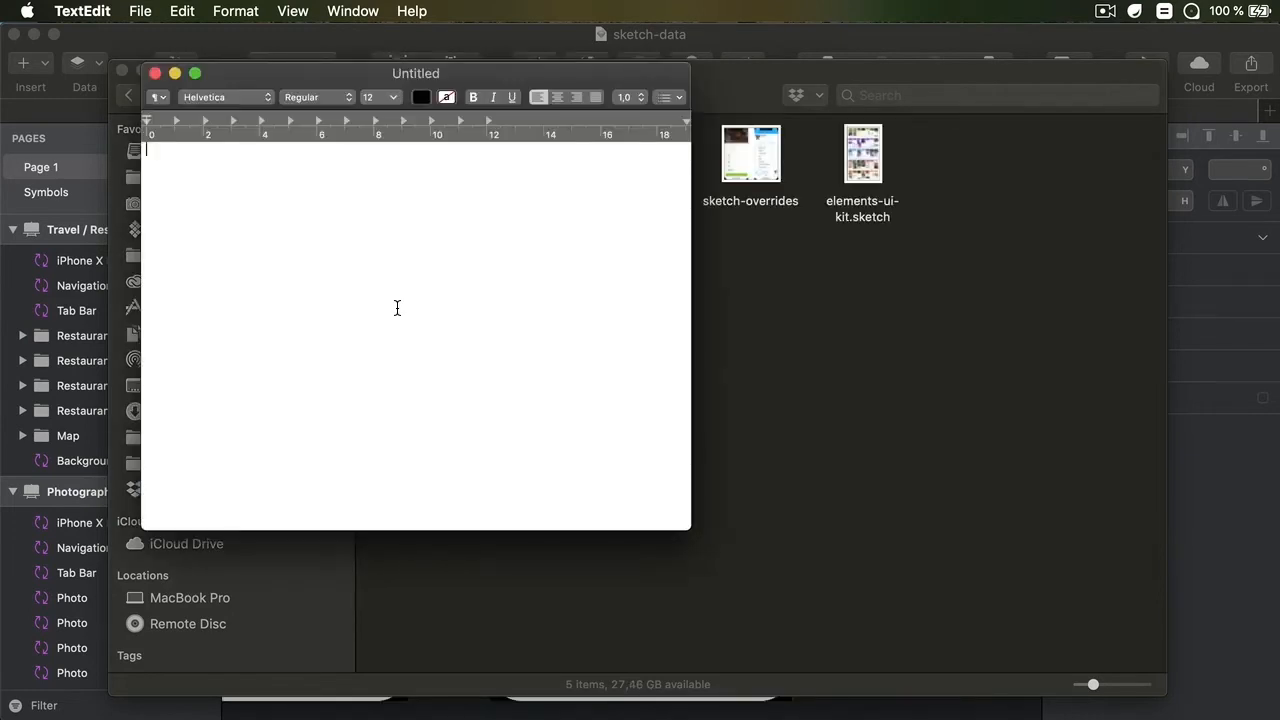
type("ThemeForest")
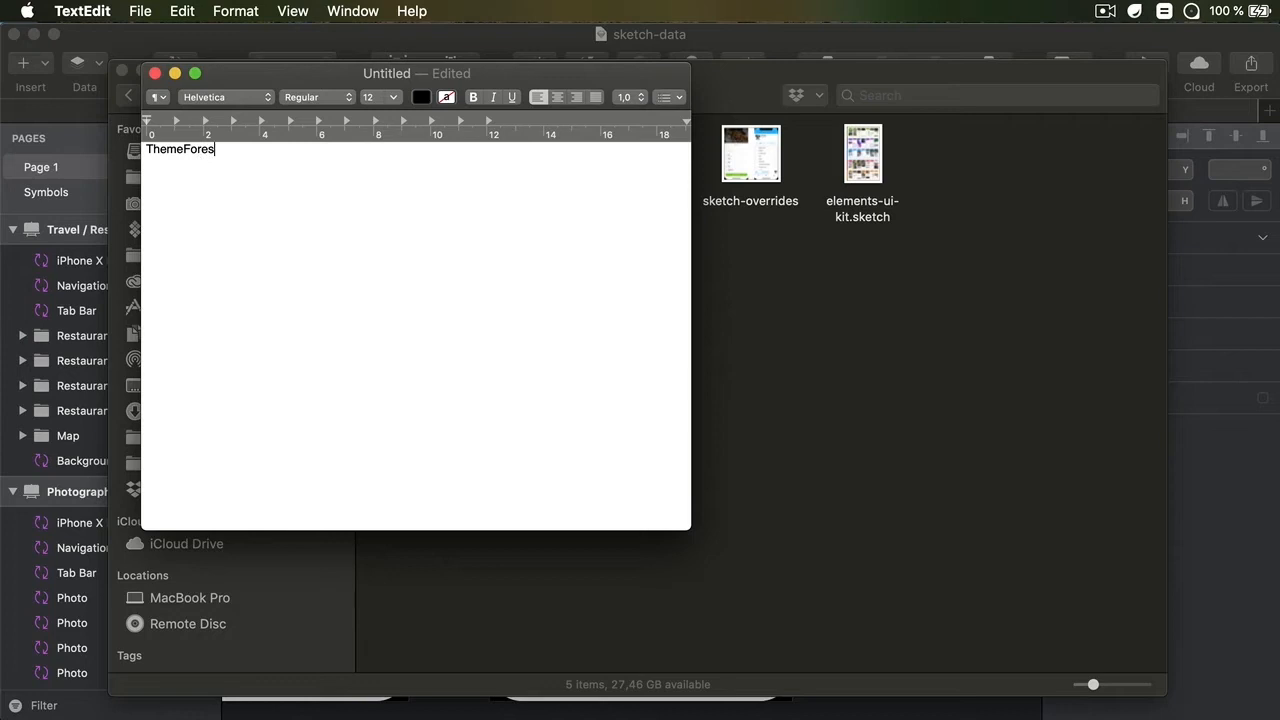
type("AudioJungle")
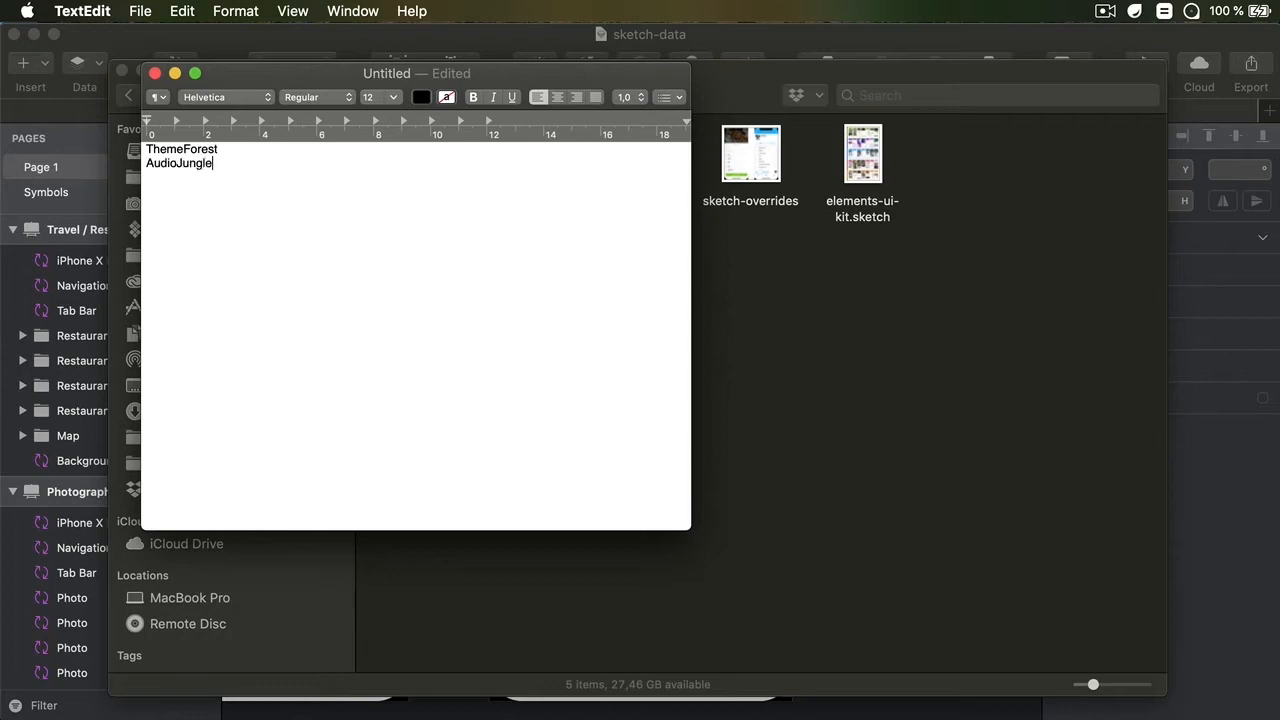
type("VideoHive")
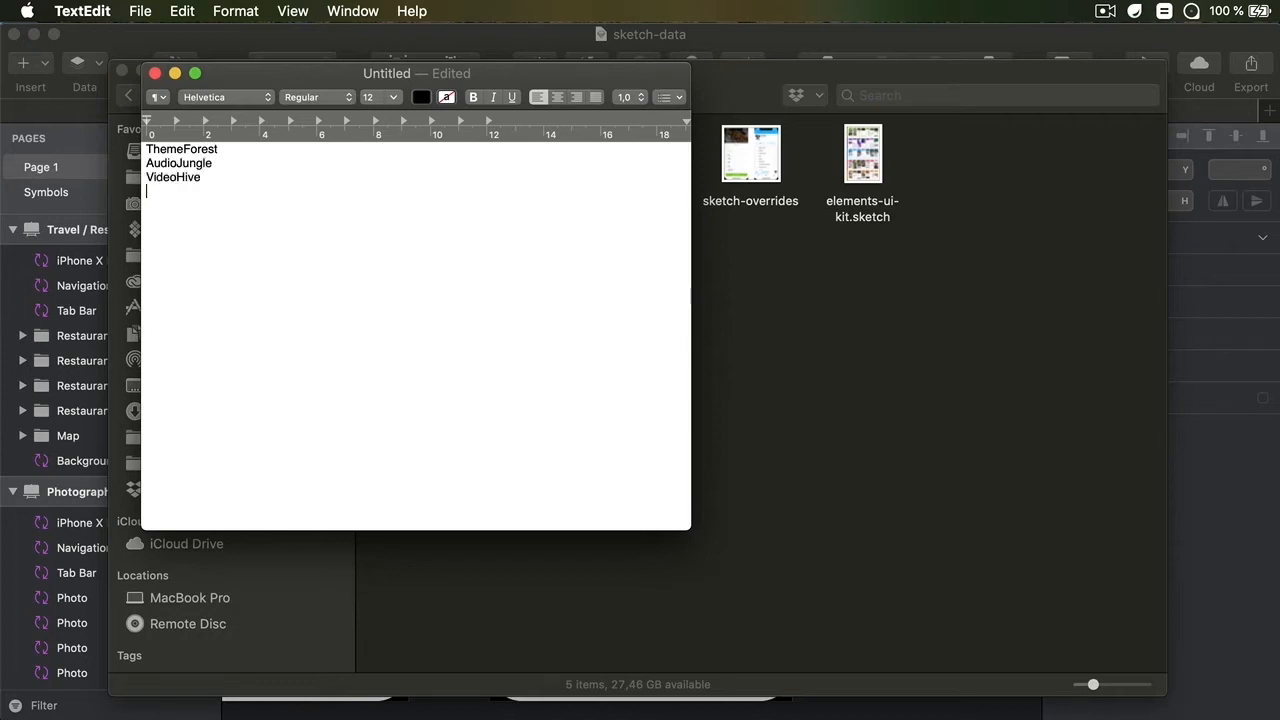
type("CodeCanyon")
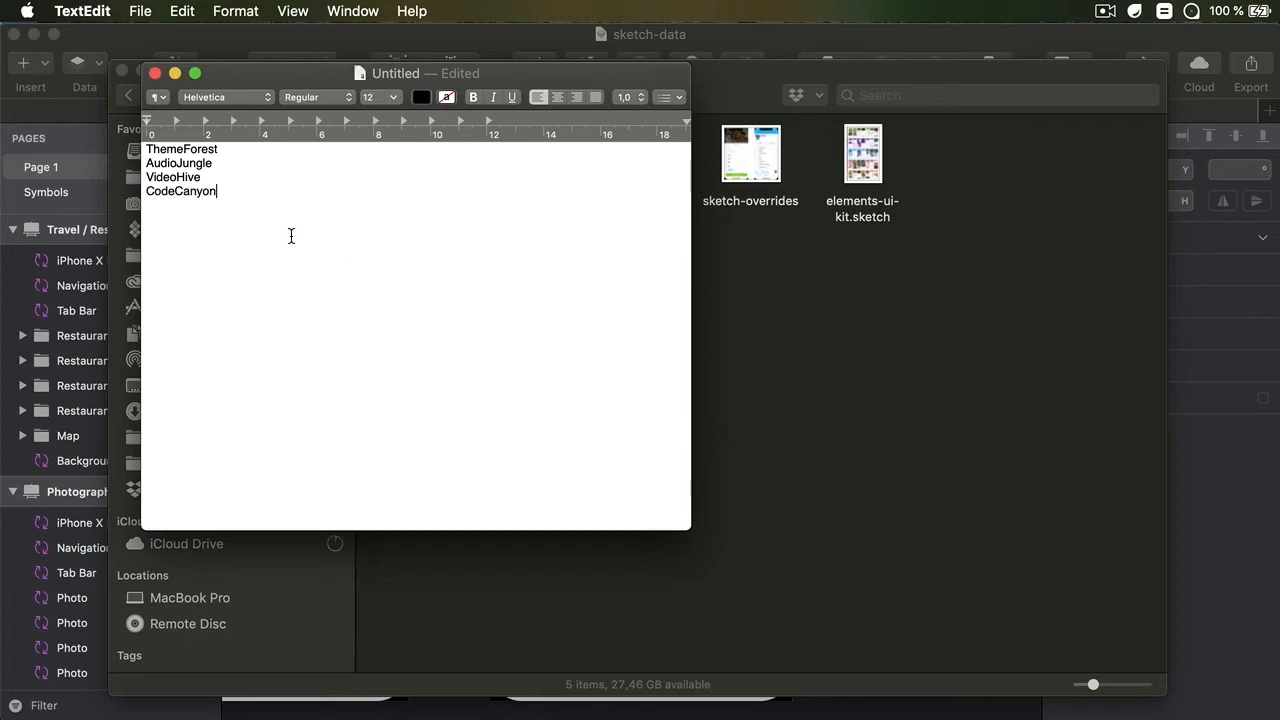
left_click(235, 11)
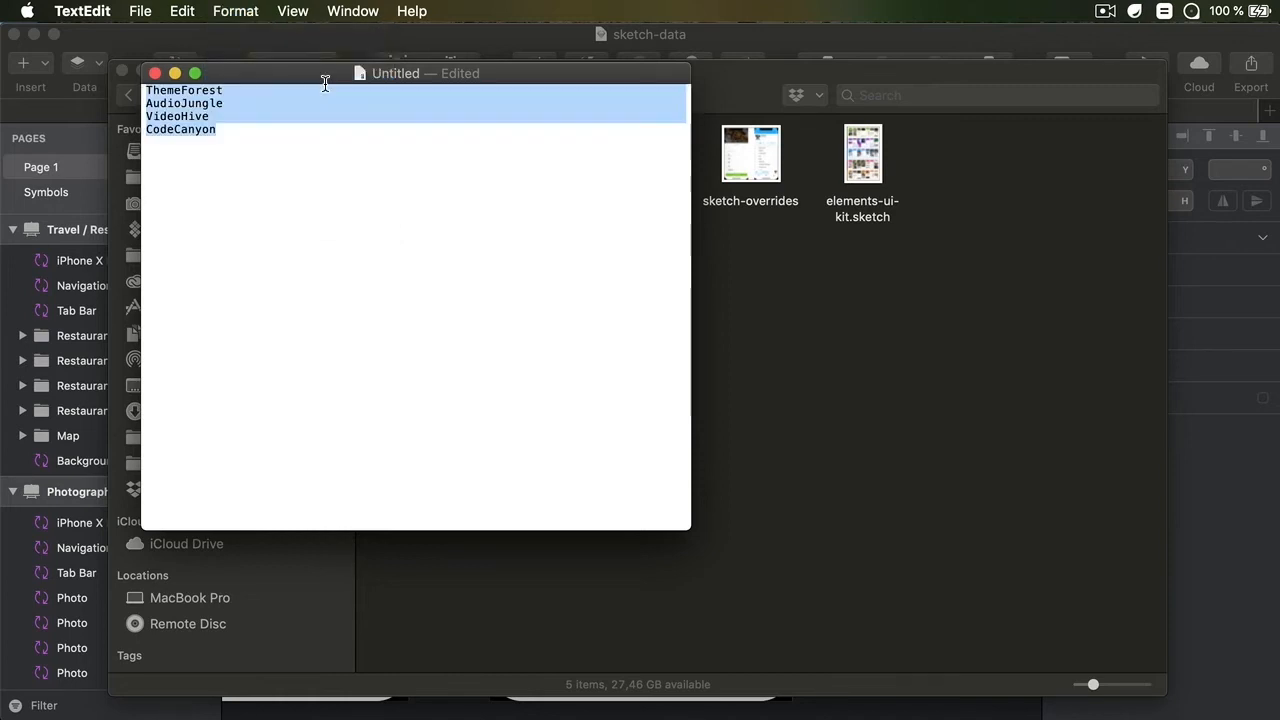
left_click(281, 129)
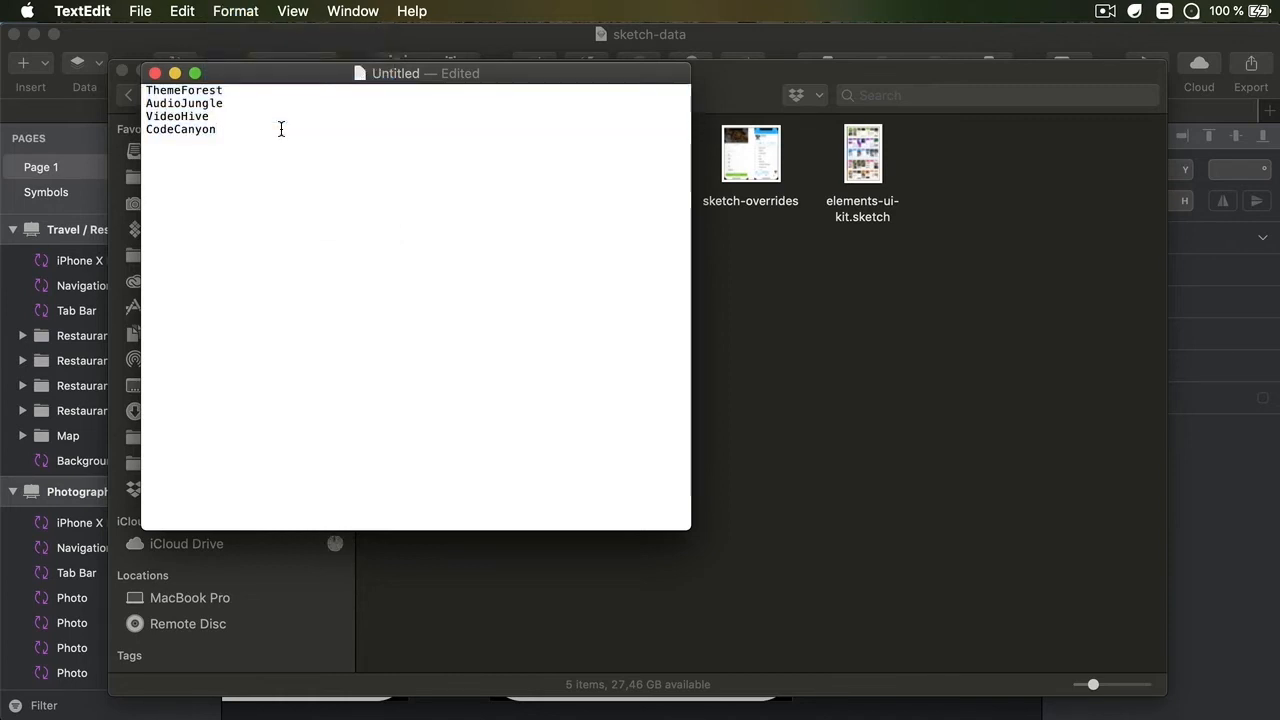
- Save the document as 'Marketplaces' in the Assets folder with UTF-8 encoding
key("cmd+s")
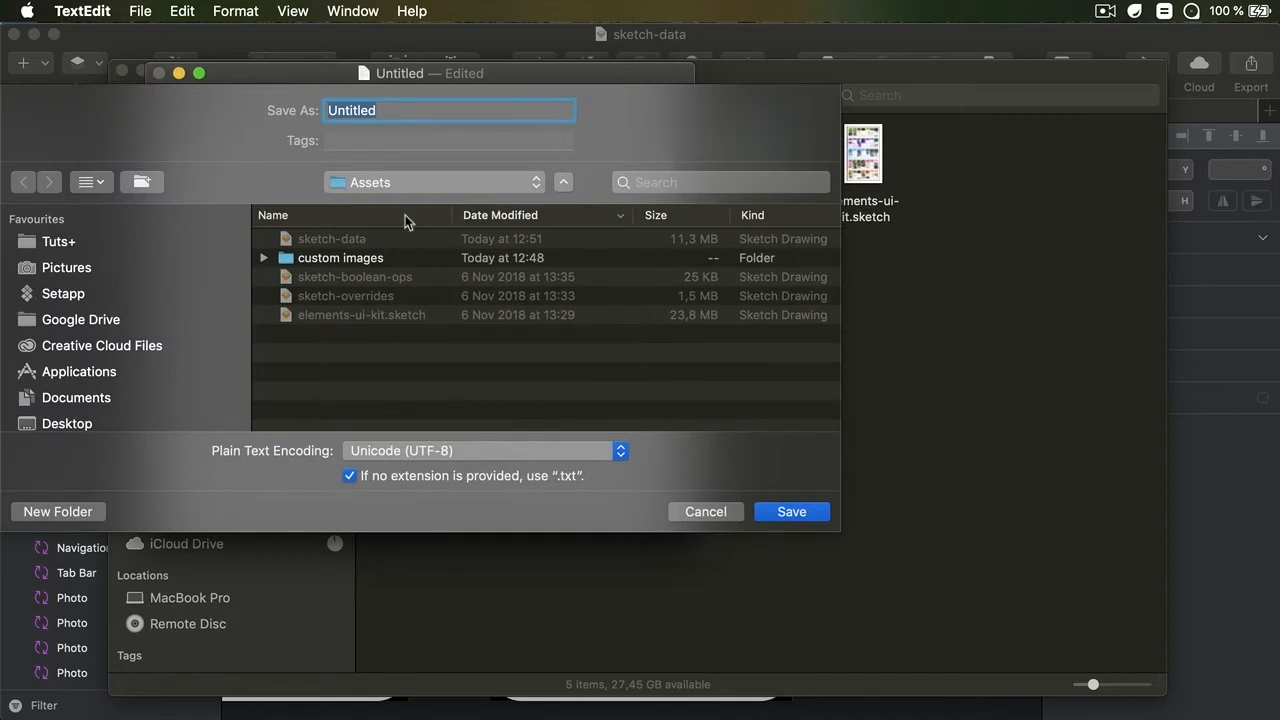
type("man")
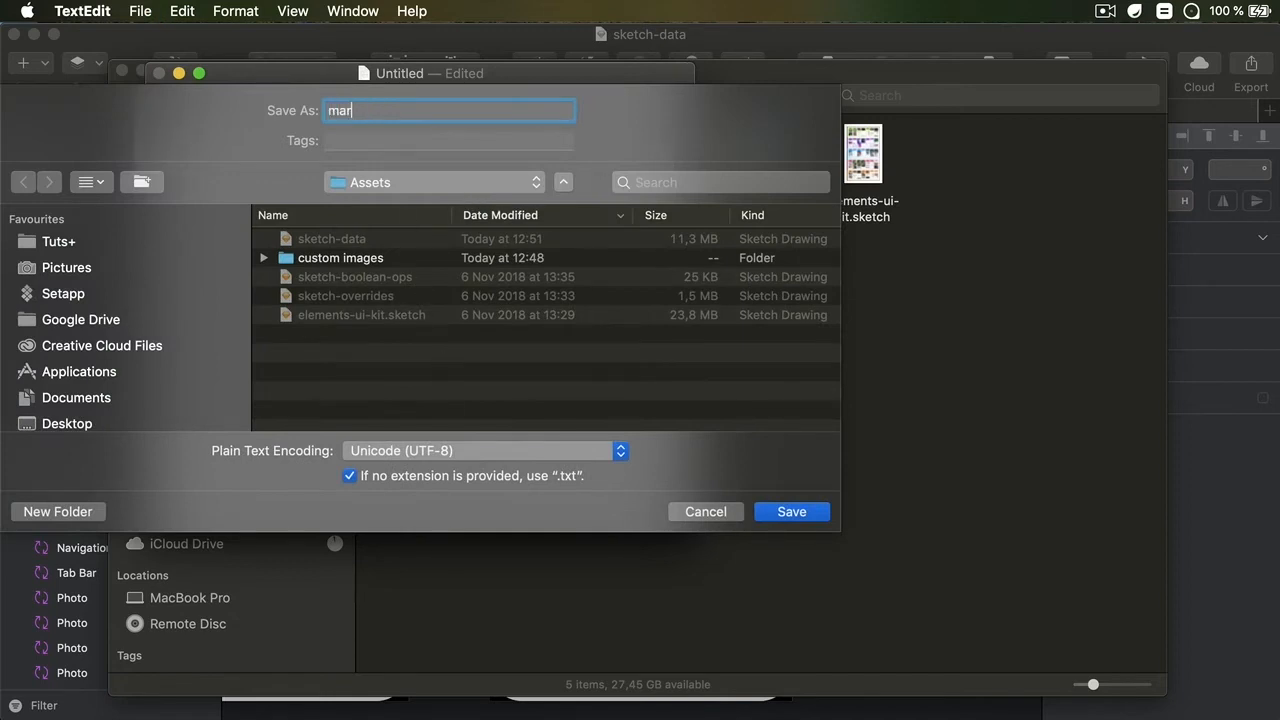
type("Mar")
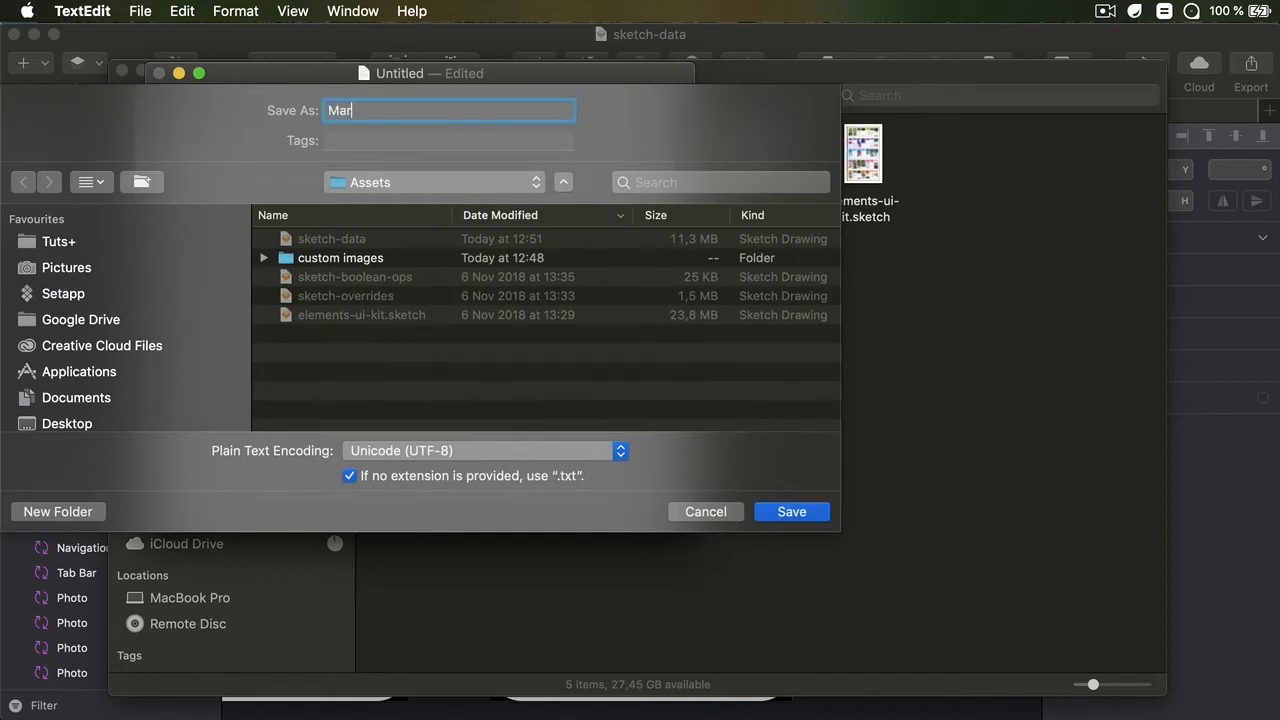
type("ketplaces")
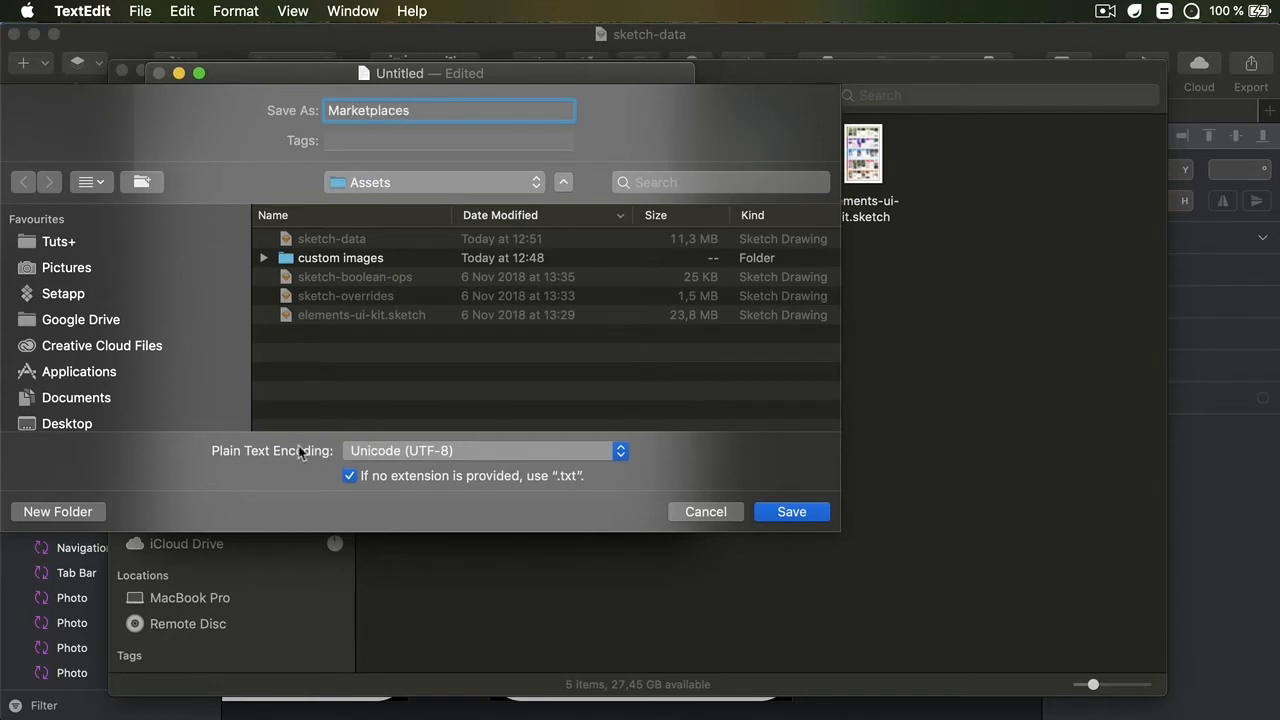
mouse_move(437, 461)
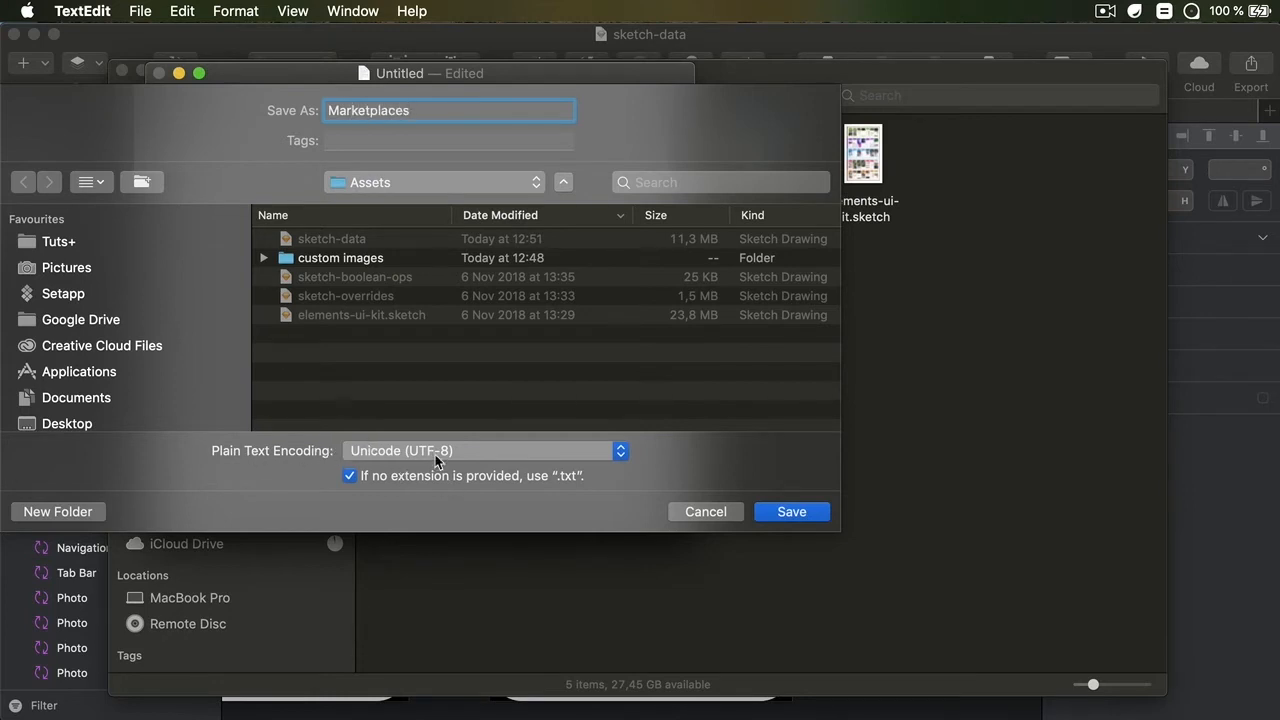
left_click(483, 450)
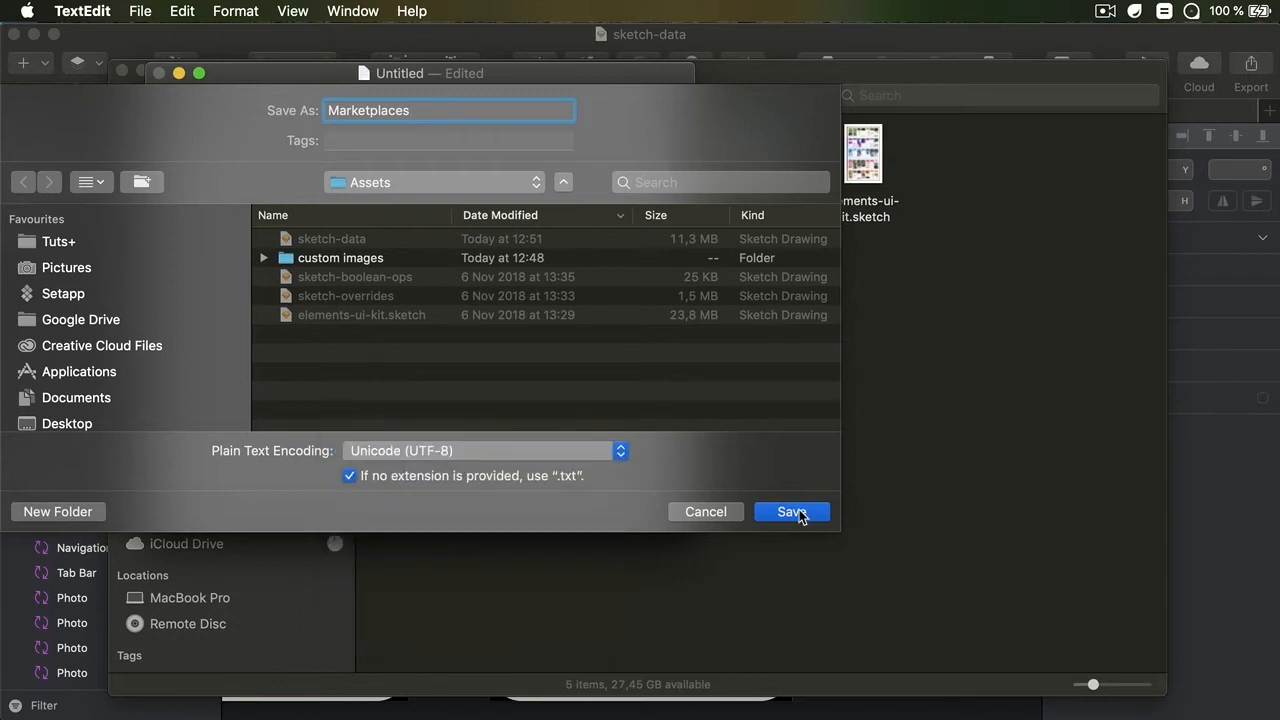
left_click(791, 511)
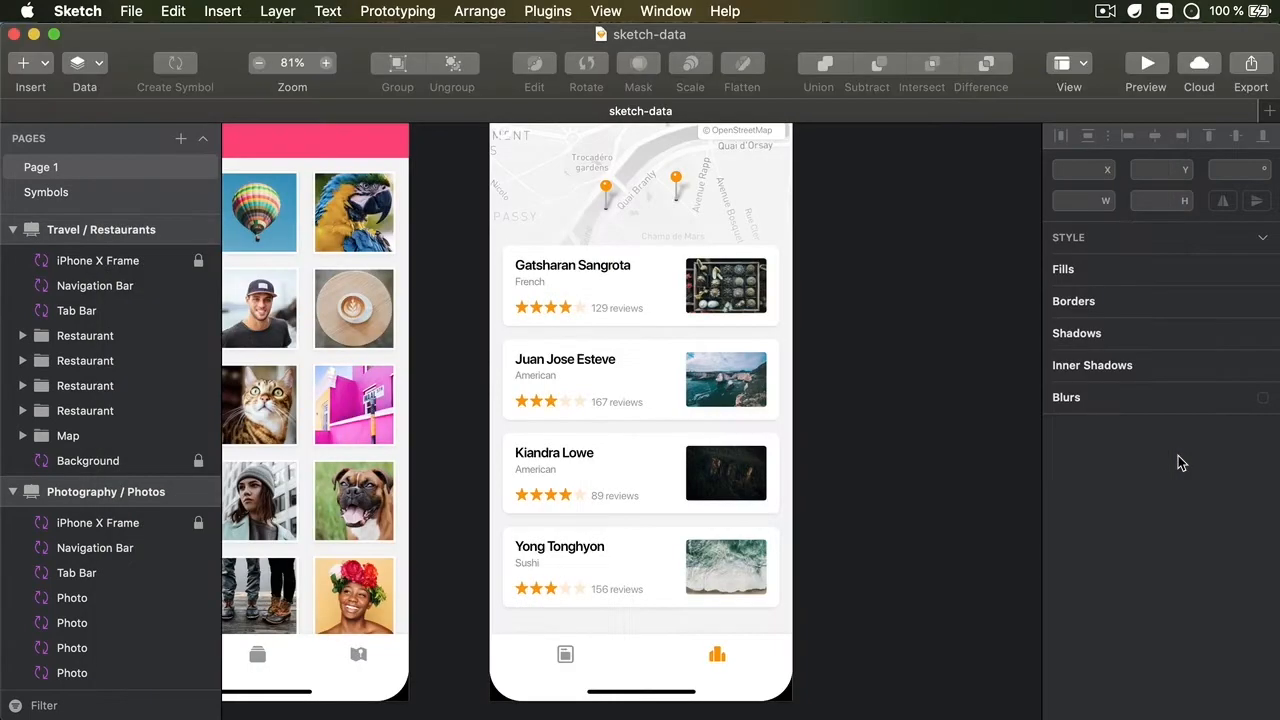
mouse_move(893, 337)
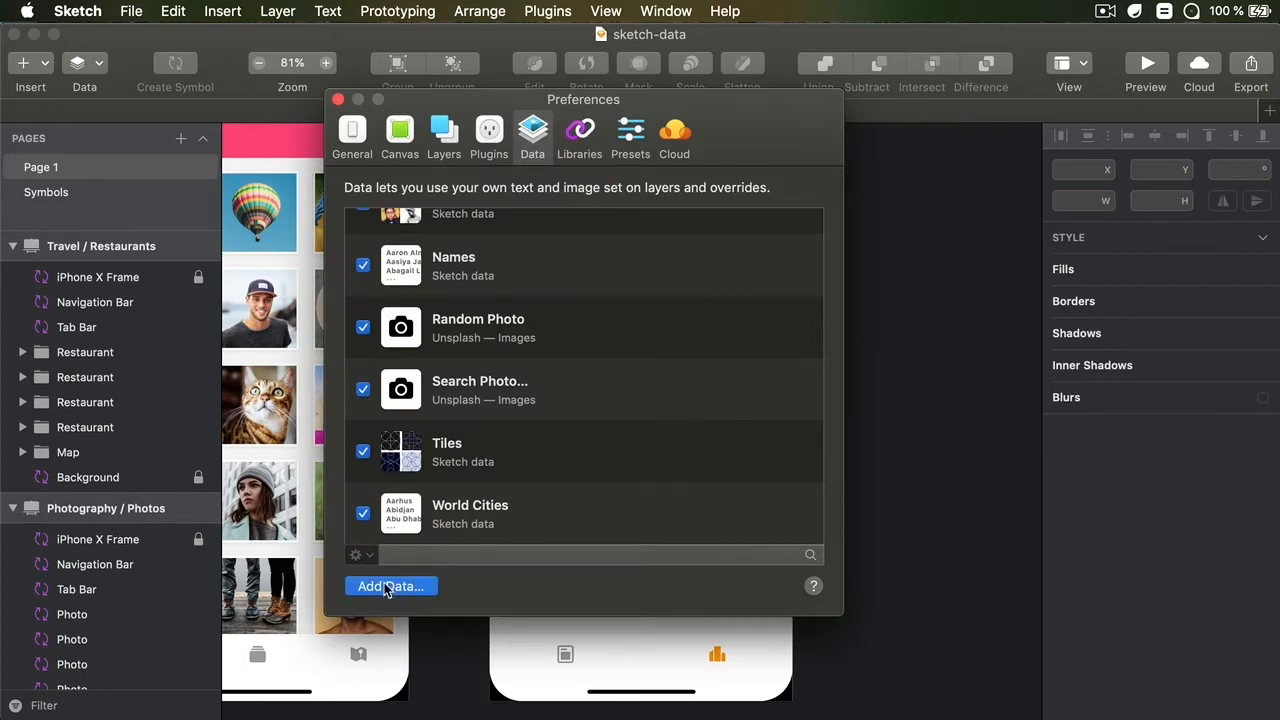
- Add Marketplaces.txt as a new data source in Sketch's Data preferences
left_click(390, 586)
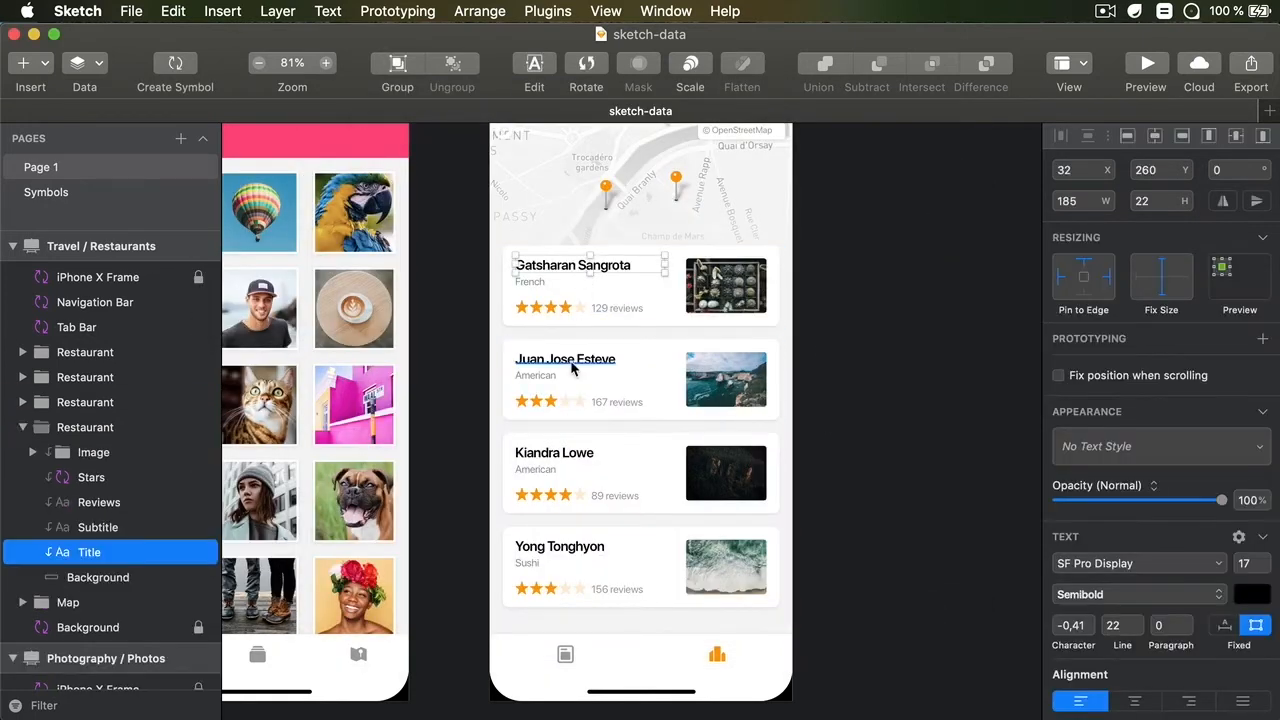
left_click(98, 63)
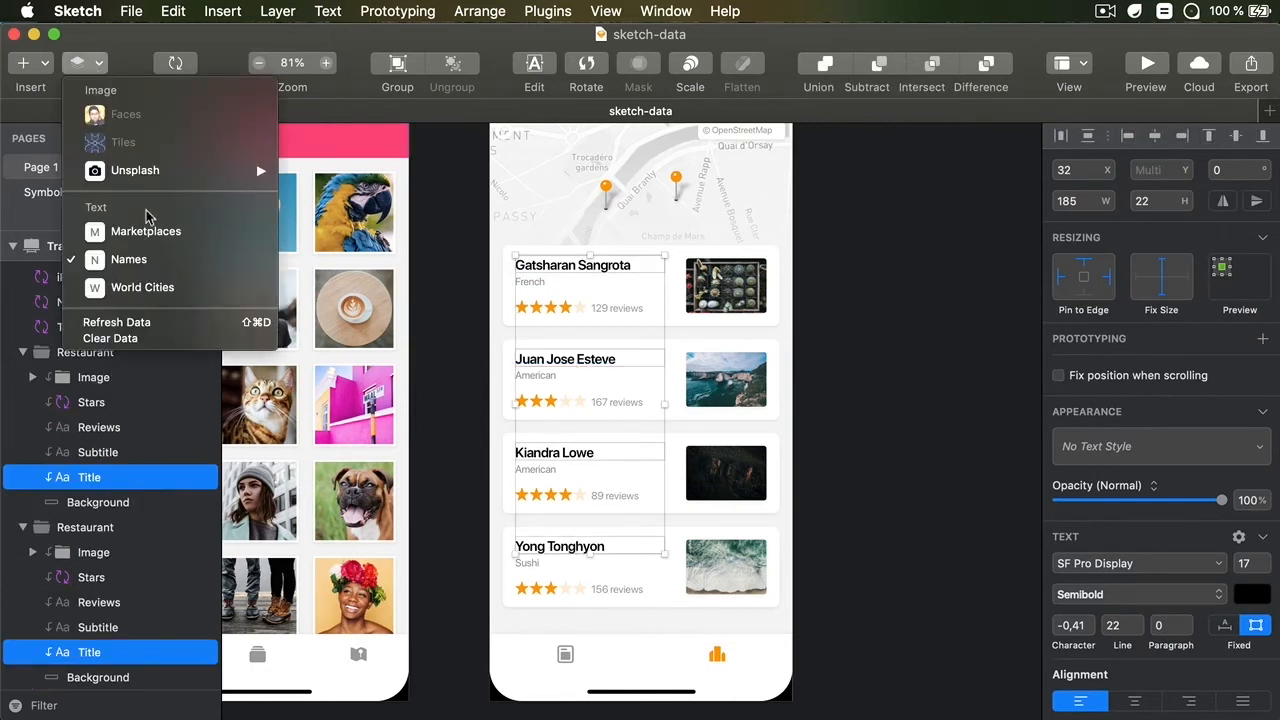
left_click(146, 231)
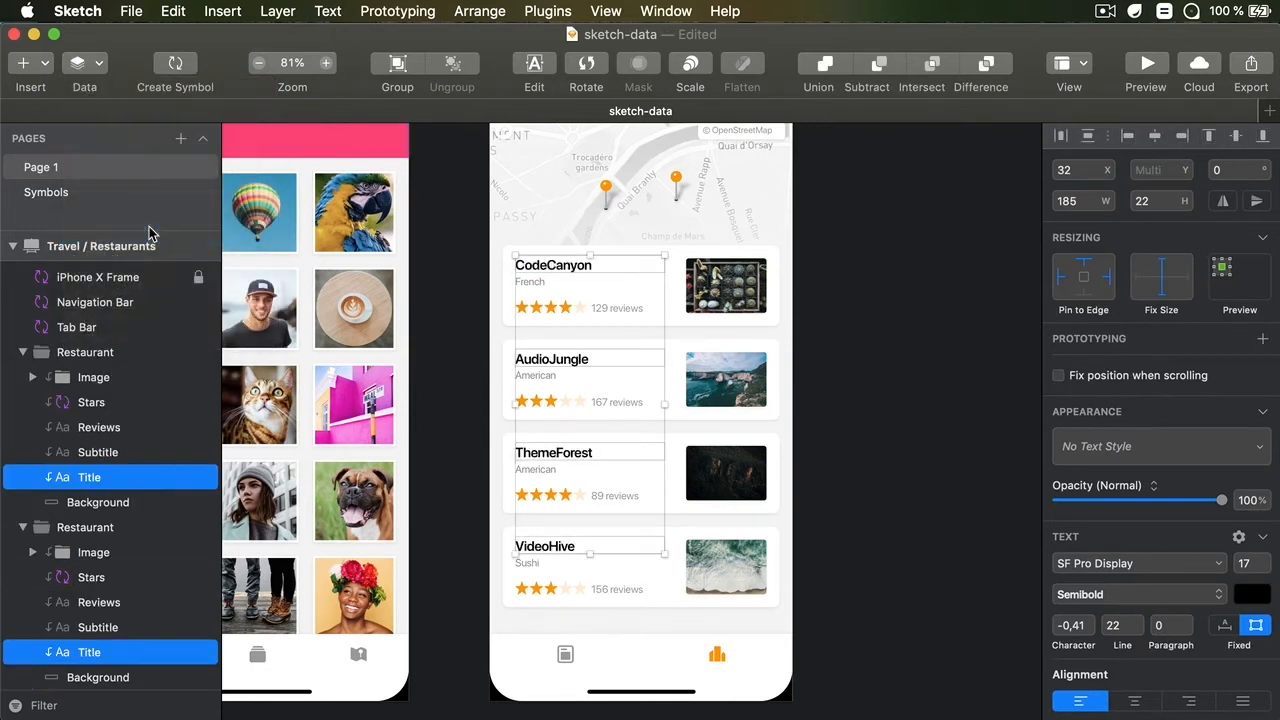
mouse_move(648, 368)
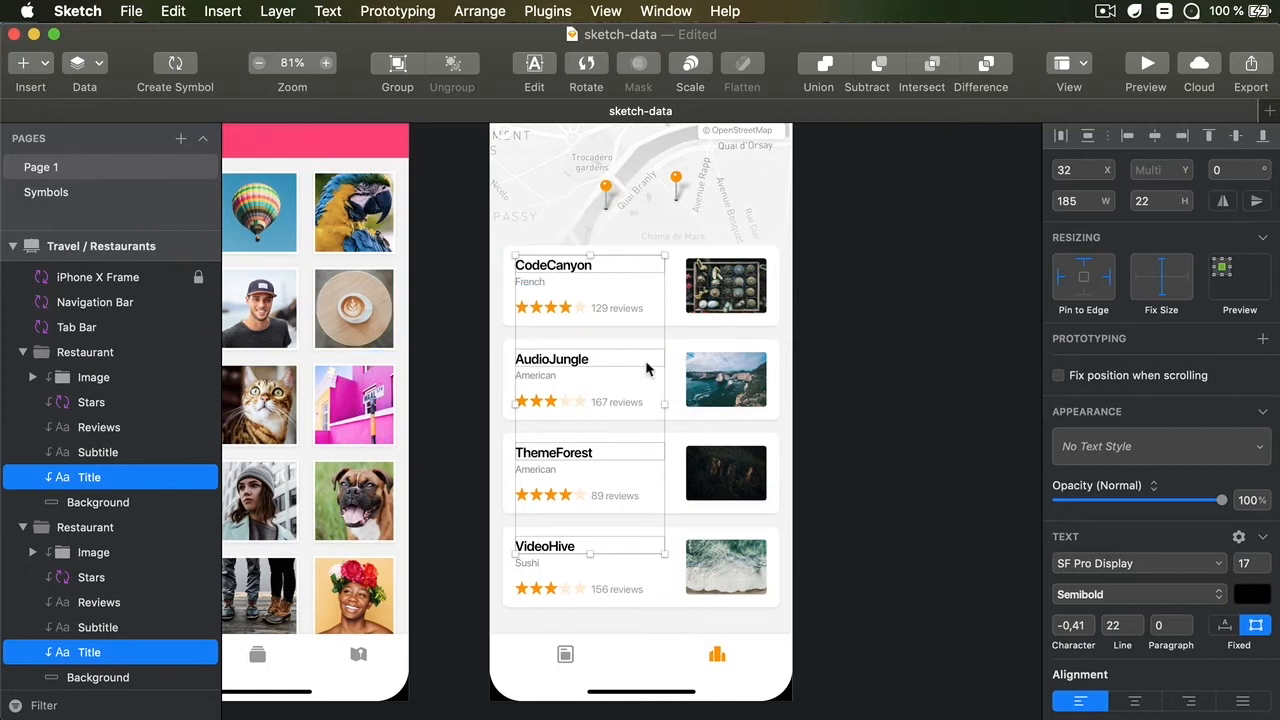
left_click(908, 361)
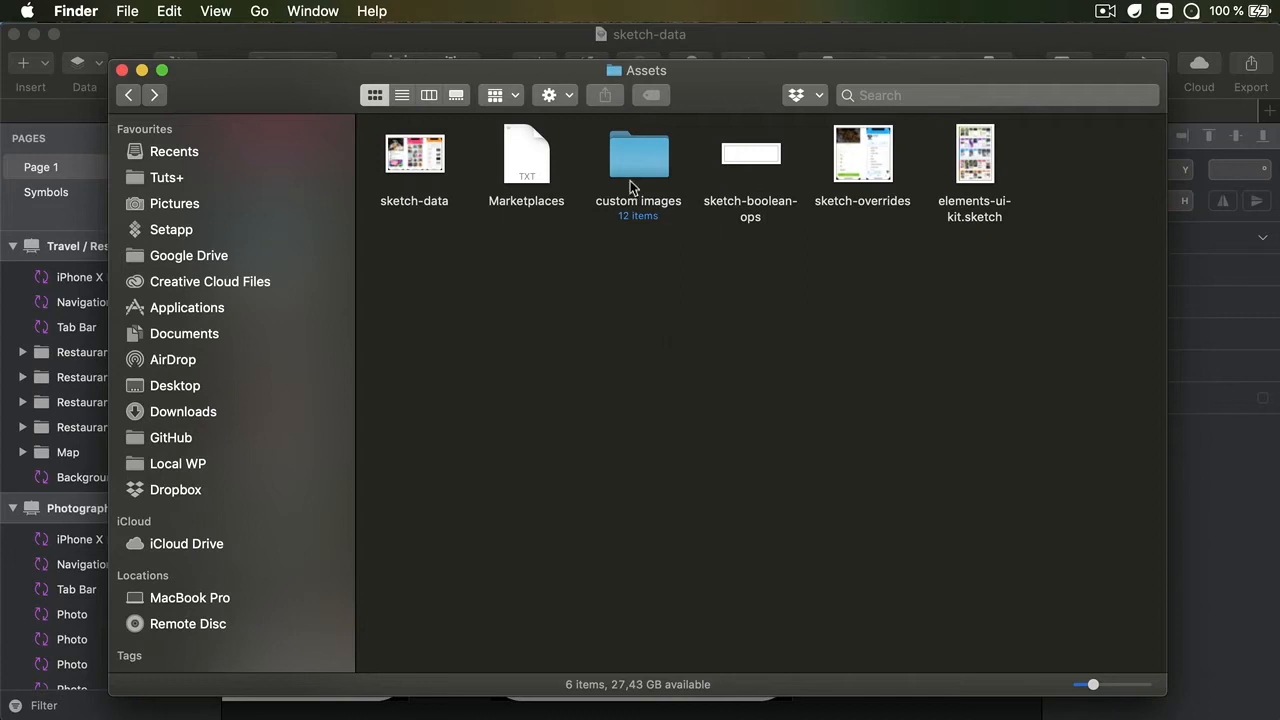
- Open the custom images folder showing photos nature-1 through nature-12
double_click(638, 154)
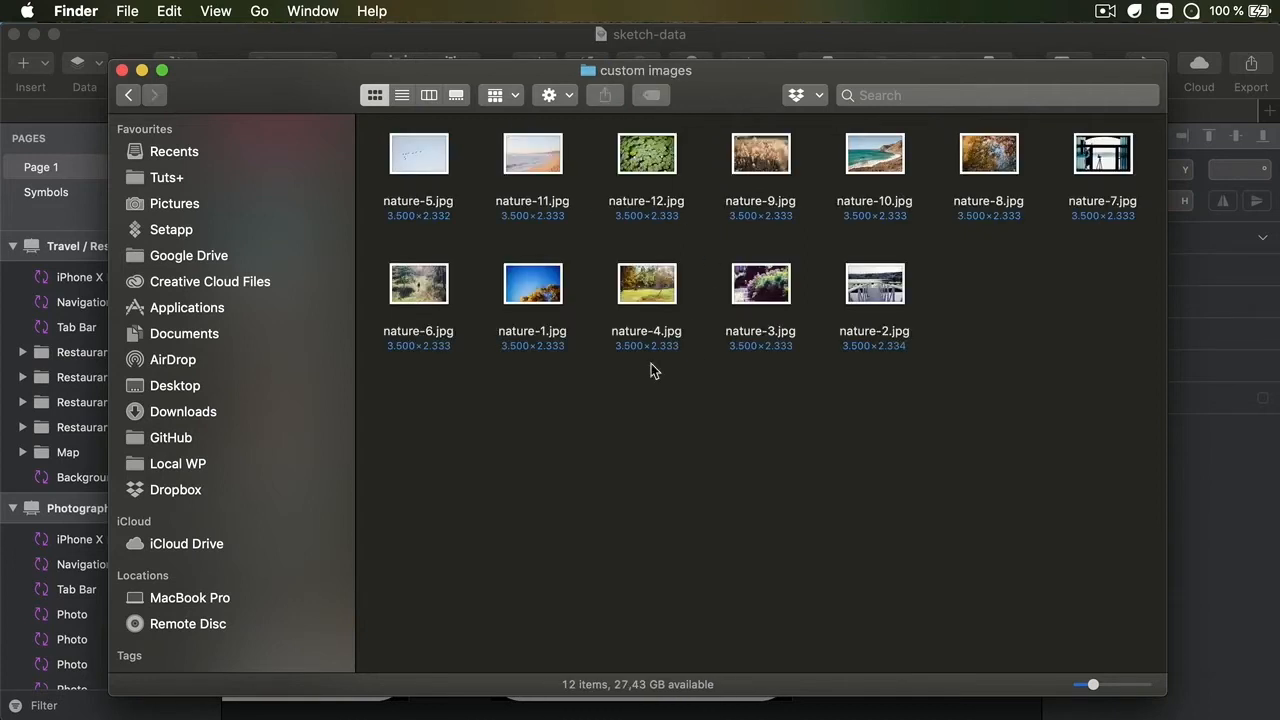
mouse_move(925, 195)
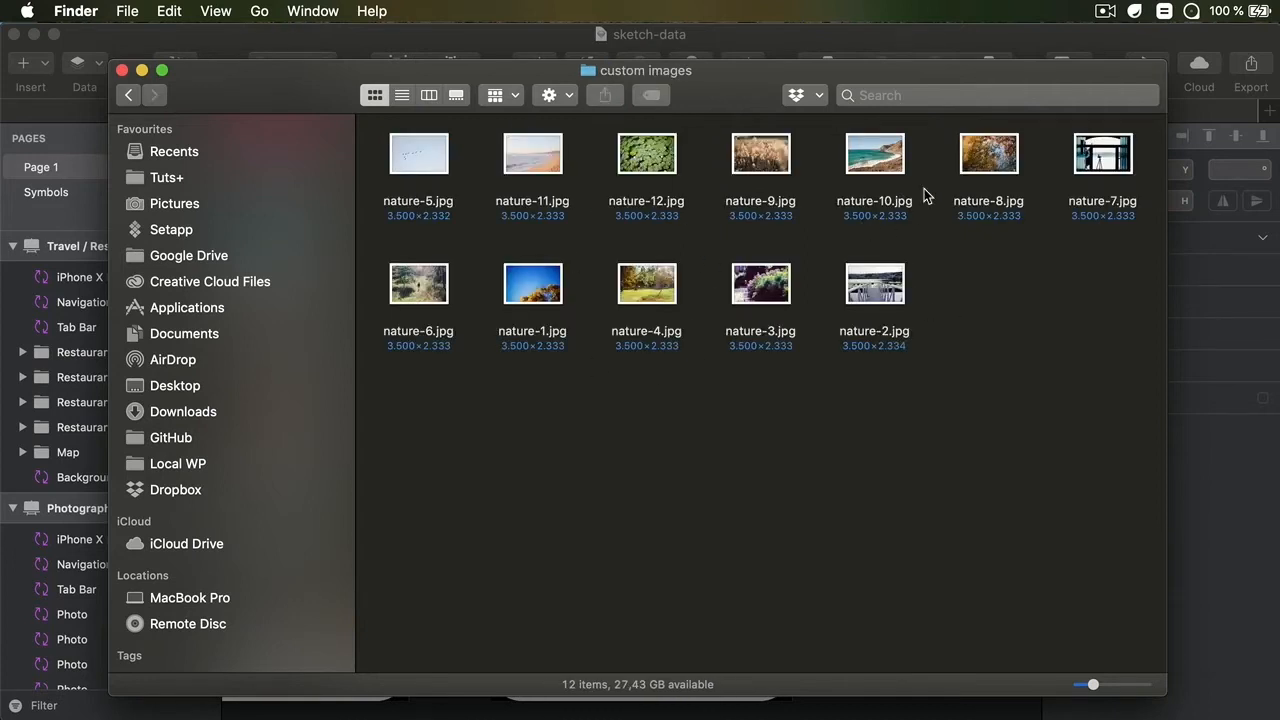
mouse_move(880, 220)
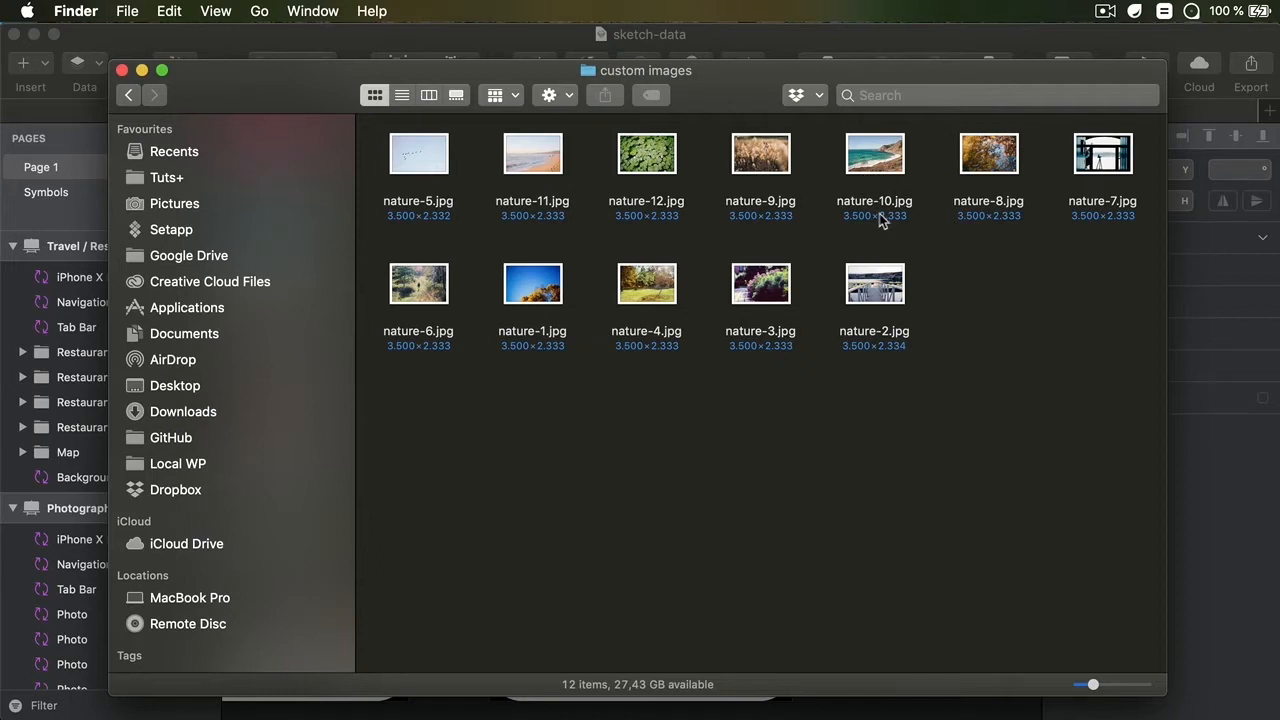
mouse_move(992, 266)
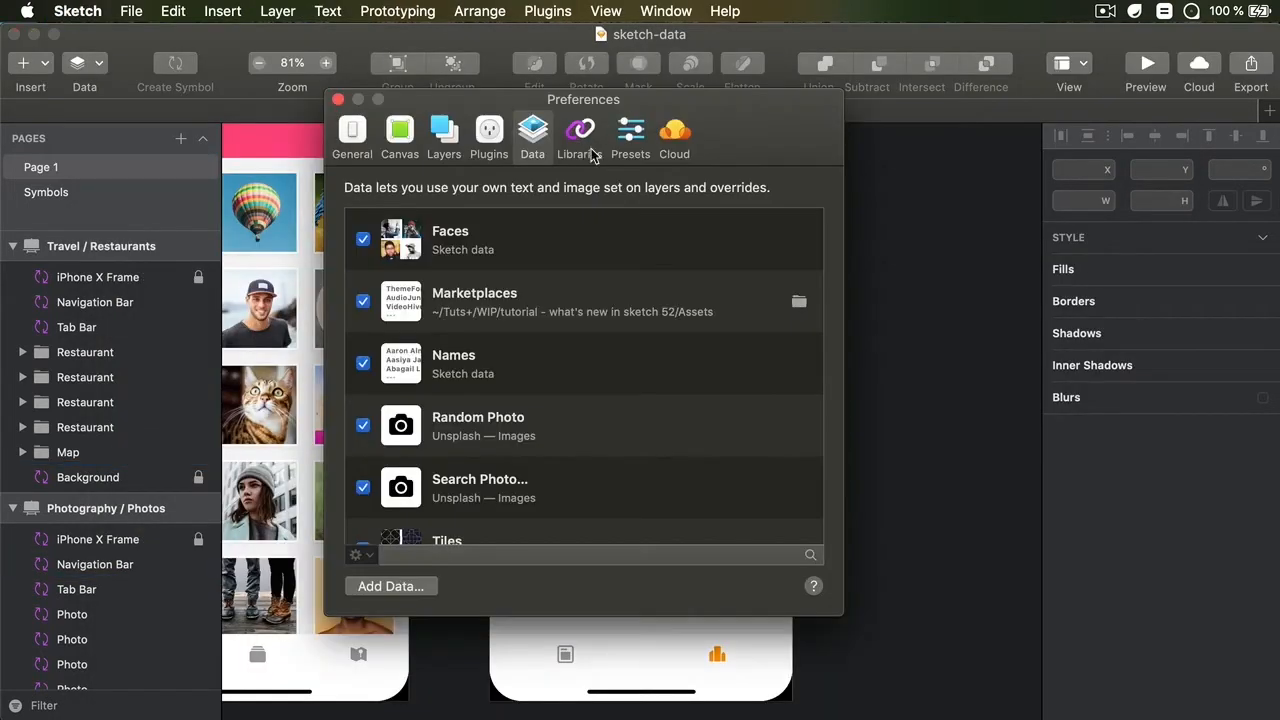
- Add the custom images folder as an image data source, then close Preferences
left_click(390, 586)
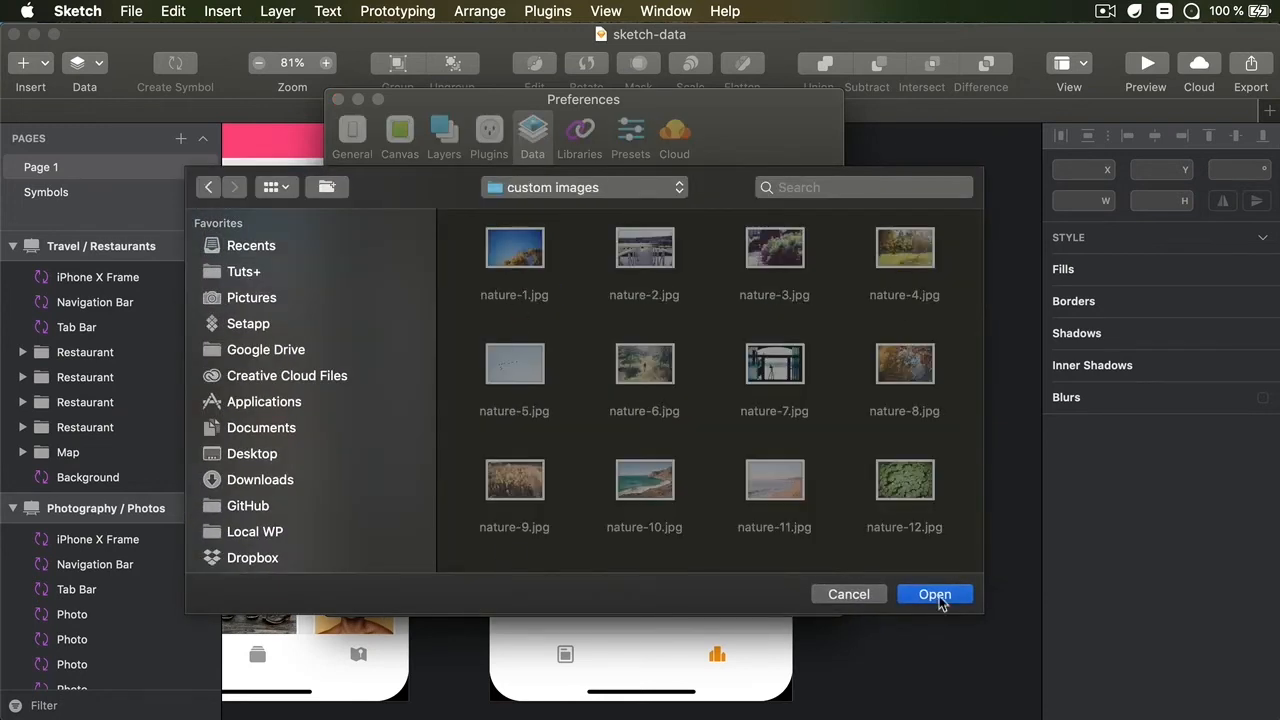
left_click(934, 594)
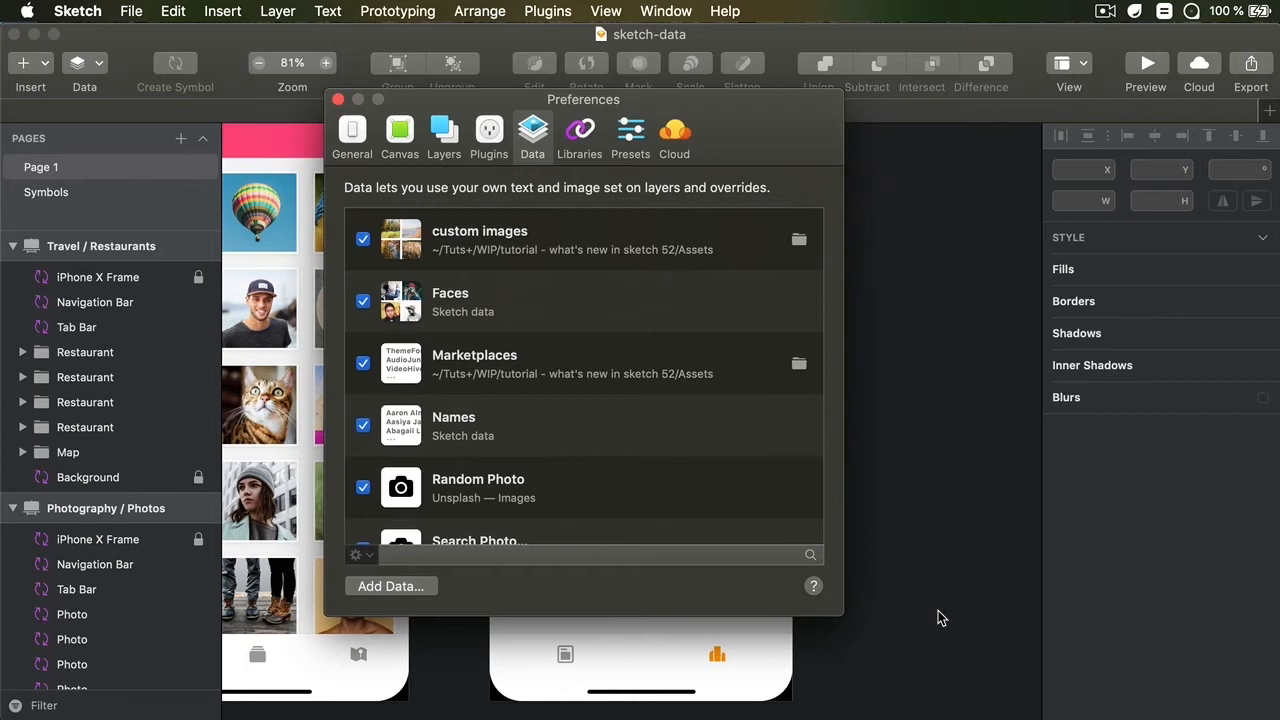
left_click(338, 99)
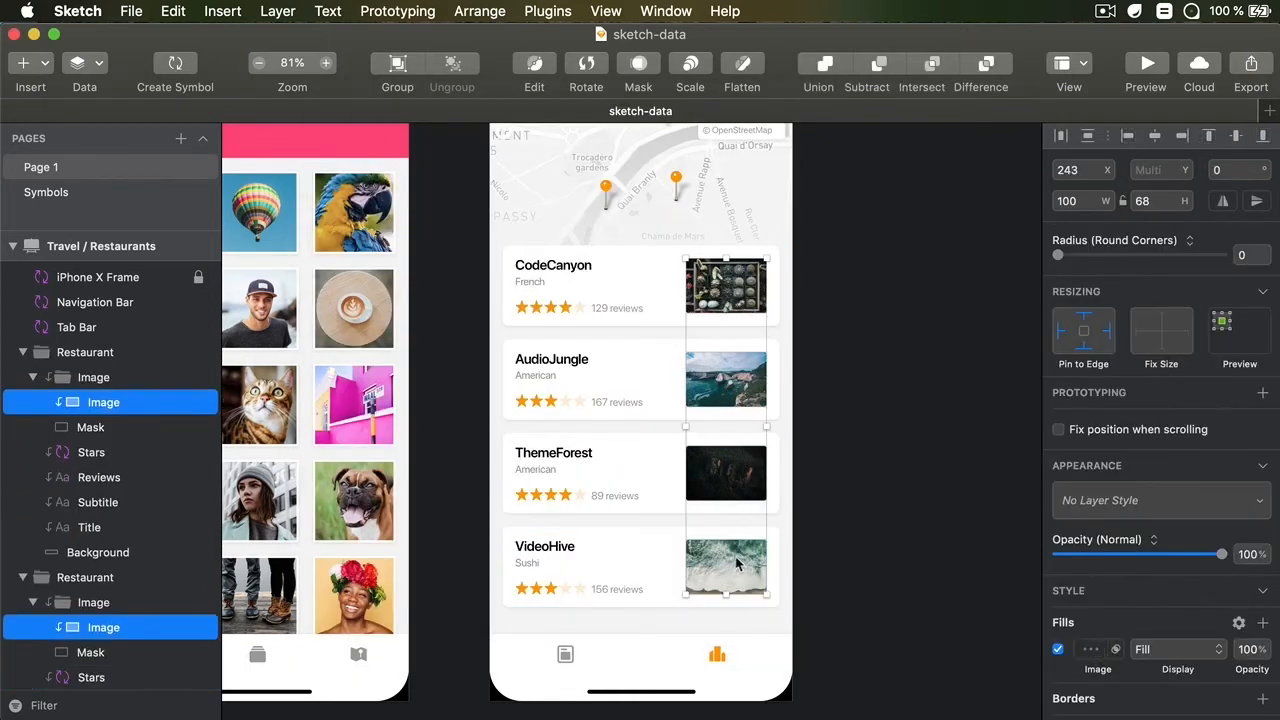
- Fill the selected restaurant thumbnails with nature photos from the custom images folder, then deselect
left_click(78, 63)
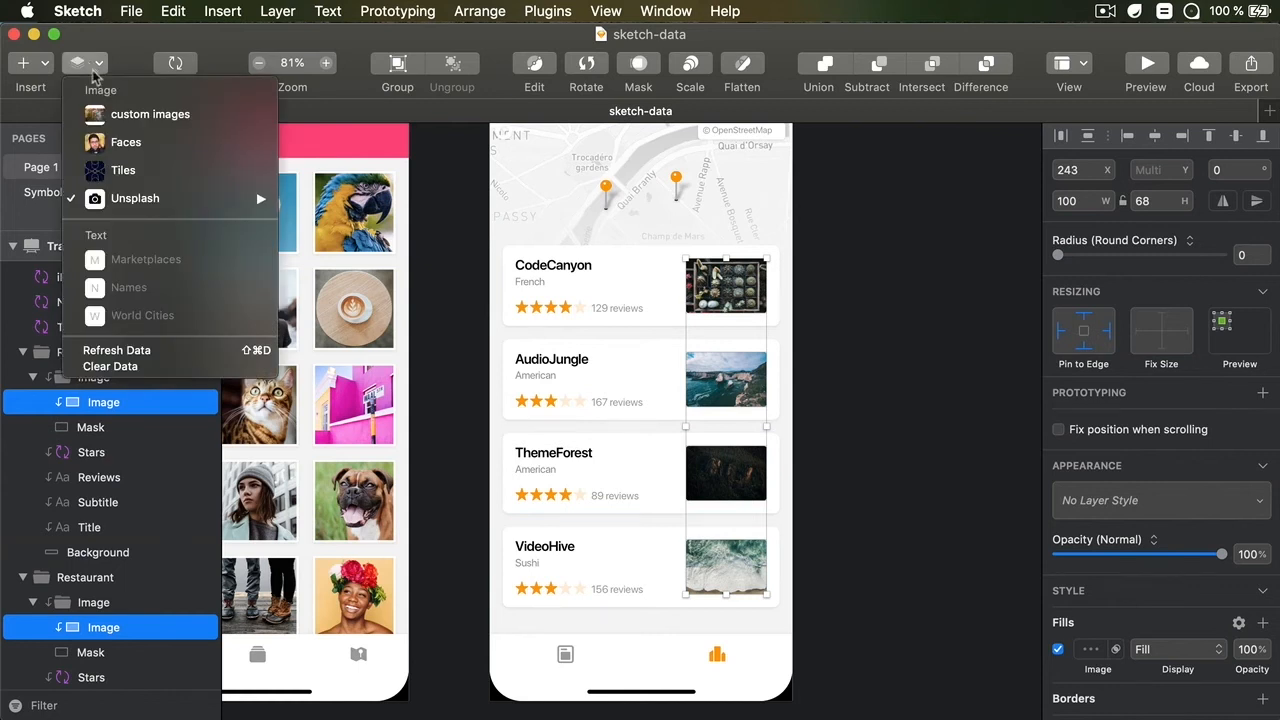
left_click(126, 141)
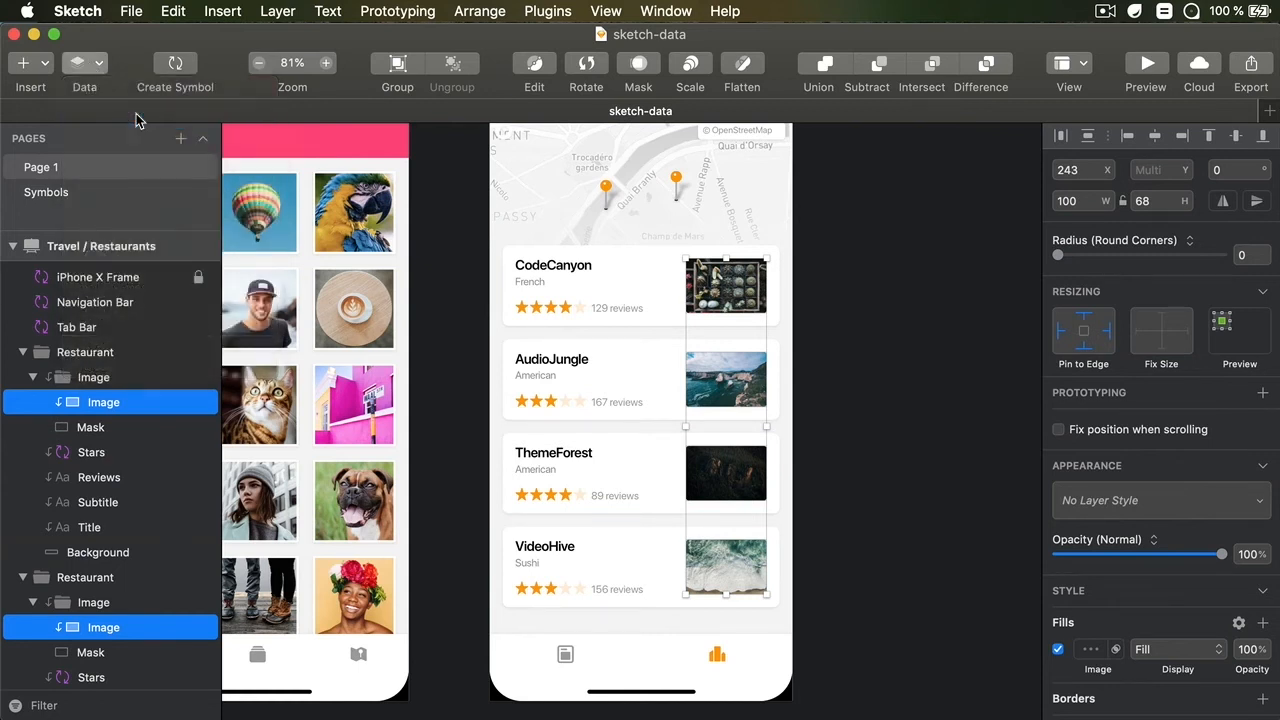
left_click(84, 70)
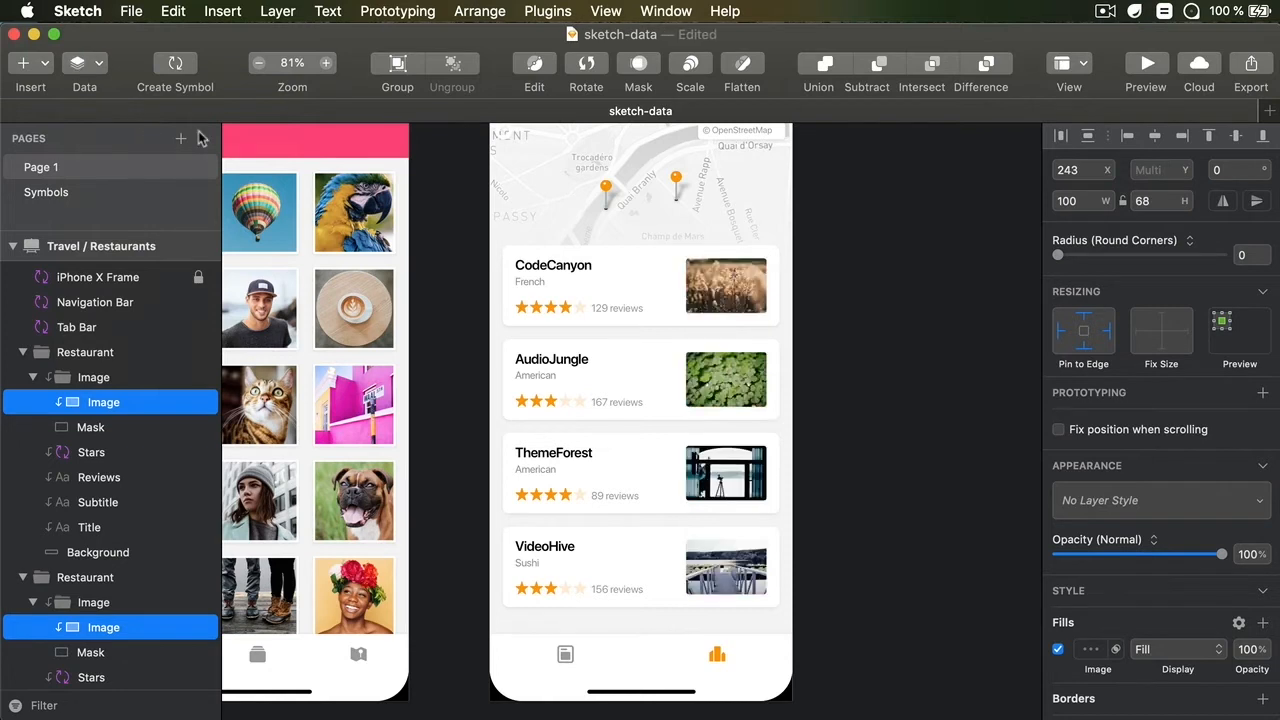
left_click(884, 346)
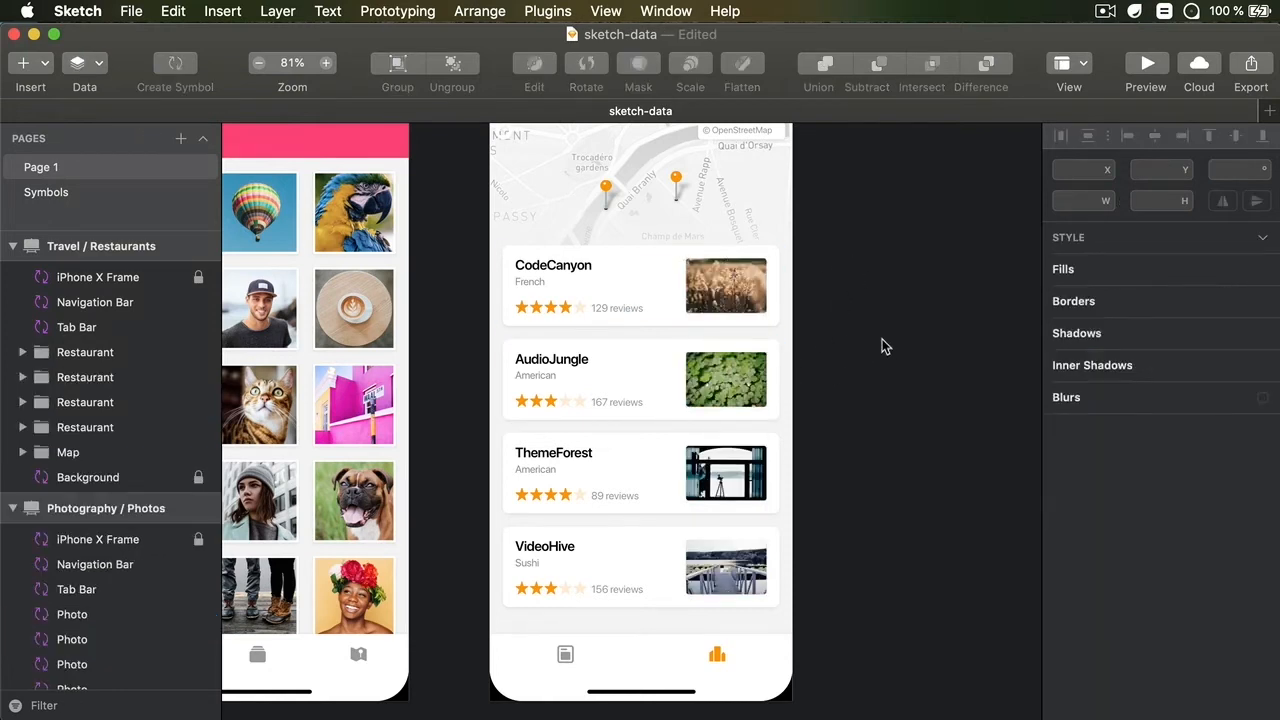
left_click(84, 63)
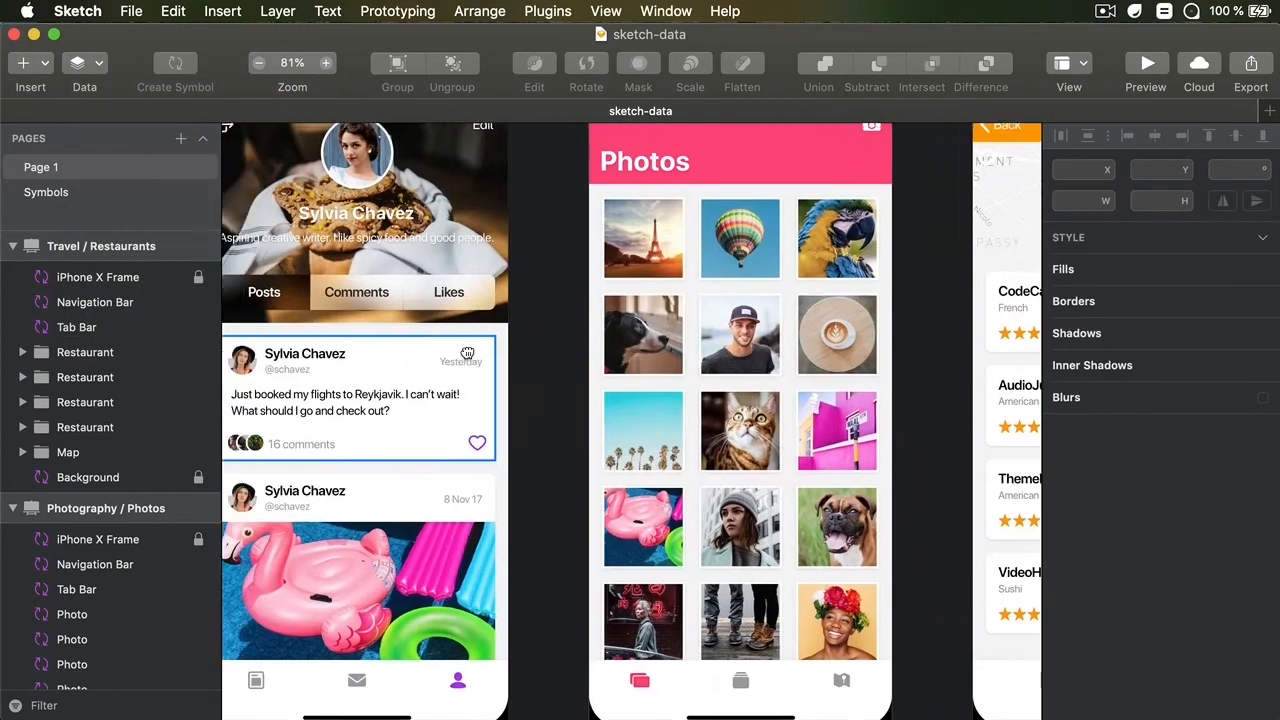
left_click(326, 62)
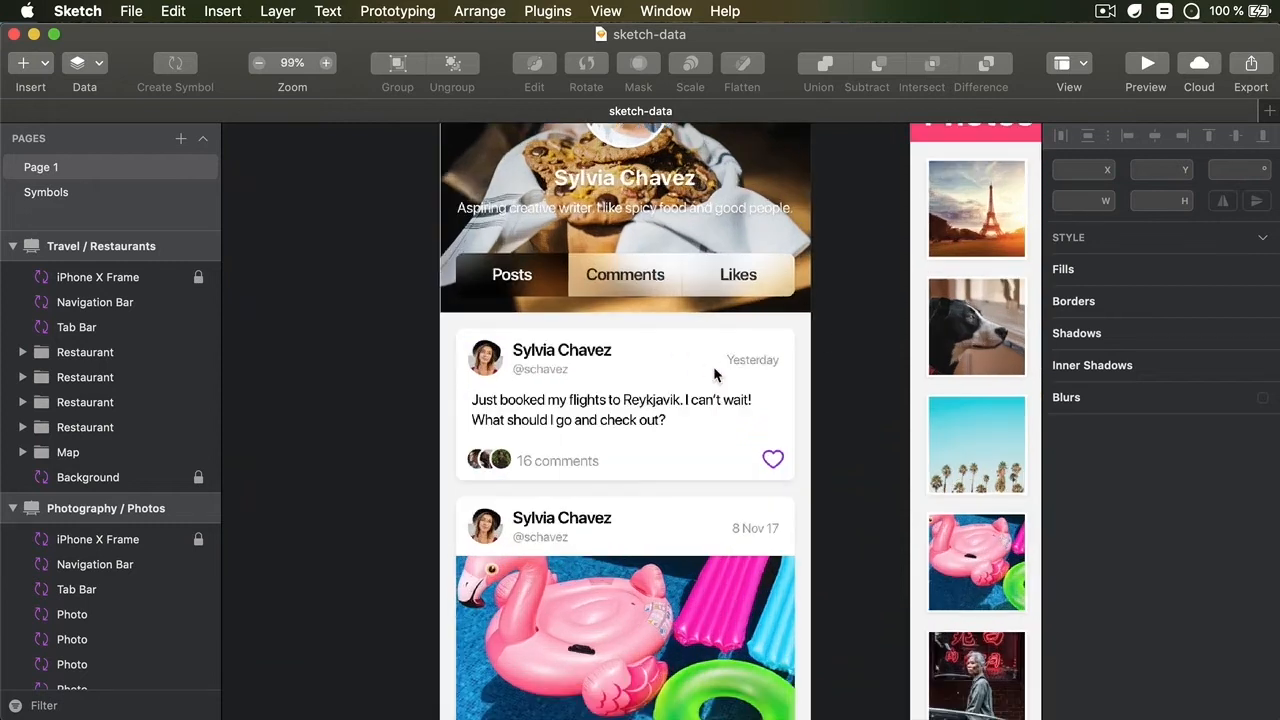
left_click(259, 63)
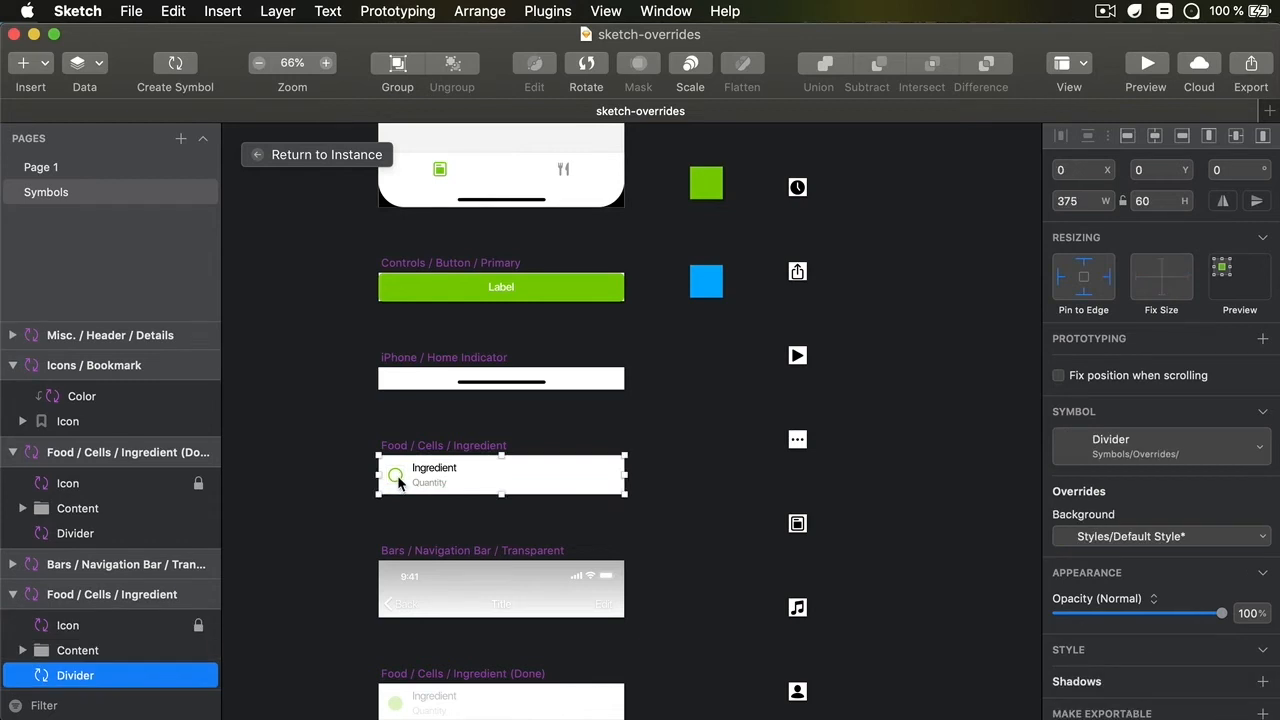
- Create new shared text styles from the ingredient cell's Ingredient and Quantity text layers
left_click(434, 467)
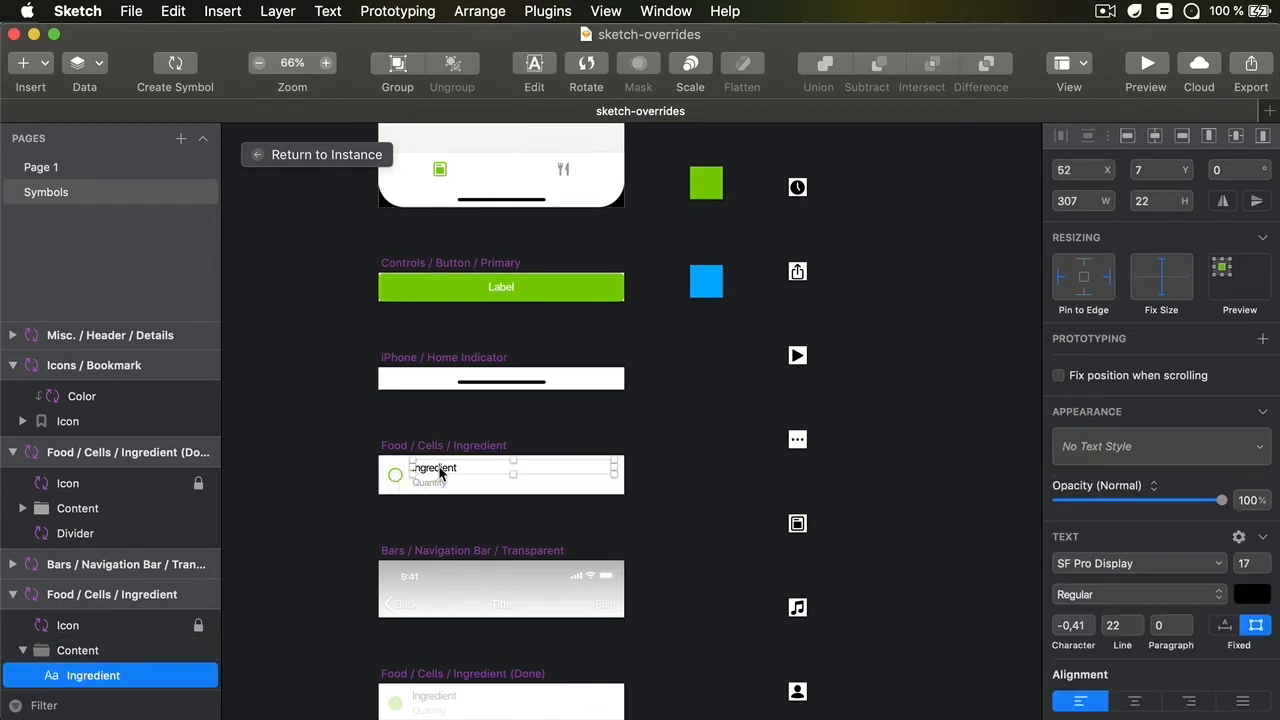
left_click(435, 468)
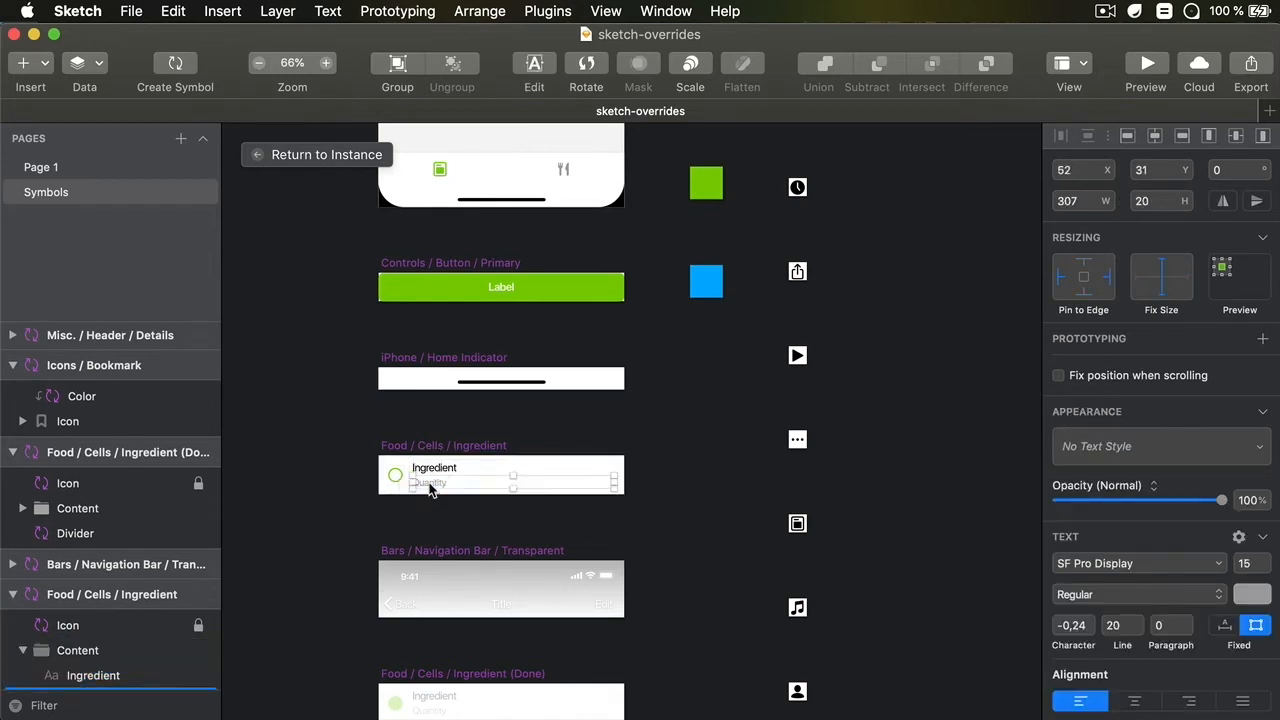
left_click(428, 483)
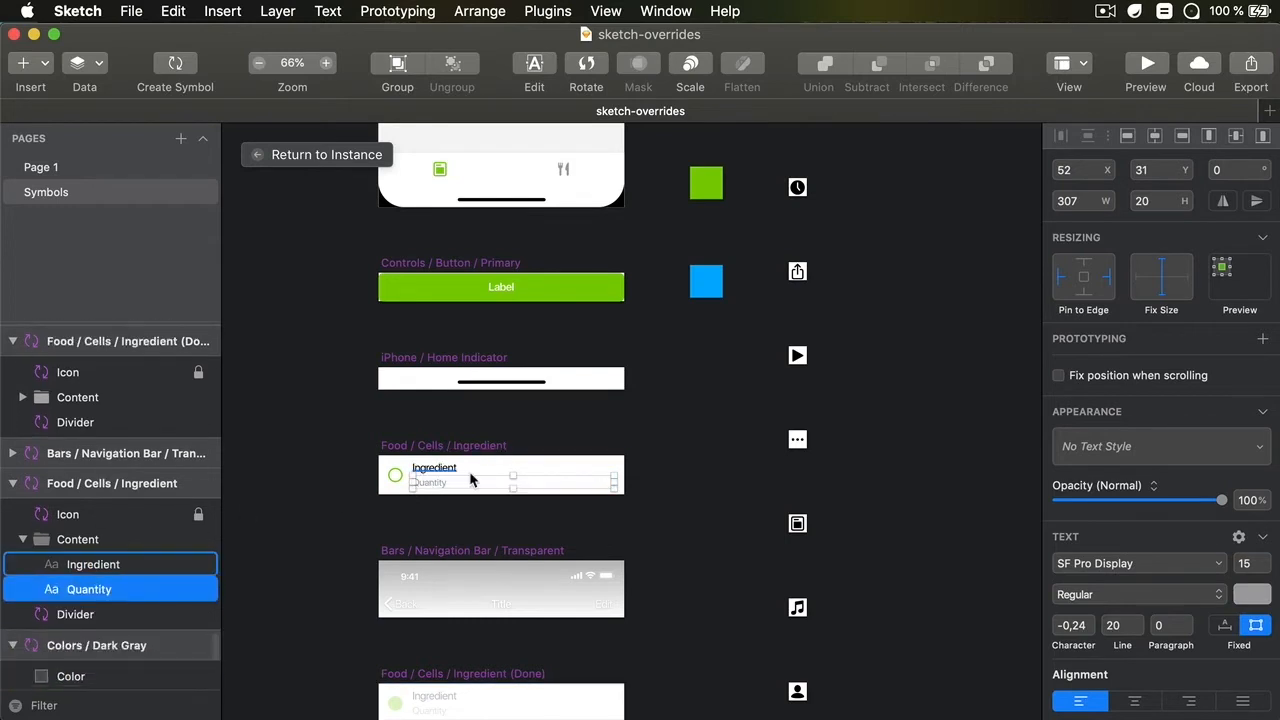
left_click(93, 564)
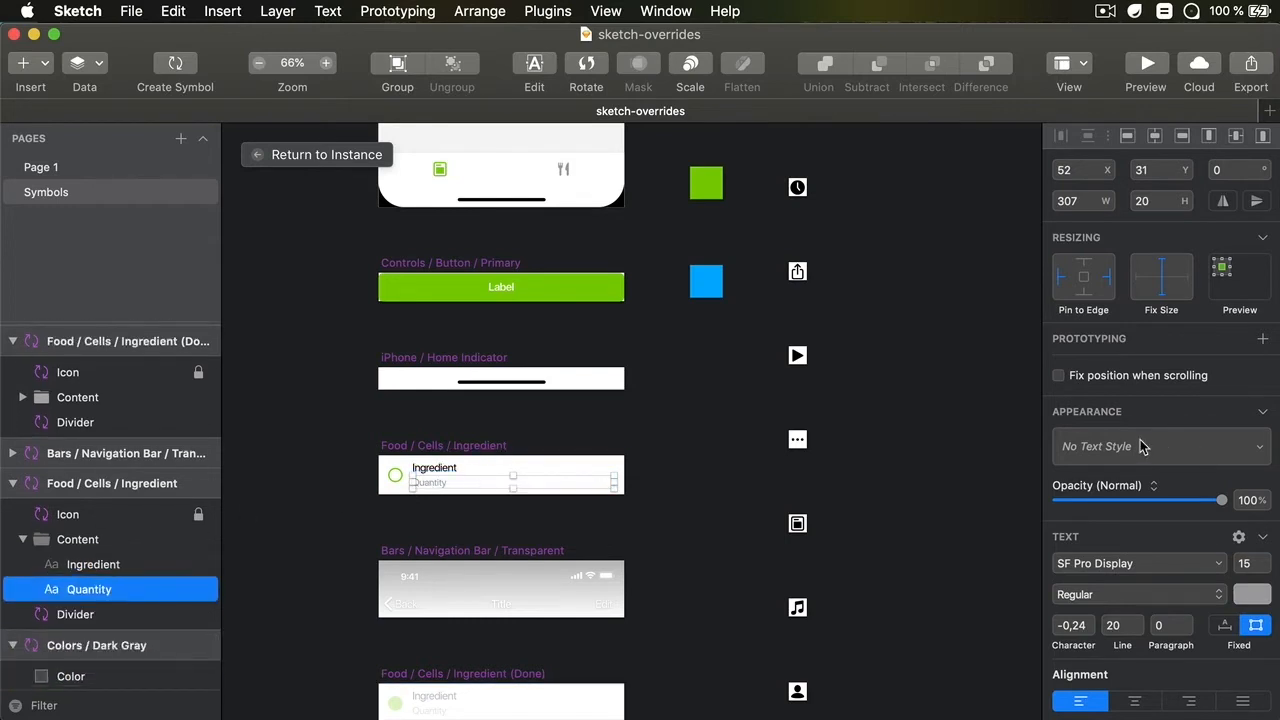
left_click(1160, 446)
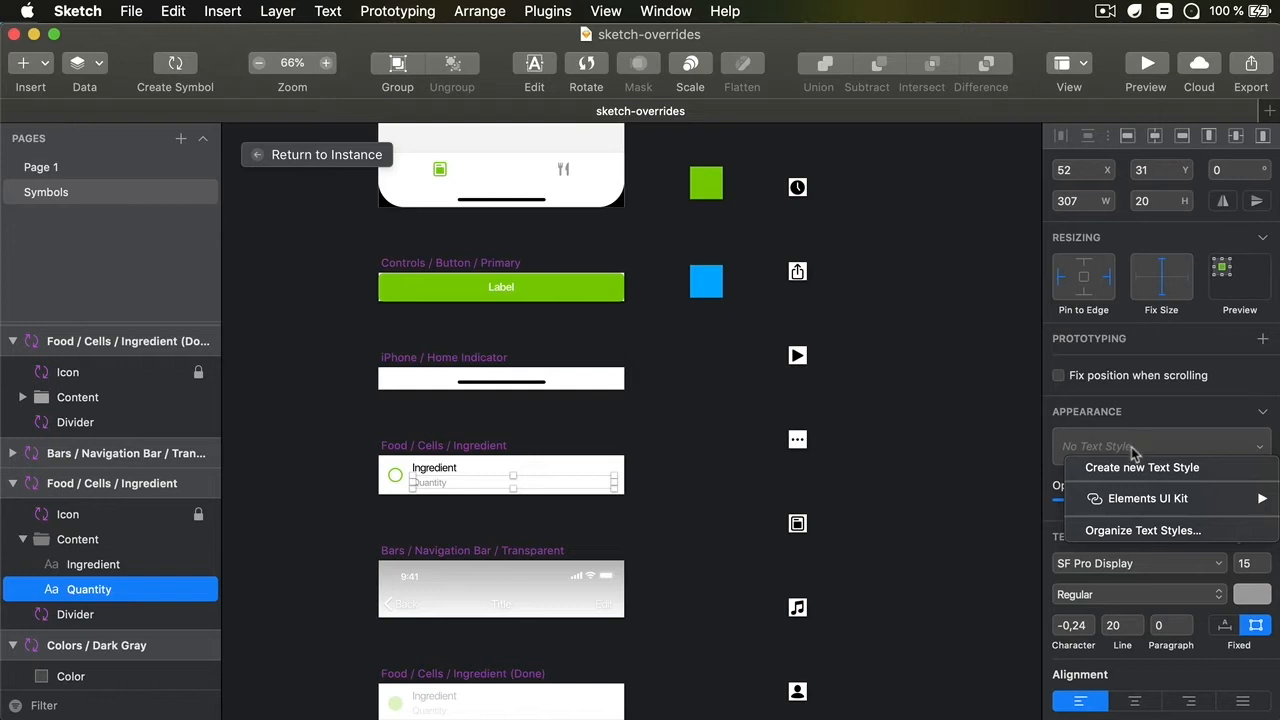
mouse_move(977, 404)
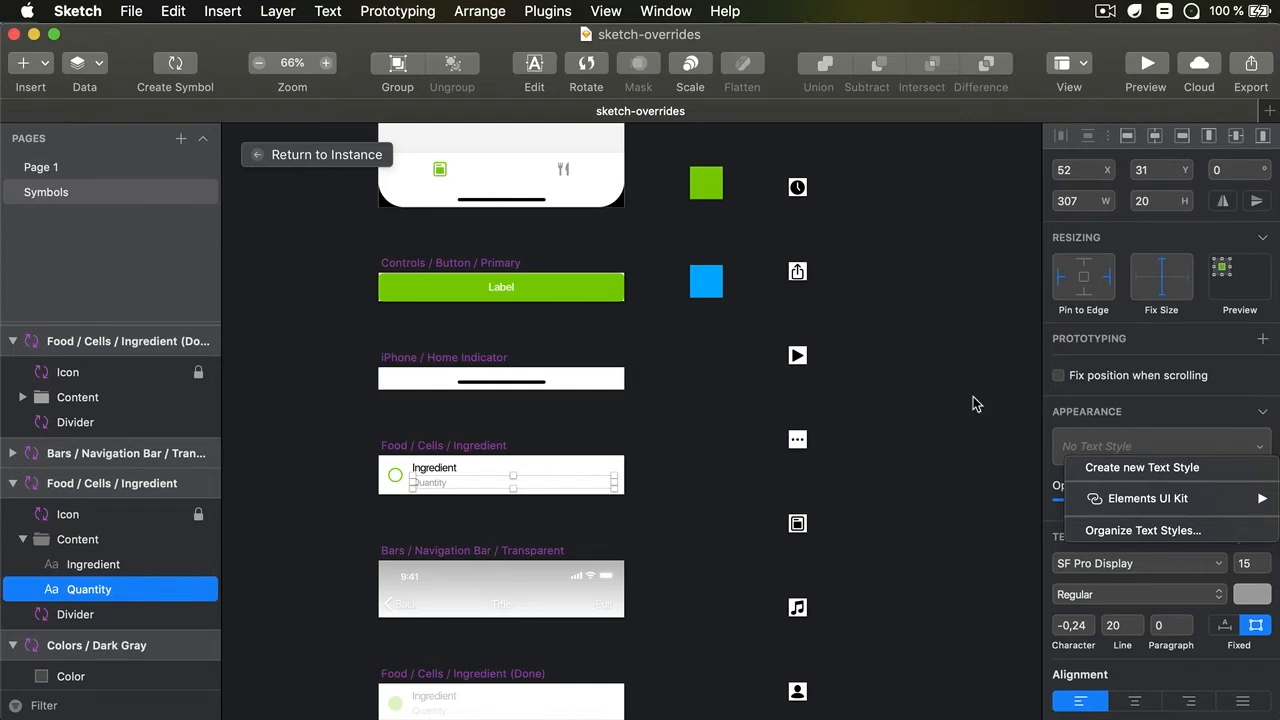
left_click(93, 564)
type("Ingredient Normal")
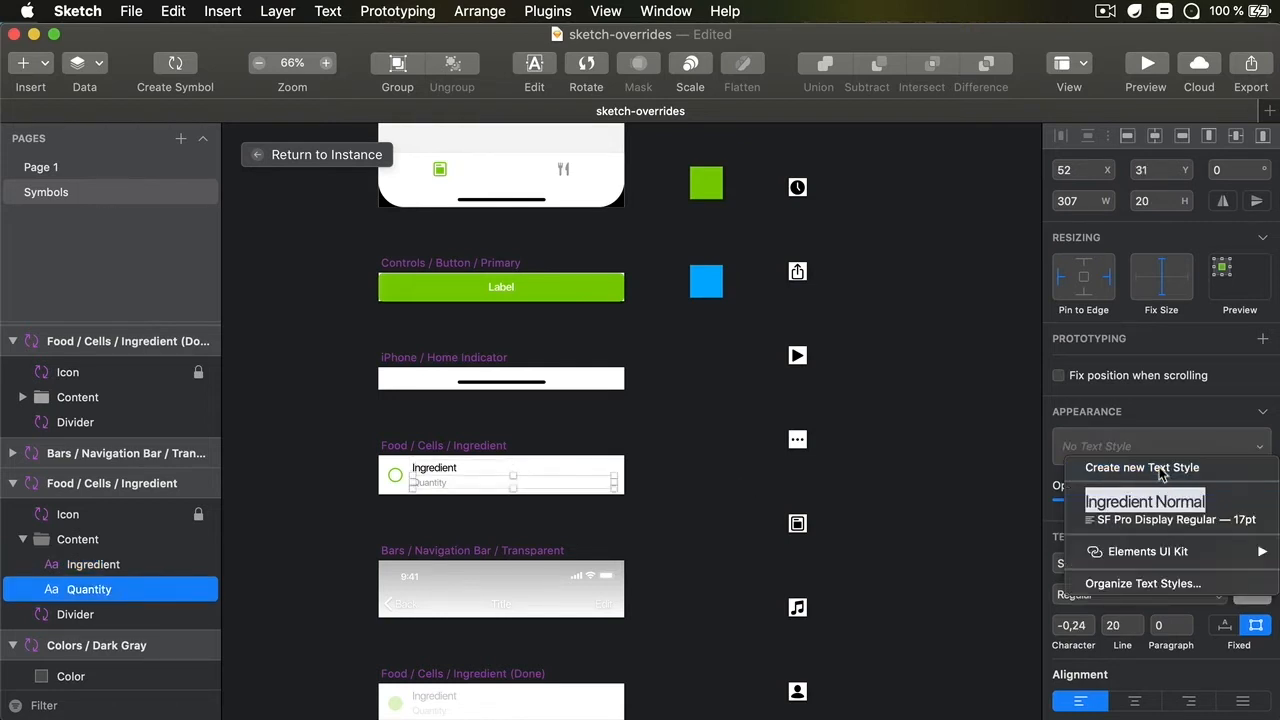
left_click(1142, 467)
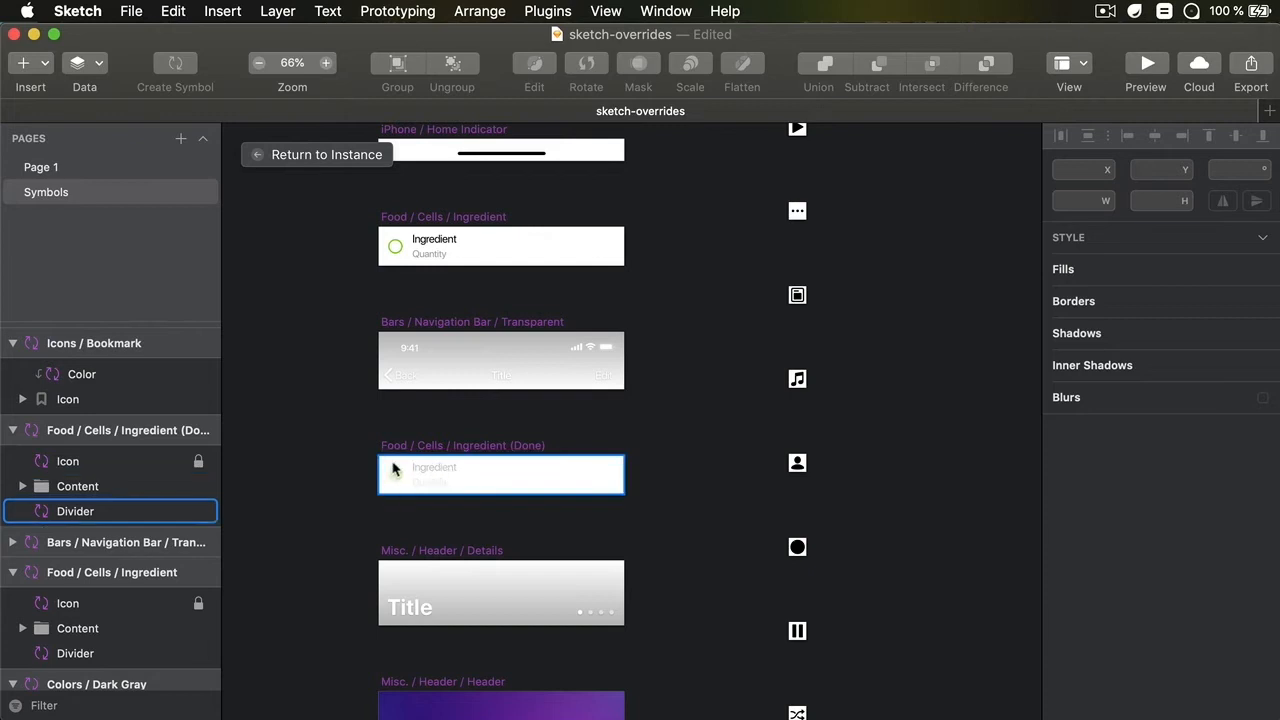
- Select an ingredient row on Page 1 to check its text-style overrides
left_click(46, 191)
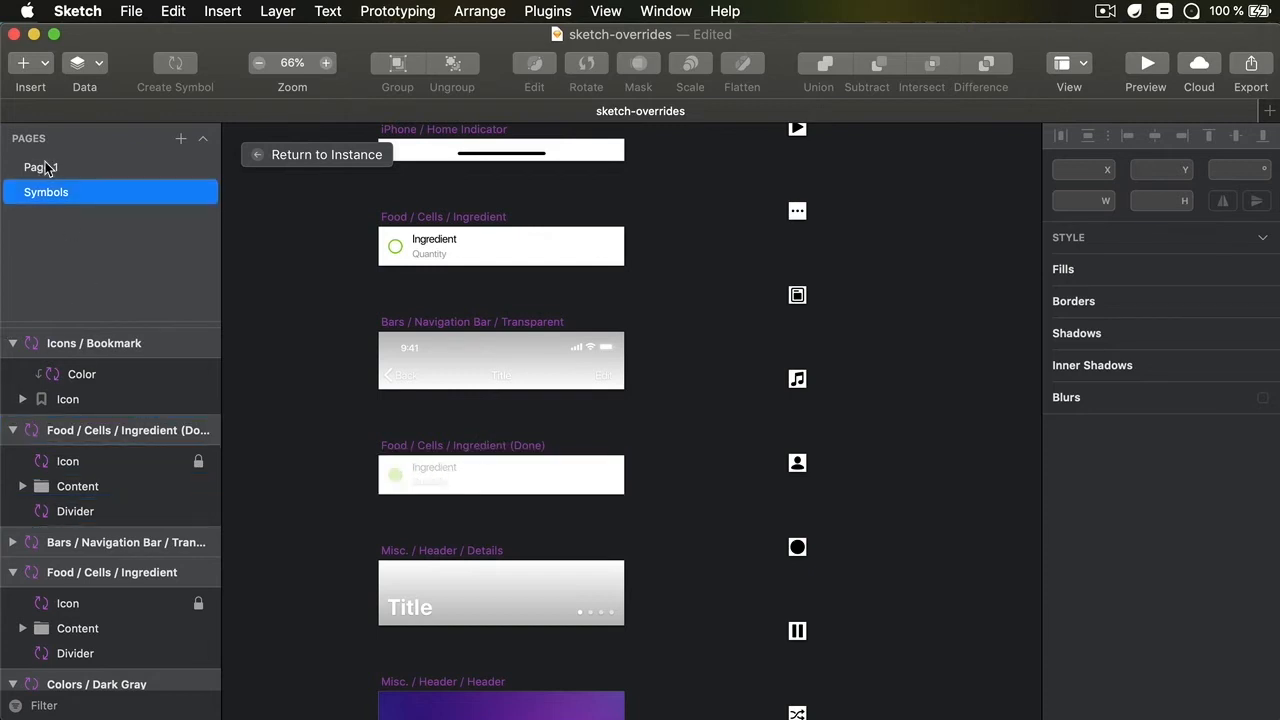
left_click(41, 167)
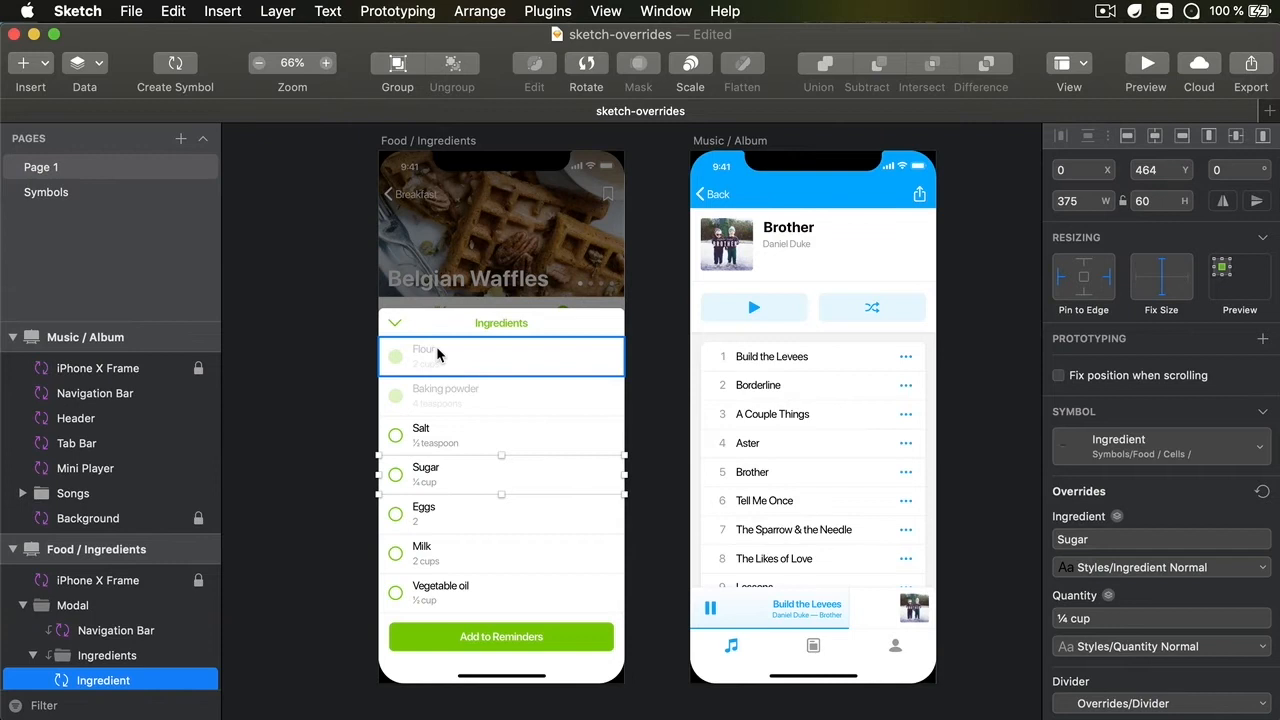
left_click(445, 395)
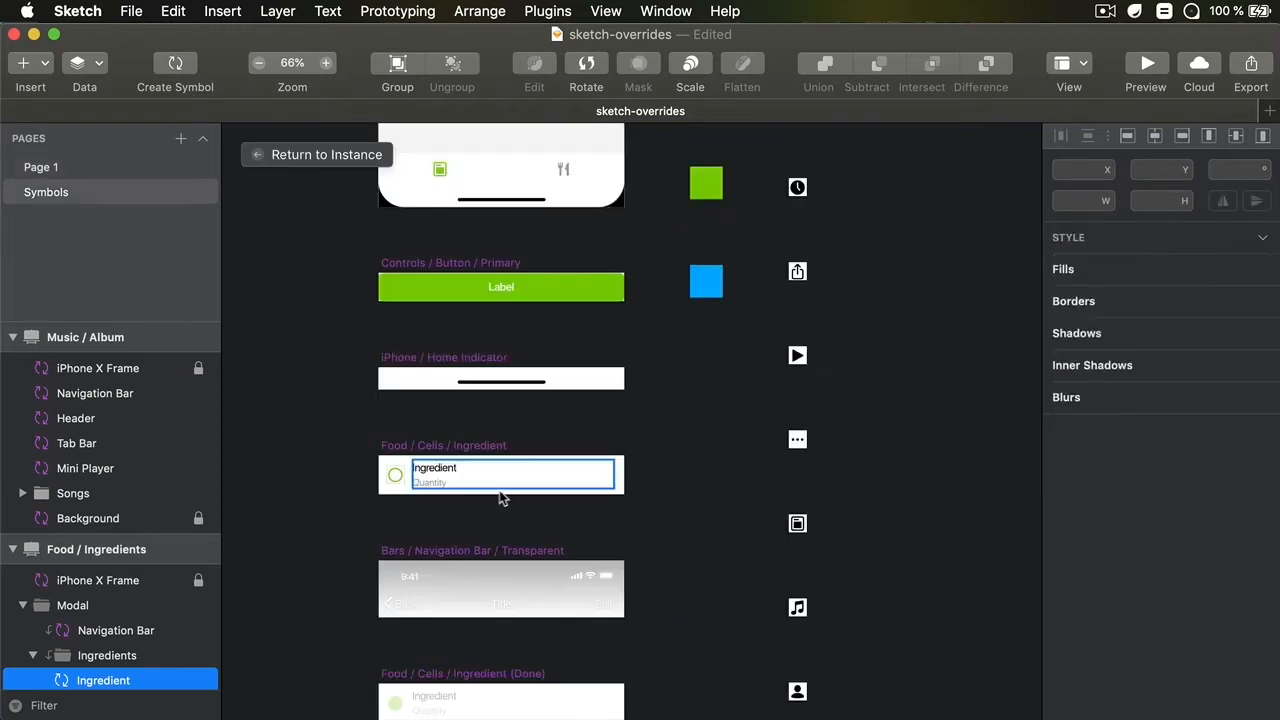
- Select the Ingredient (Done) cell's faded text and review its text style options
left_click(46, 192)
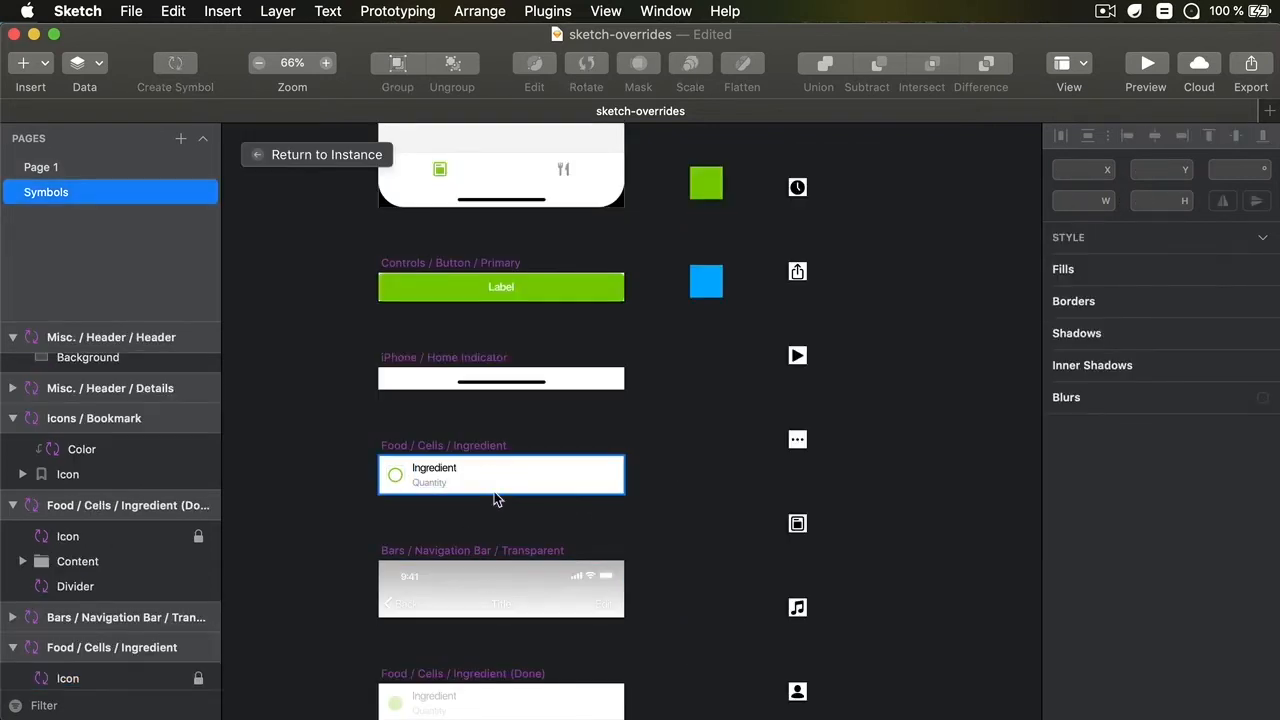
scroll("down", 3)
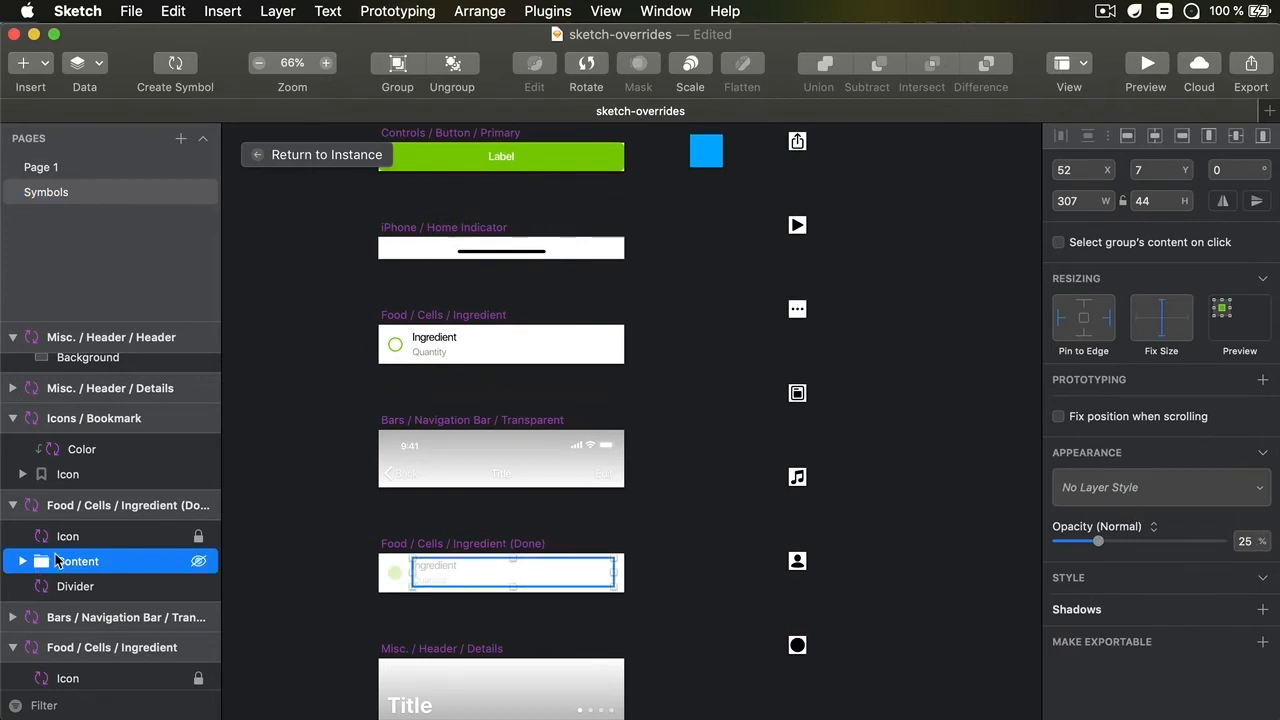
left_click(46, 191)
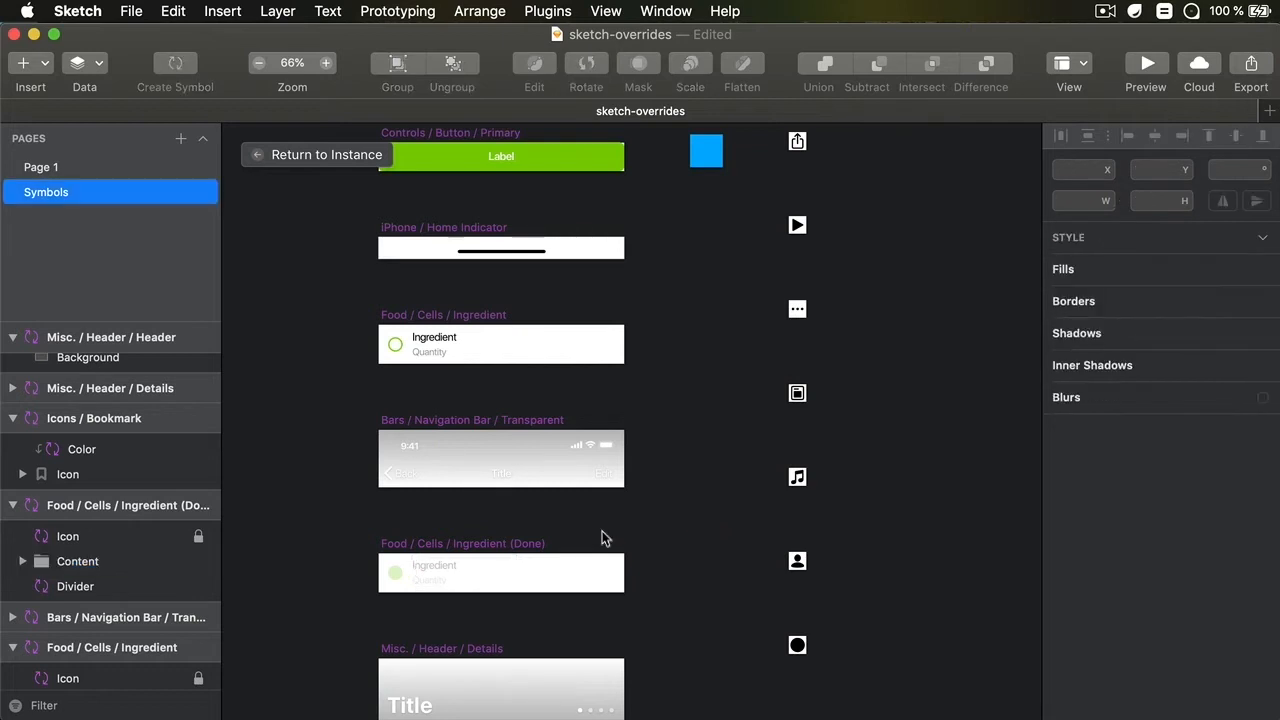
mouse_move(370, 568)
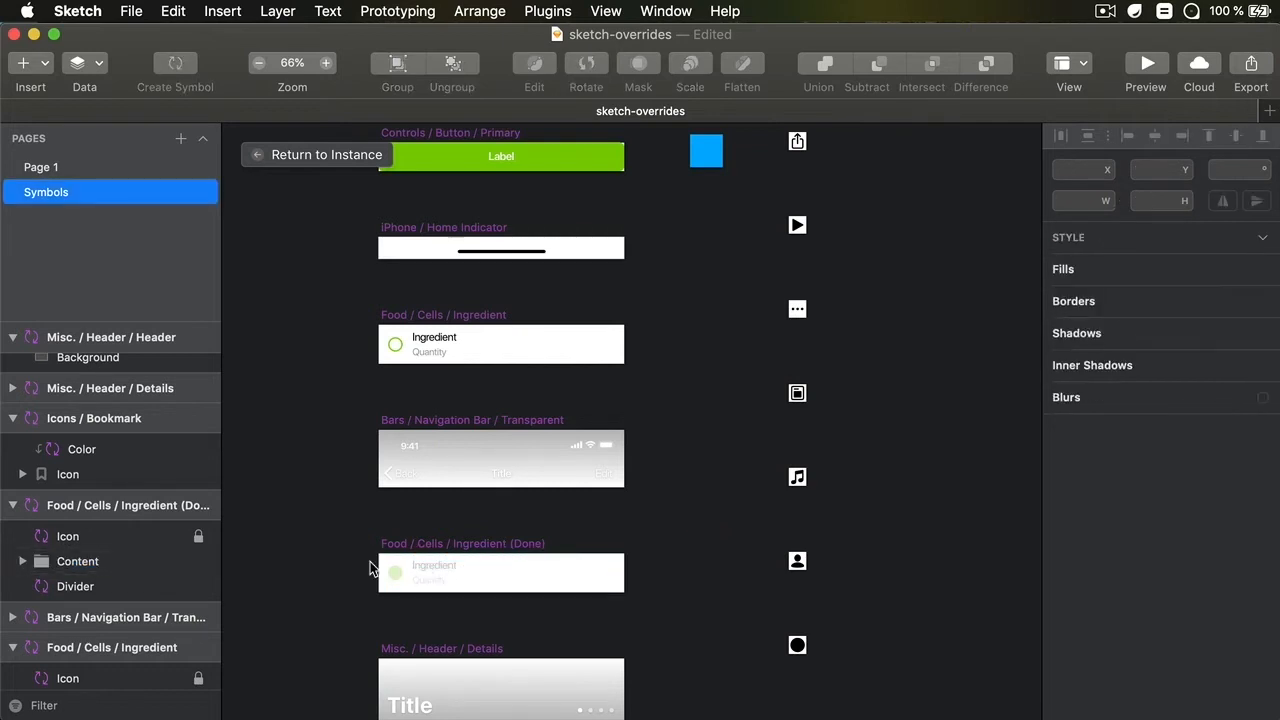
left_click(77, 561)
type("Quantity Don")
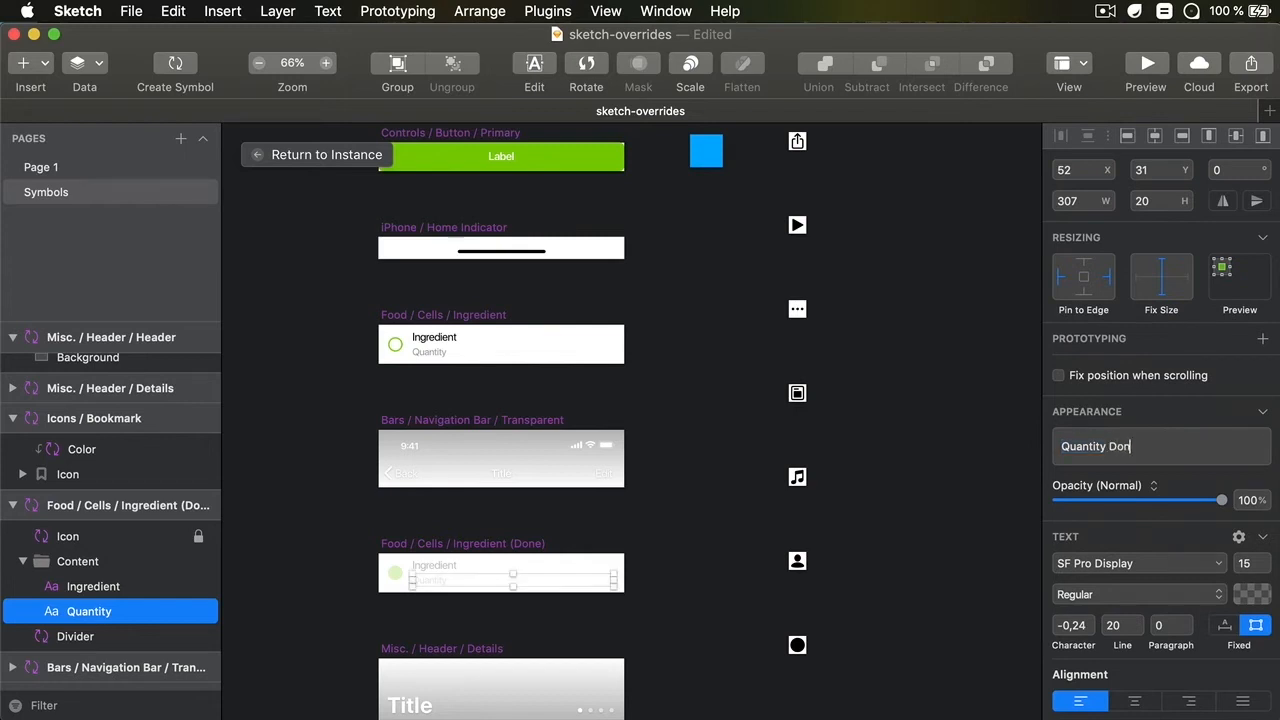
left_click(640, 408)
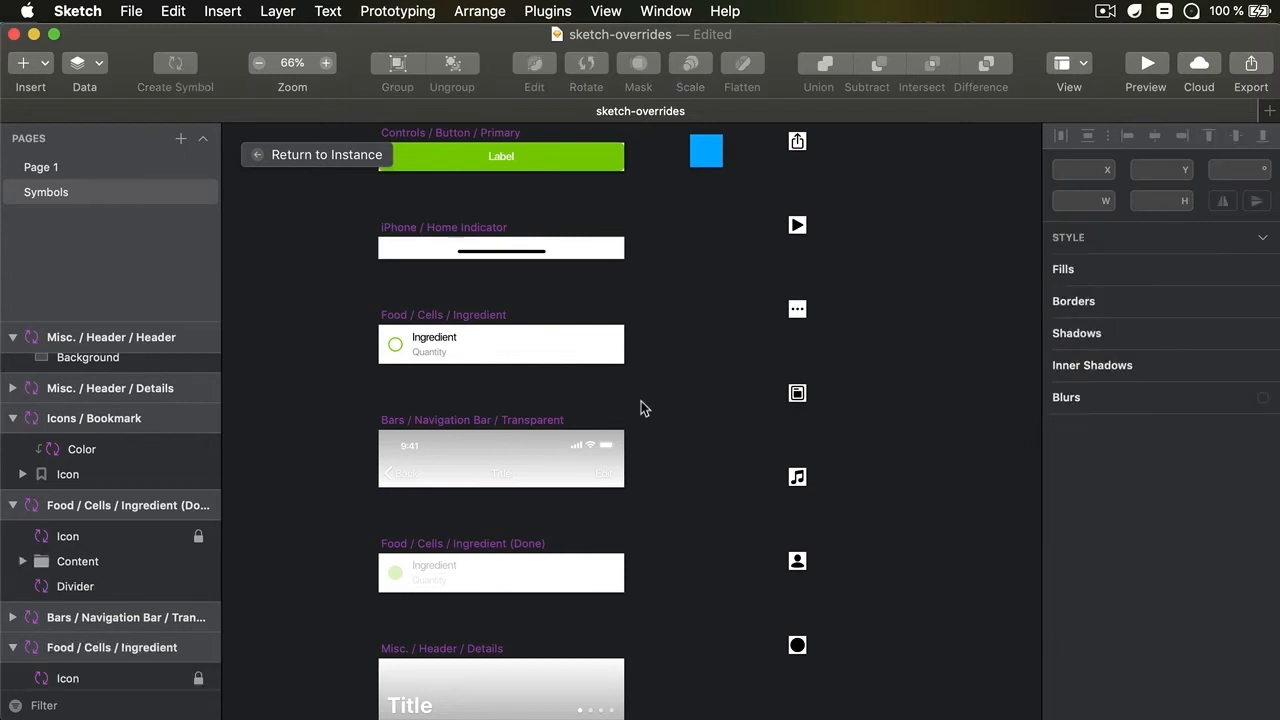
double_click(434, 338)
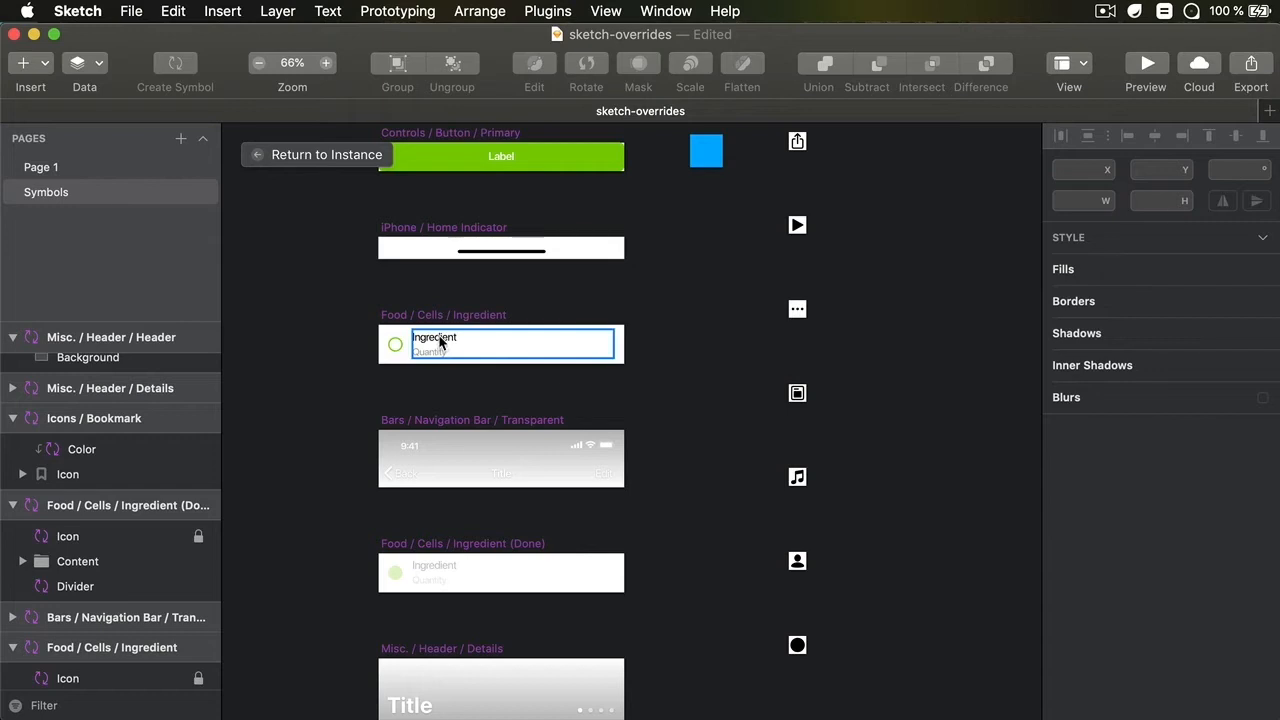
left_click(433, 337)
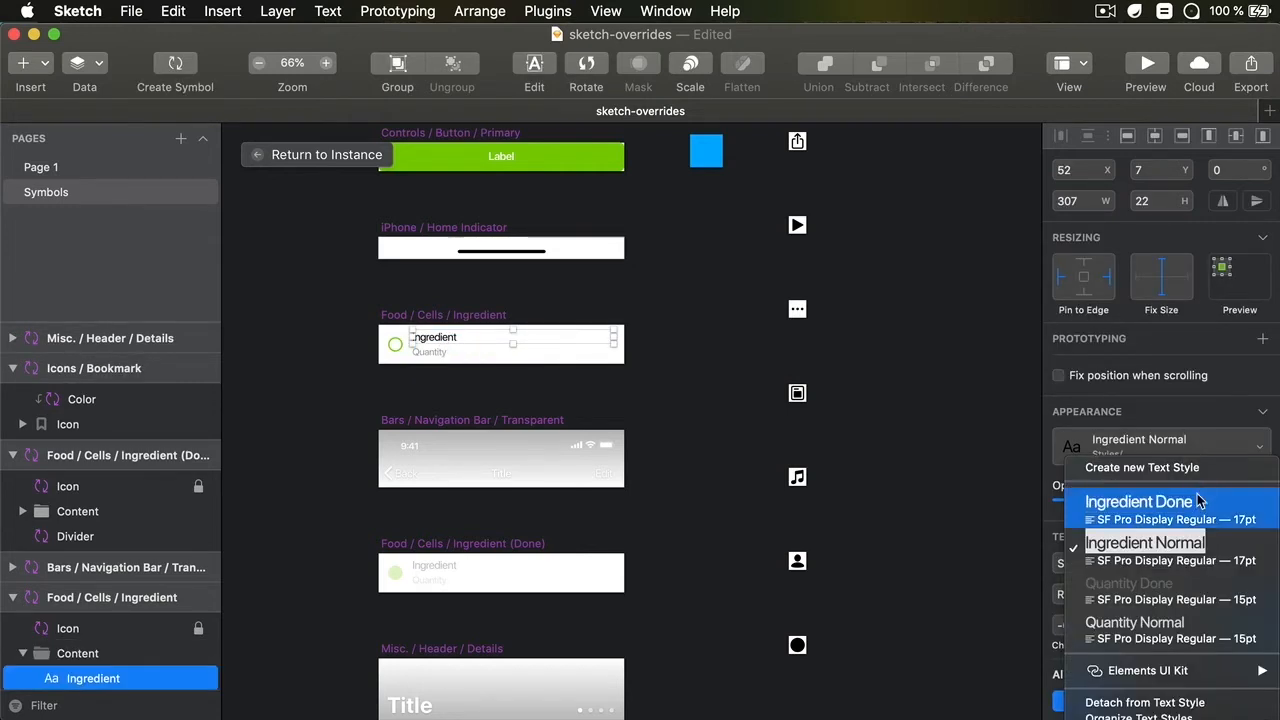
mouse_move(1145, 550)
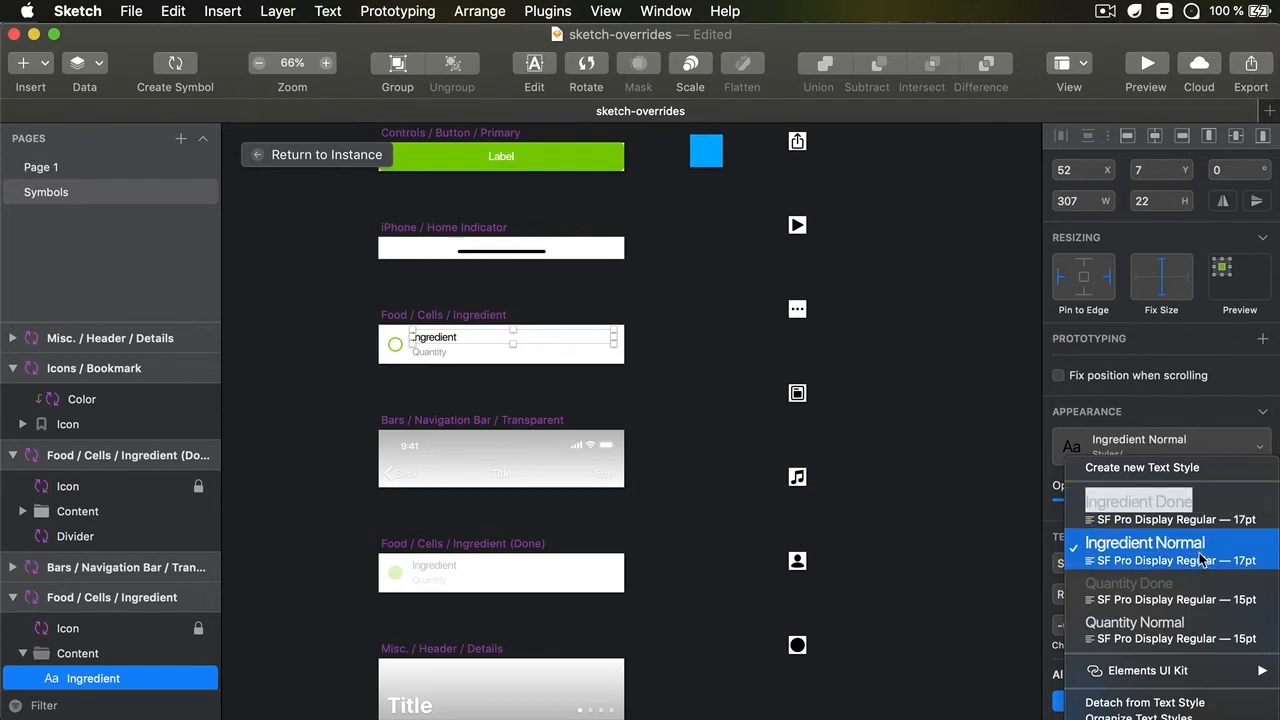
mouse_move(1145, 622)
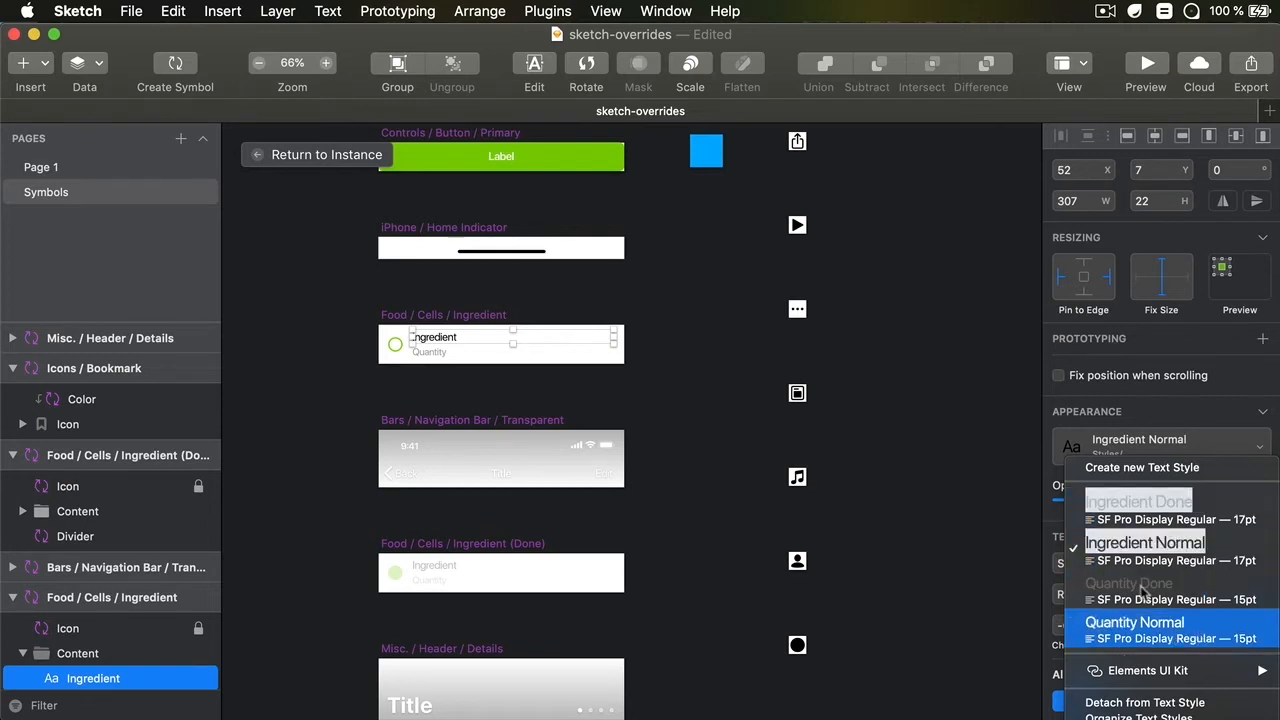
left_click(46, 191)
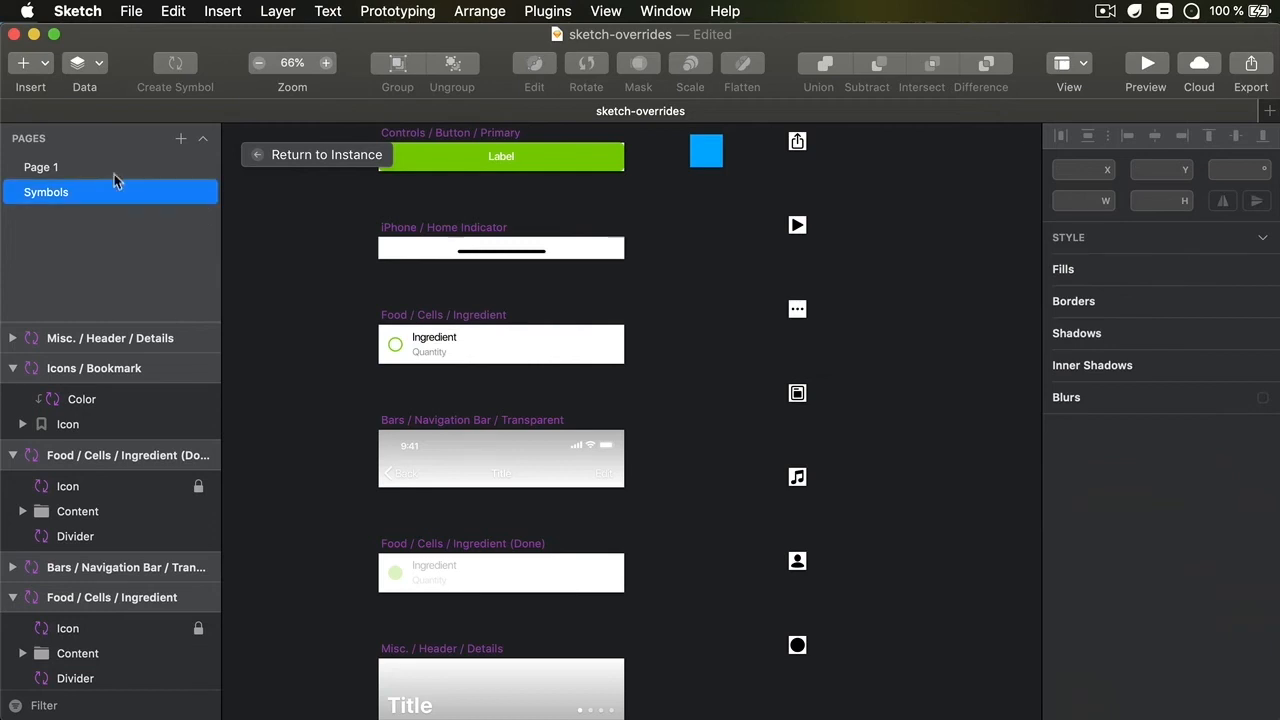
- Override the Salt row on Page 1 with Ingredient Done and Quantity Done styles
left_click(40, 167)
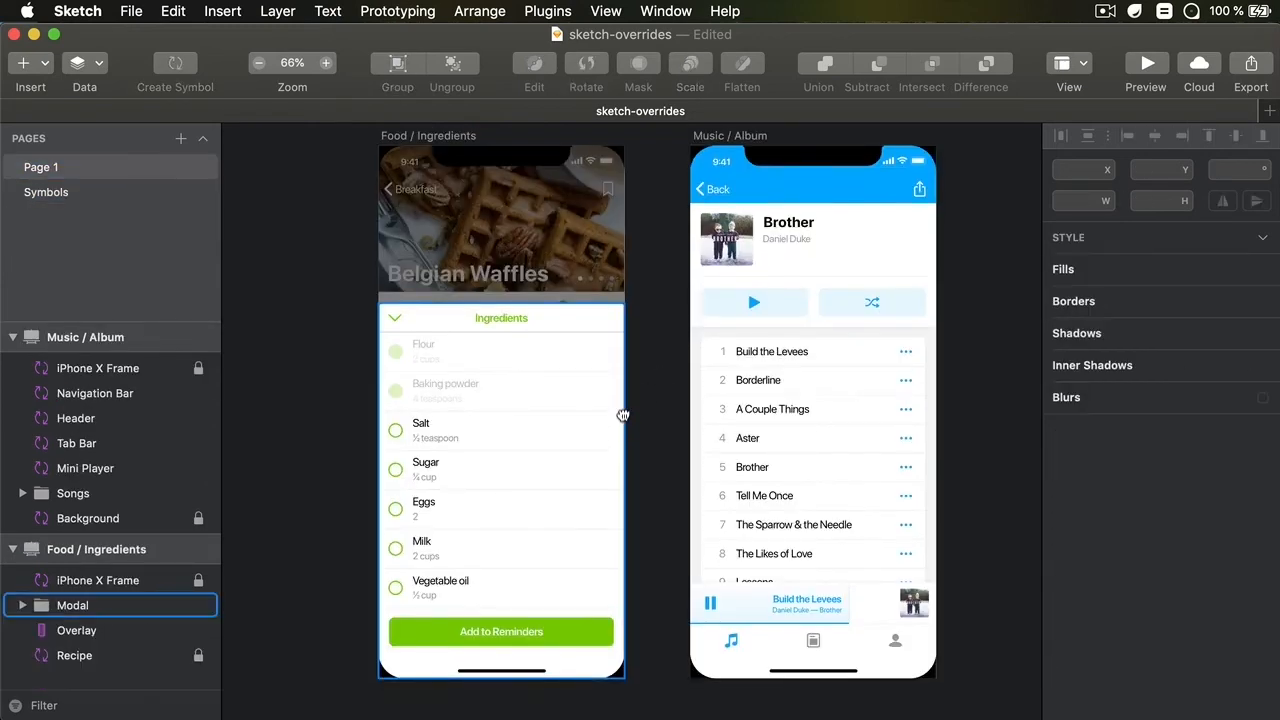
scroll("down", 3)
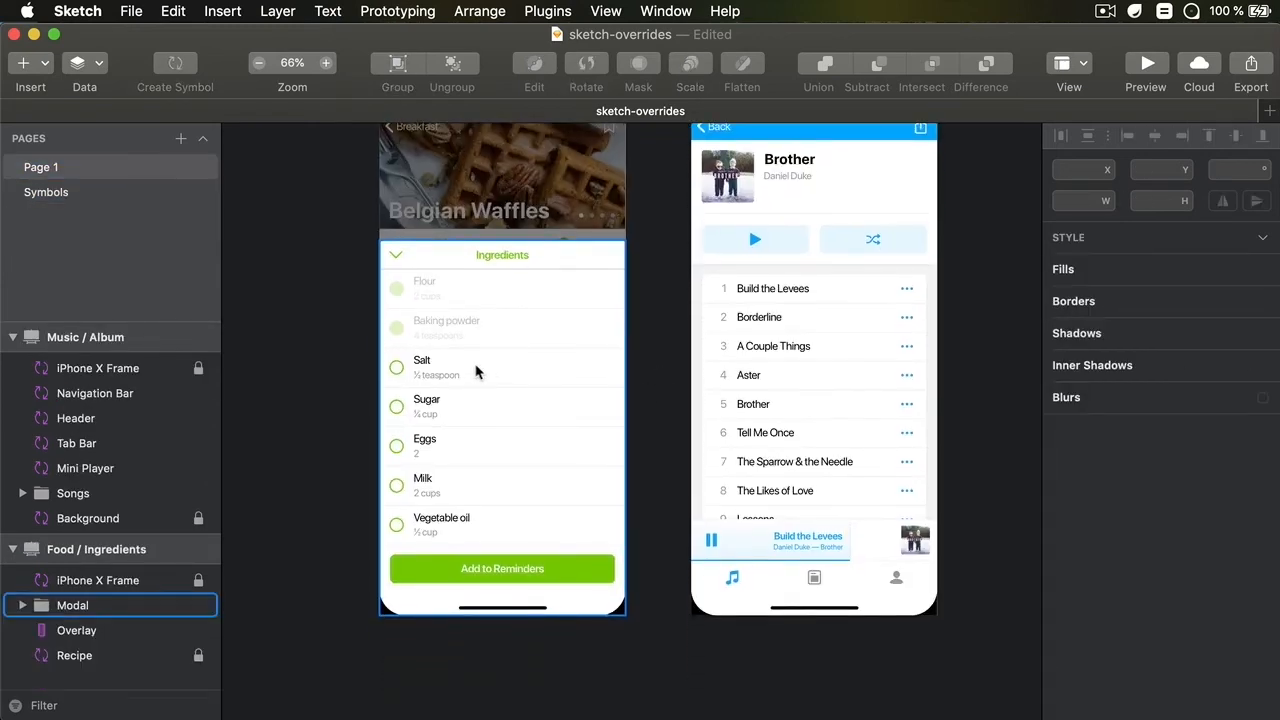
left_click(500, 367)
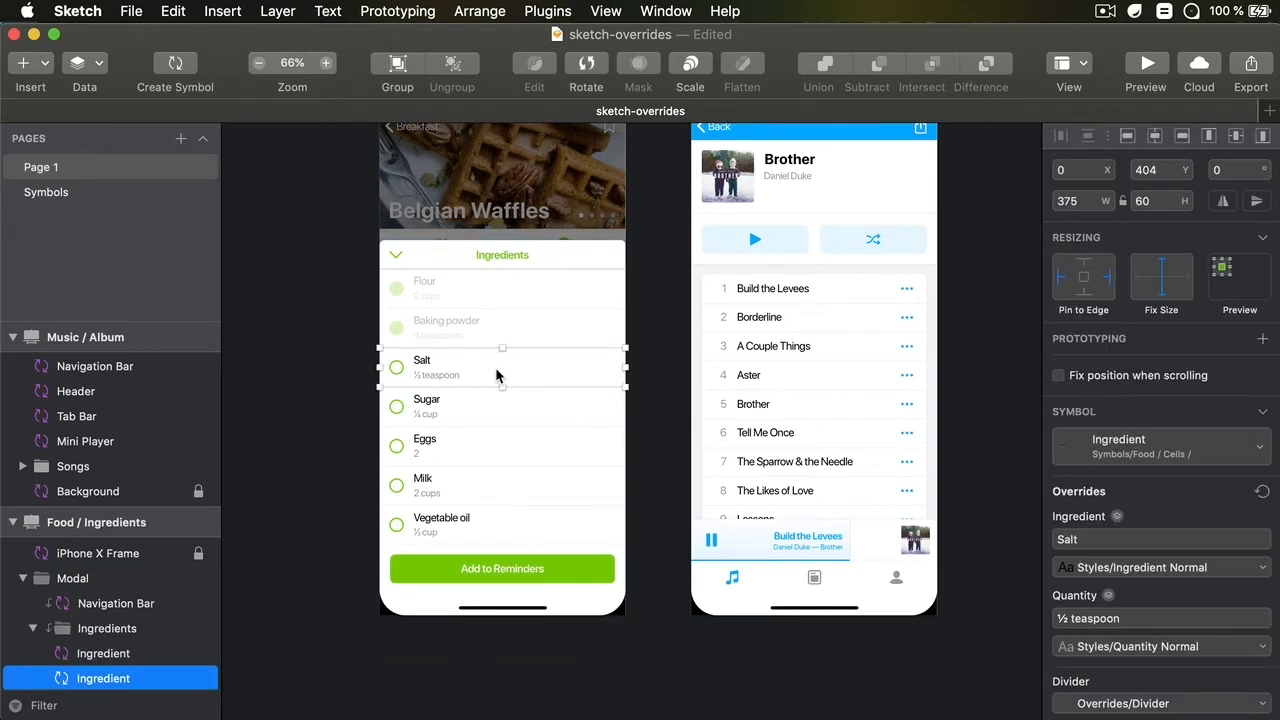
mouse_move(425, 365)
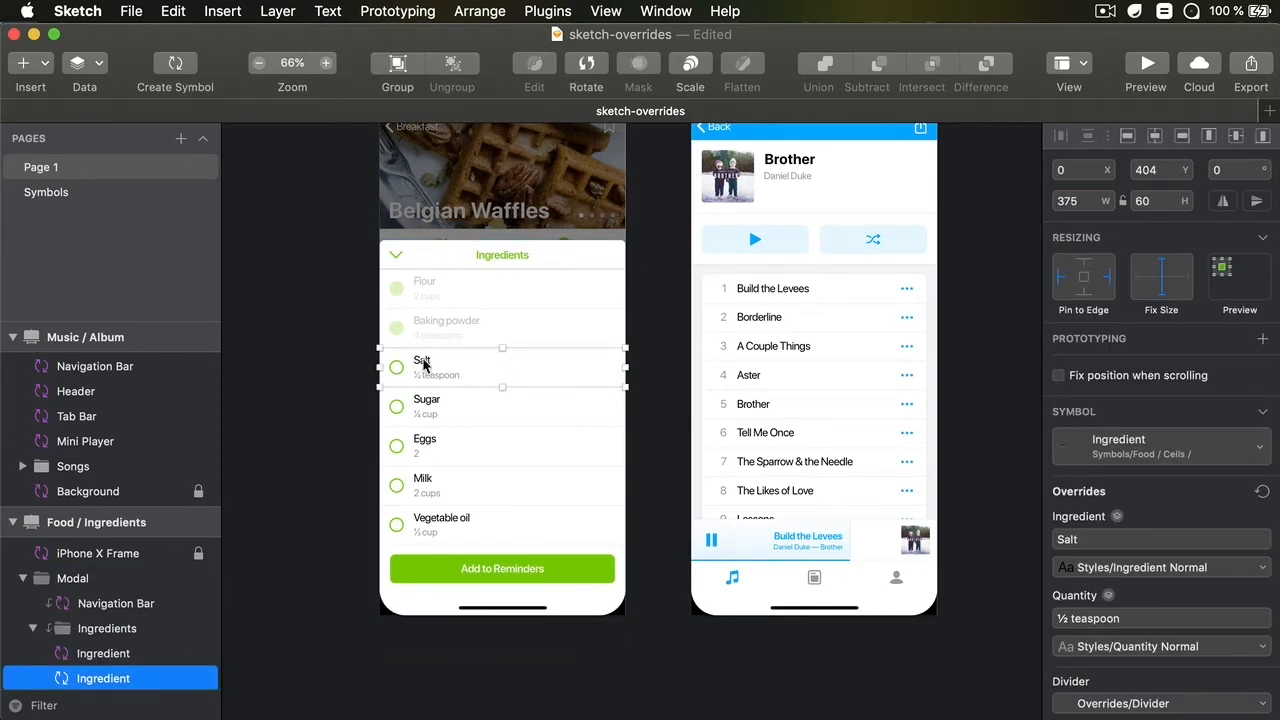
left_click(450, 406)
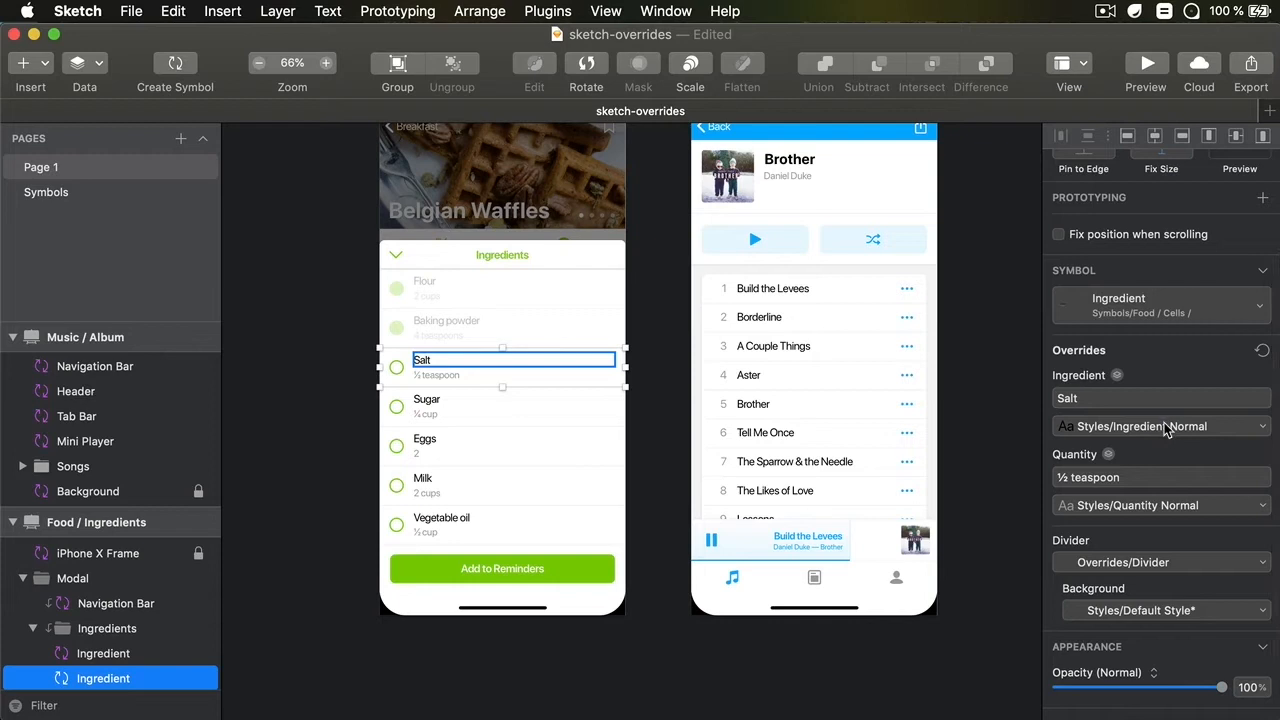
left_click(1160, 426)
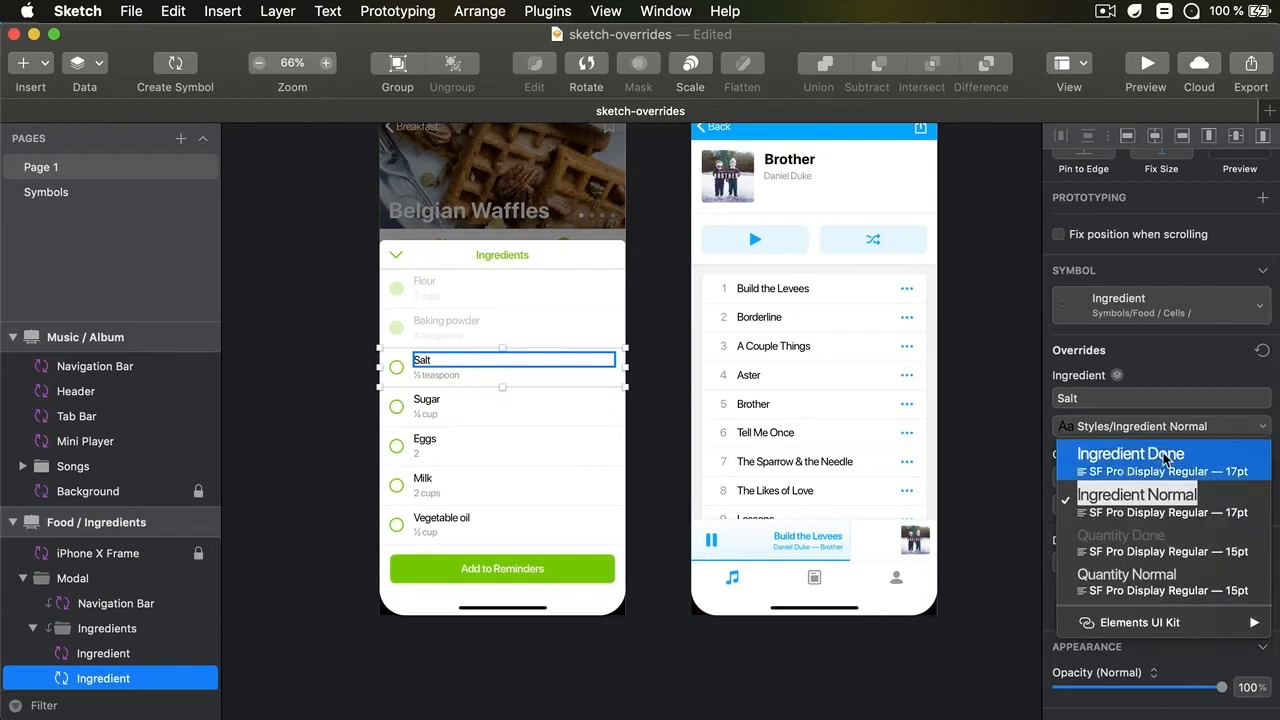
left_click(1131, 453)
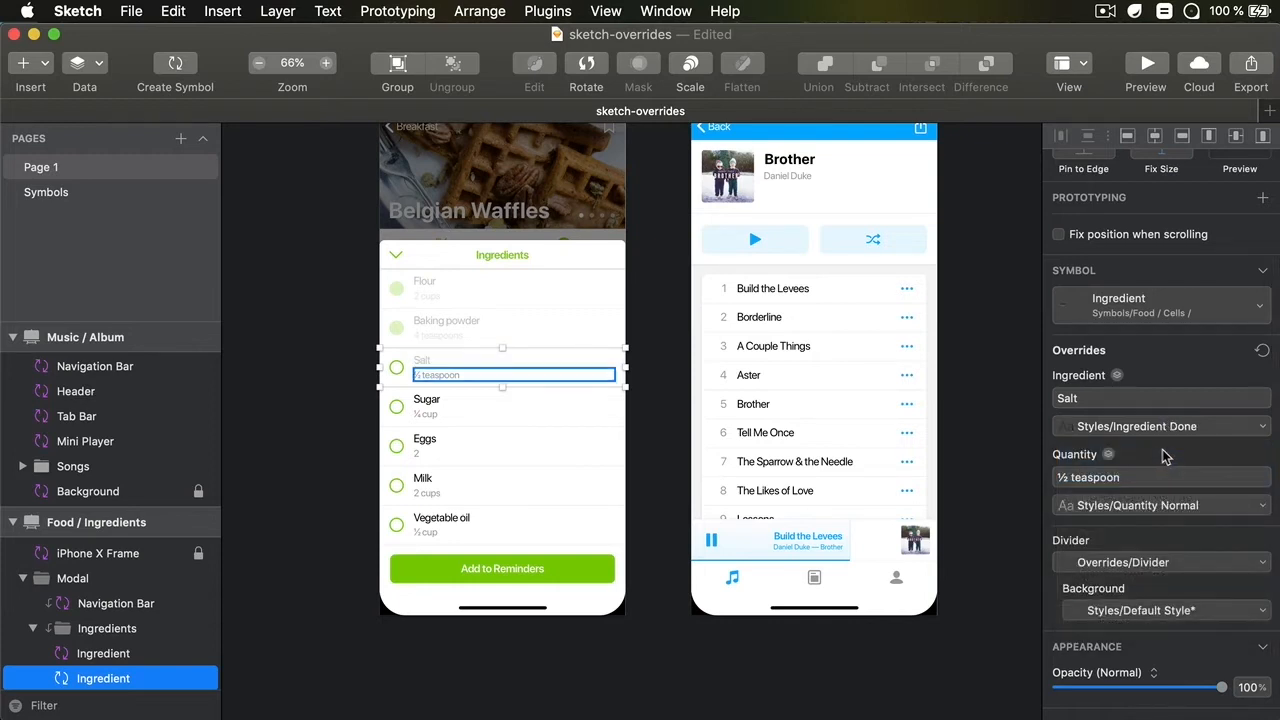
left_click(1160, 505)
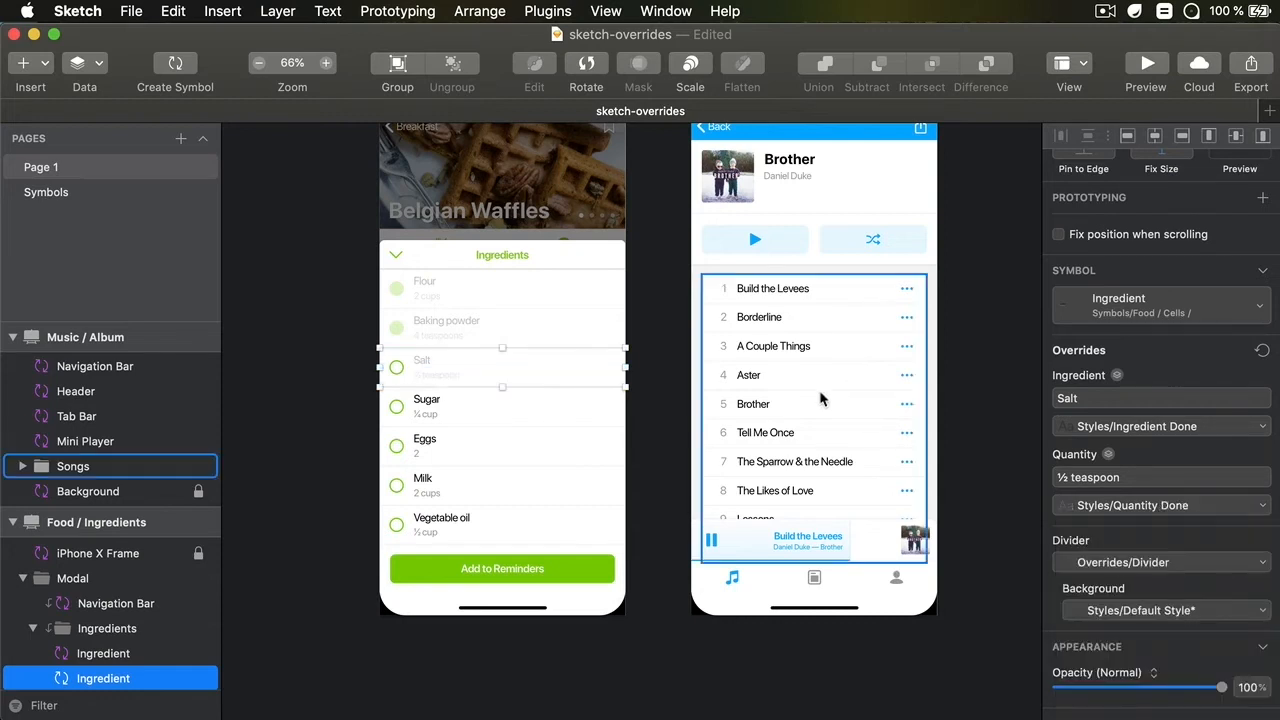
left_click(980, 340)
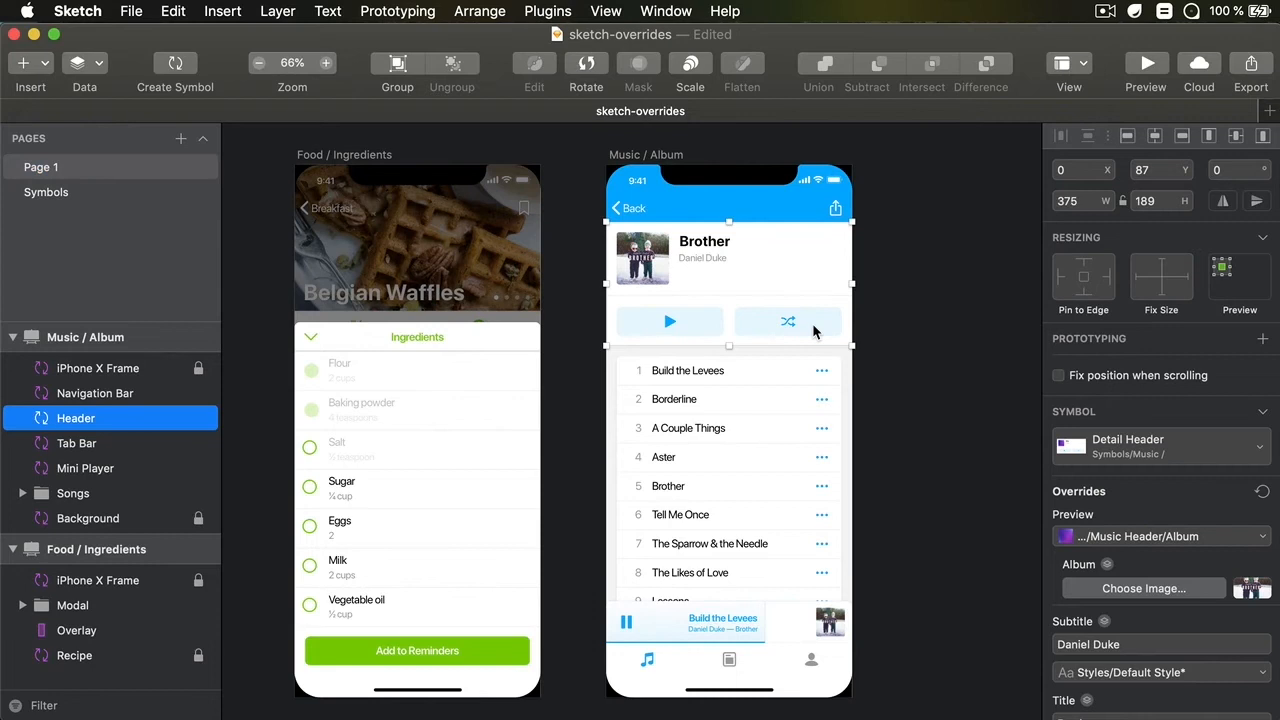
mouse_move(720, 328)
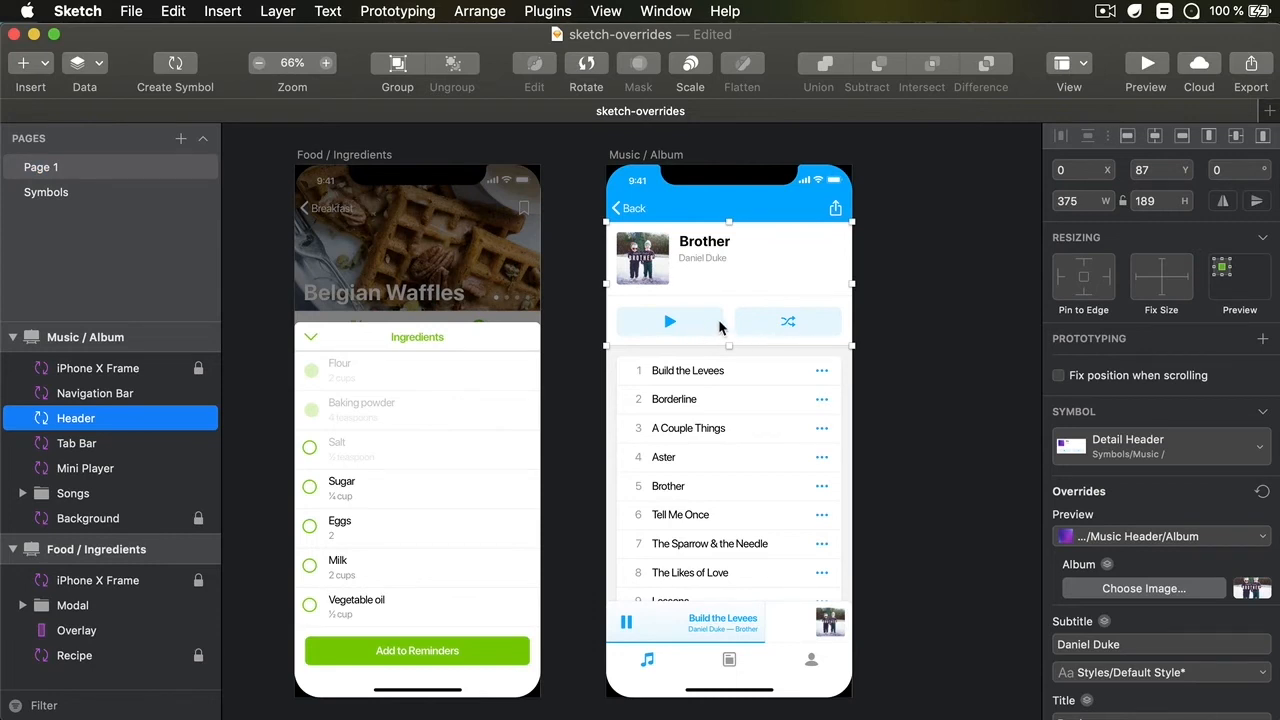
- Set the header's Shuffle Button tint override to the green Colors / Food
scroll("down", 3)
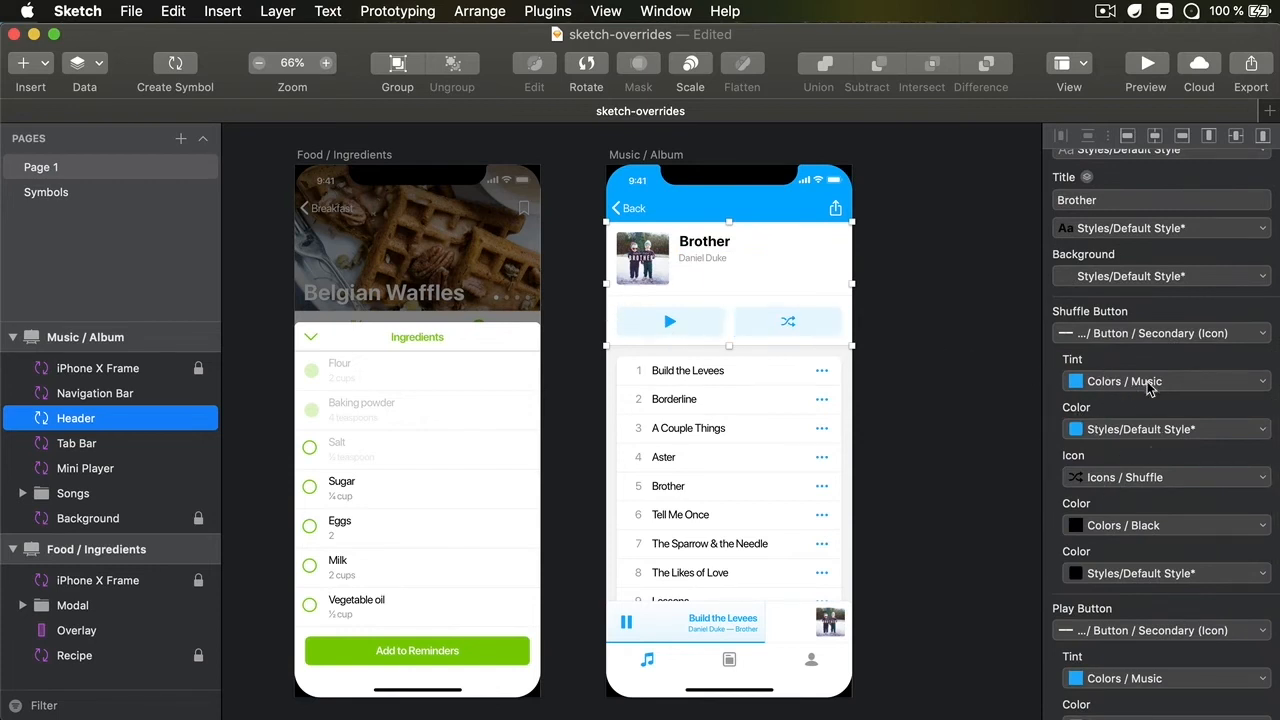
left_click(1160, 381)
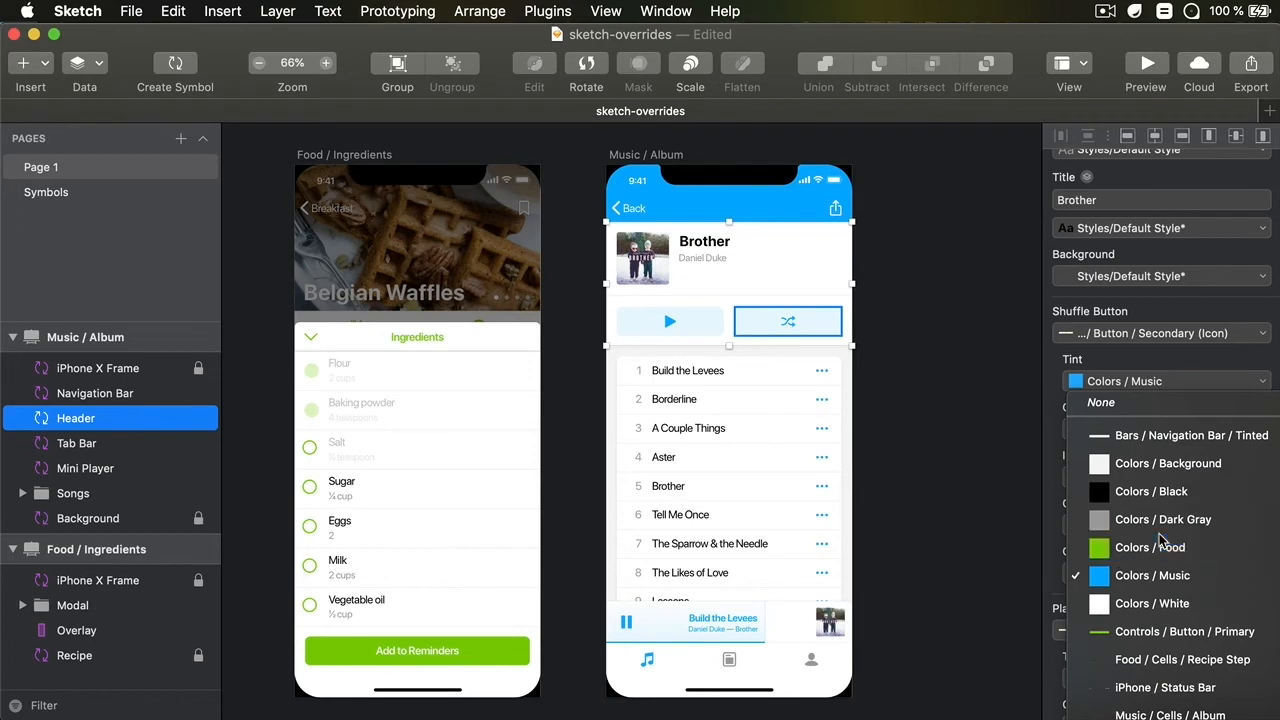
left_click(1150, 547)
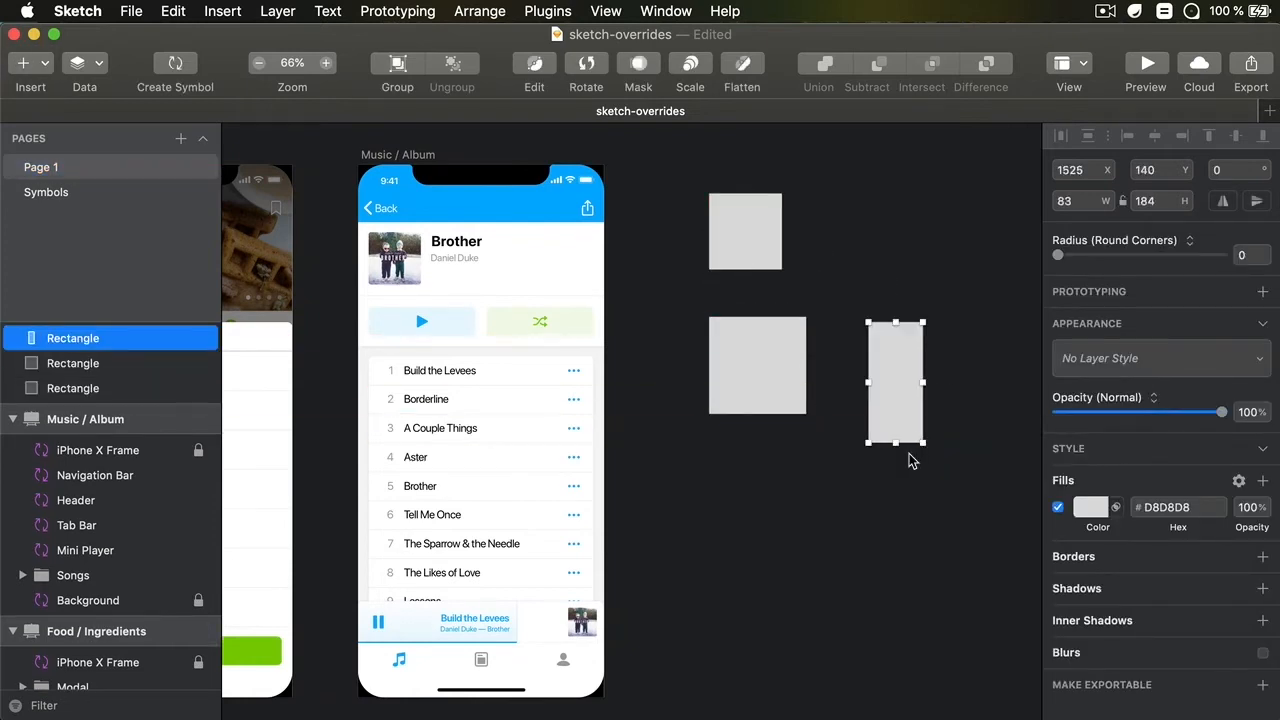
- Fill the three rectangles orange, light green and purple
left_click(857, 496)
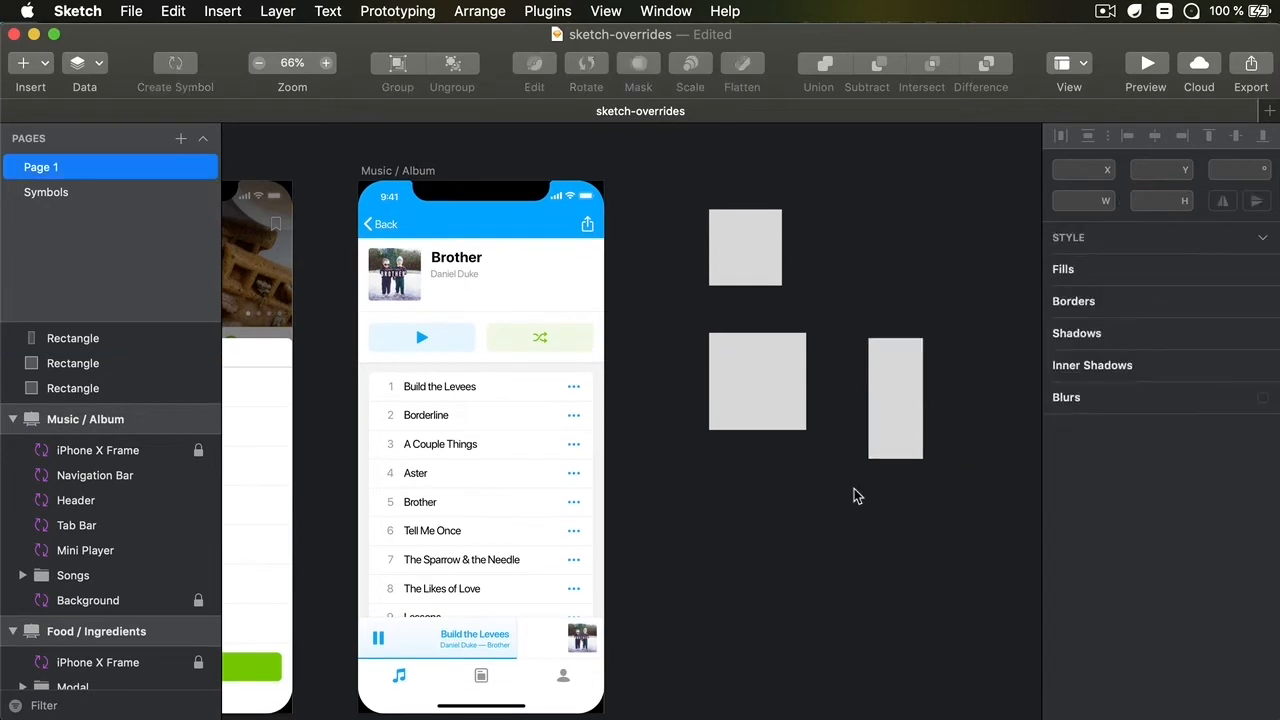
left_click(744, 247)
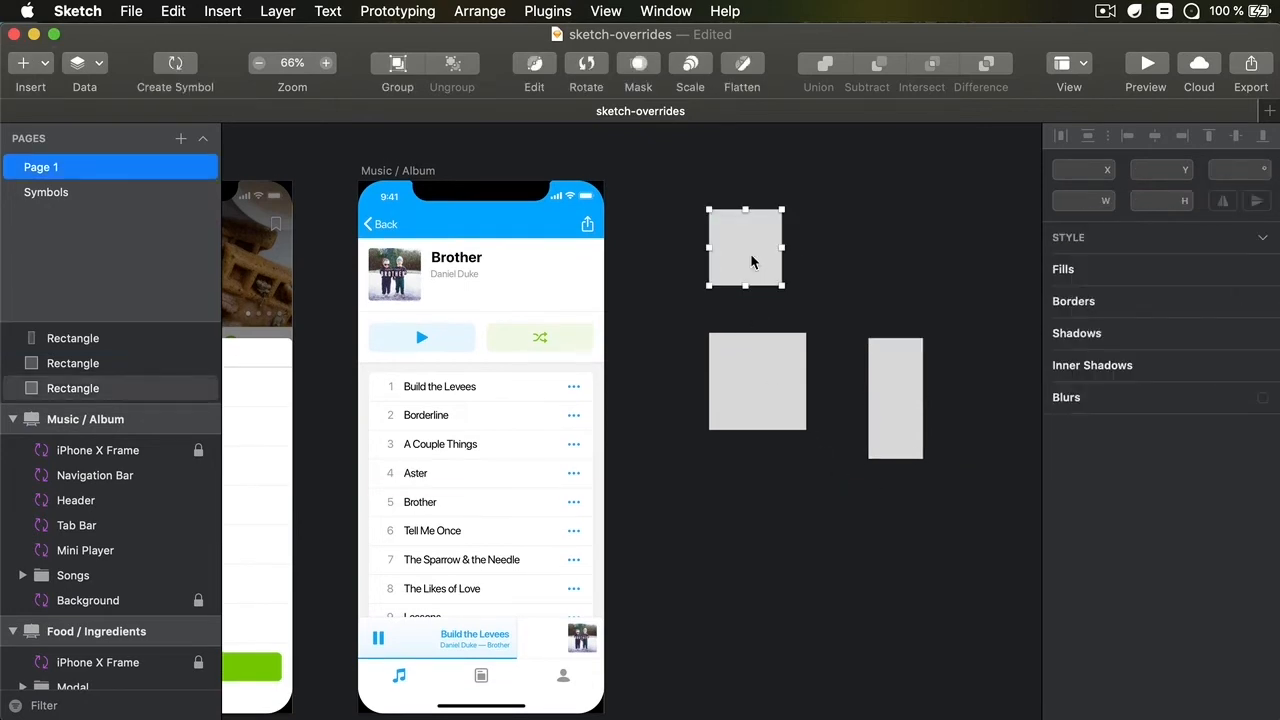
left_click(72, 388)
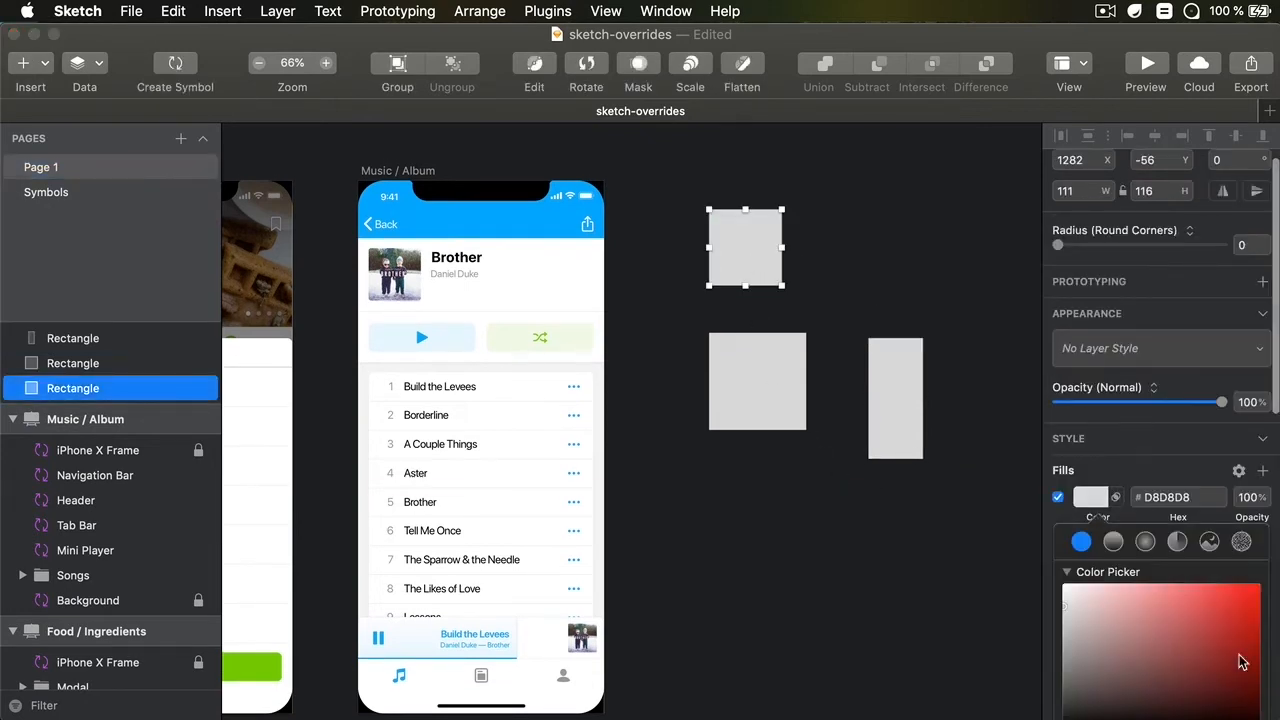
left_click(1247, 587)
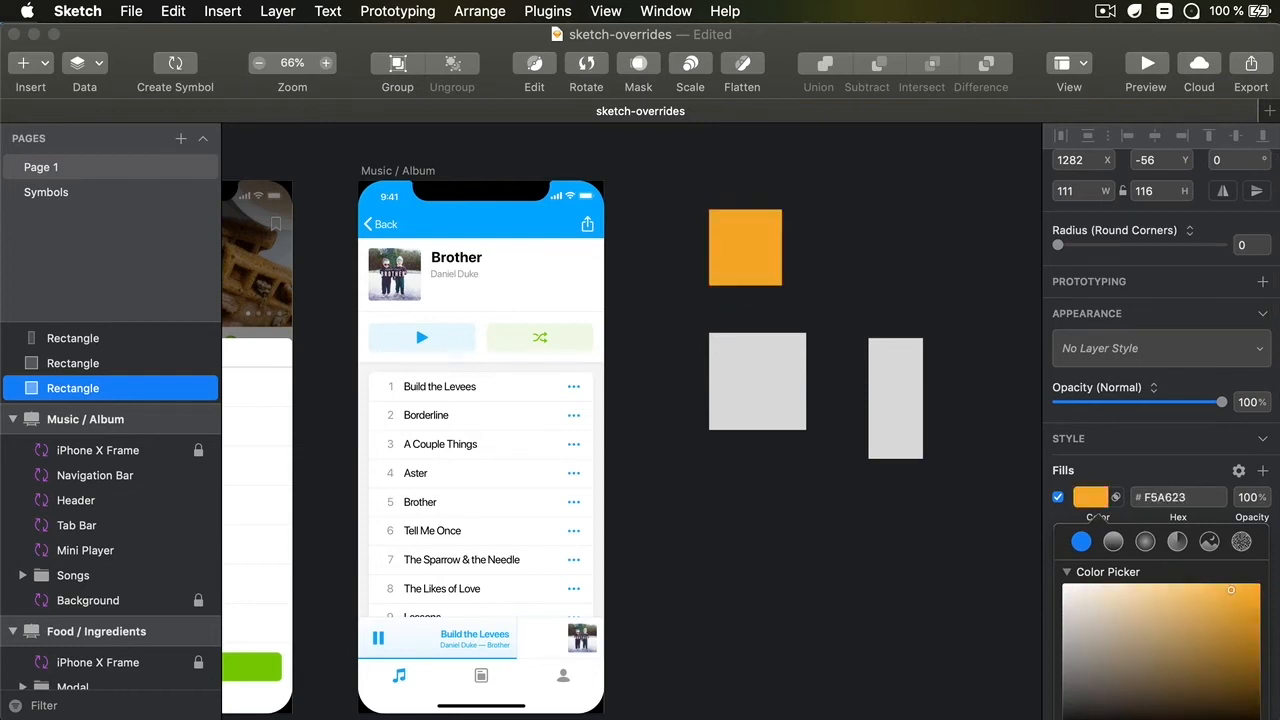
left_click(757, 381)
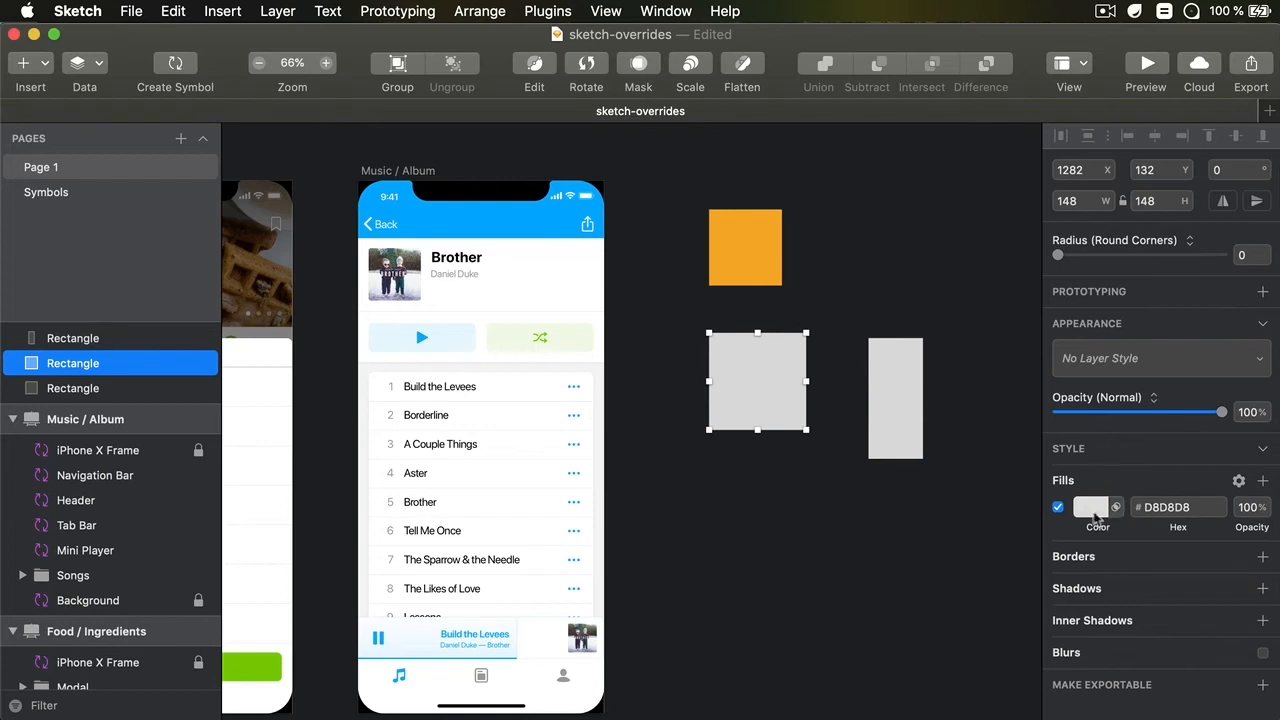
left_click(1091, 507)
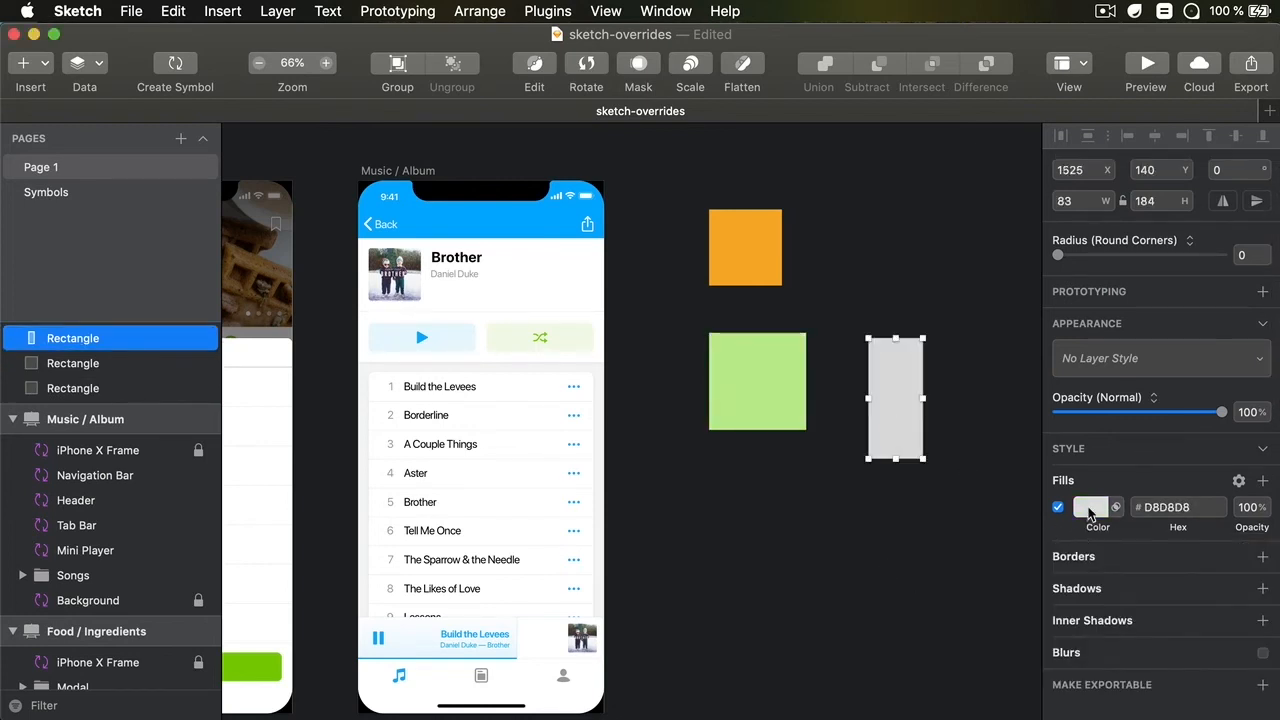
left_click(1090, 507)
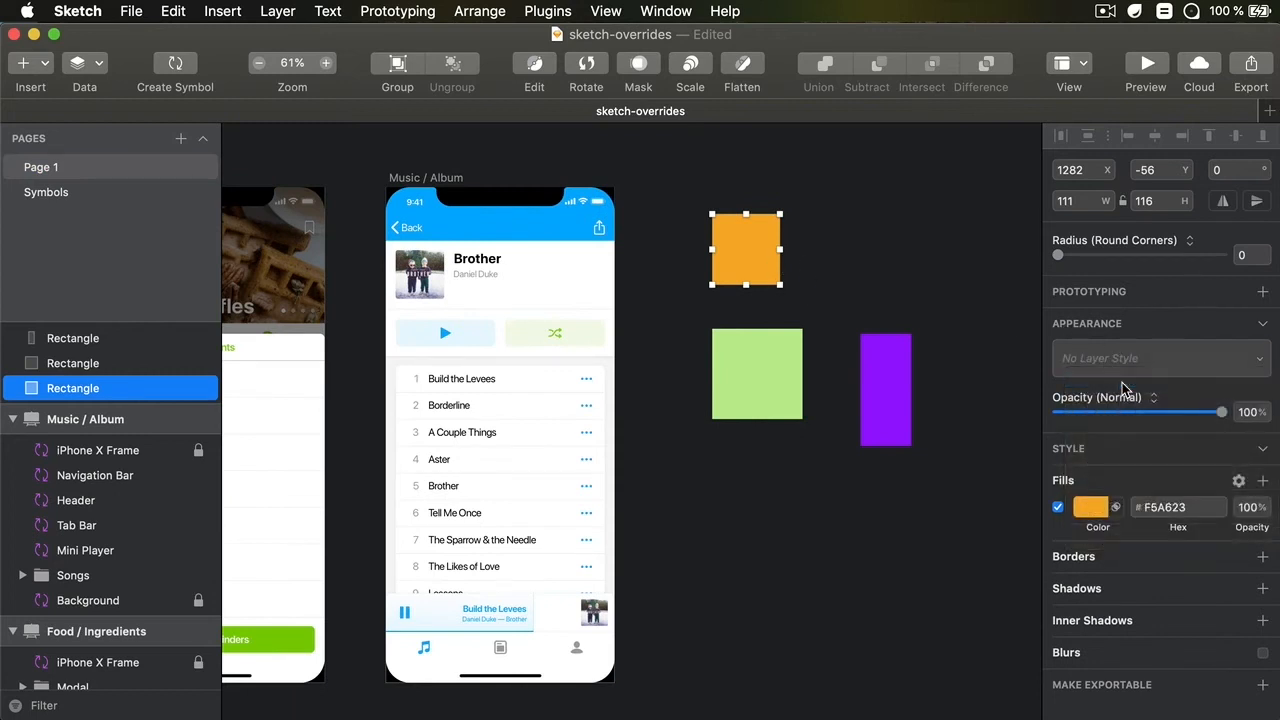
- Save the orange fill as the layer style 'Custom color - Mustard'
type("Cus")
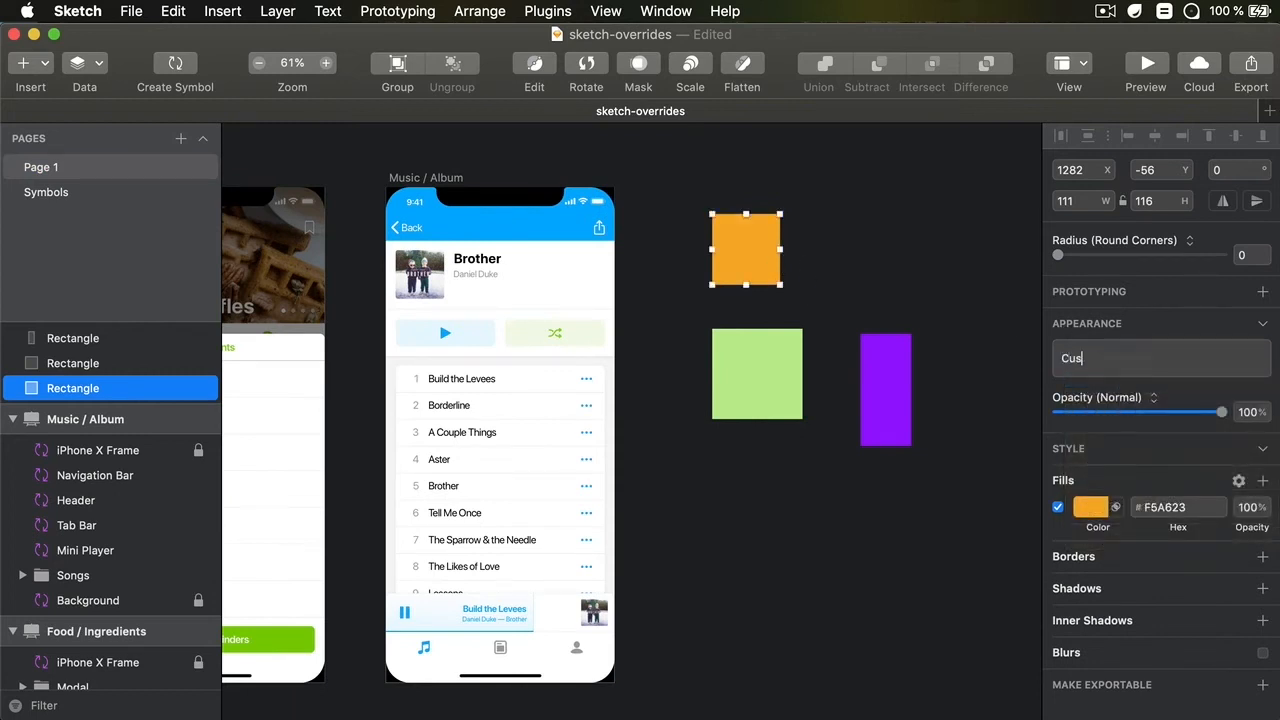
type("Custom color - M")
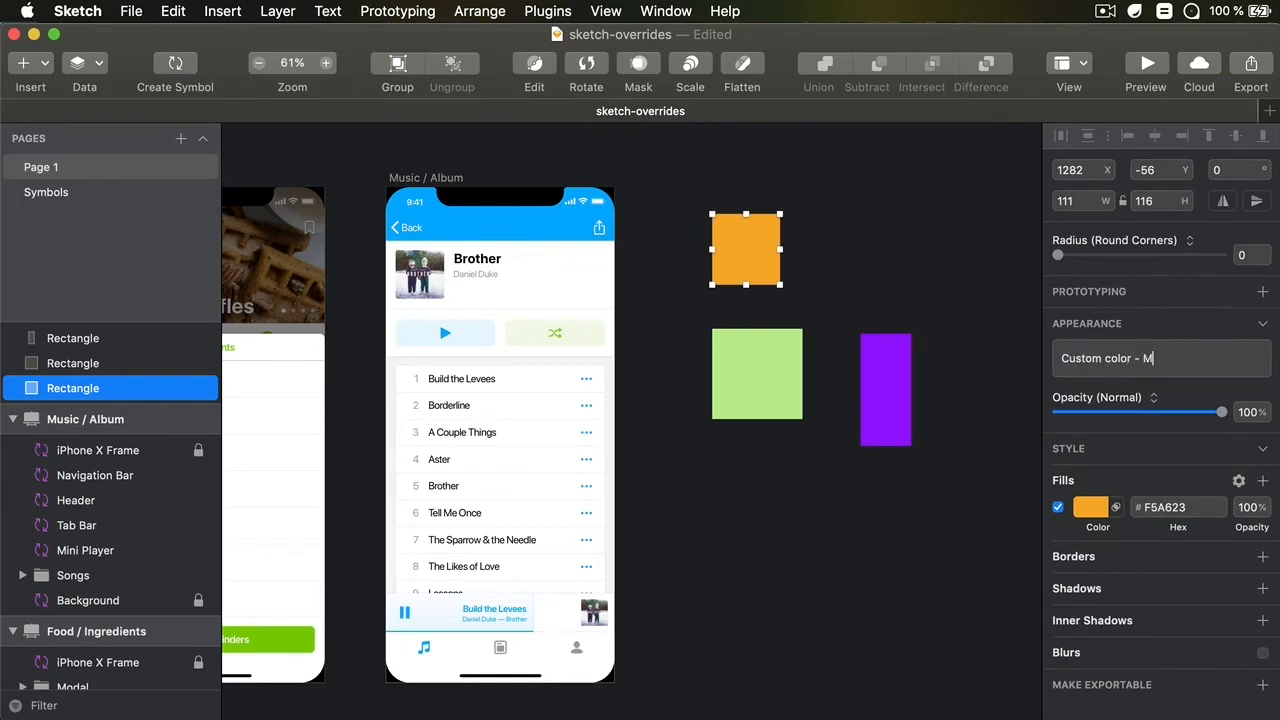
type("ustard")
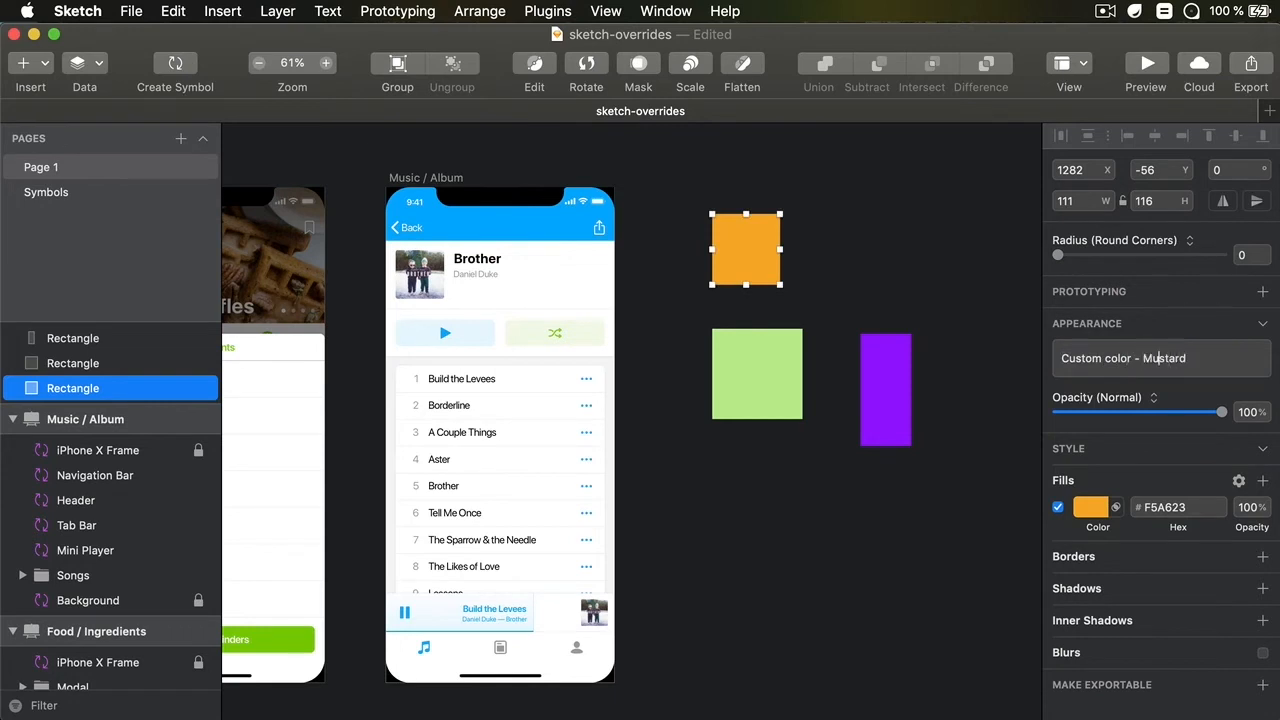
left_click(1160, 358)
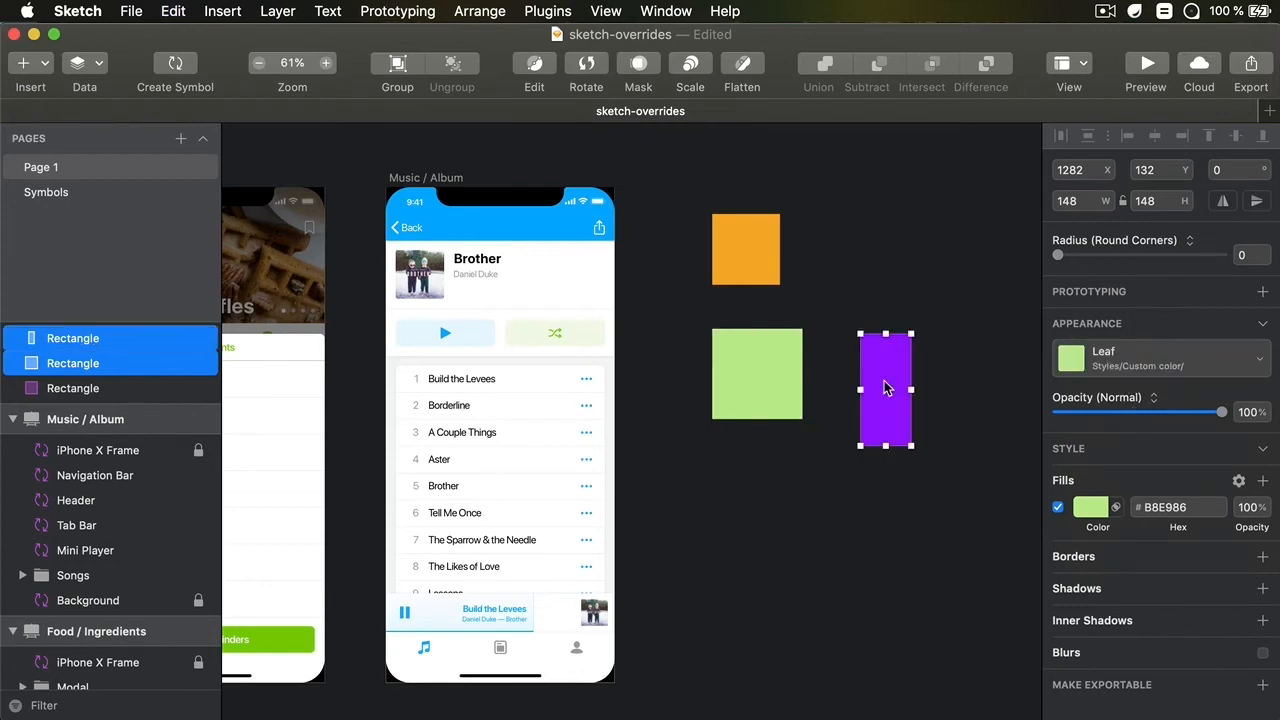
left_click(884, 388)
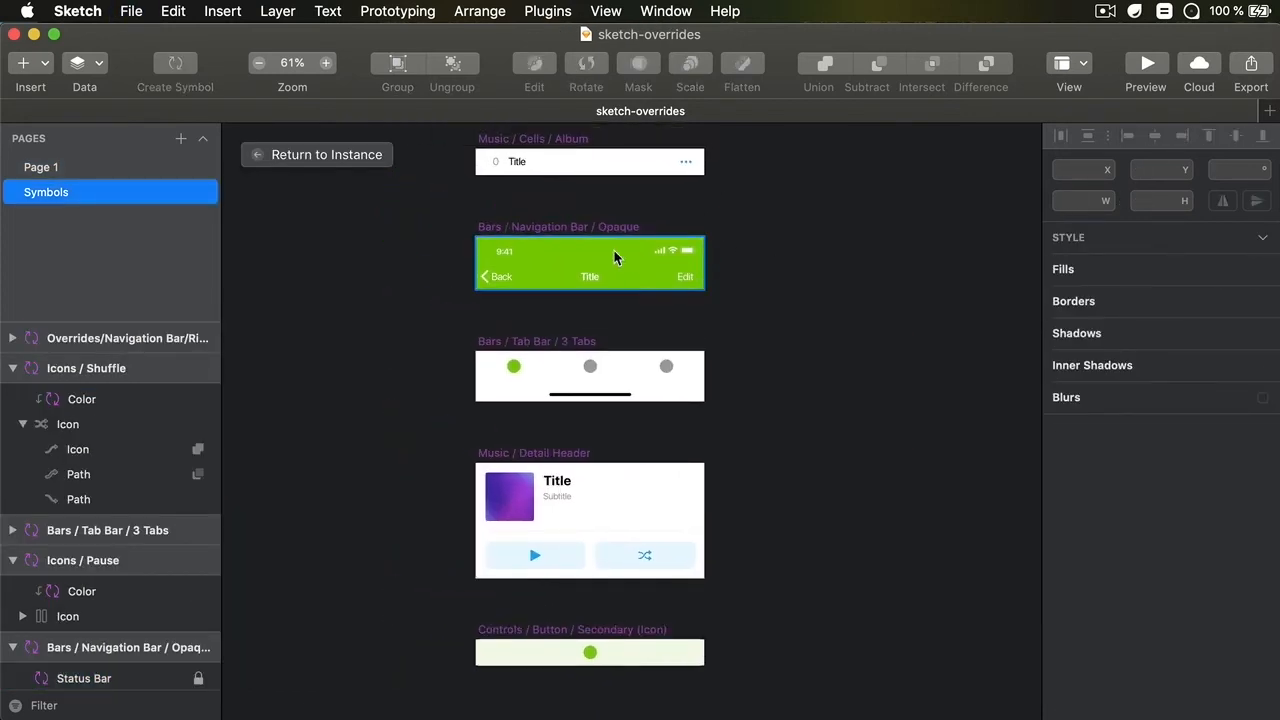
- Apply the Custom color / Leaf layer style to the navigation bar symbol's Color layer
left_click(589, 263)
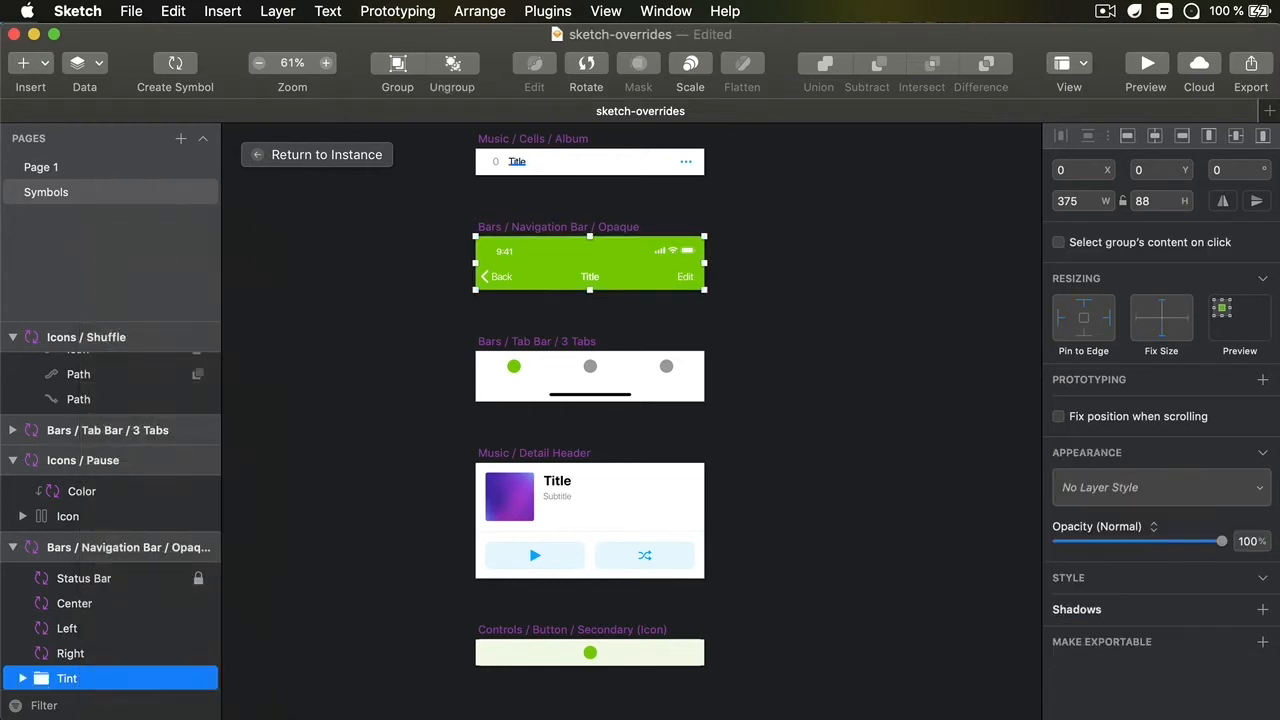
right_click(67, 678)
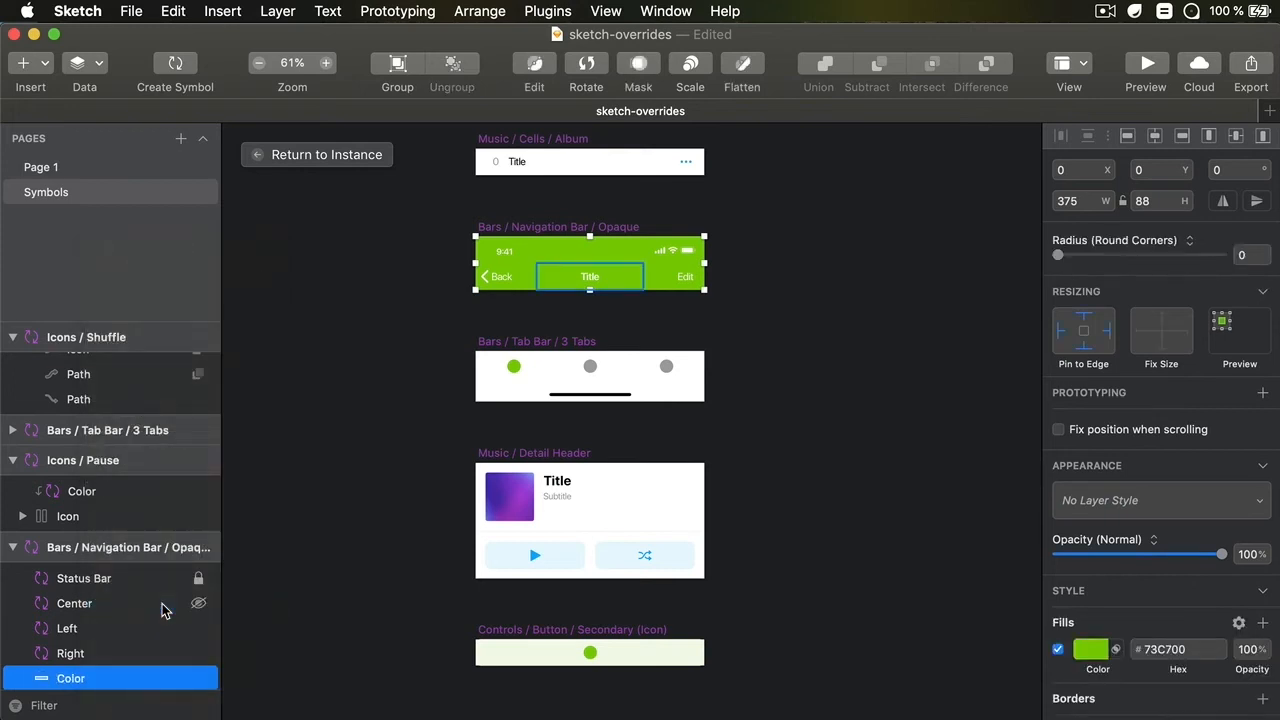
left_click(70, 653)
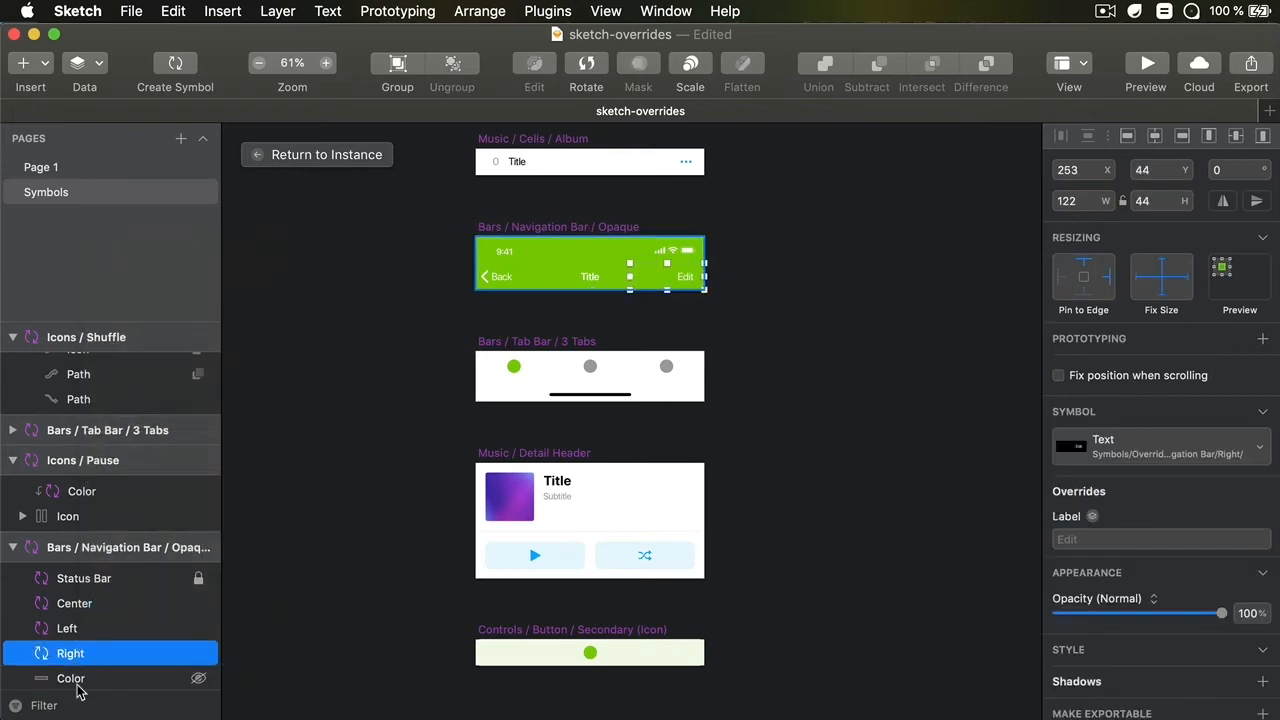
left_click(71, 678)
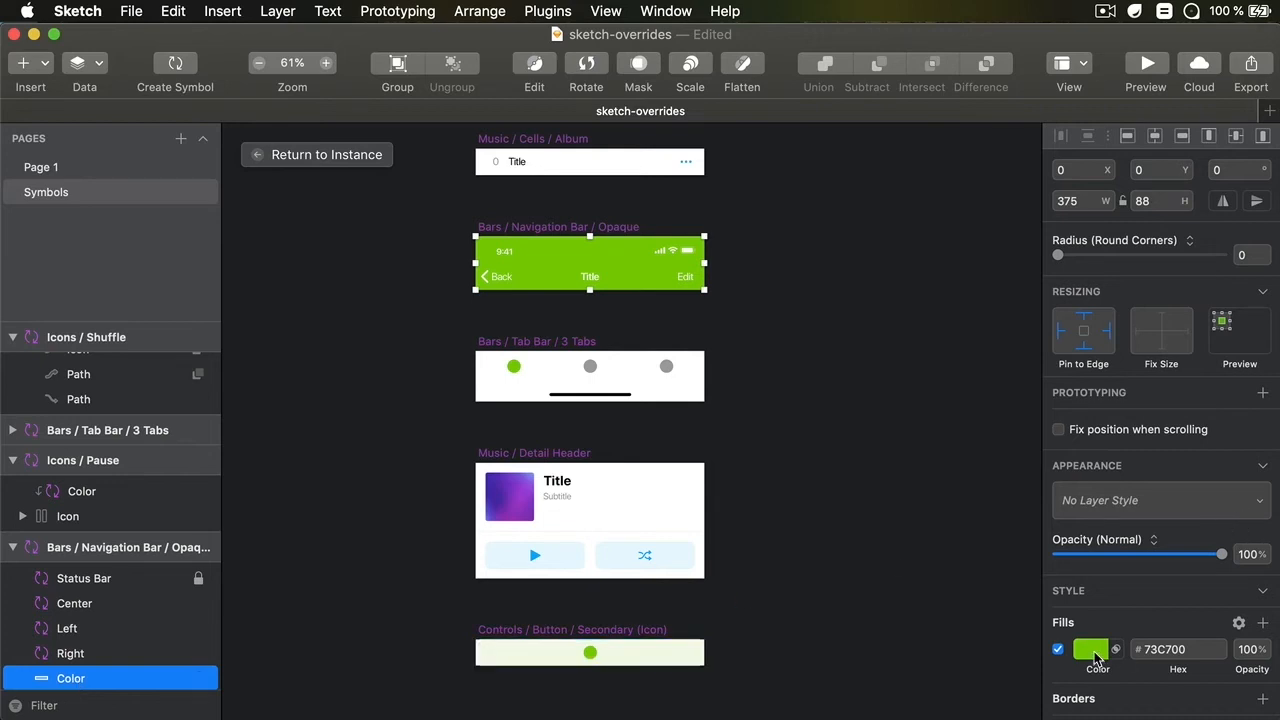
mouse_move(1120, 508)
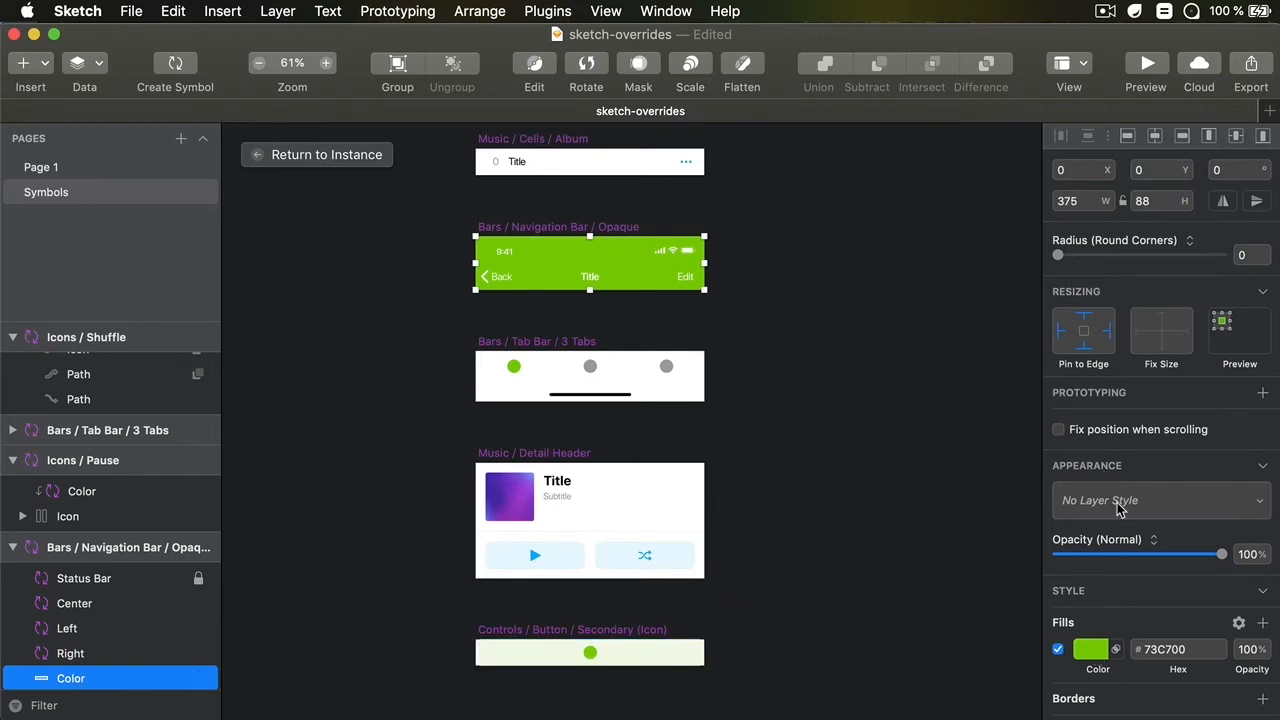
left_click(1160, 500)
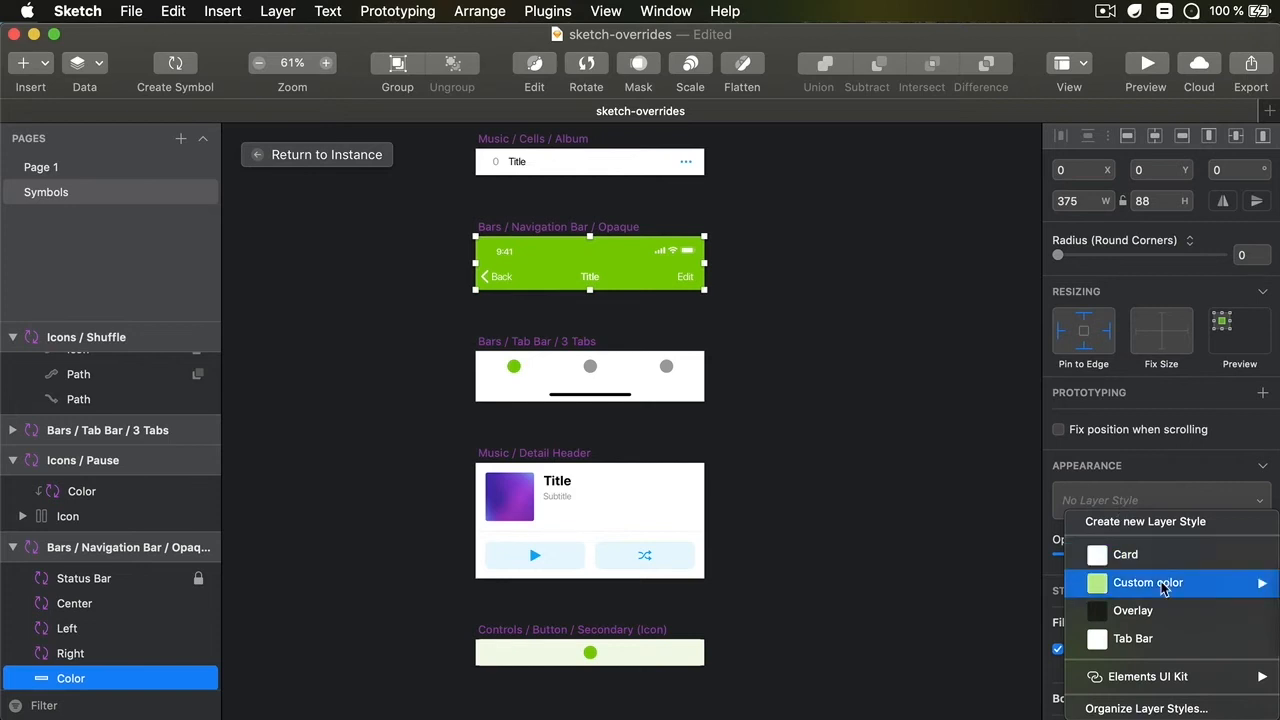
left_click(1147, 583)
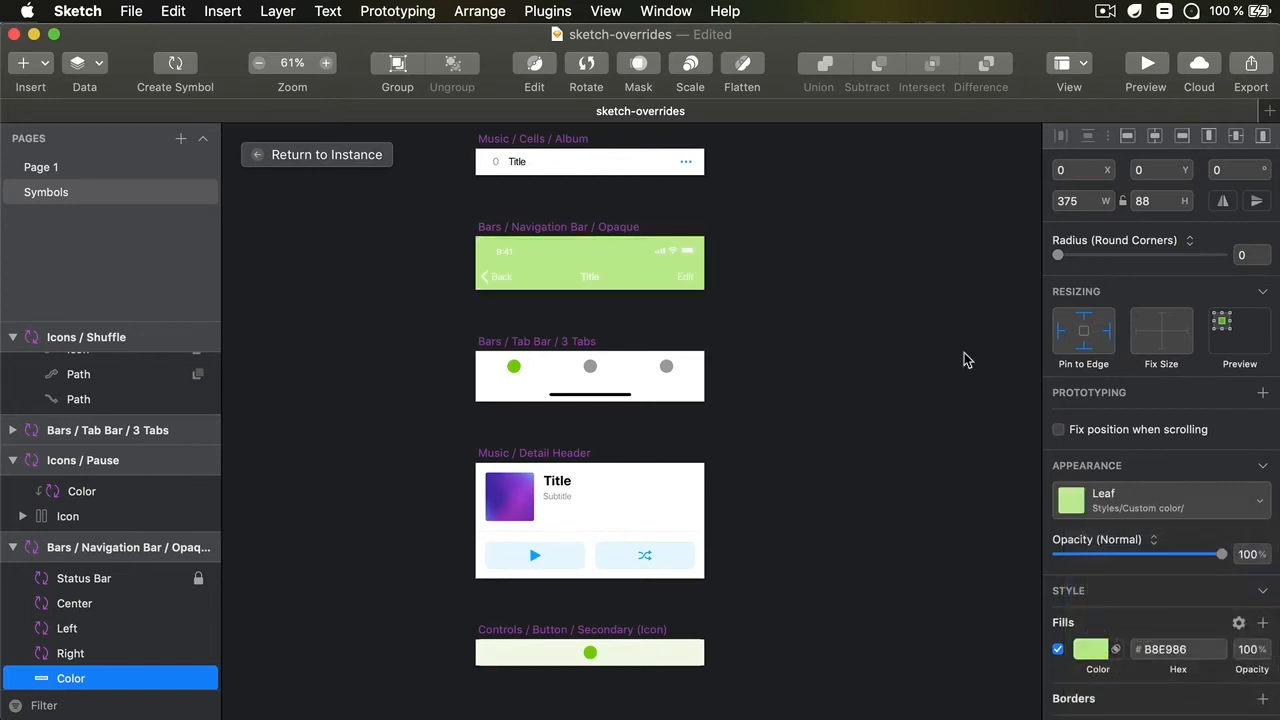
left_click(46, 192)
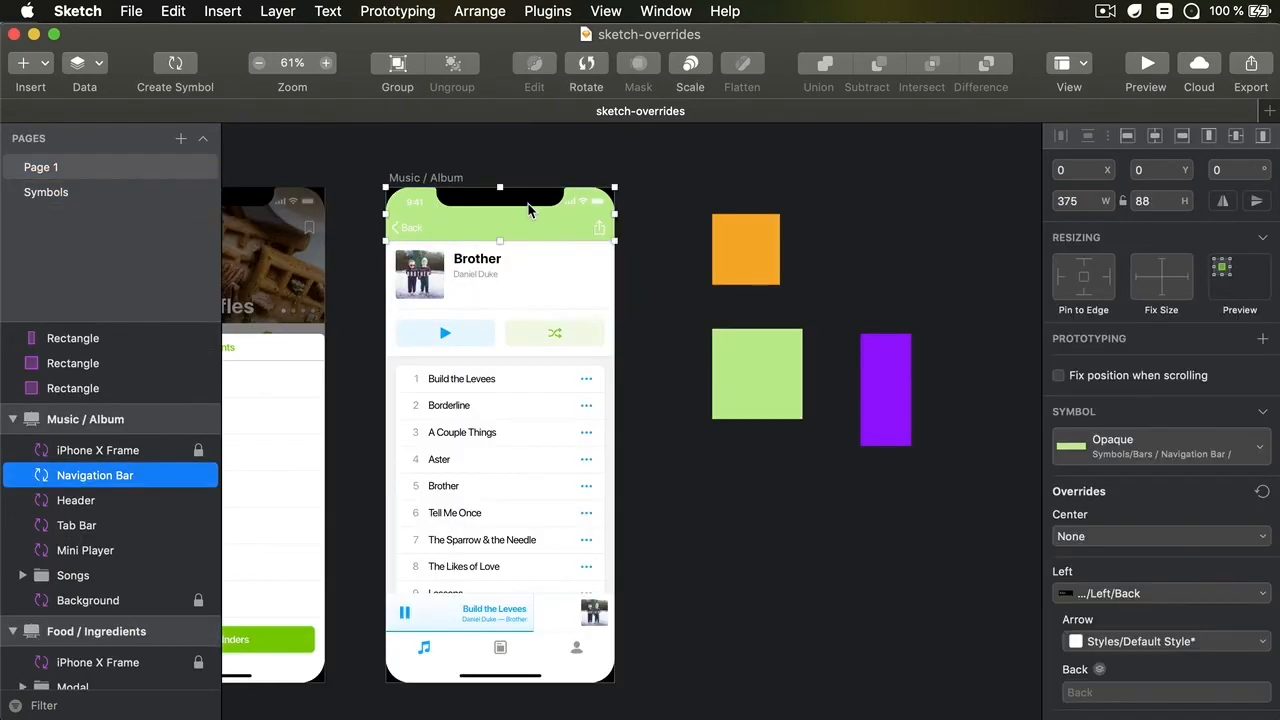
- Switch the album navigation bar's Color override to Mustard, then to Royal
left_click(72, 338)
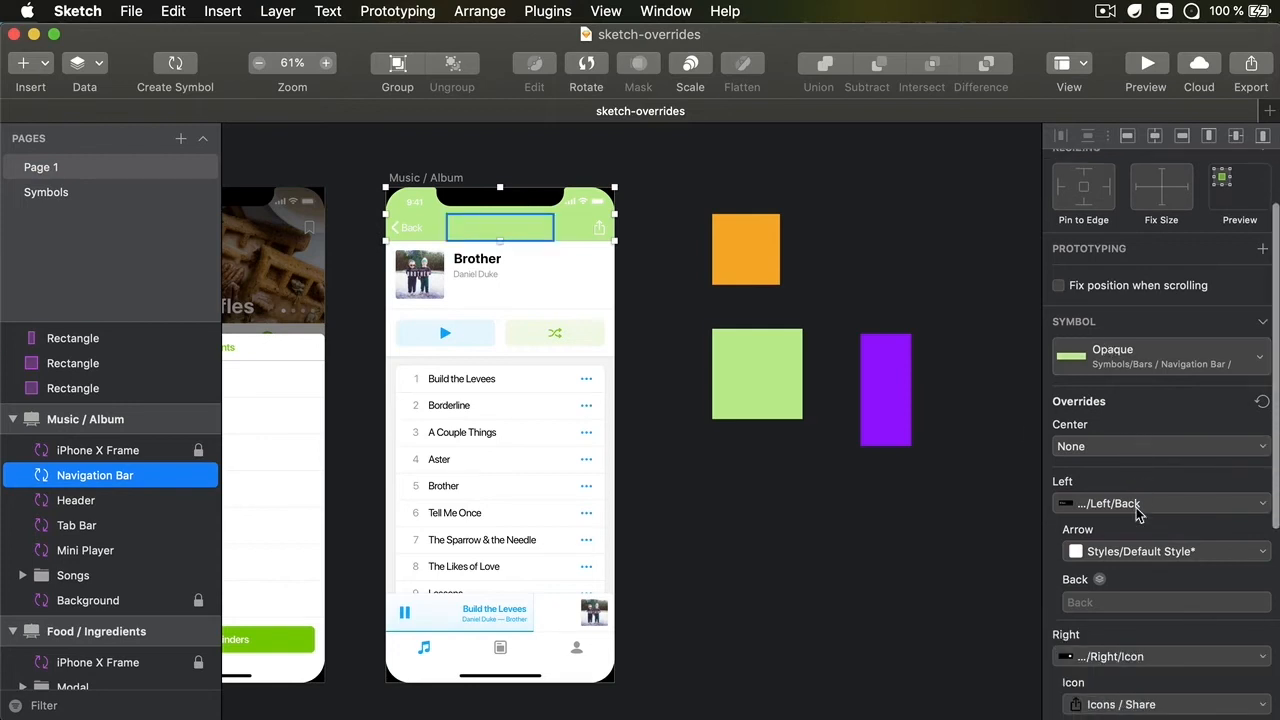
scroll("down", 3)
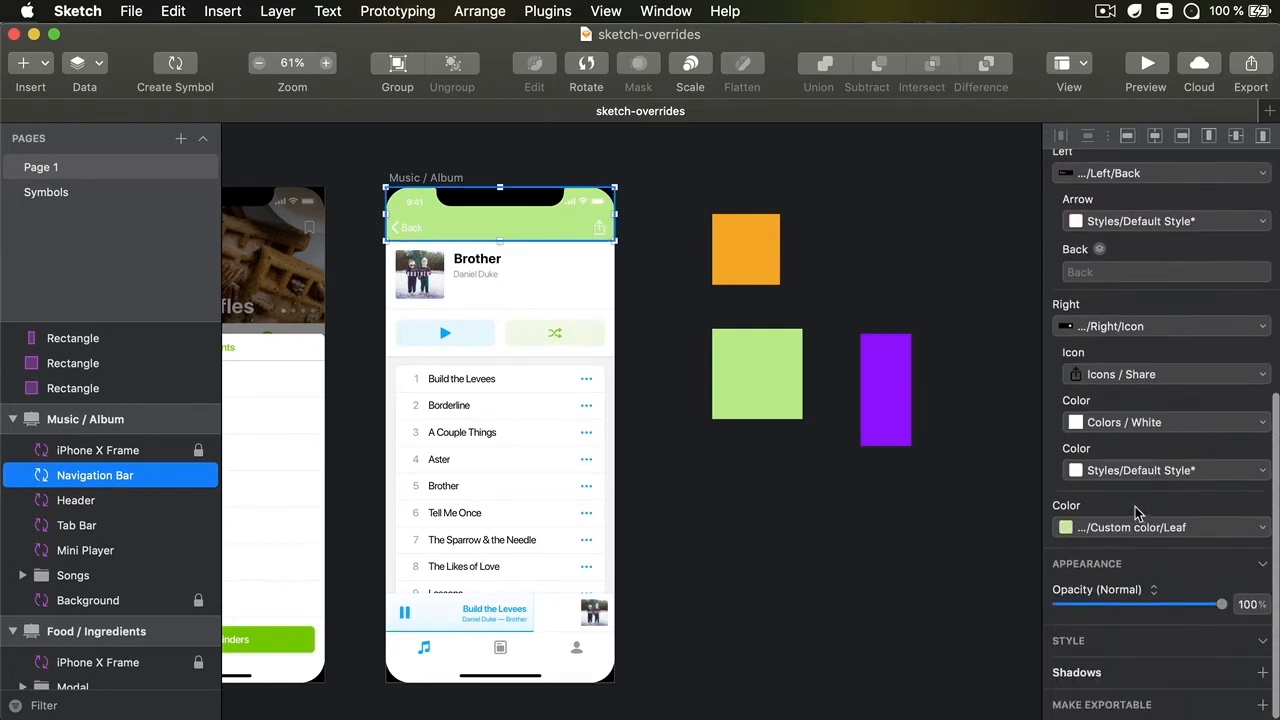
mouse_move(1075, 513)
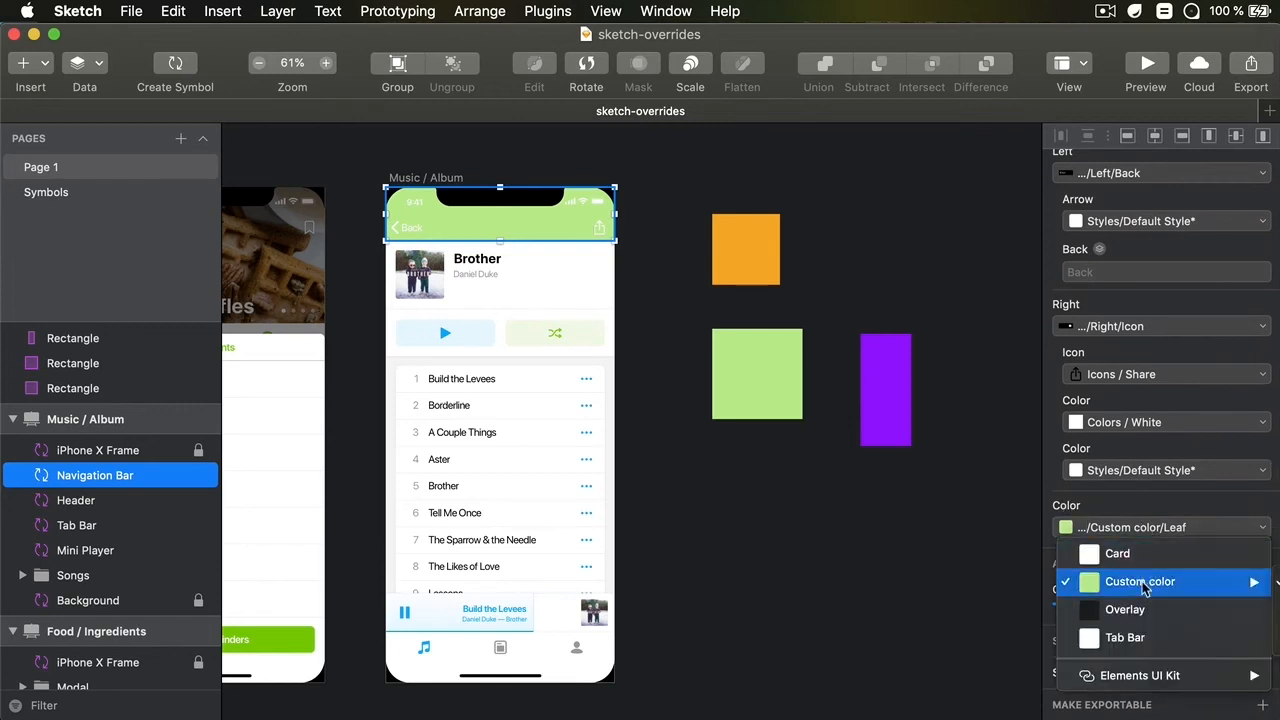
left_click(1140, 581)
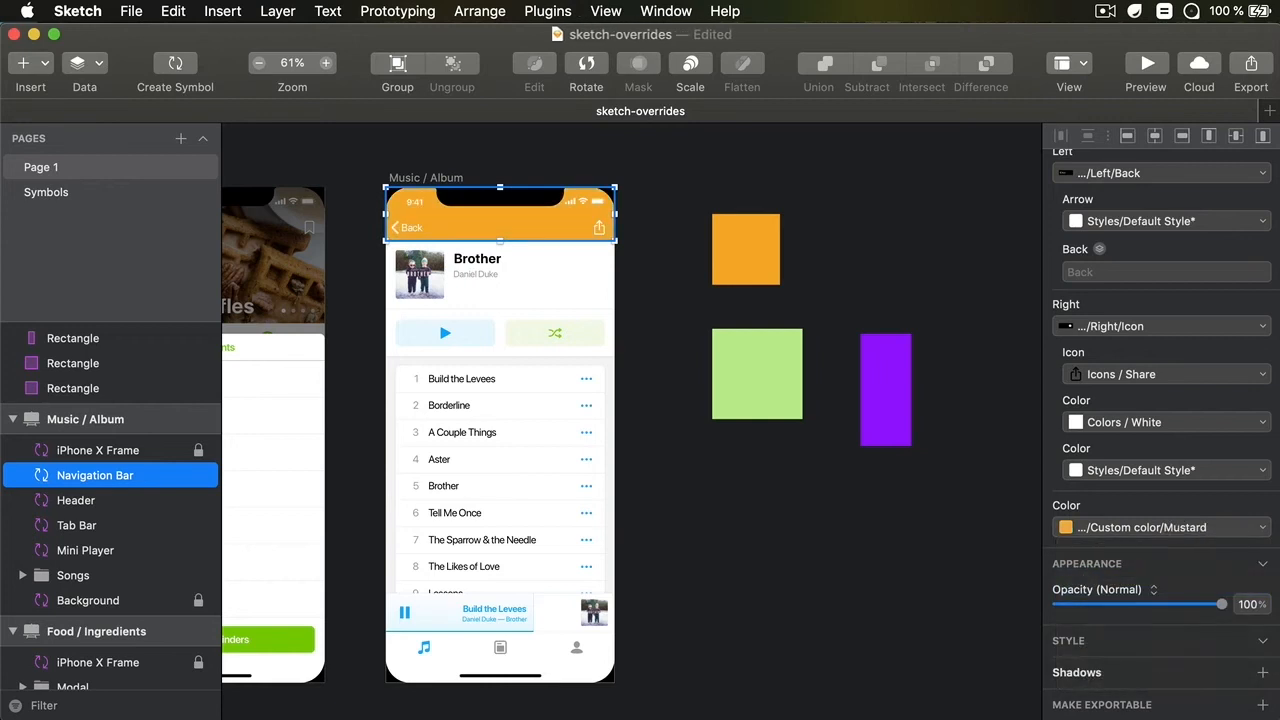
left_click(1160, 527)
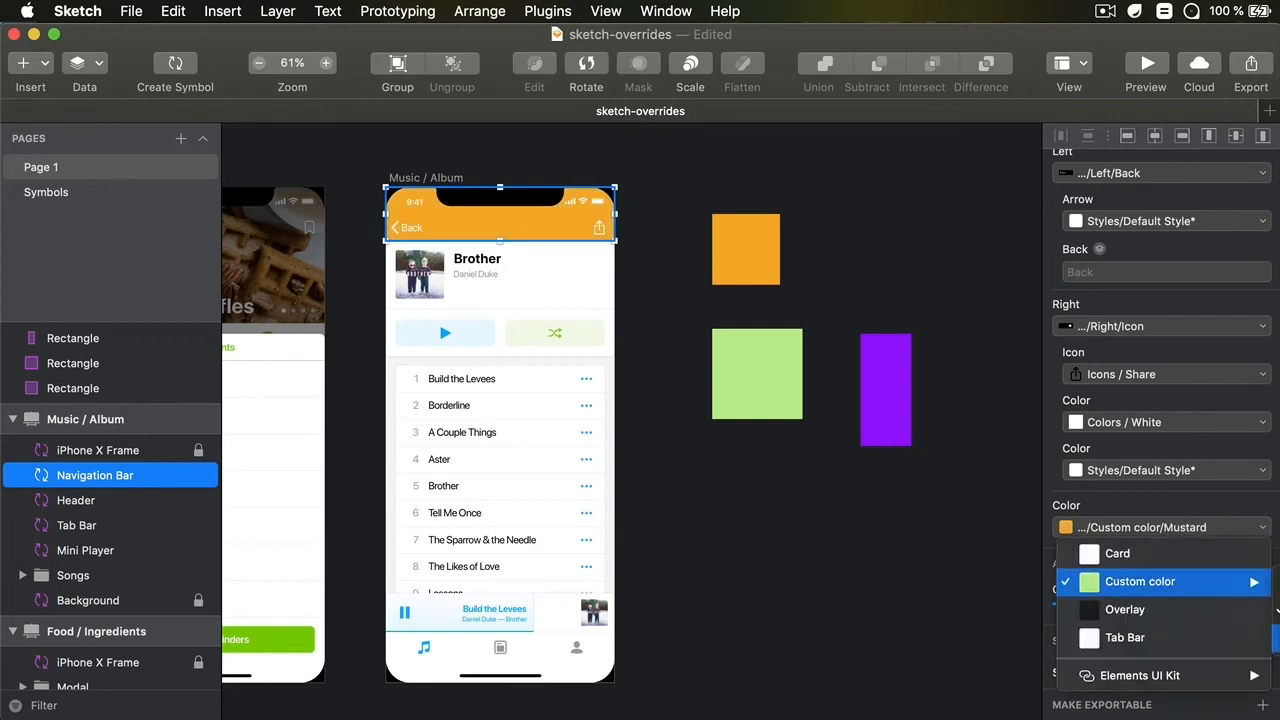
left_click(1140, 581)
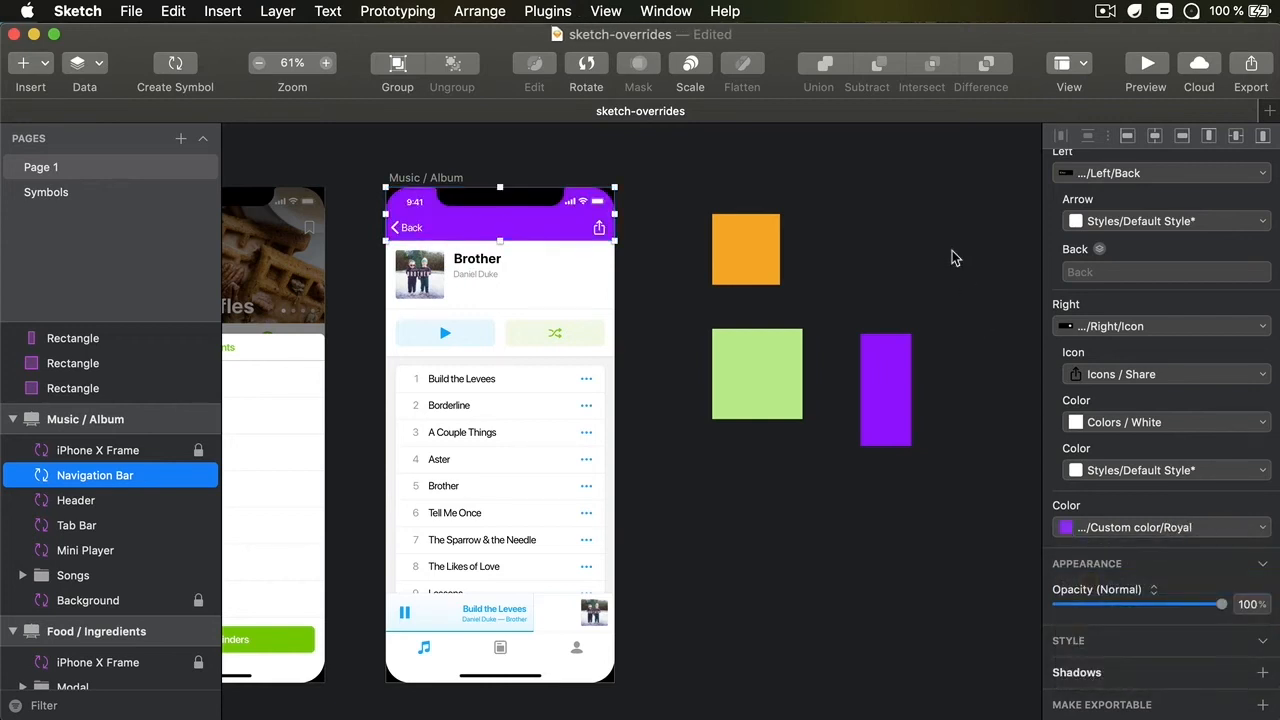
- Select the three coloured squares, then the navigation bar instance
left_click_drag(675, 180, 910, 445)
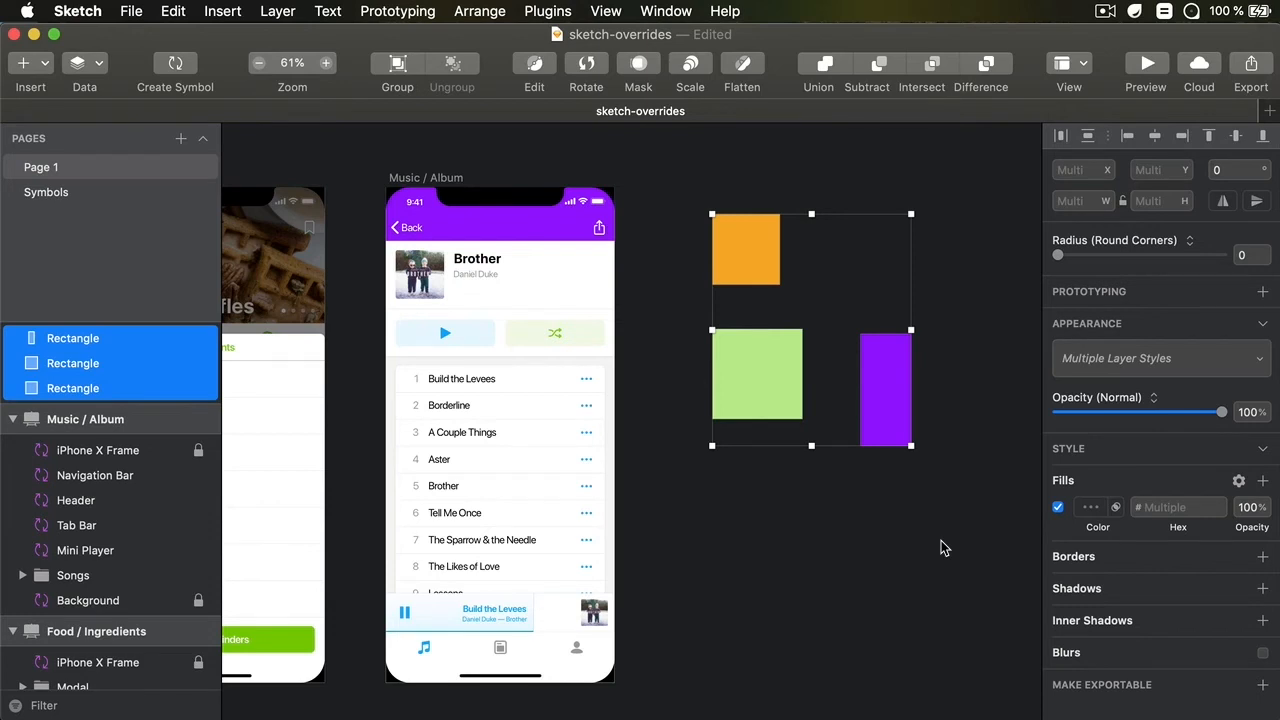
left_click(835, 389)
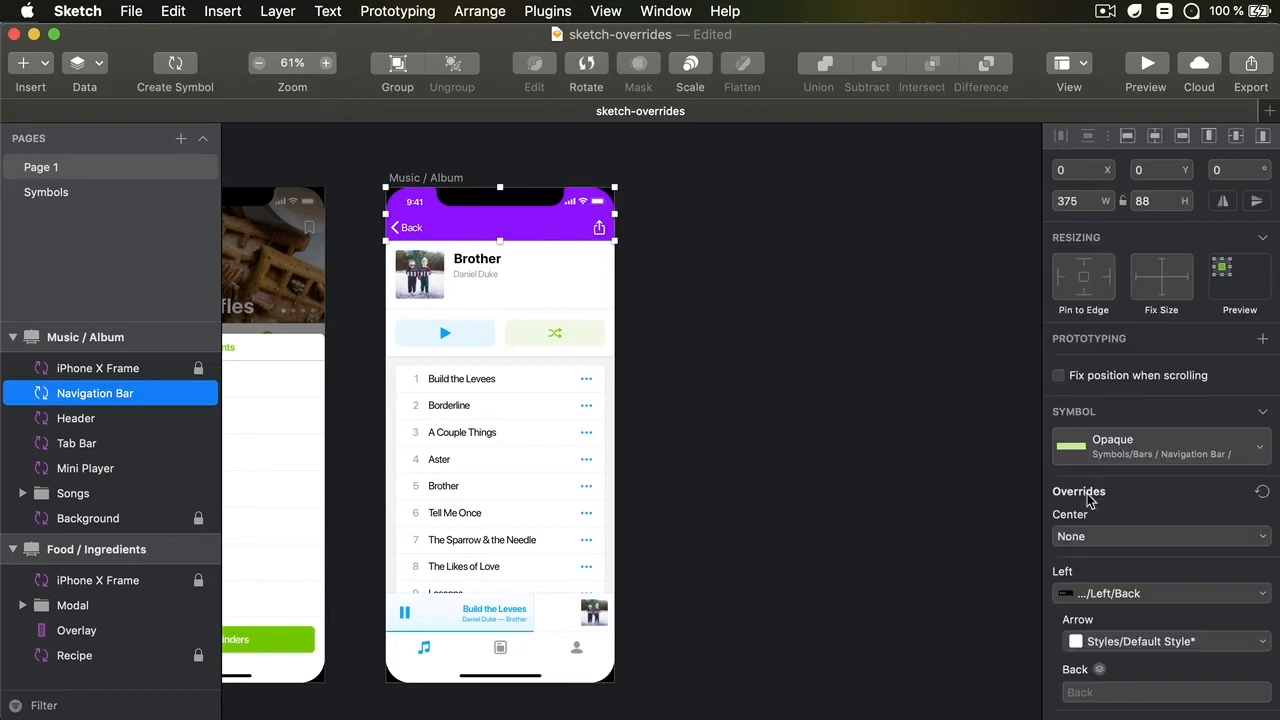
left_click(1160, 527)
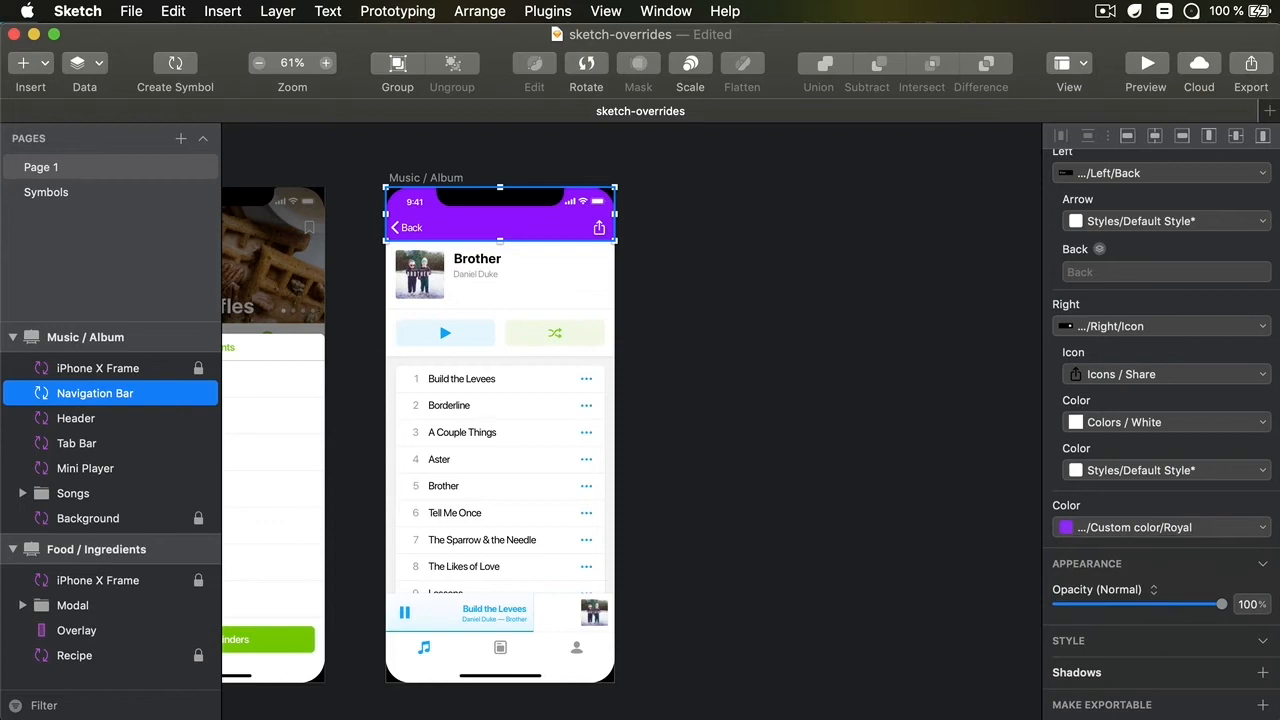
left_click(855, 338)
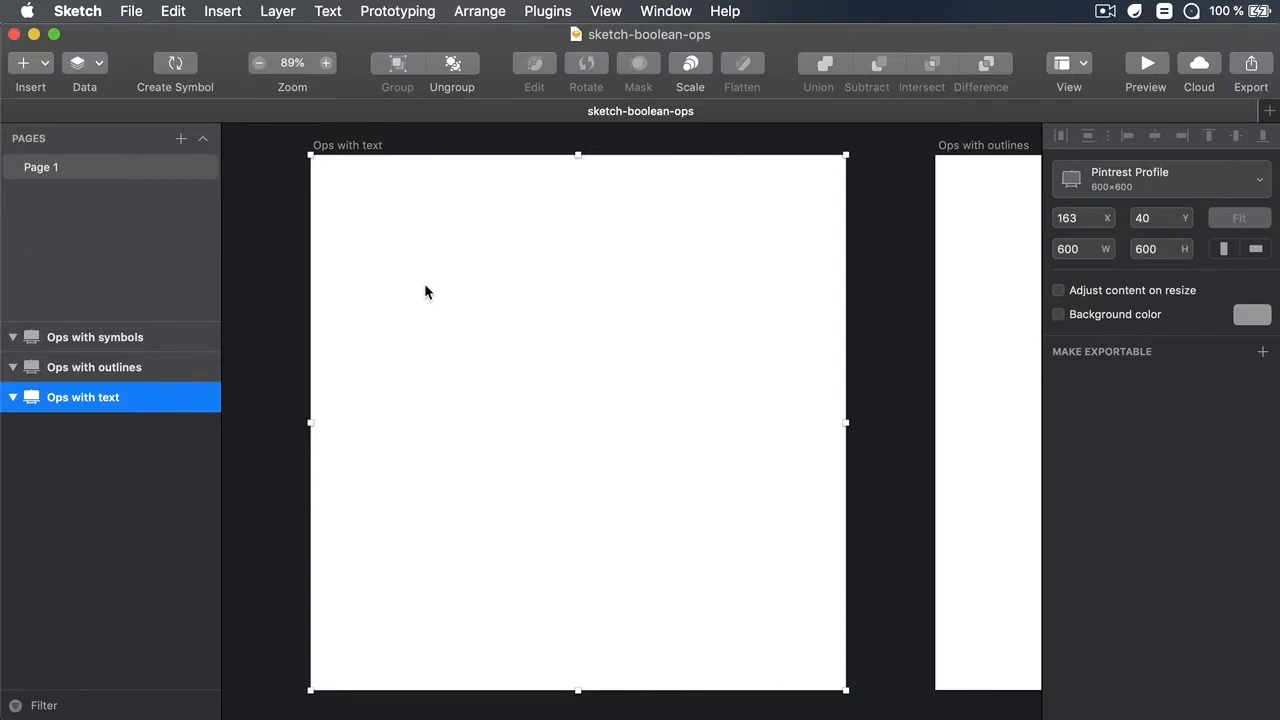
mouse_move(435, 264)
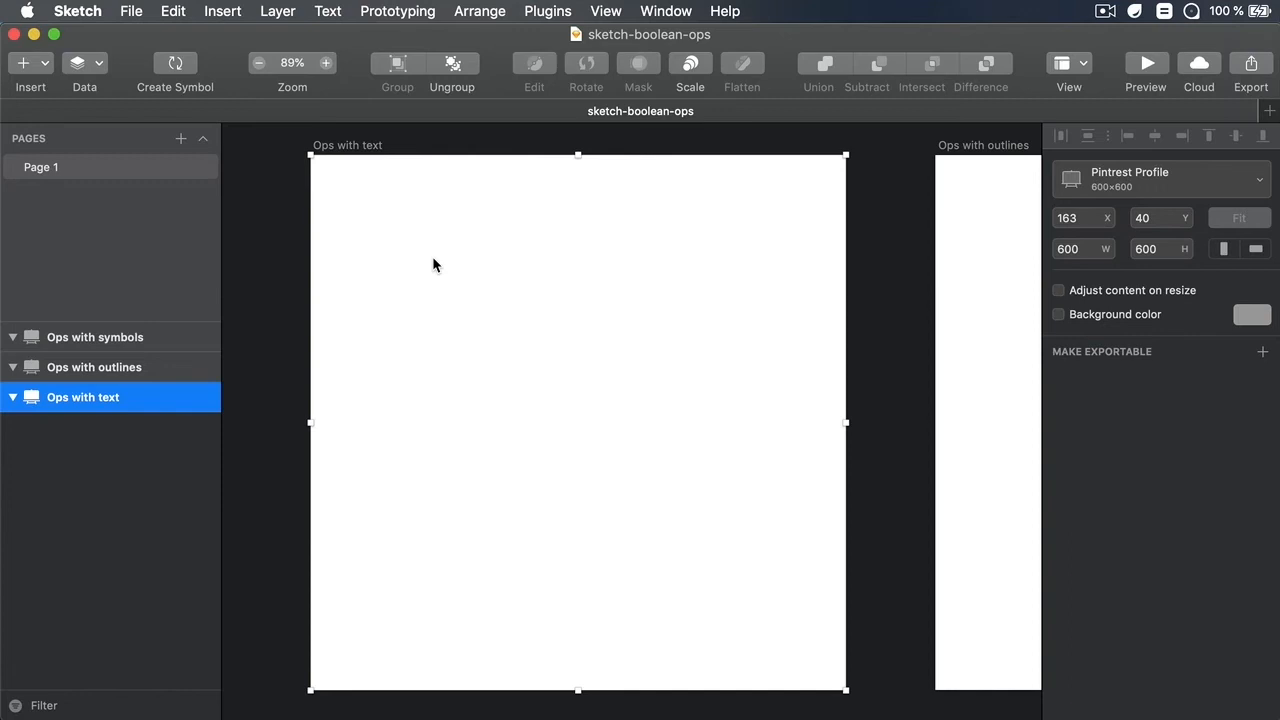
mouse_move(445, 266)
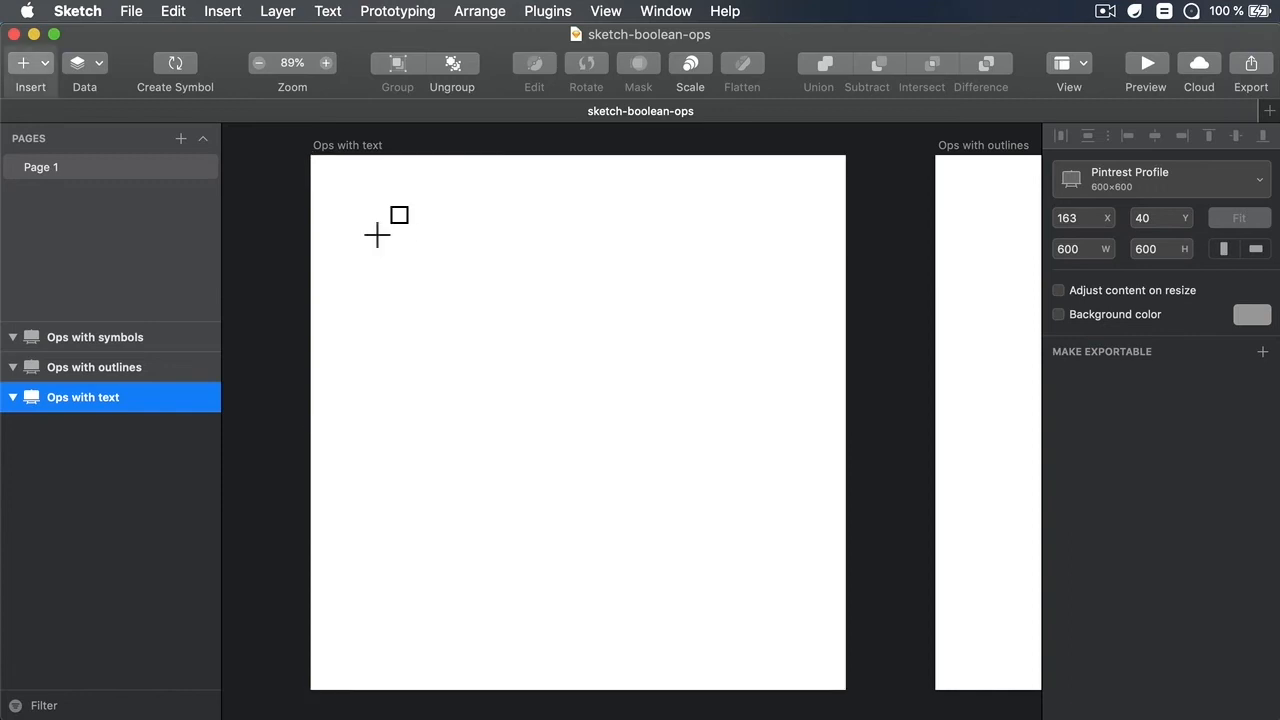
- Draw an artboard-sized rectangle on Ops with text and fill it with a random Unsplash photo
left_click_drag(354, 207, 816, 631)
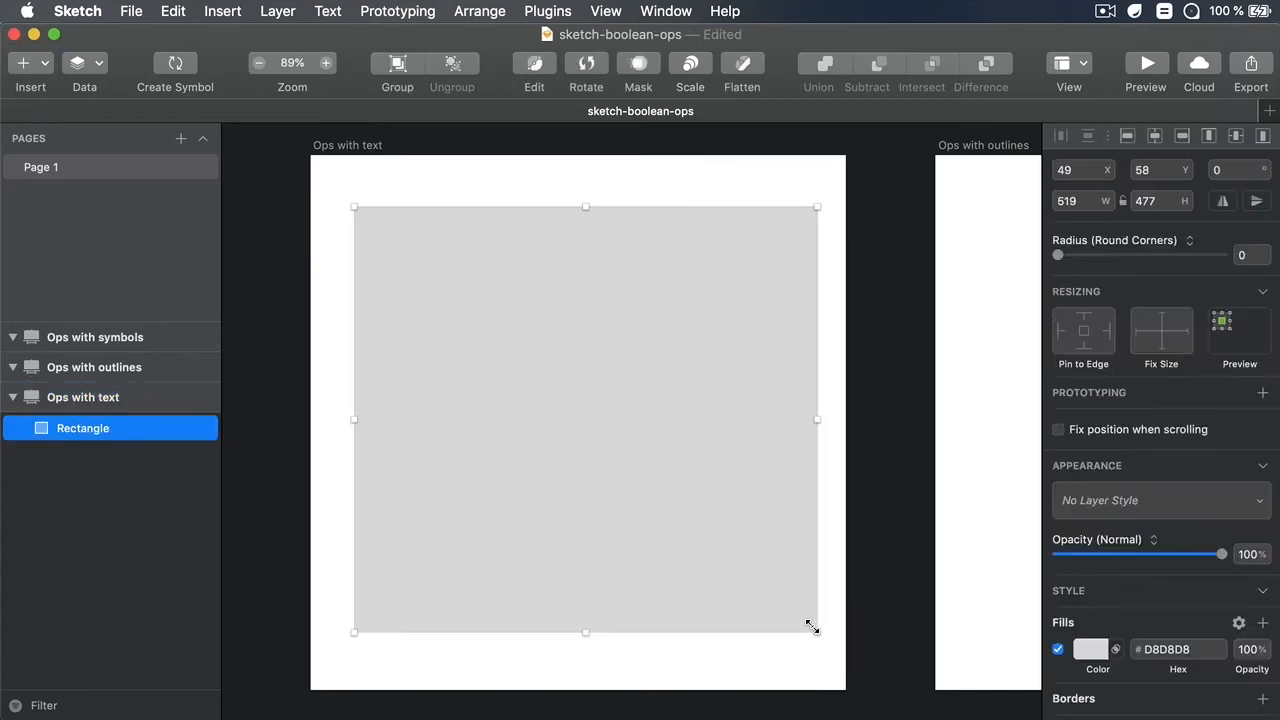
left_click_drag(585, 419, 551, 382)
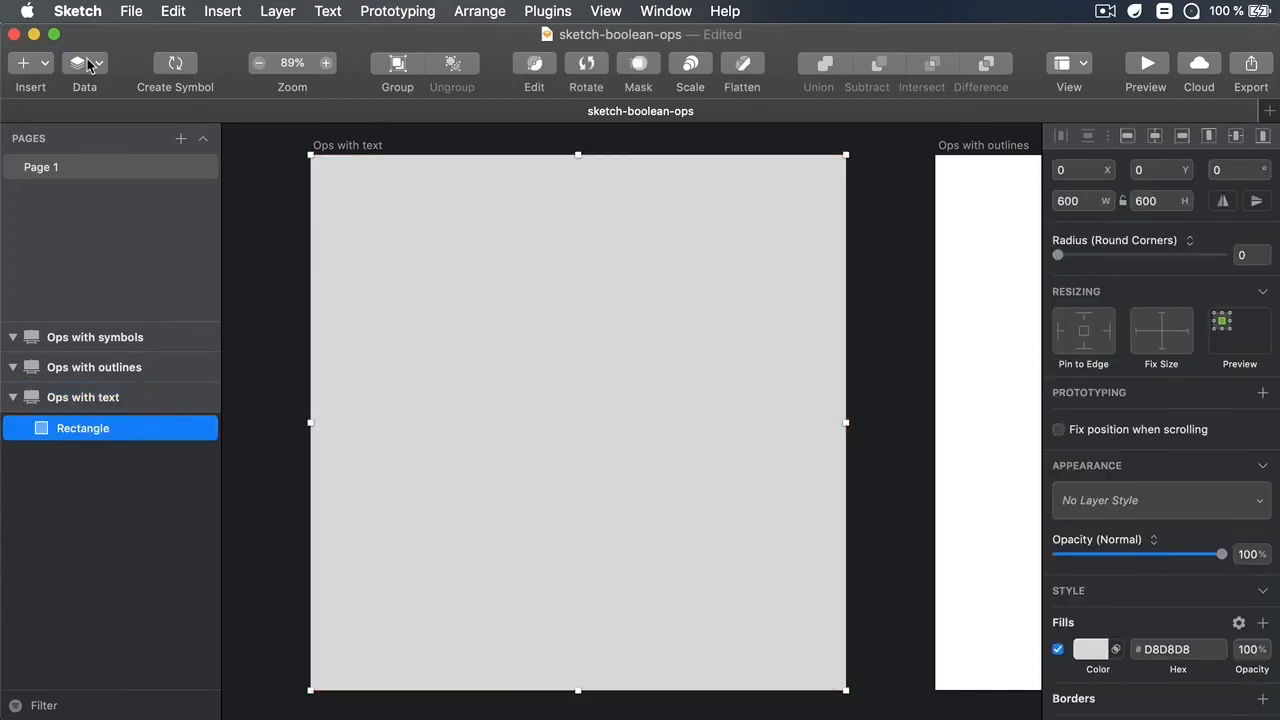
left_click(84, 63)
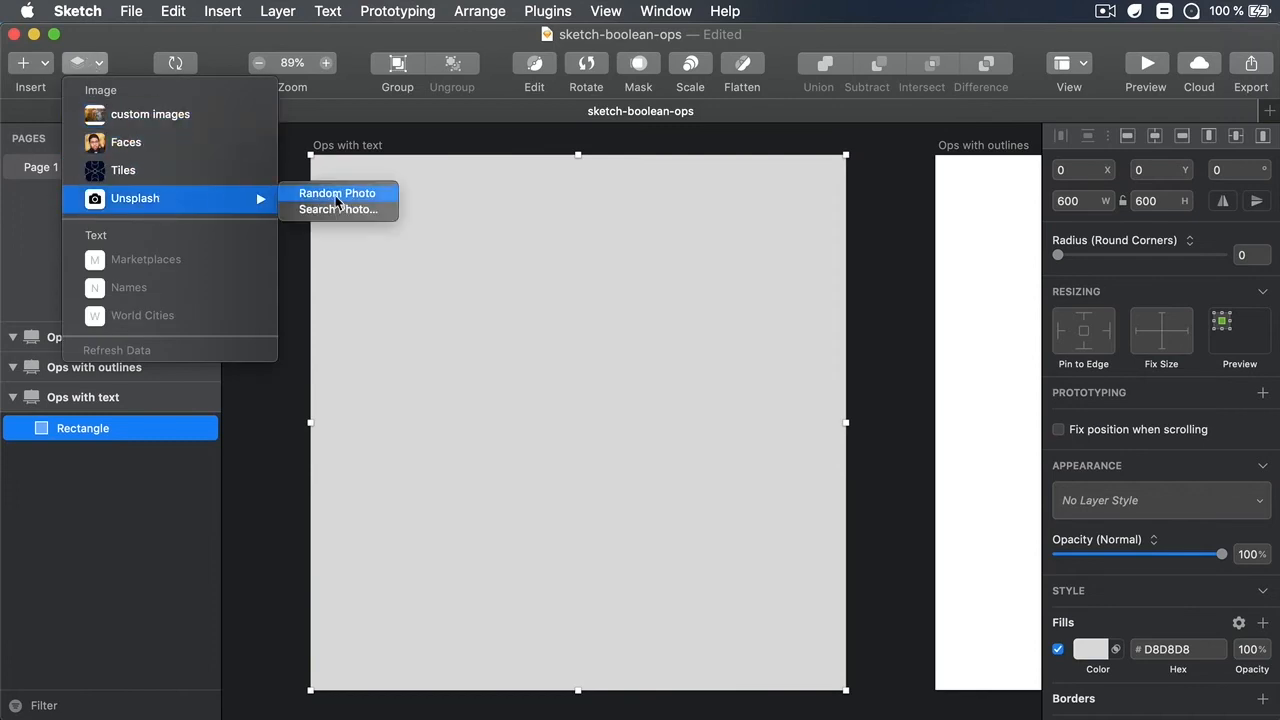
left_click(337, 193)
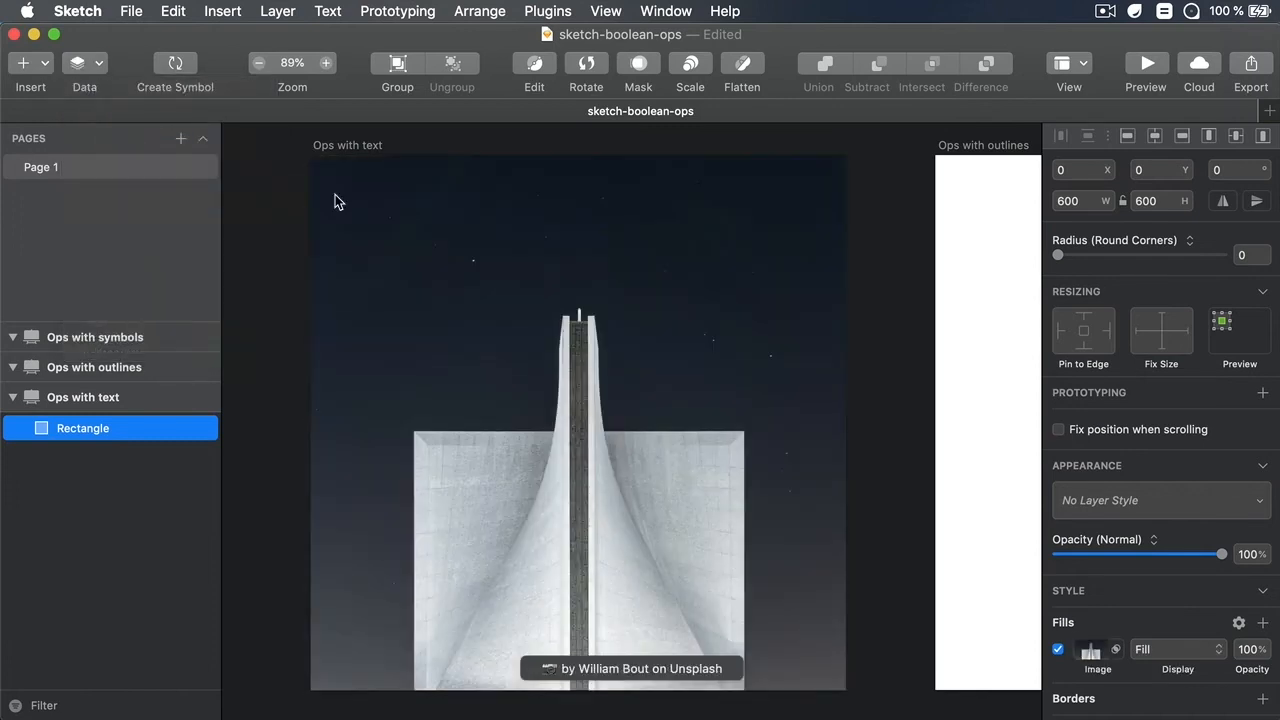
left_click(548, 291)
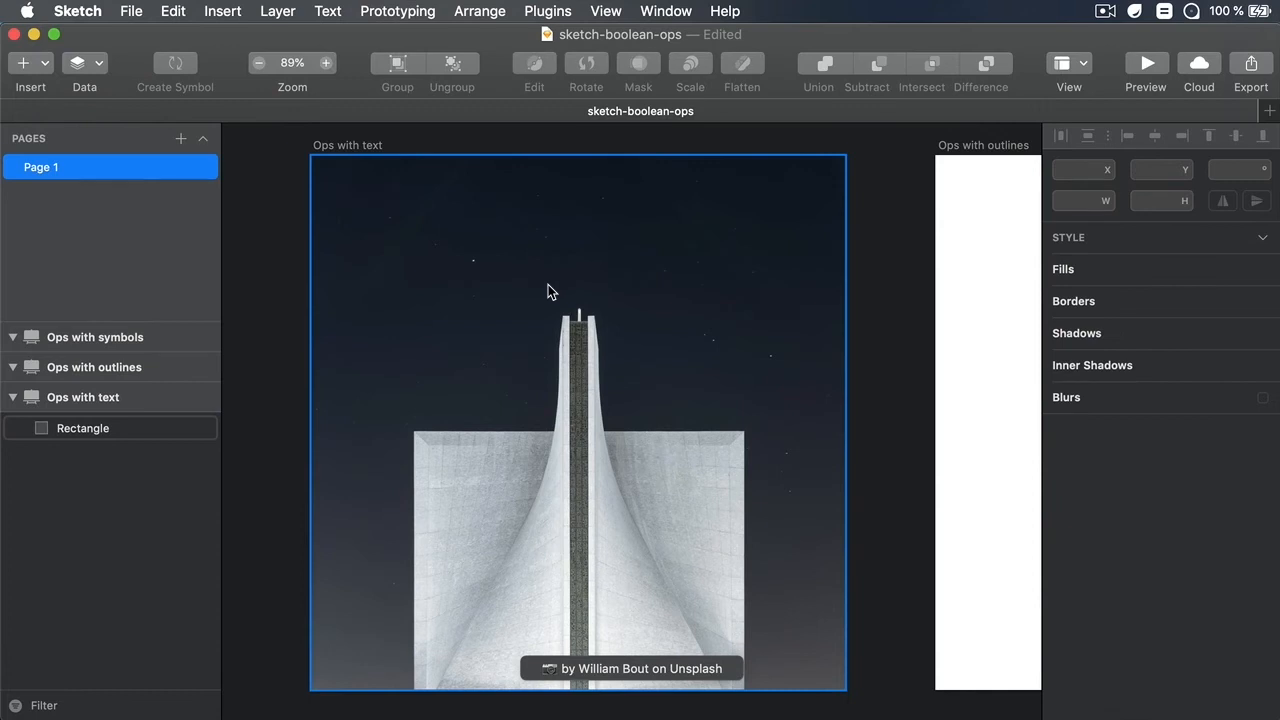
- Add an IMAGE text layer over the photo and start enlarging it
left_click(82, 428)
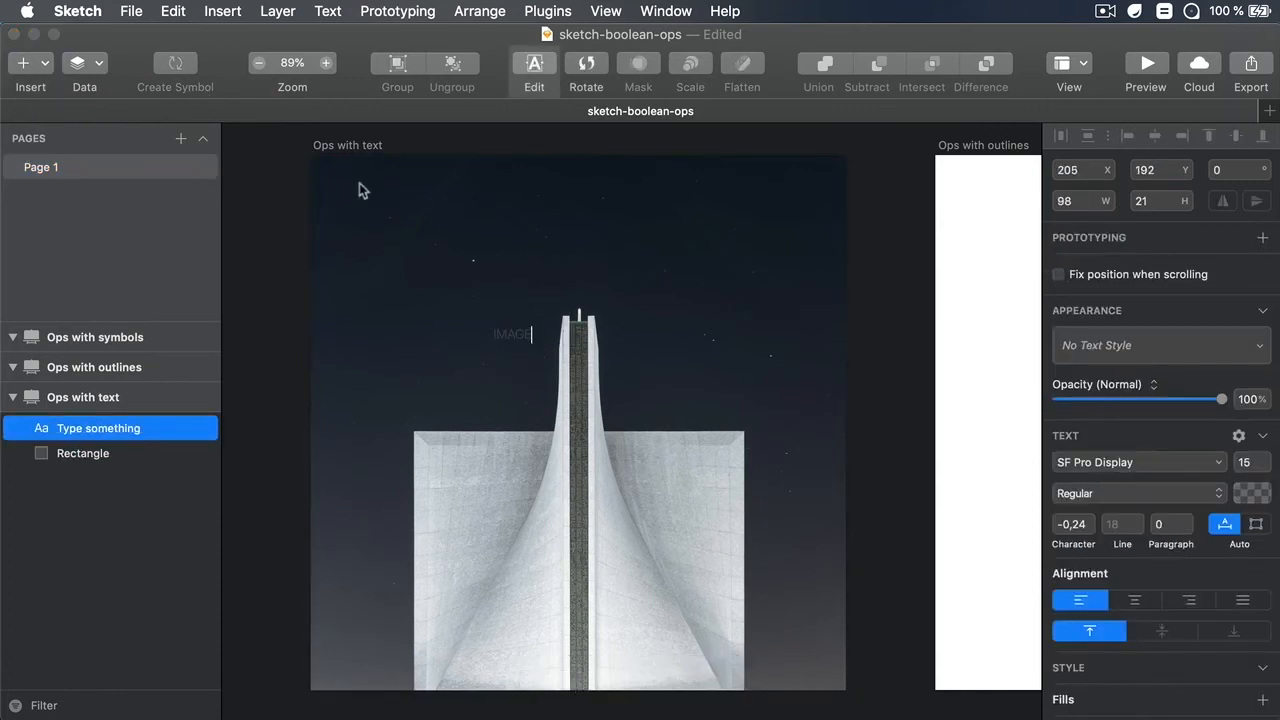
type("IMAGE")
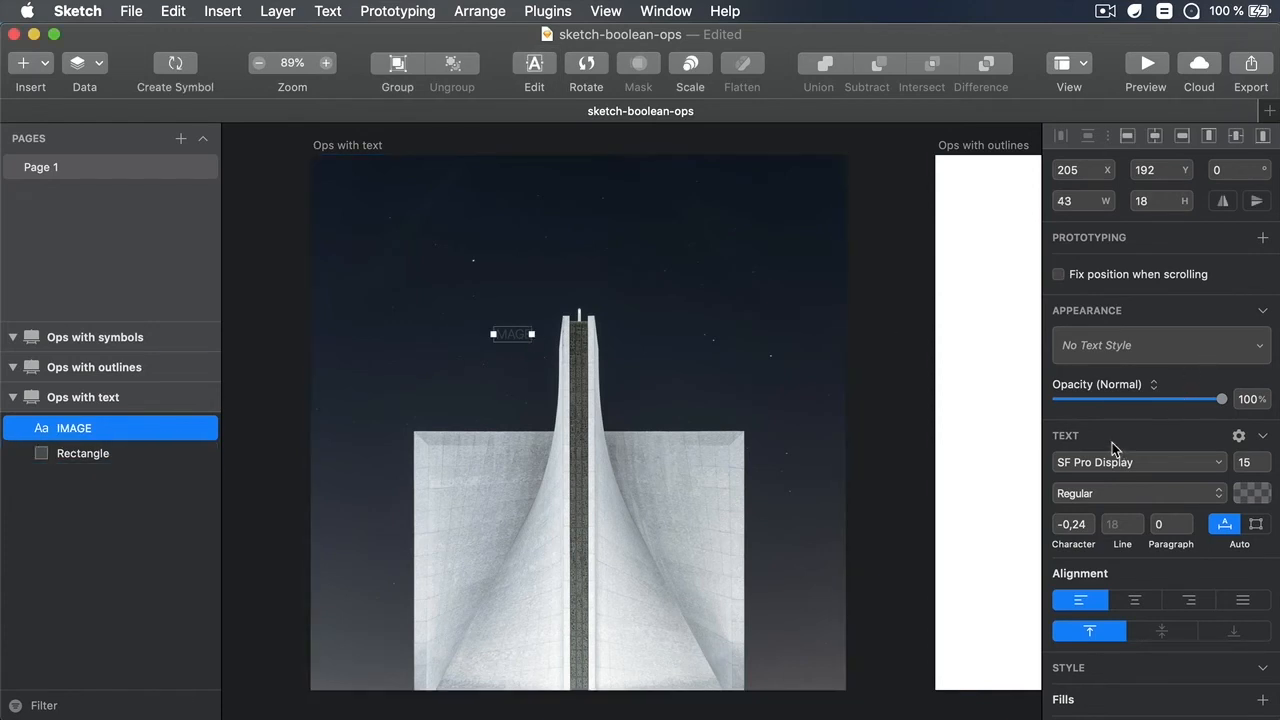
left_click(1138, 462)
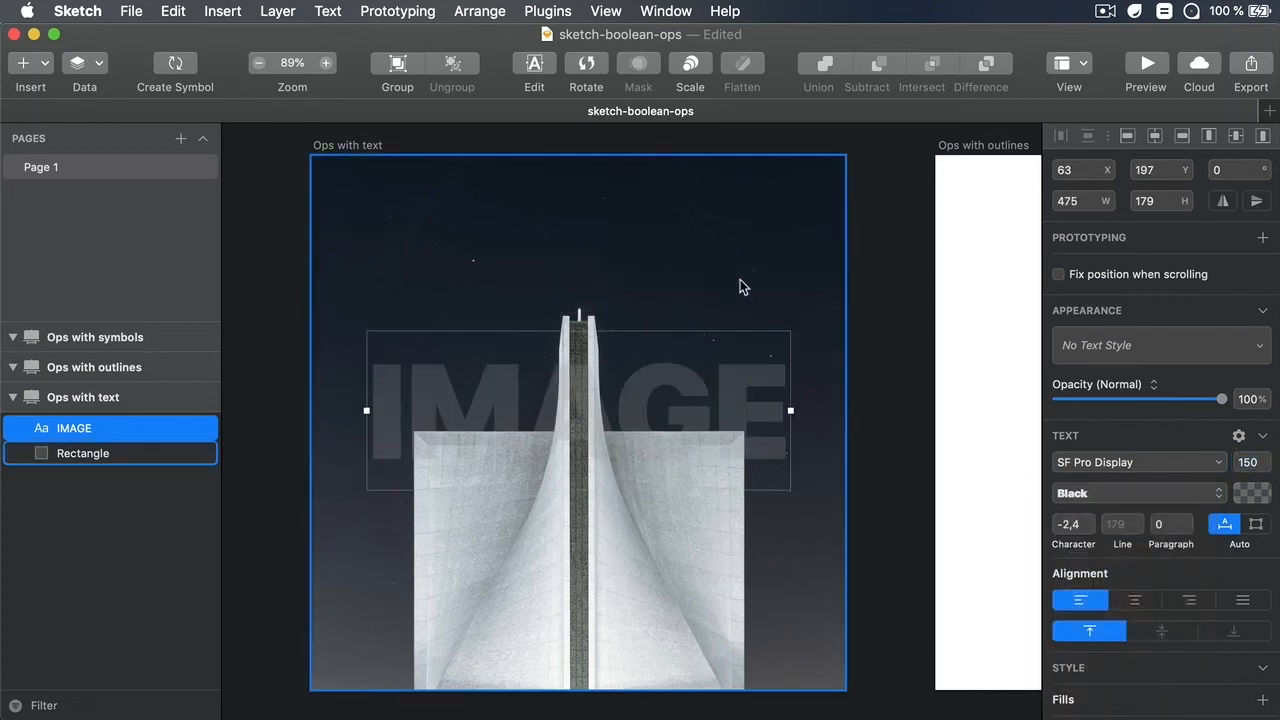
- Intersect the IMAGE text with the photo Rectangle into one Combined Shape
left_click(82, 453)
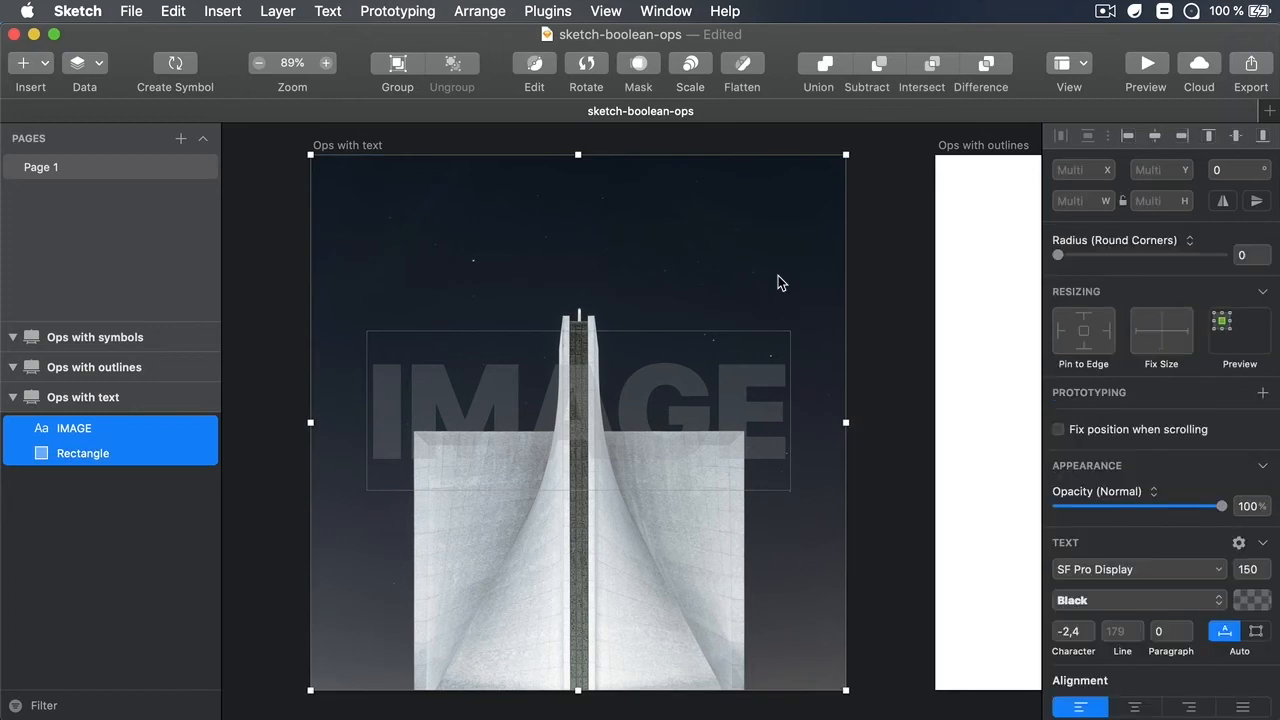
mouse_move(921, 70)
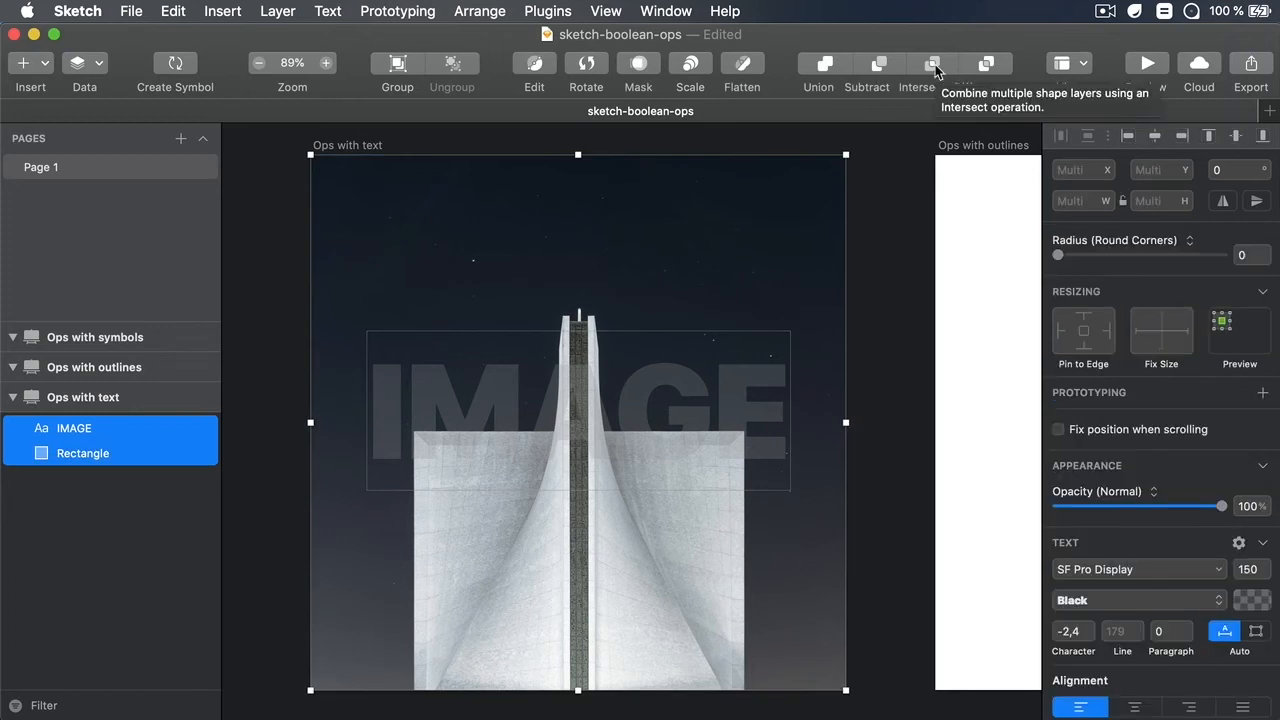
left_click(921, 70)
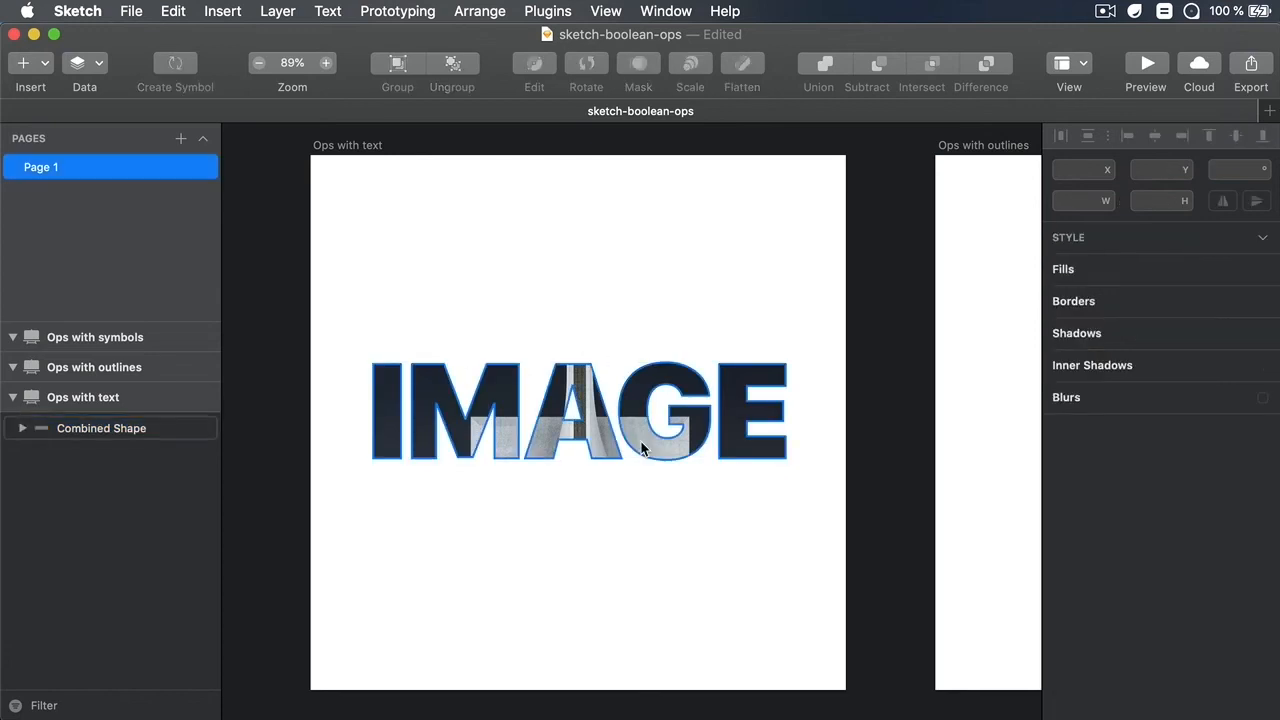
left_click(101, 428)
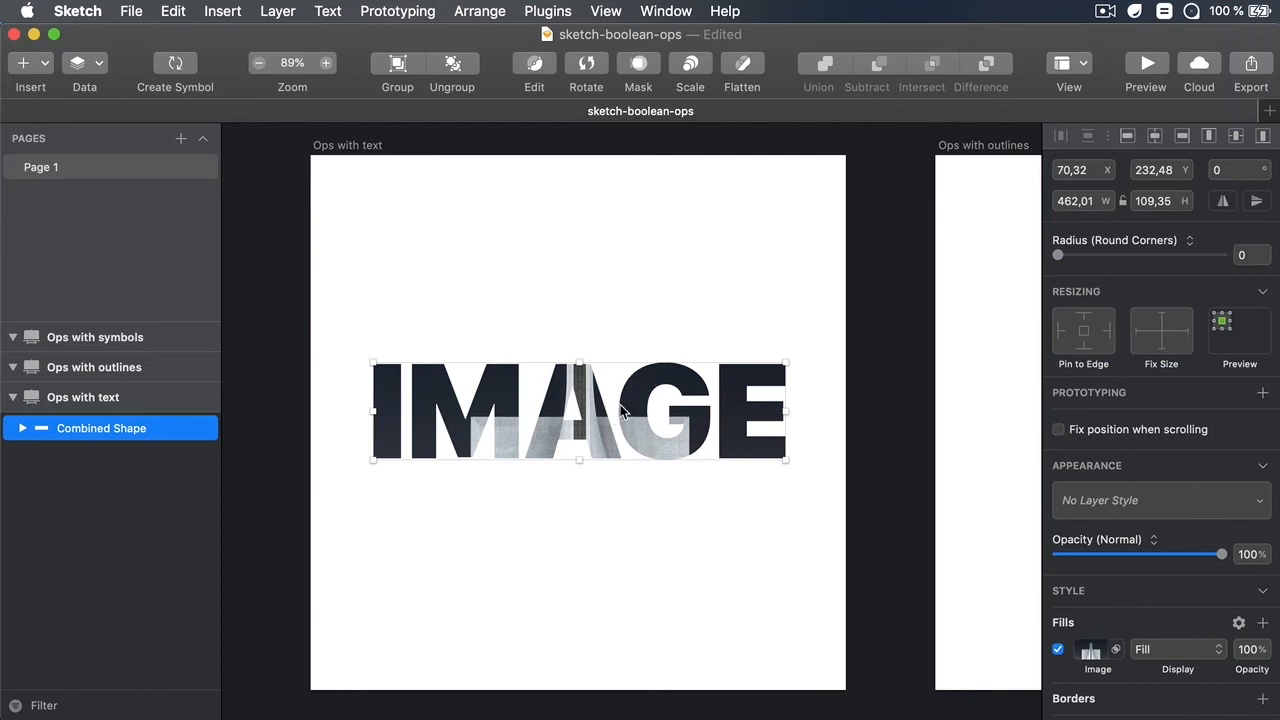
mouse_move(695, 410)
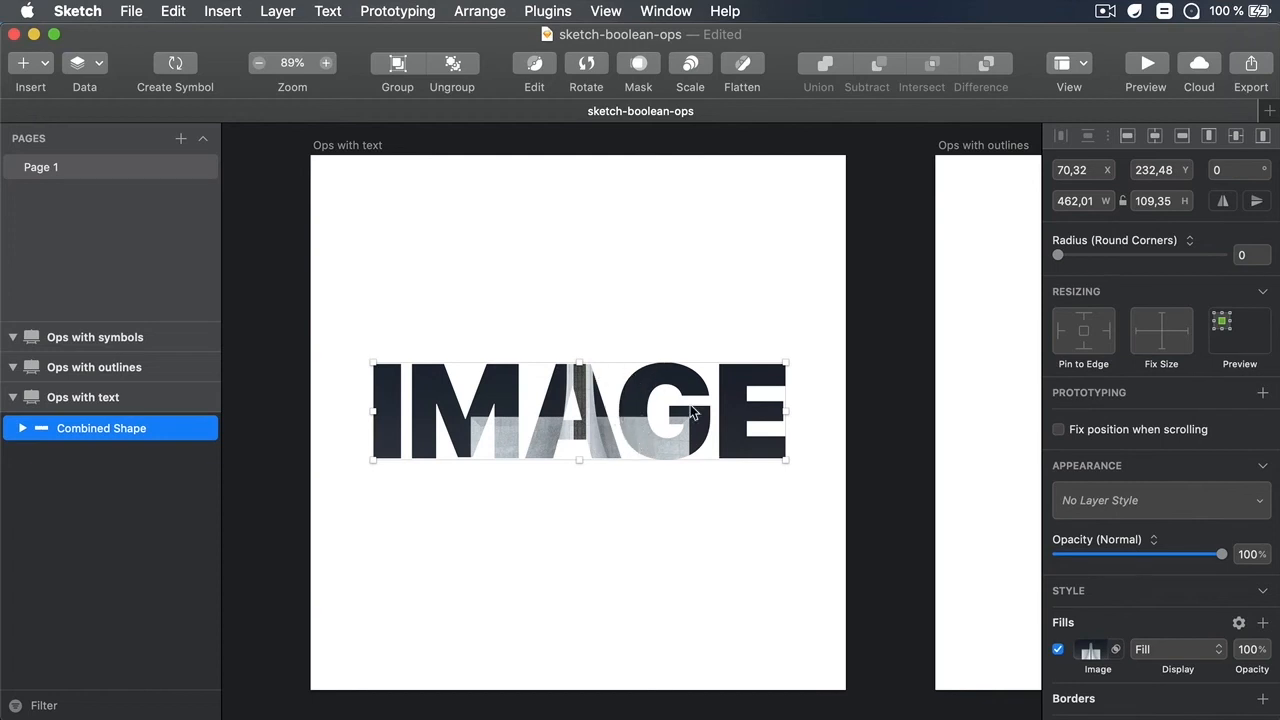
mouse_move(647, 412)
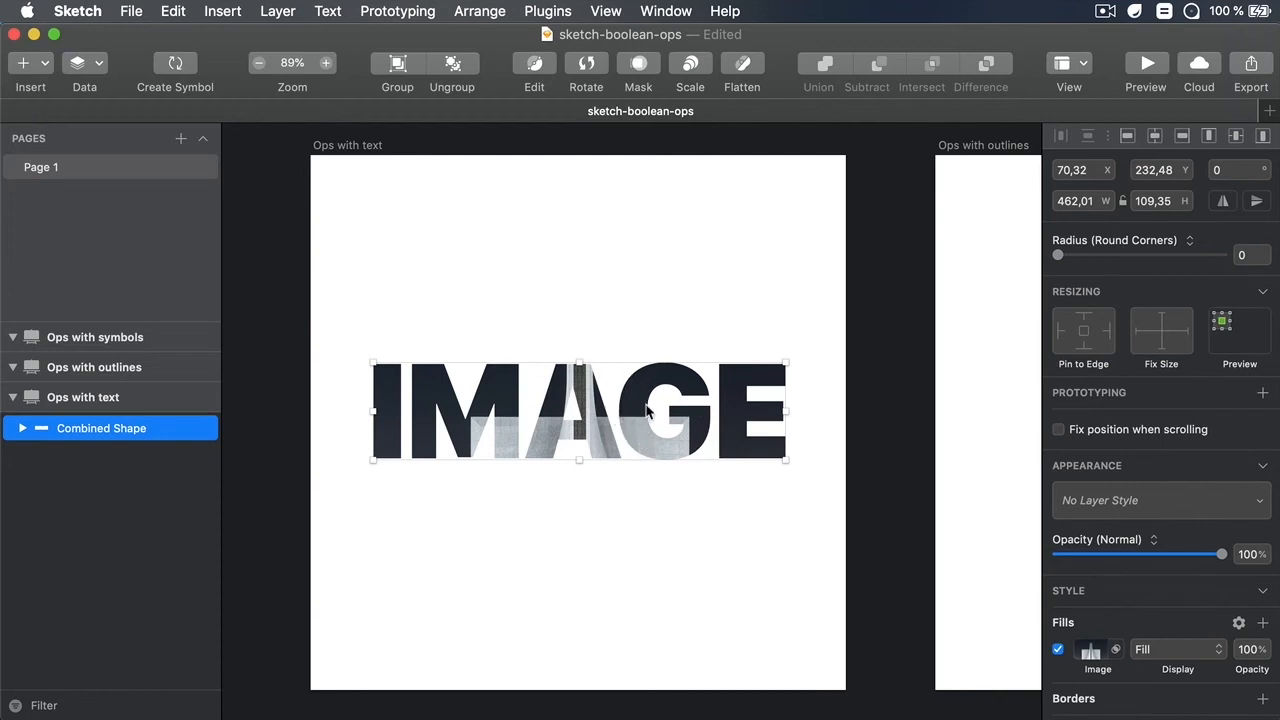
- Expand the Combined Shape and edit the photo-filled text to read HELLO
left_click(22, 428)
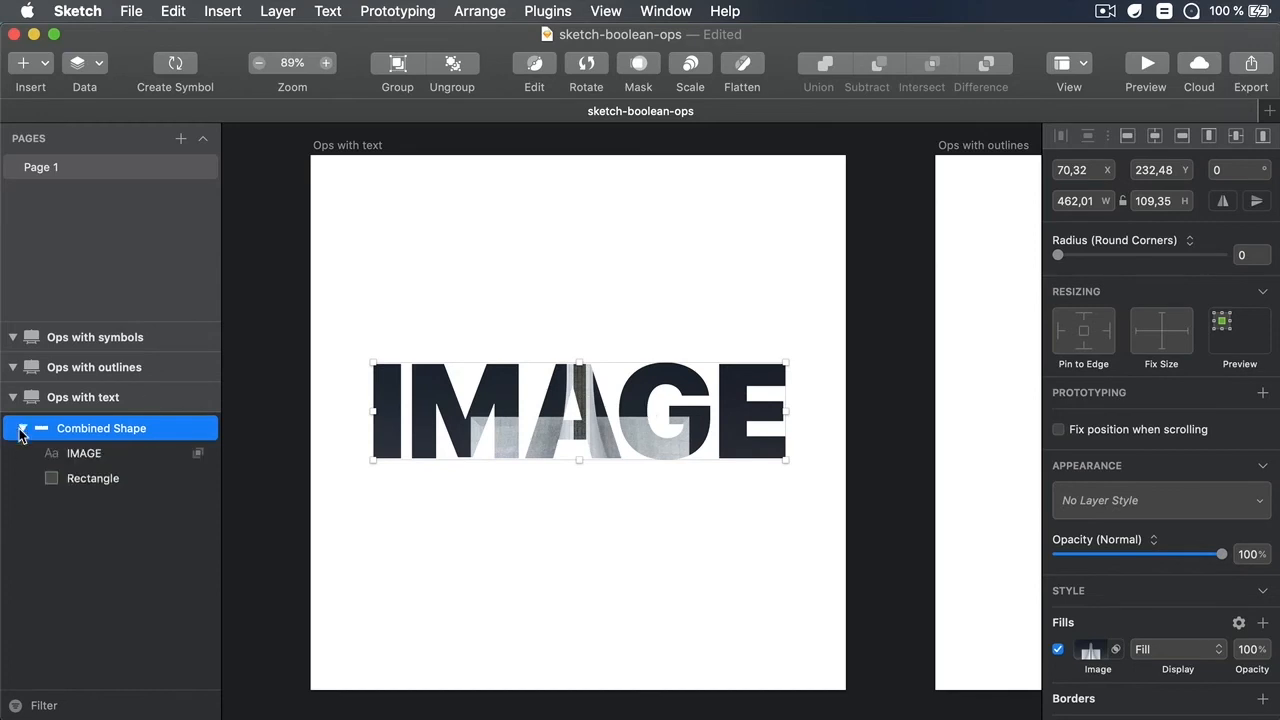
left_click(22, 428)
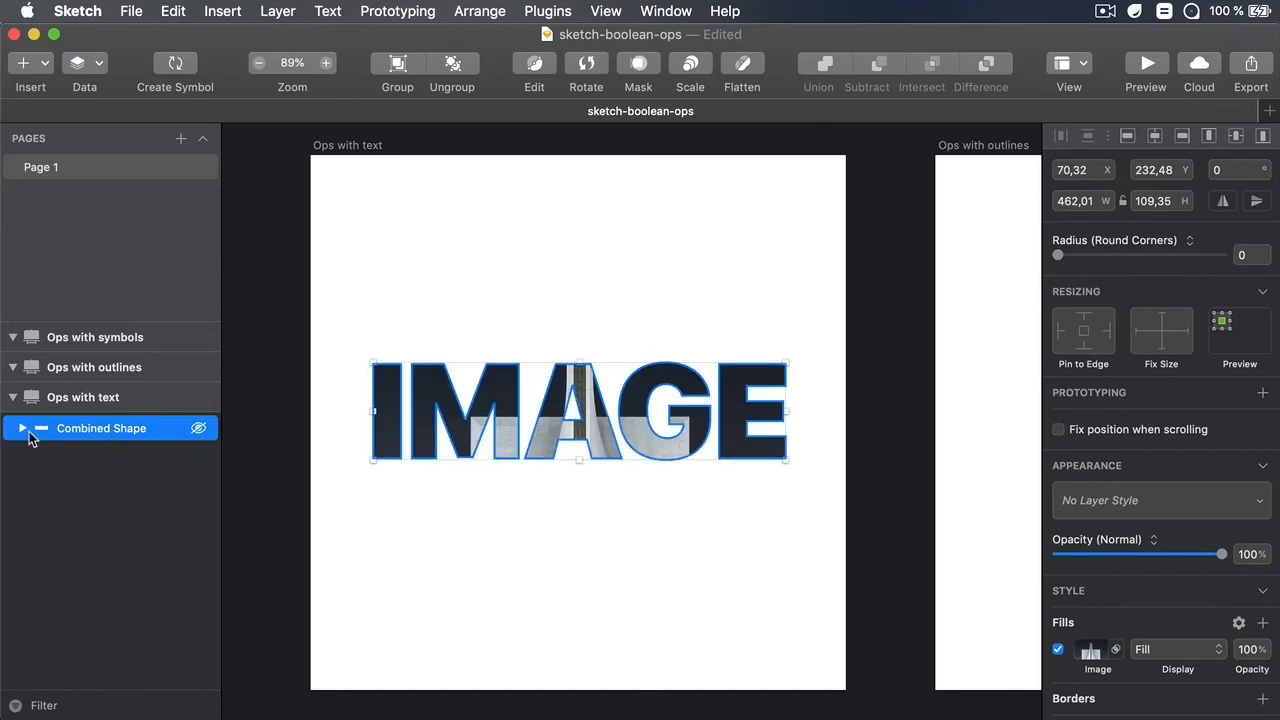
left_click(22, 428)
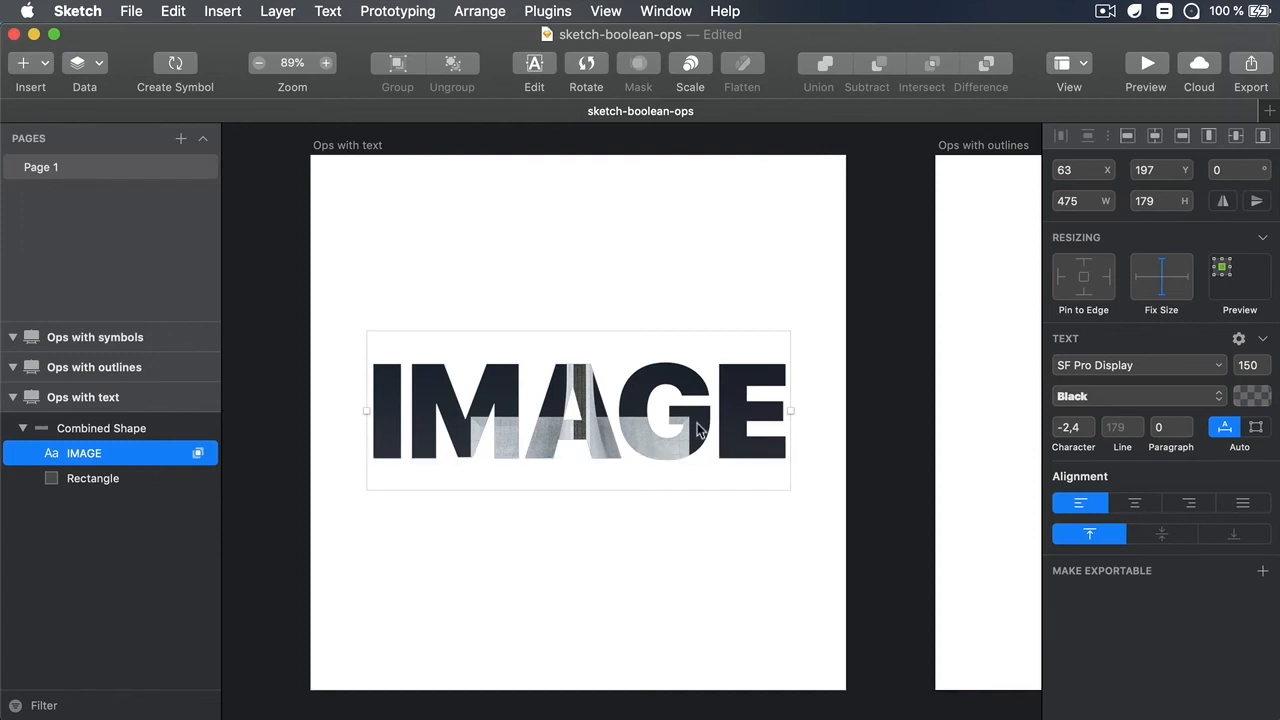
double_click(84, 453)
type("HELLO")
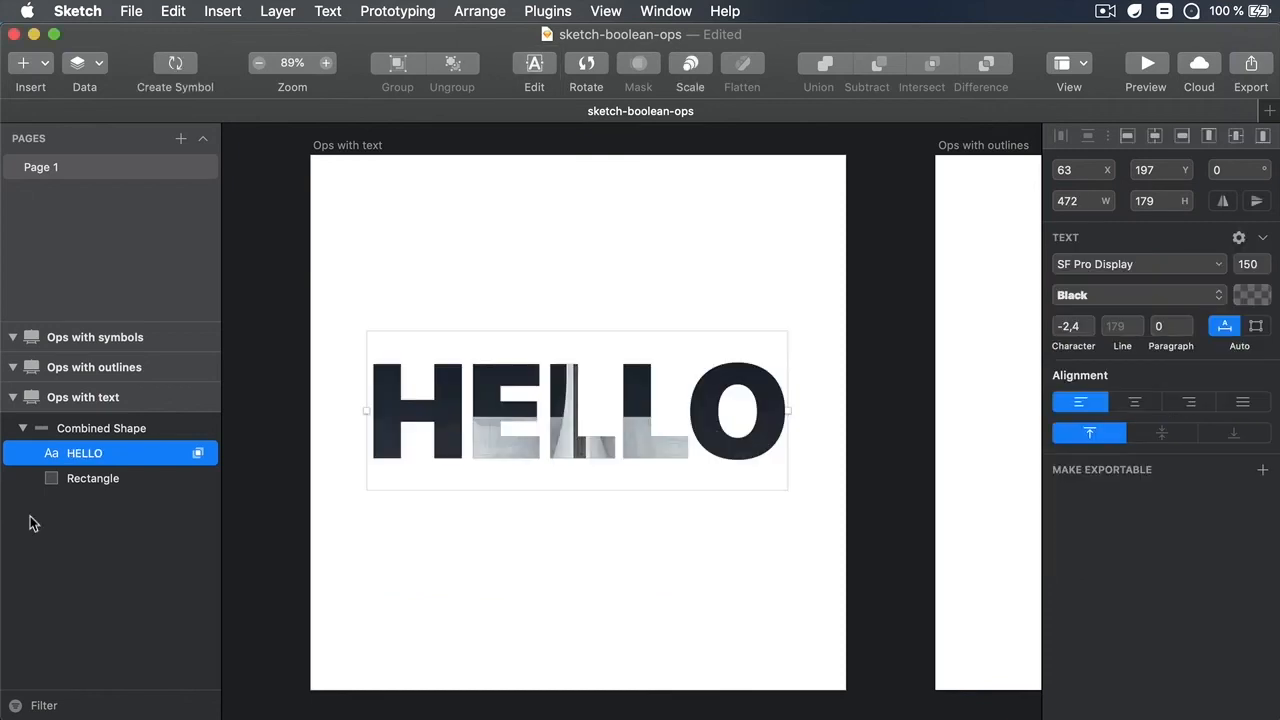
left_click(92, 477)
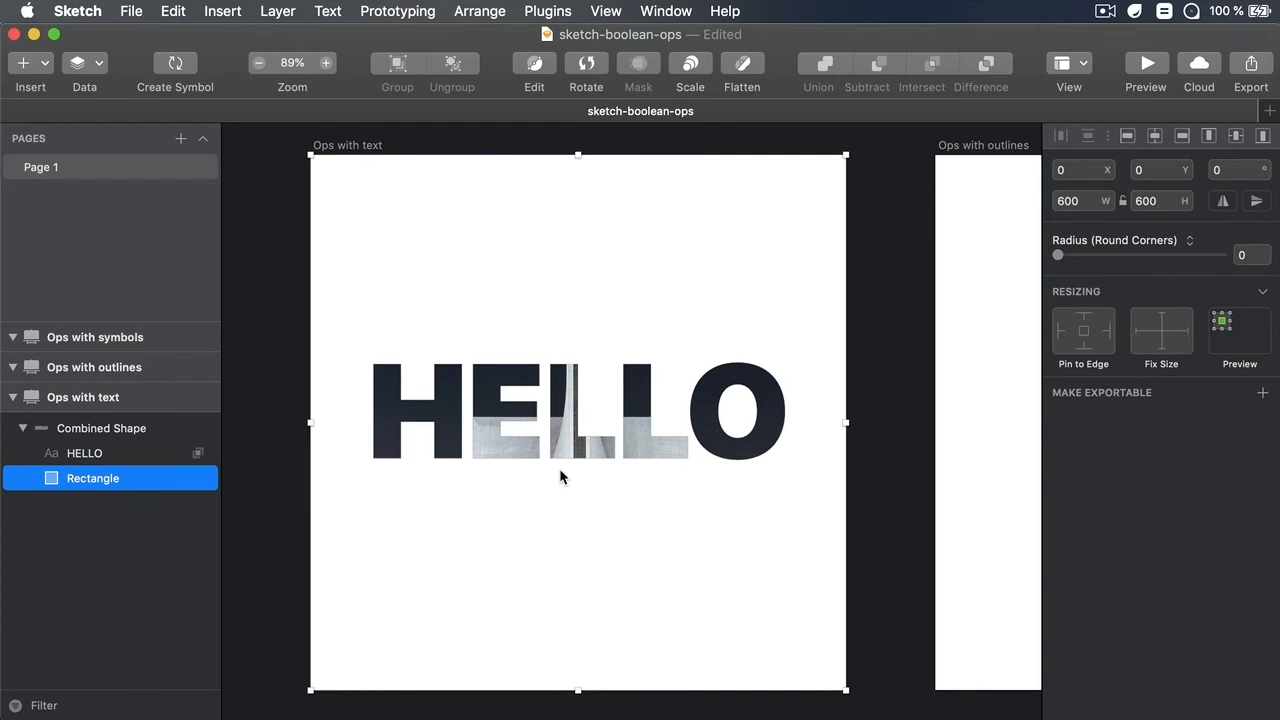
mouse_move(270, 114)
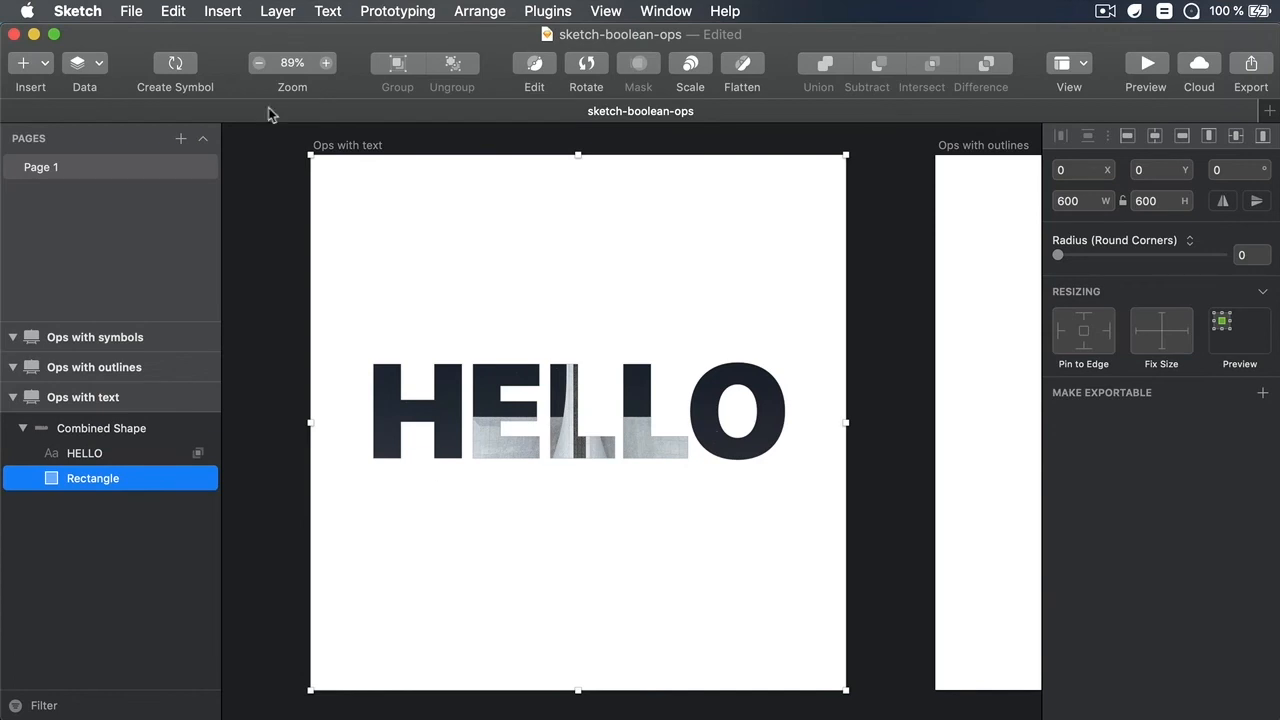
mouse_move(613, 267)
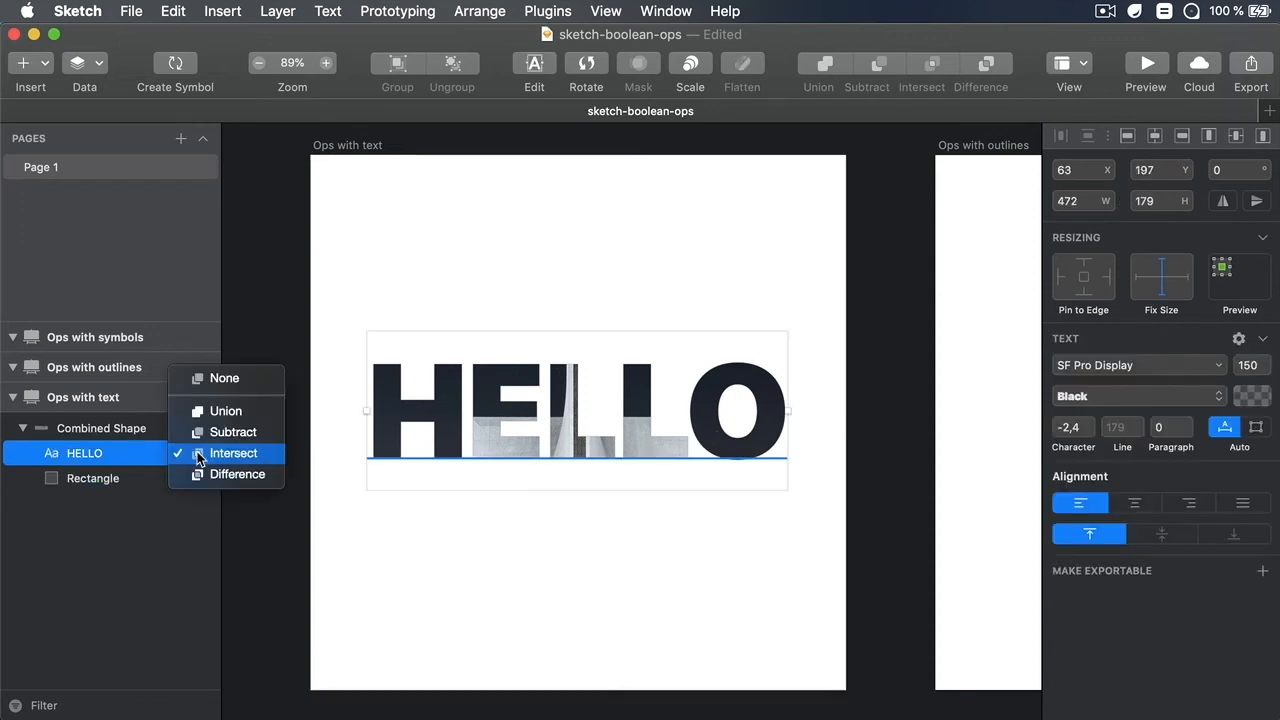
mouse_move(224, 378)
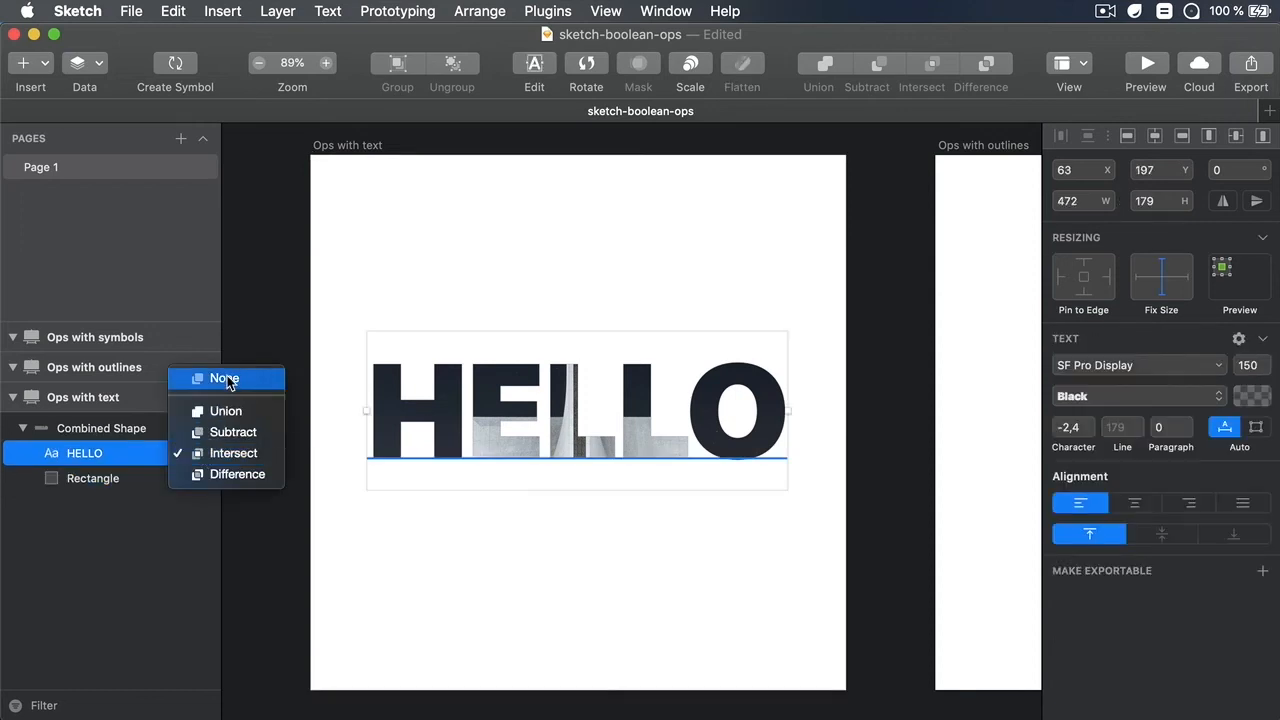
- Try other combine modes on the text, then return to Intersect with the photo
left_click(224, 378)
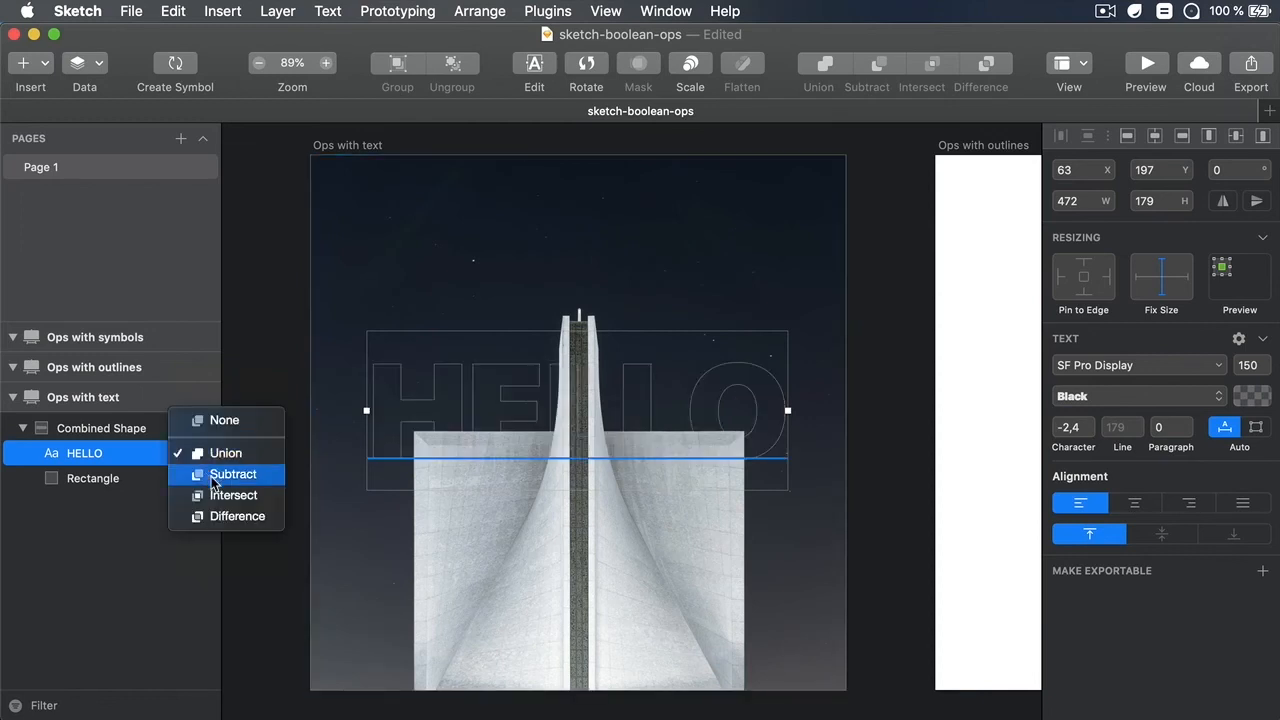
left_click(225, 452)
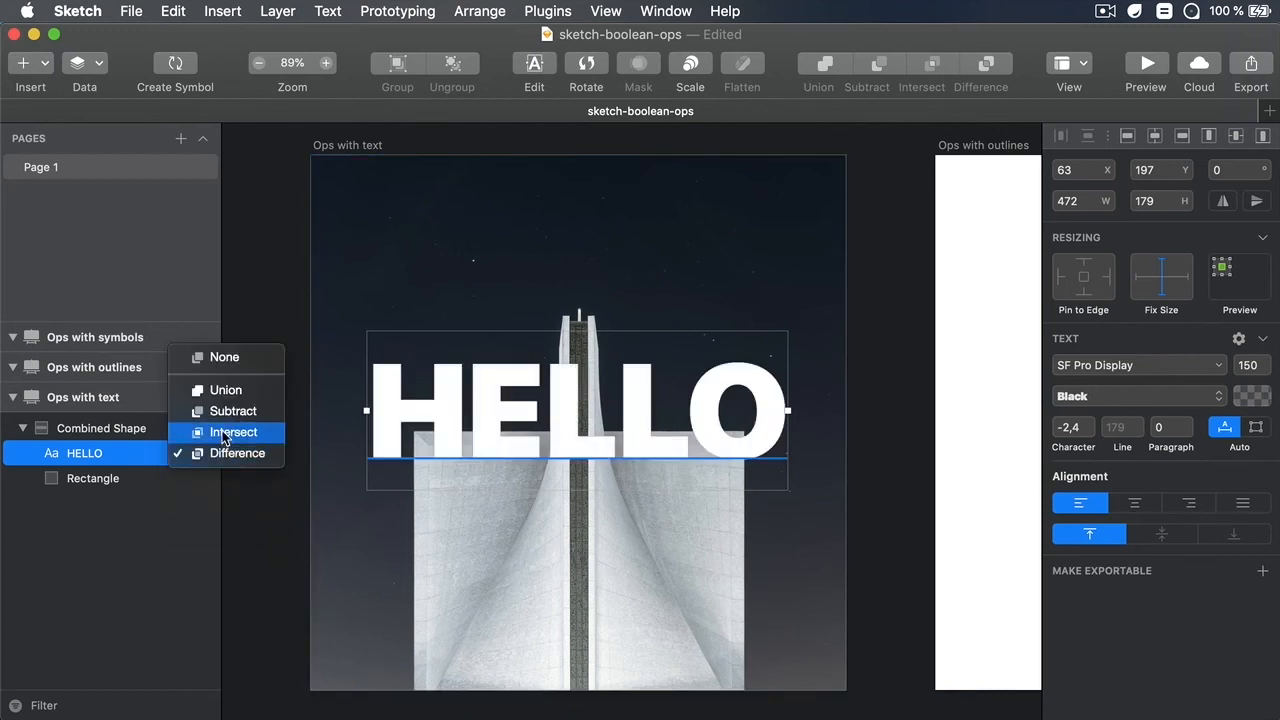
left_click(234, 432)
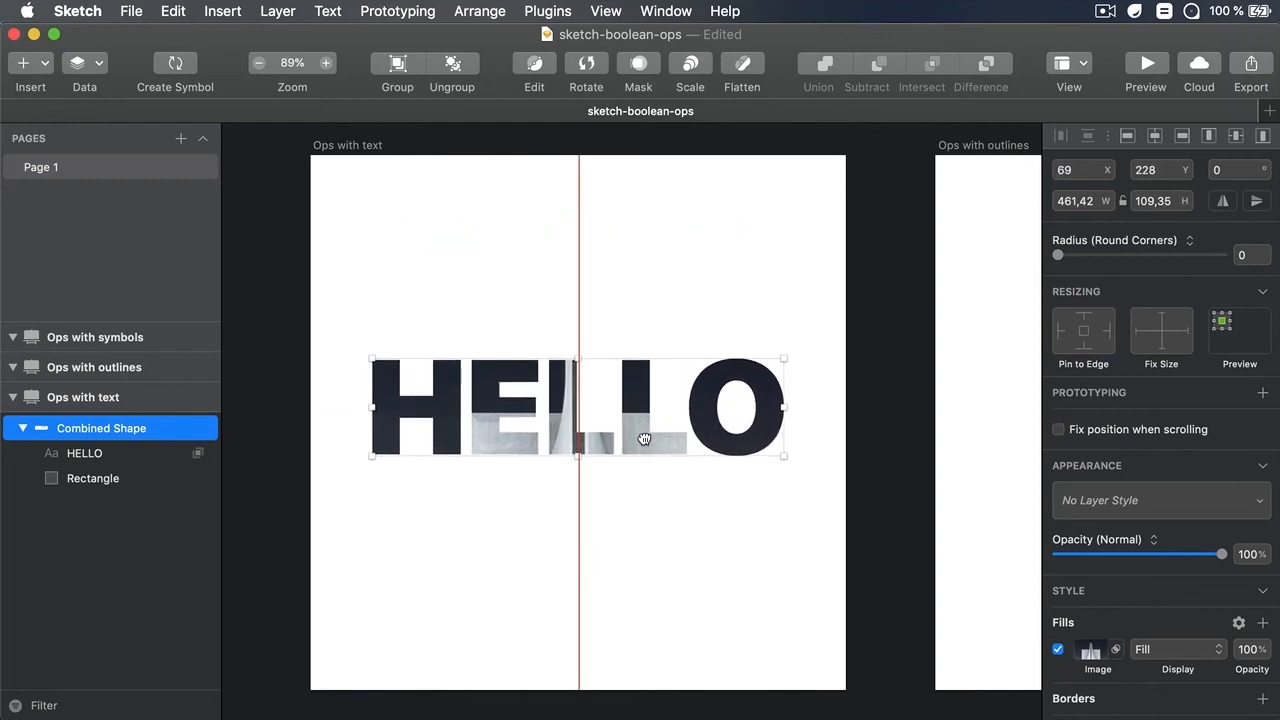
- Centre the HELLO shape horizontally and vertically on the artboard
left_click(655, 330)
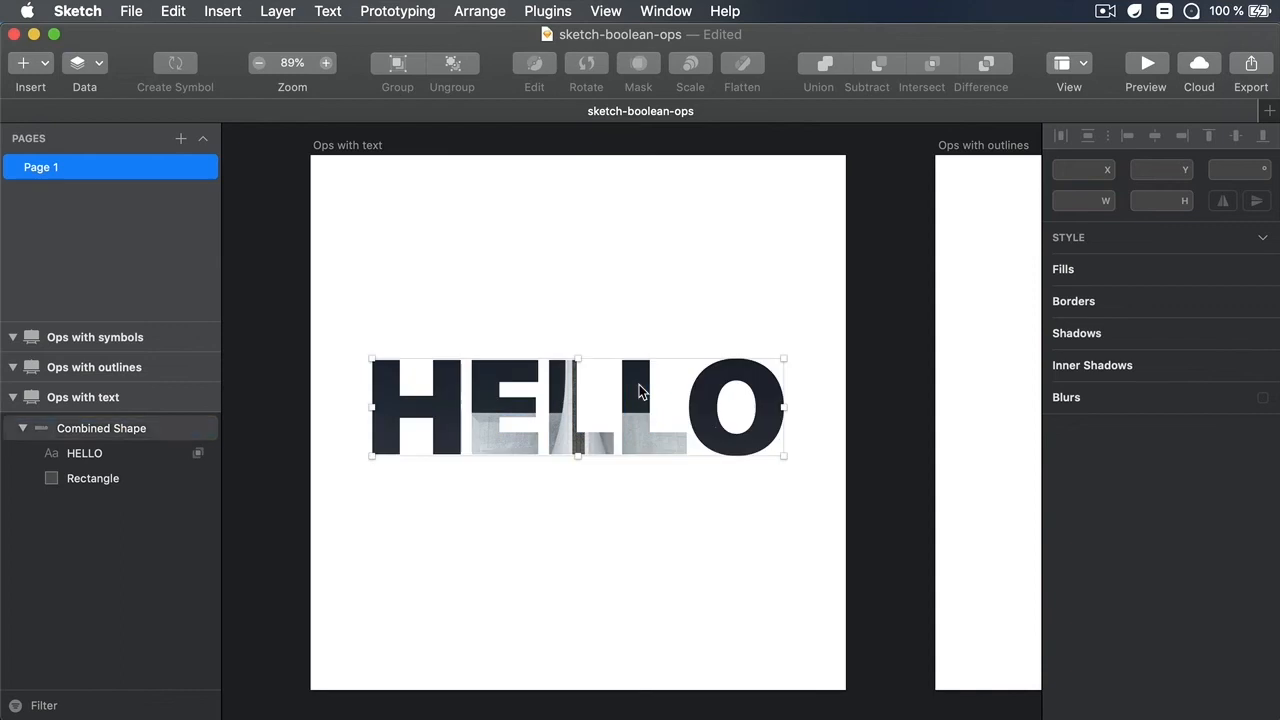
left_click(101, 428)
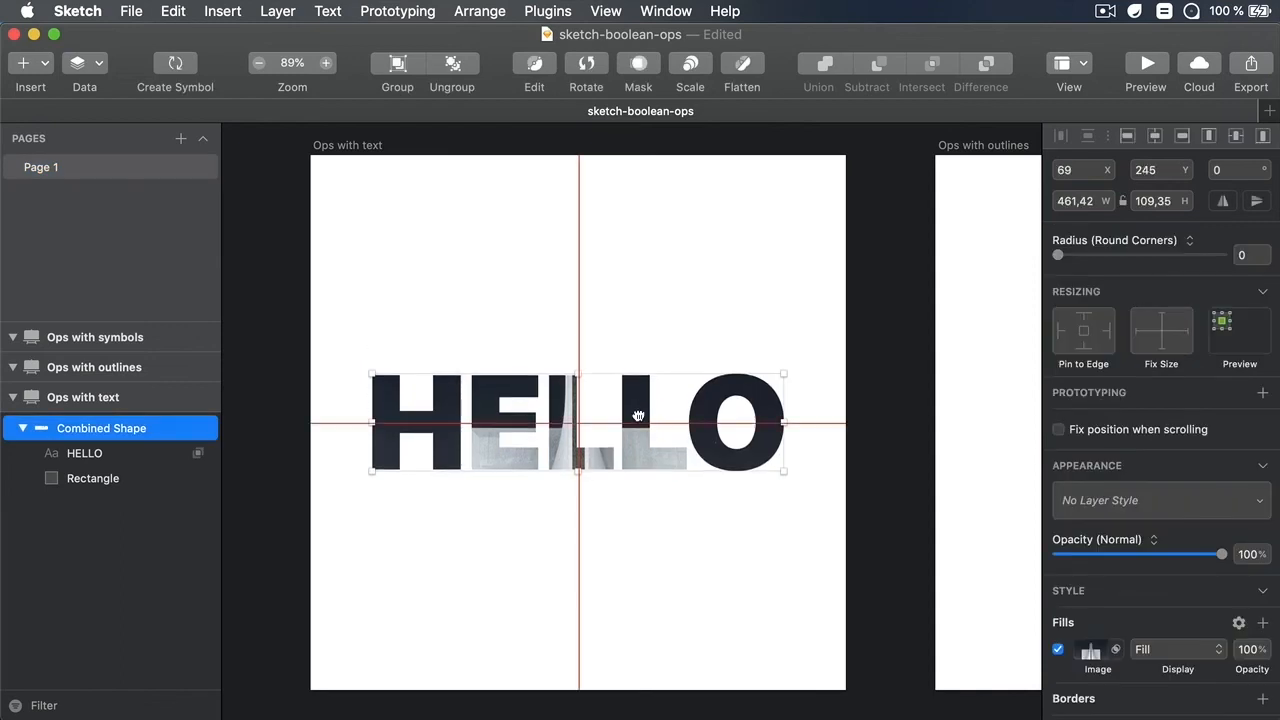
left_click(626, 326)
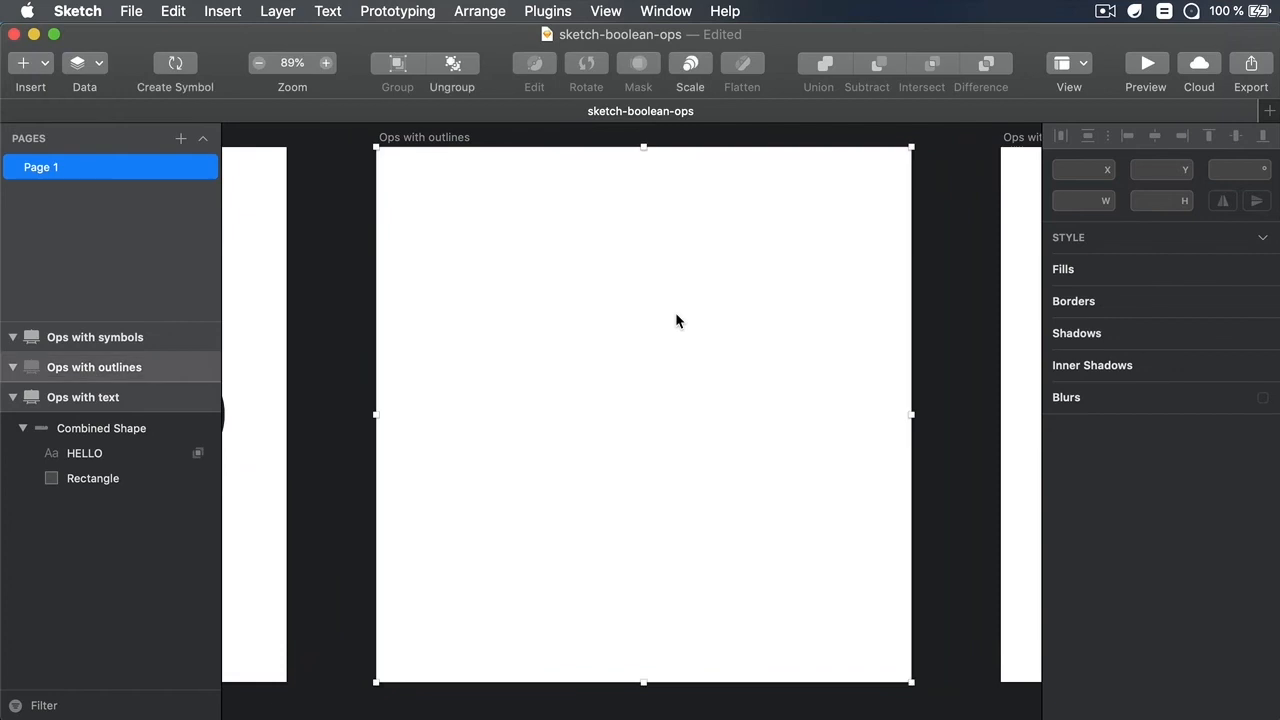
- Draw an outlined oval, select it with its copy, and Union them
left_click(94, 367)
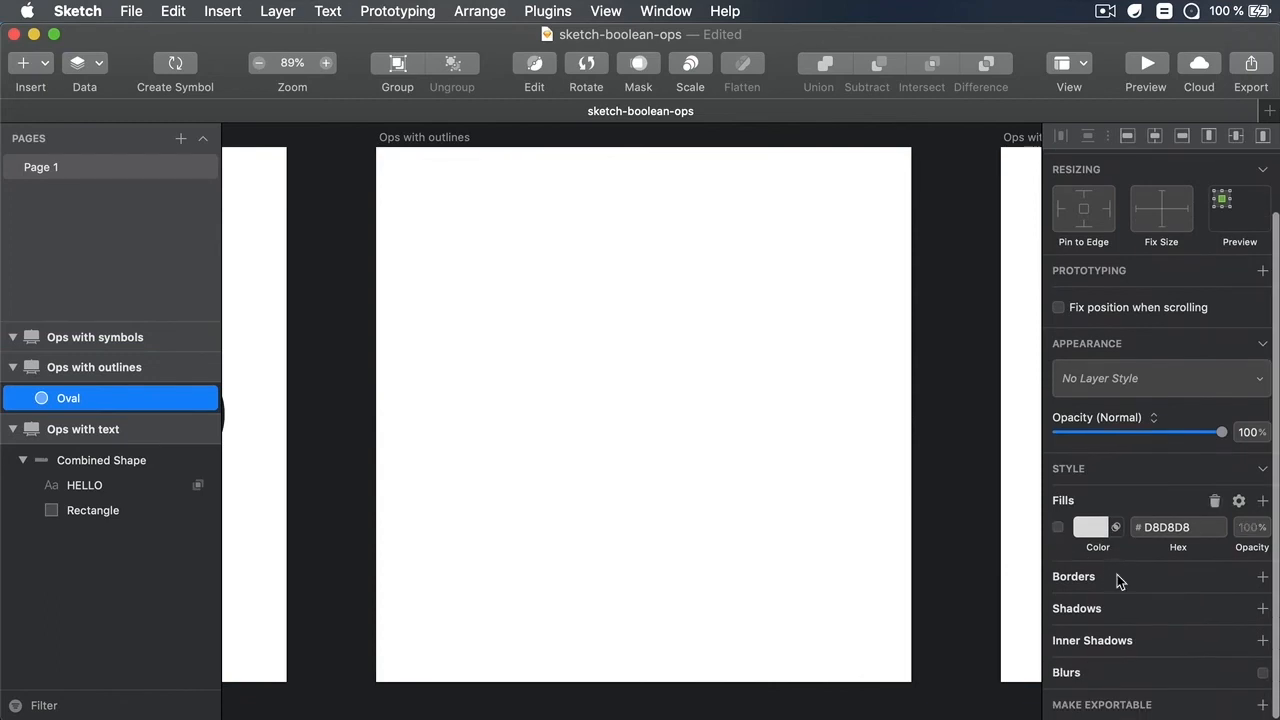
left_click(1262, 576)
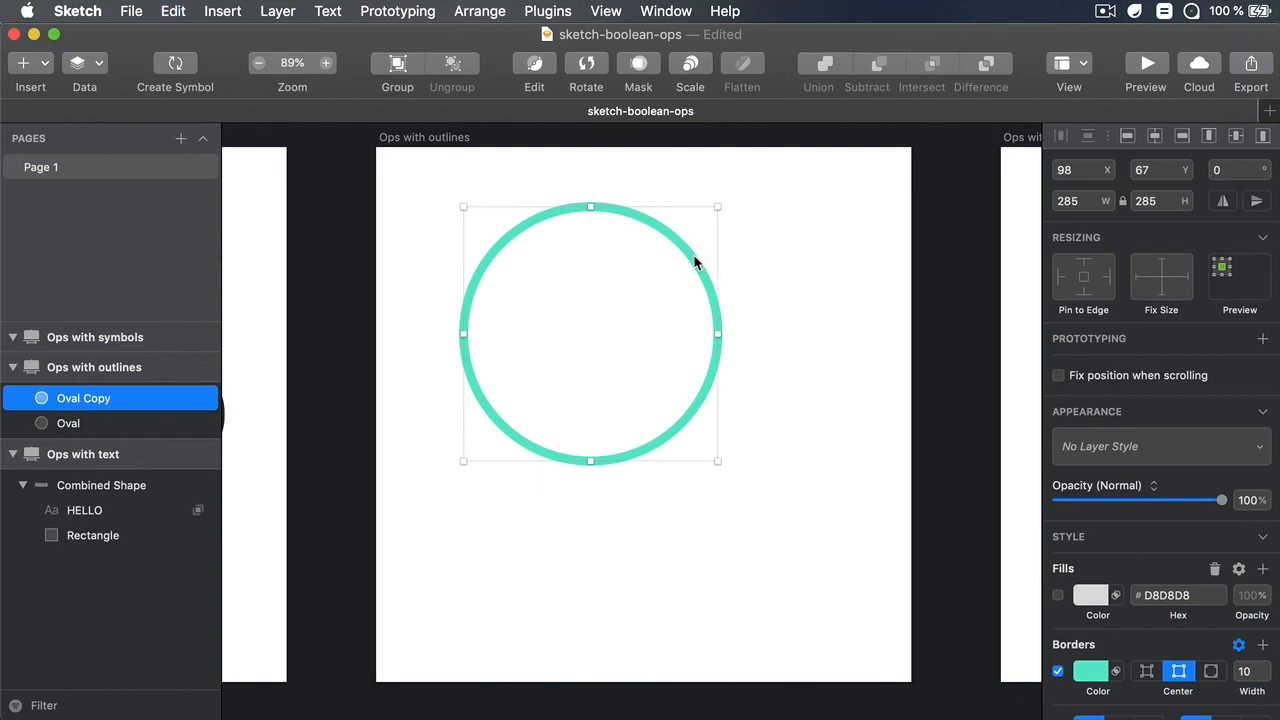
left_click(68, 423)
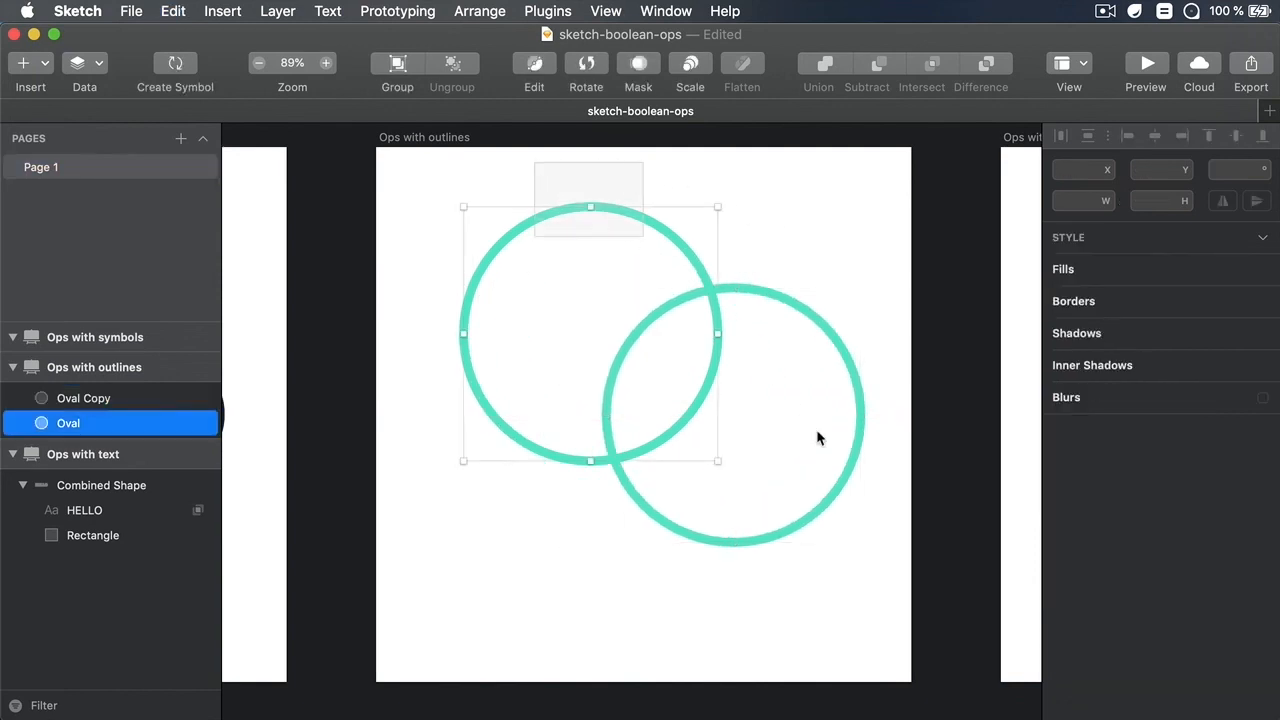
left_click(83, 398)
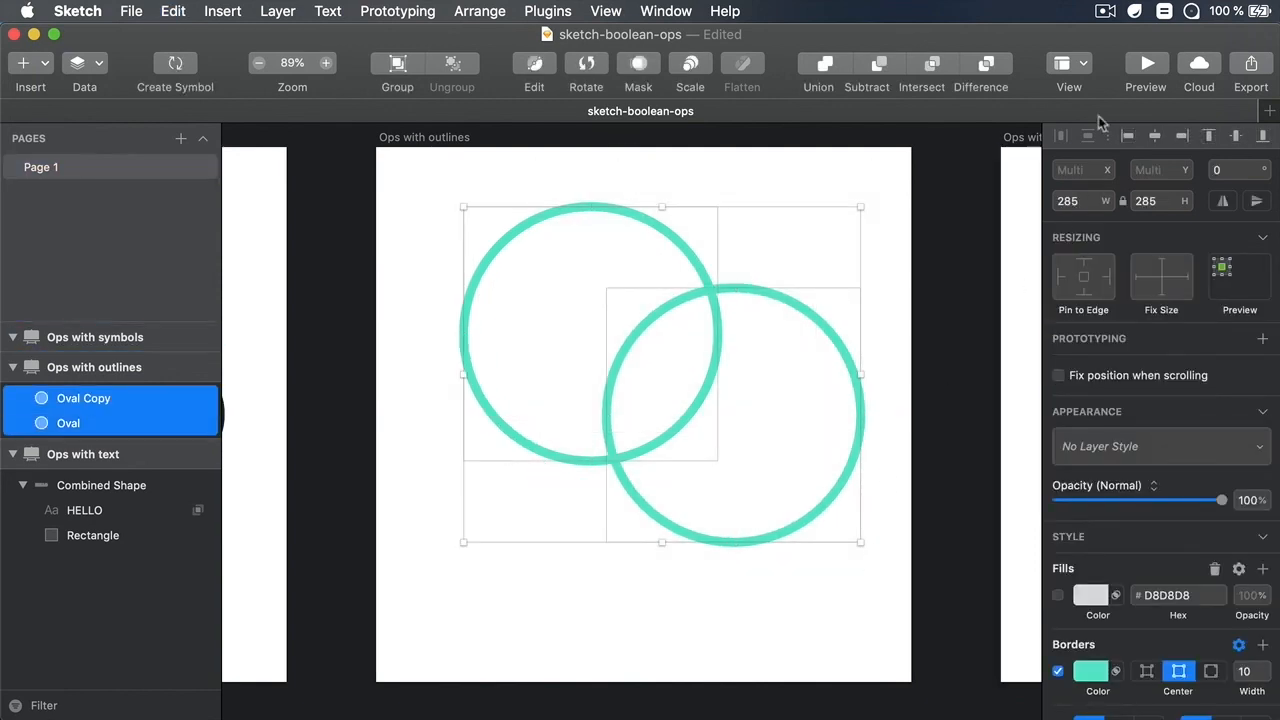
left_click(818, 63)
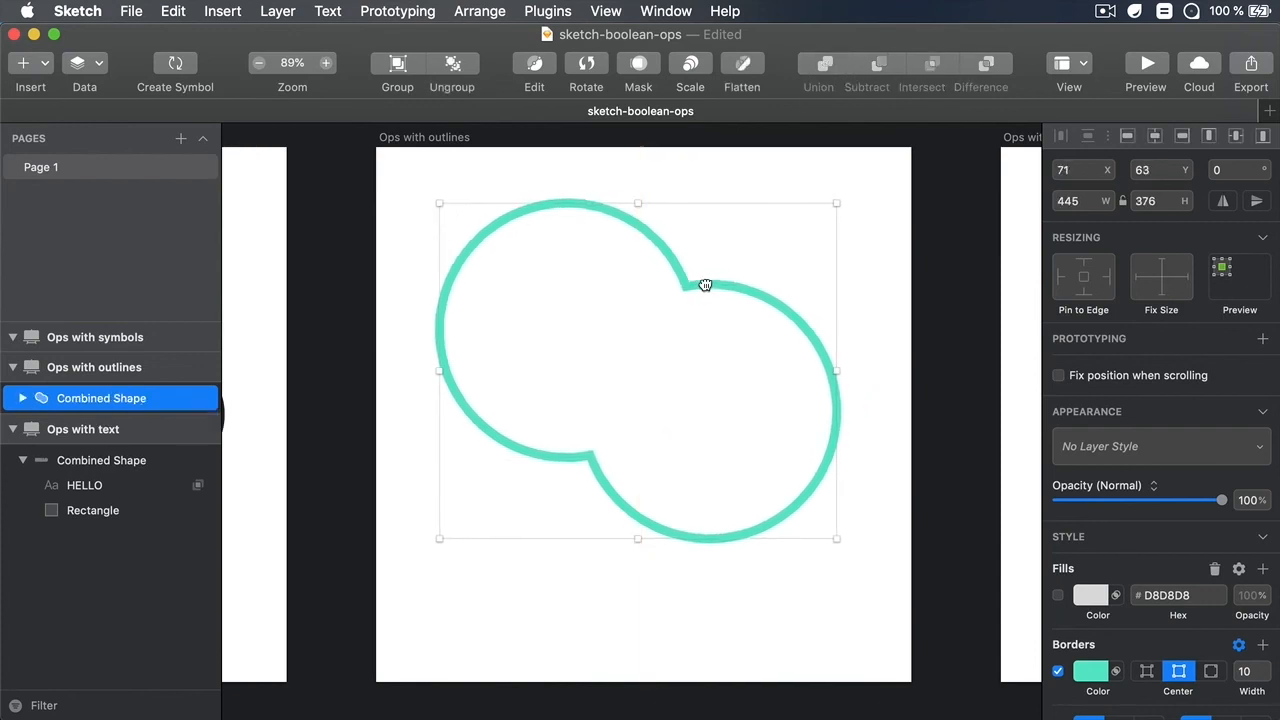
- Move Oval Copy inside the united shape further into the first circle
left_click_drag(705, 285, 712, 302)
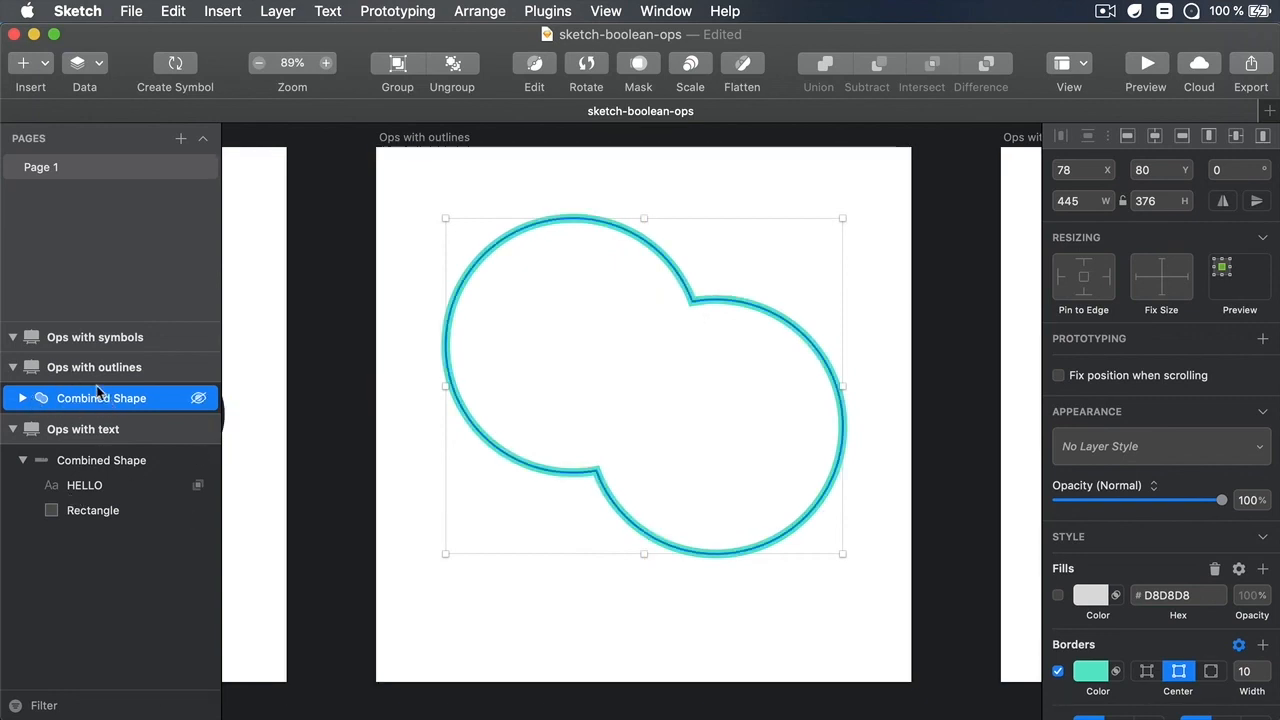
left_click(22, 398)
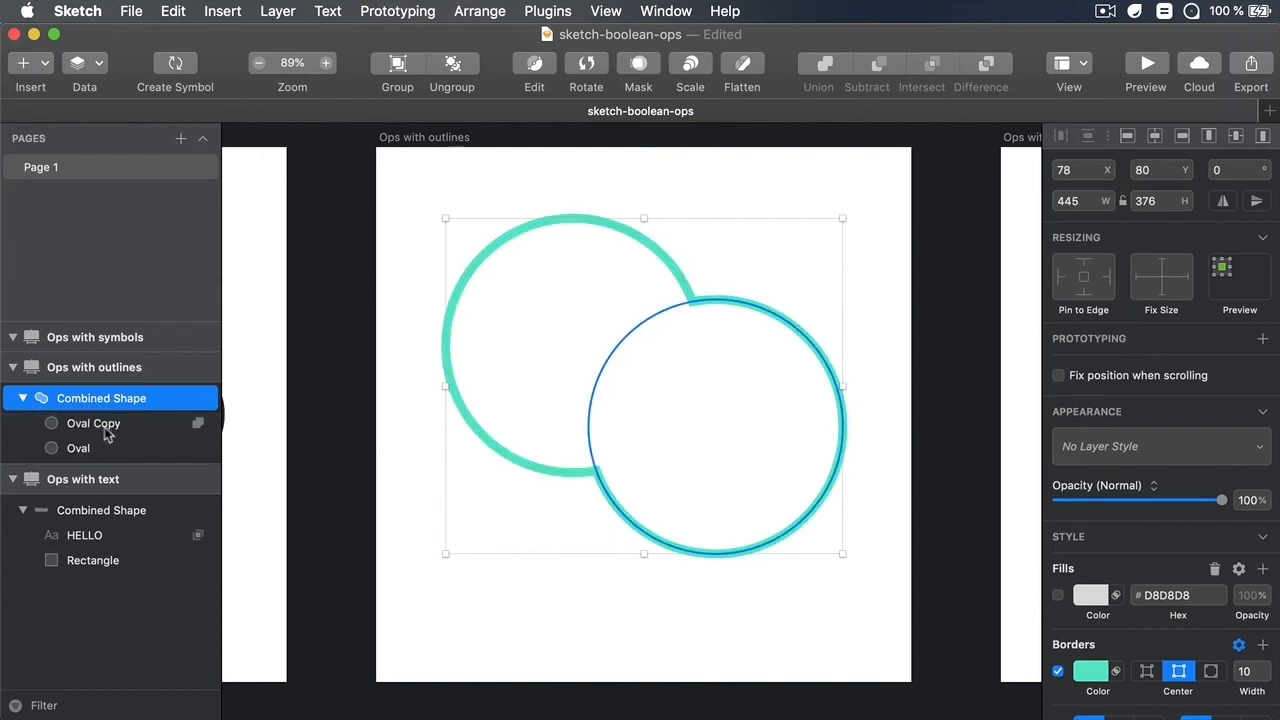
left_click(93, 423)
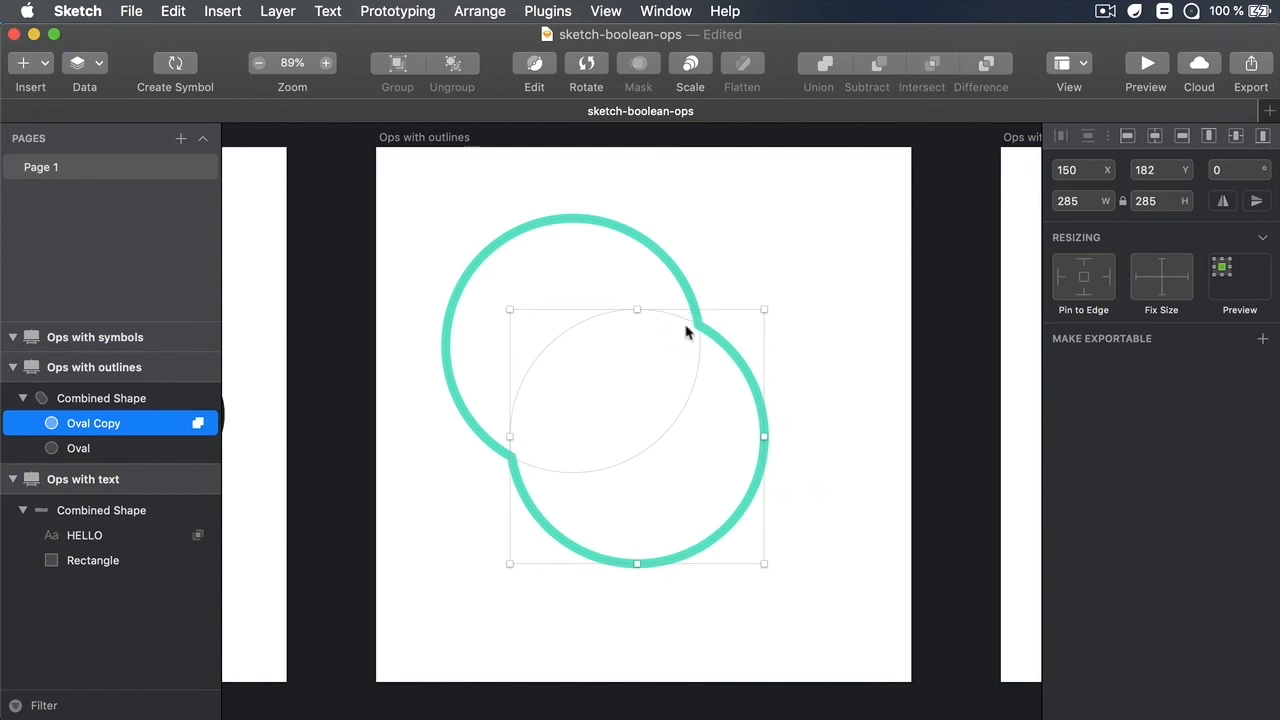
left_click_drag(764, 563, 700, 500)
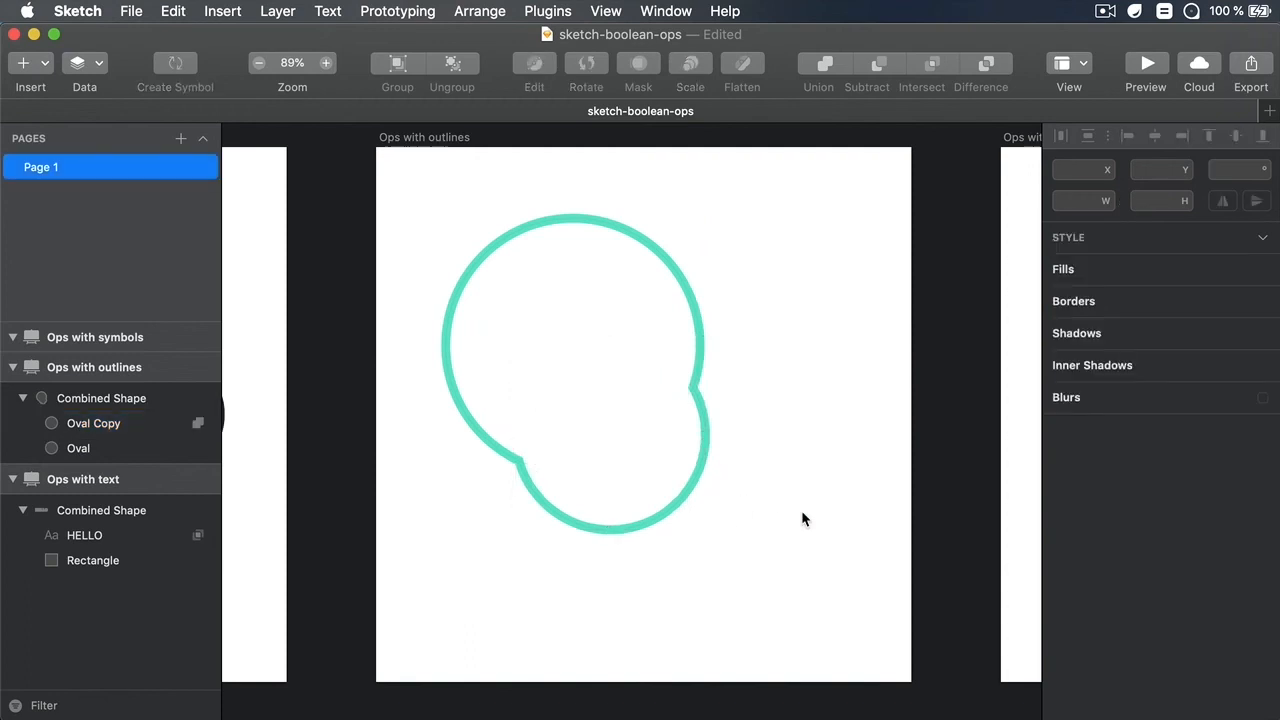
mouse_move(600, 436)
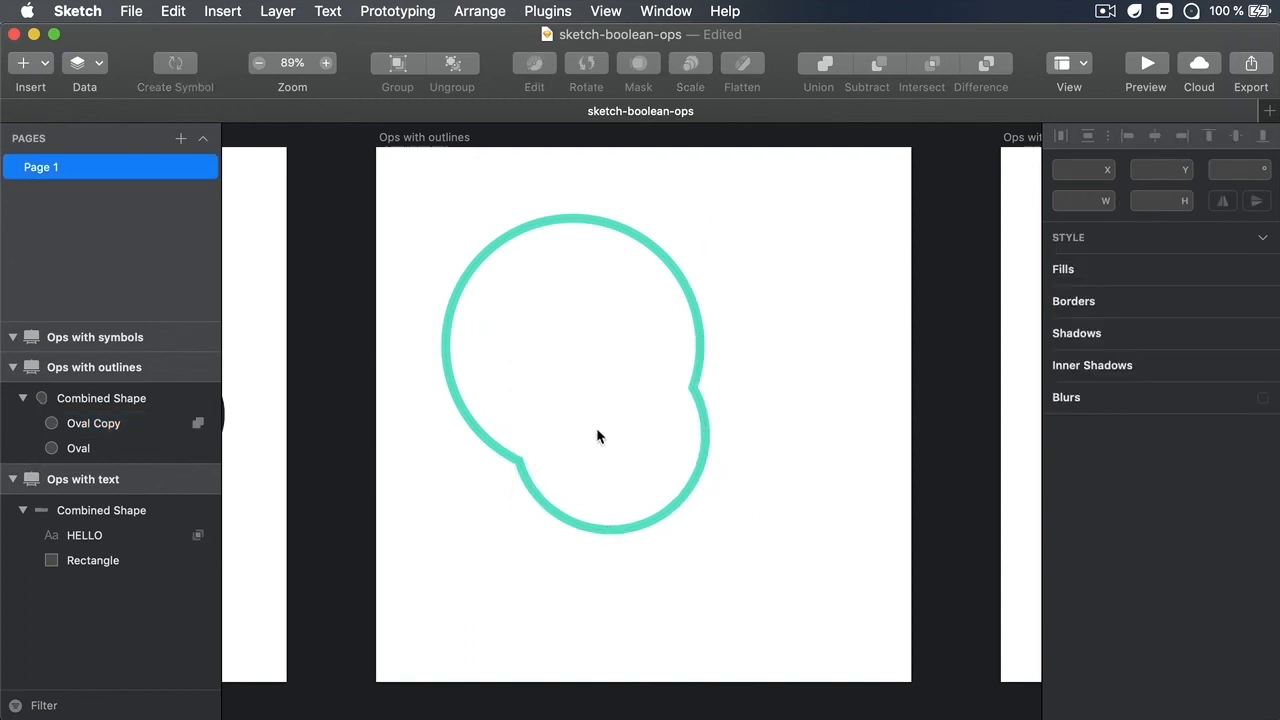
mouse_move(930, 348)
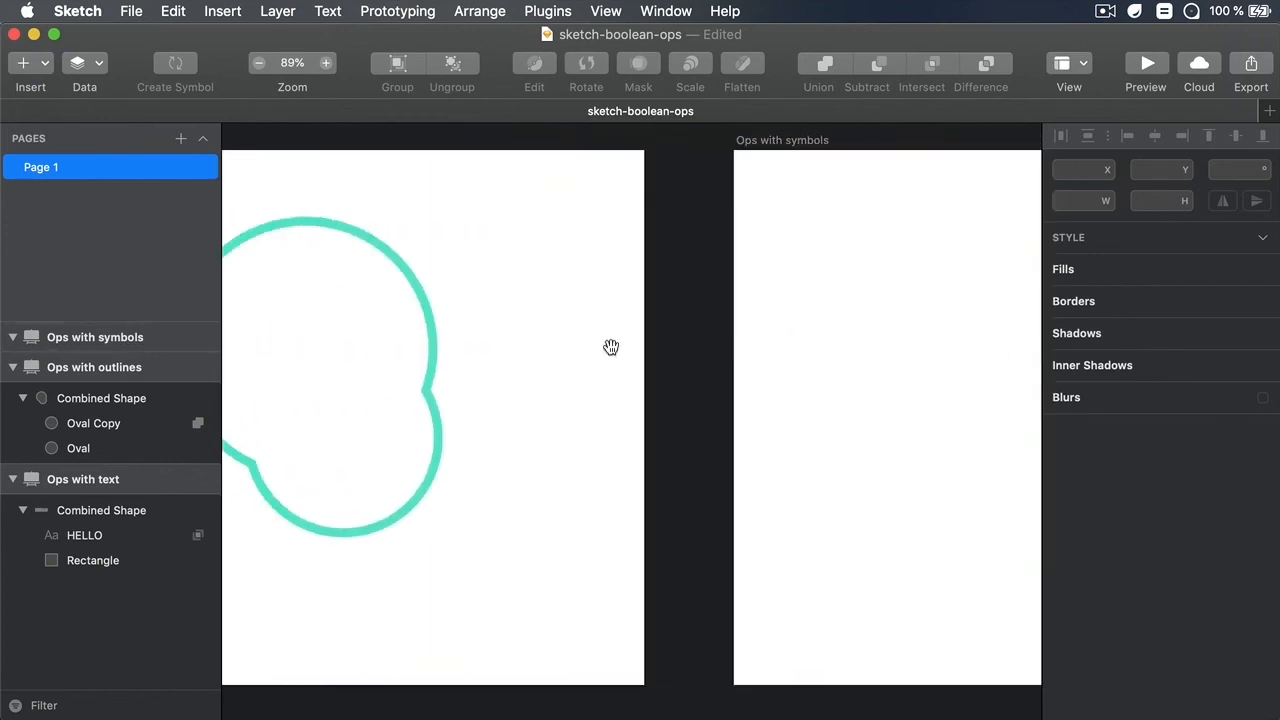
- Make the circle an Oval symbol and duplicate its instance into overlapping copies
left_click(101, 398)
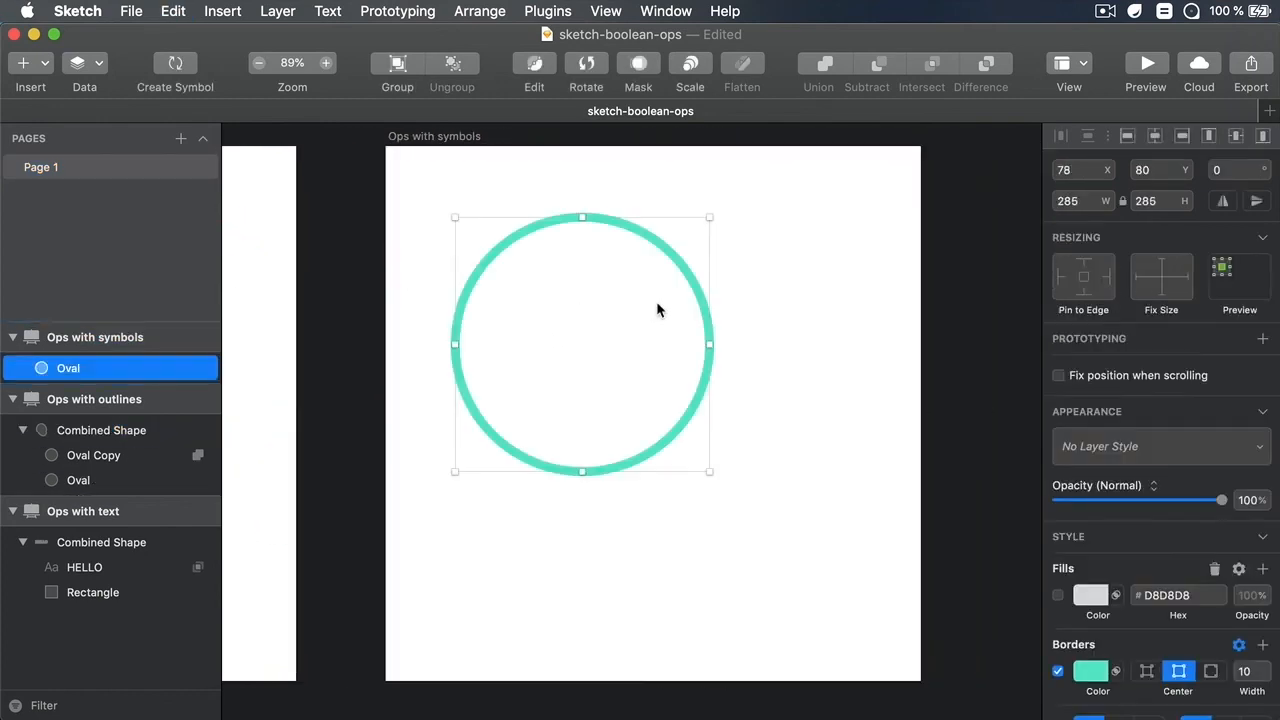
left_click_drag(583, 343, 634, 351)
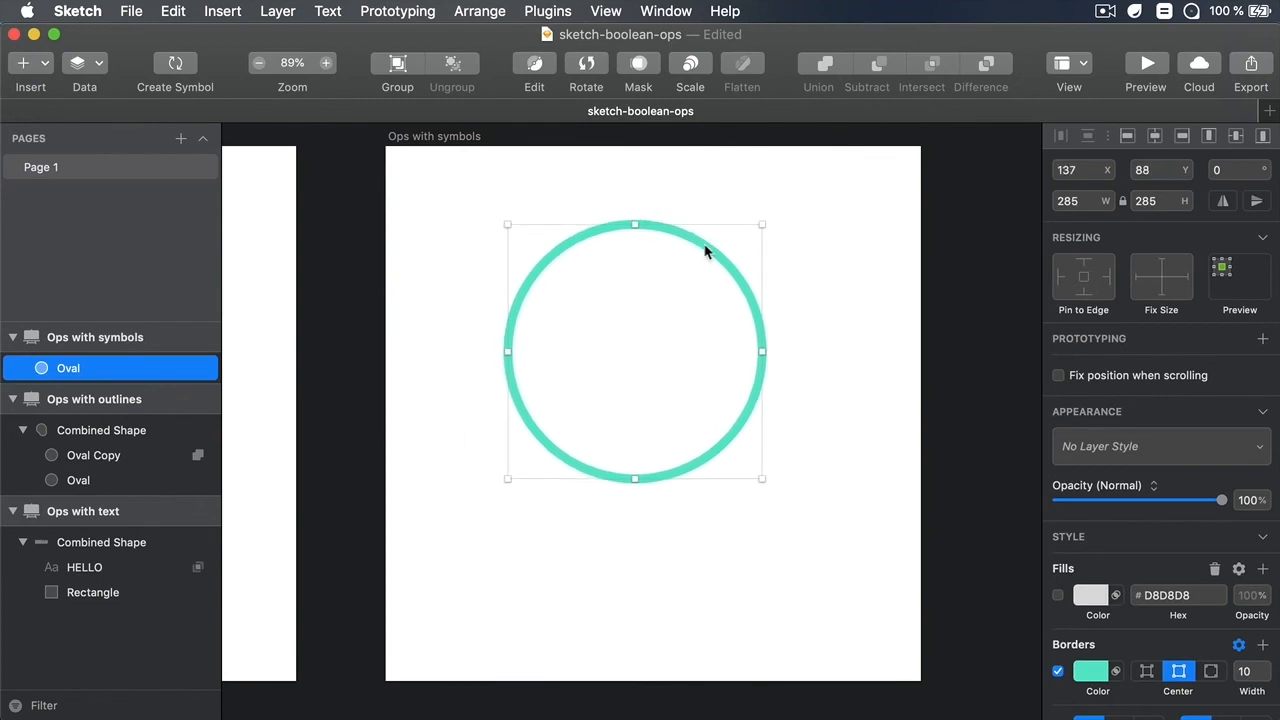
left_click(175, 70)
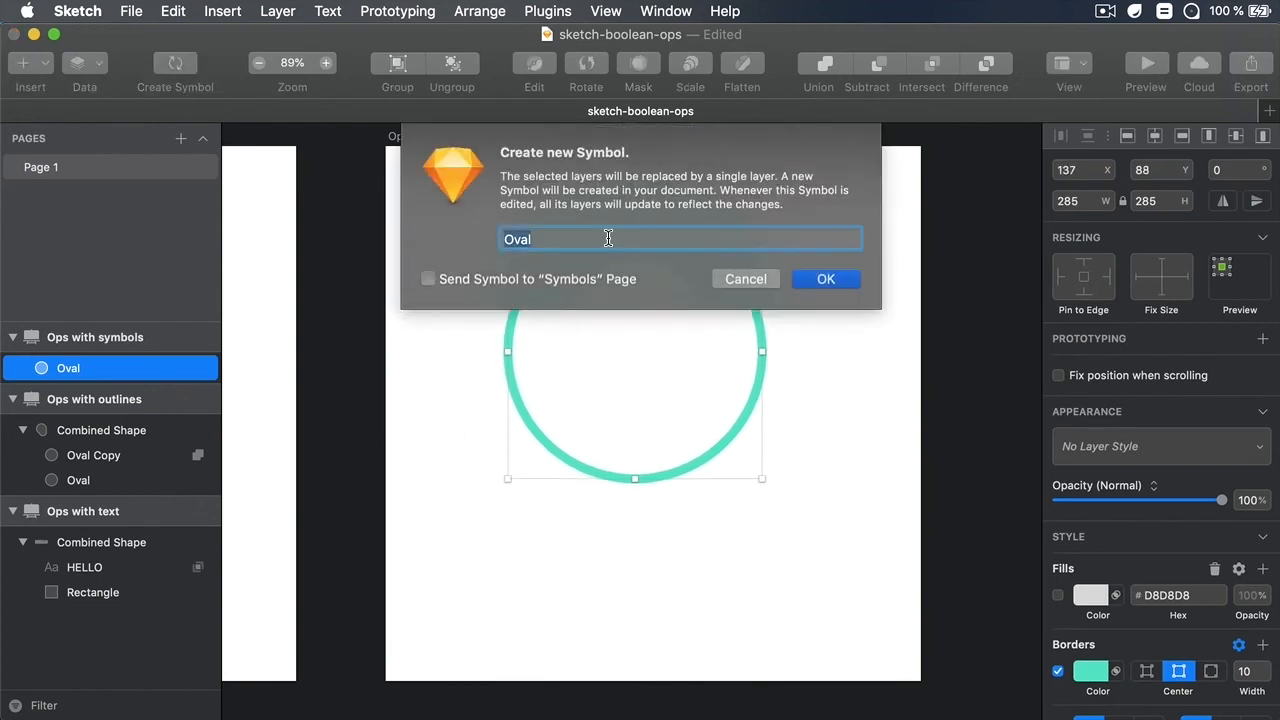
mouse_move(826, 279)
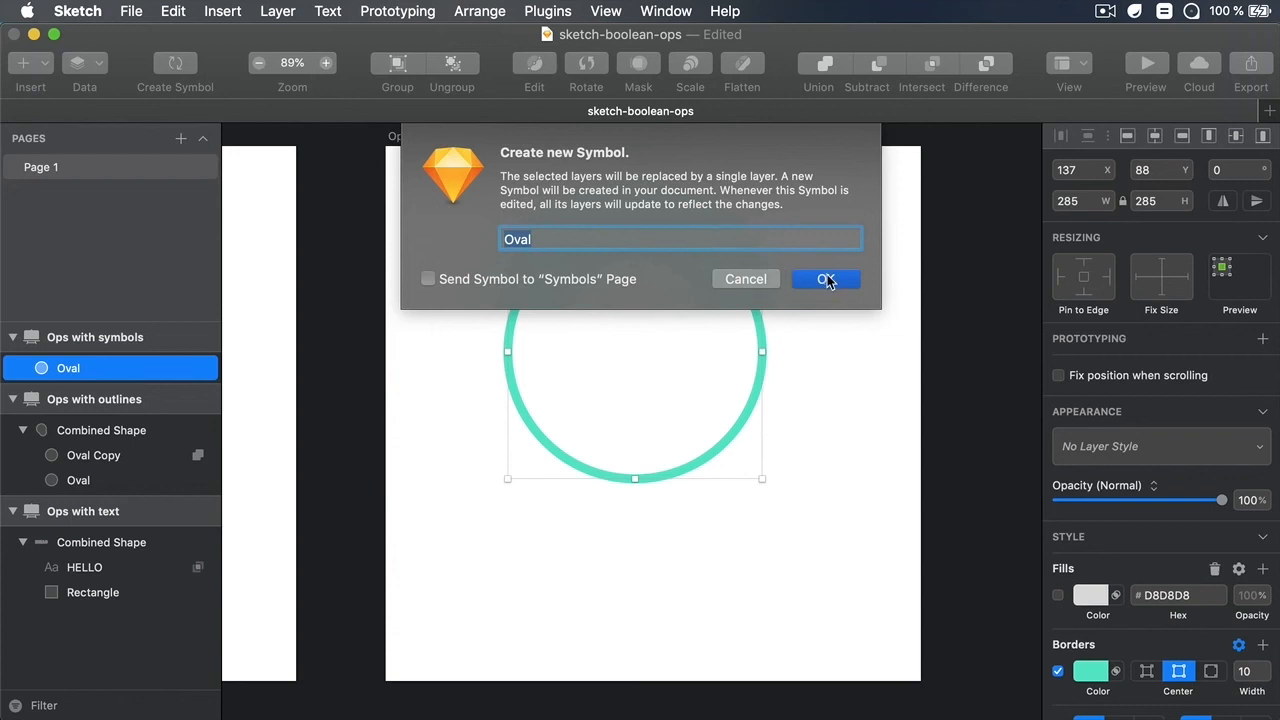
left_click(825, 279)
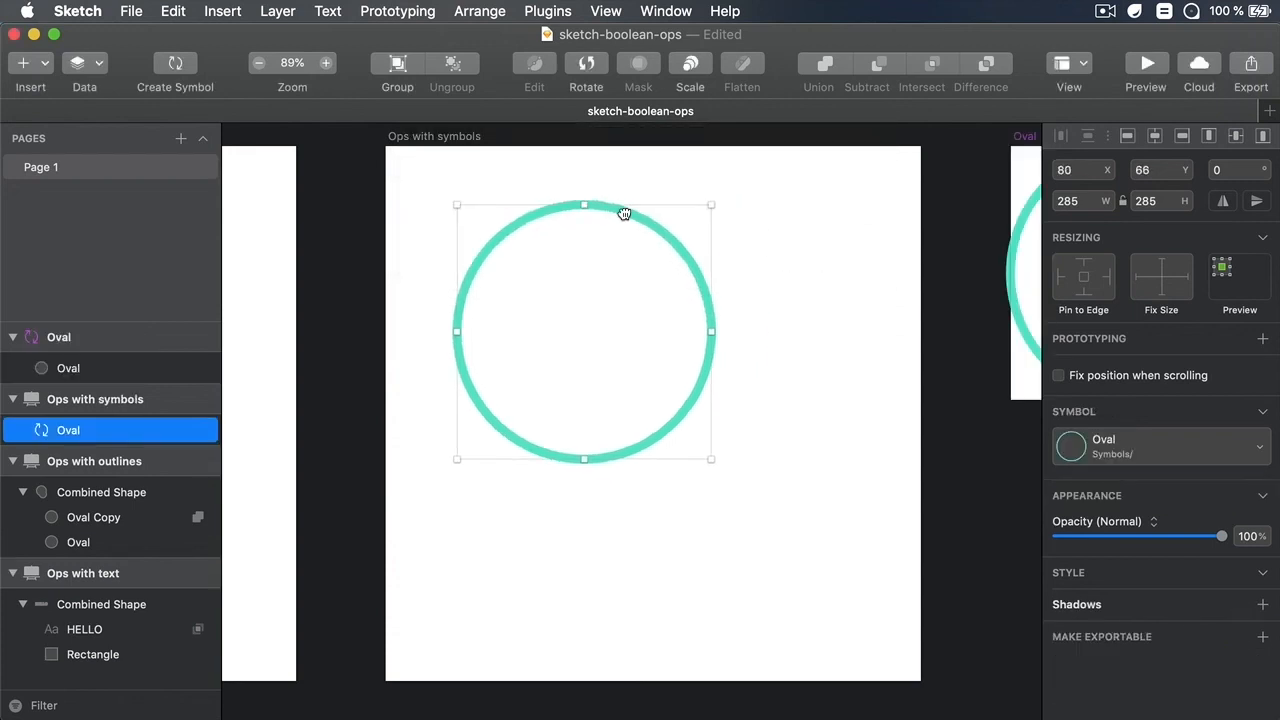
left_click_drag(584, 331, 544, 310)
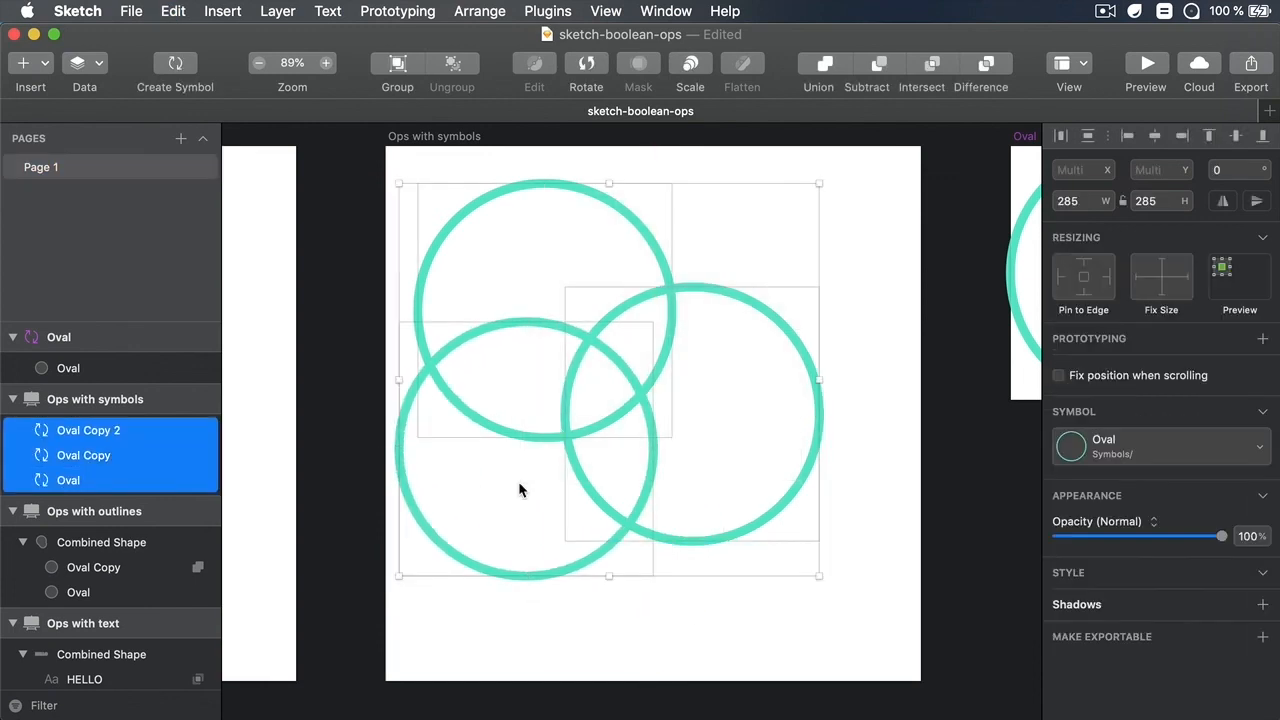
- Cycle the three Oval instances through Union, Subtract, Intersect, Difference, ending on Union
left_click(818, 70)
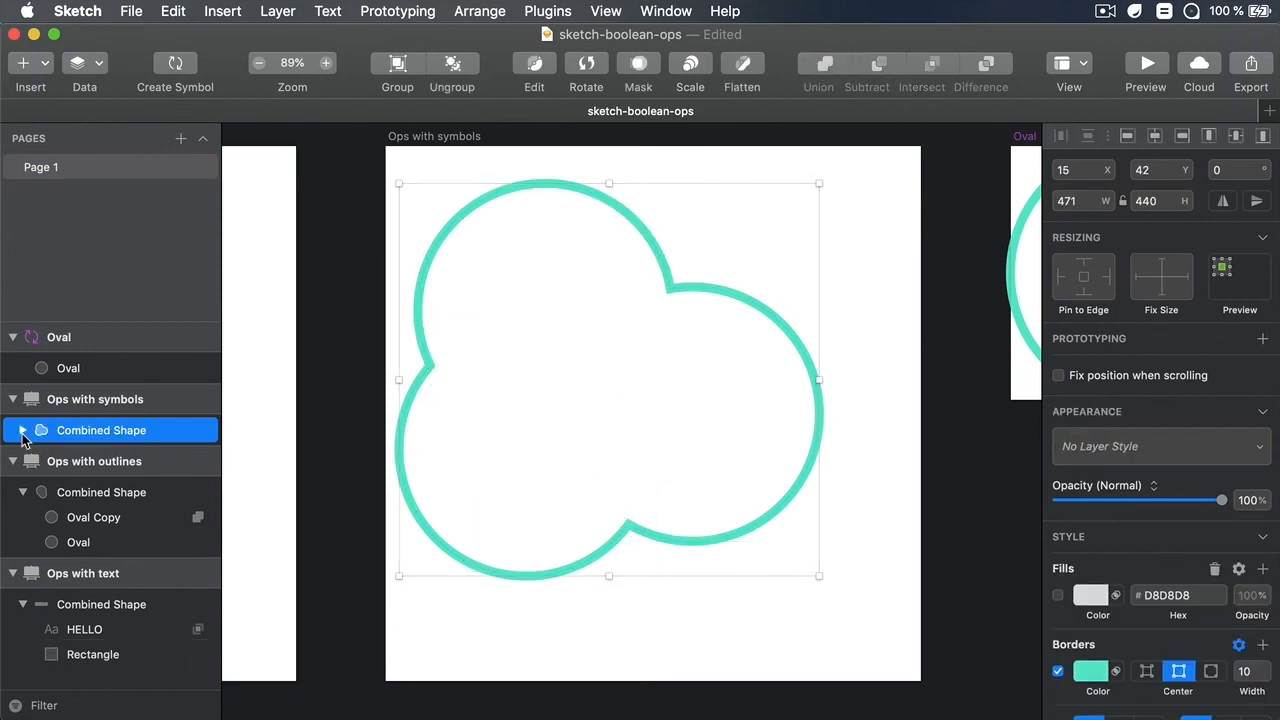
left_click(866, 64)
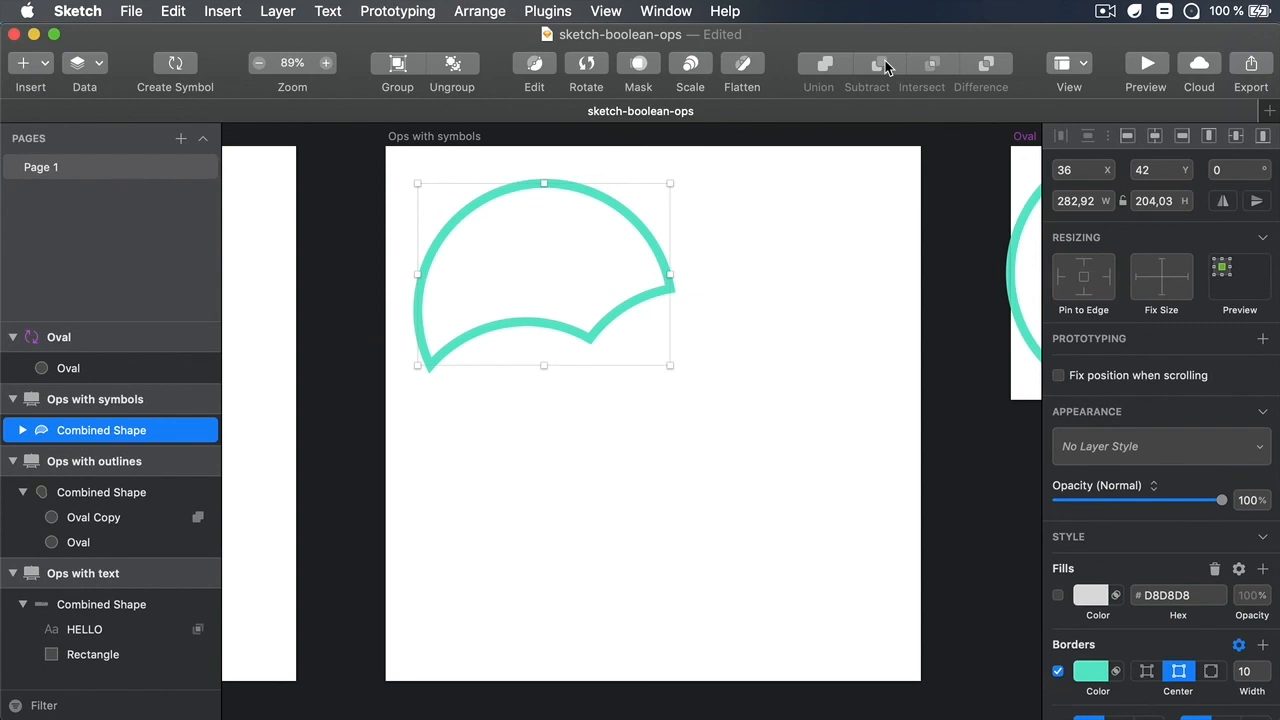
left_click(921, 65)
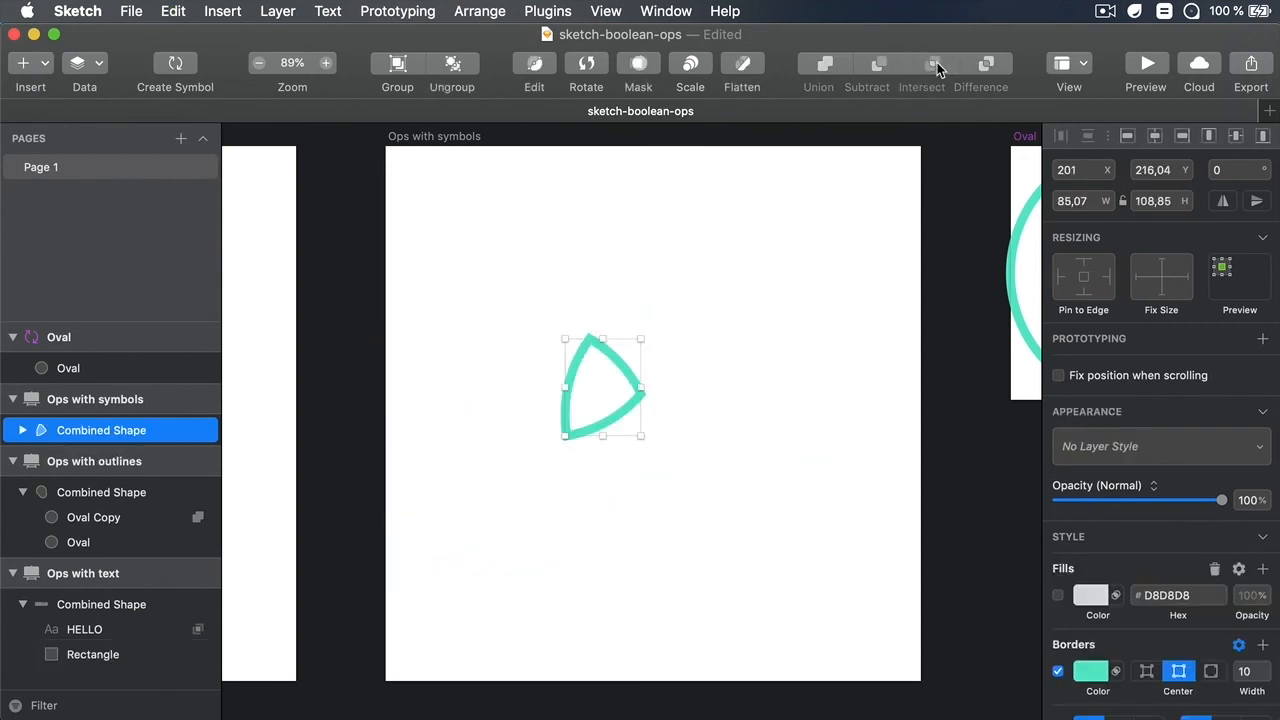
left_click(981, 64)
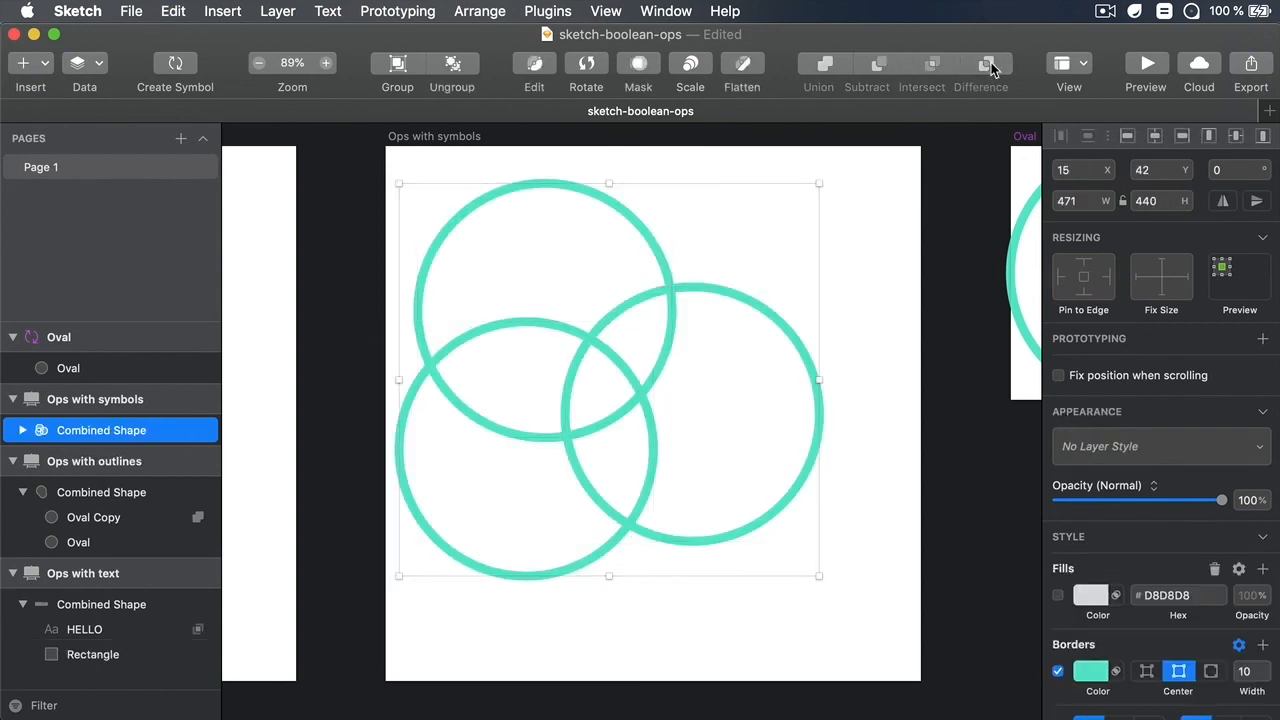
left_click(818, 64)
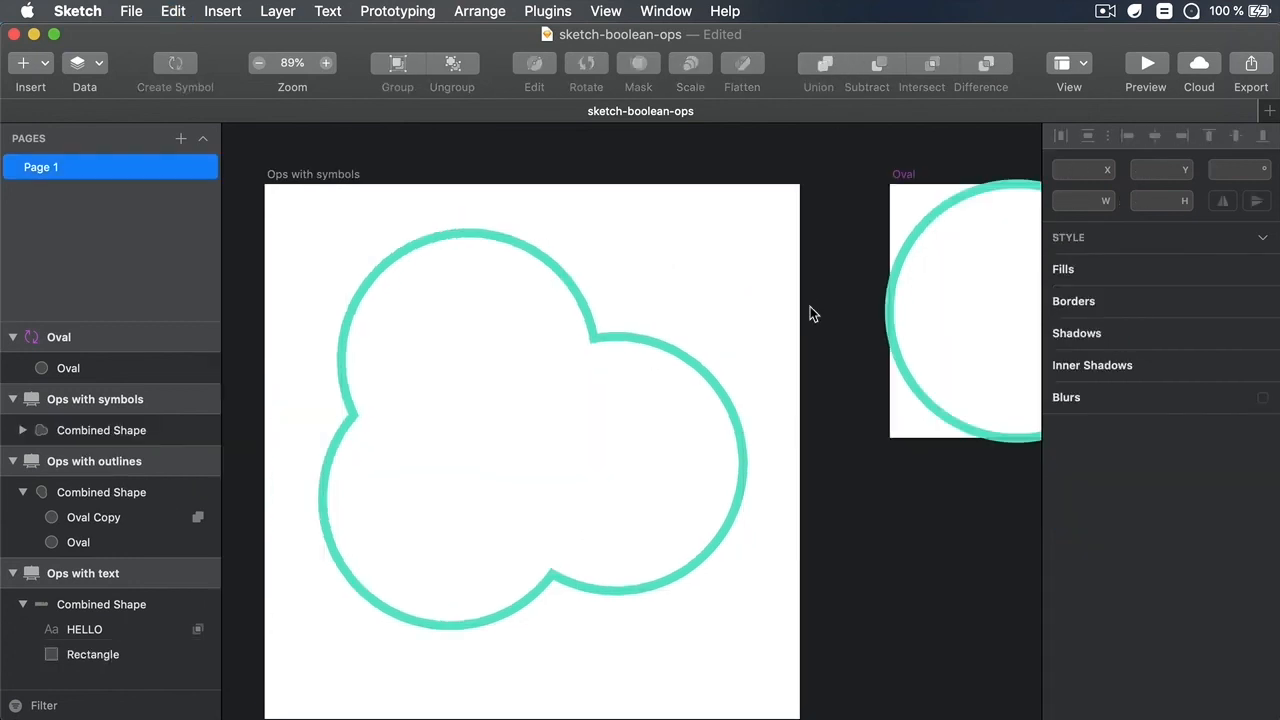
left_click(68, 367)
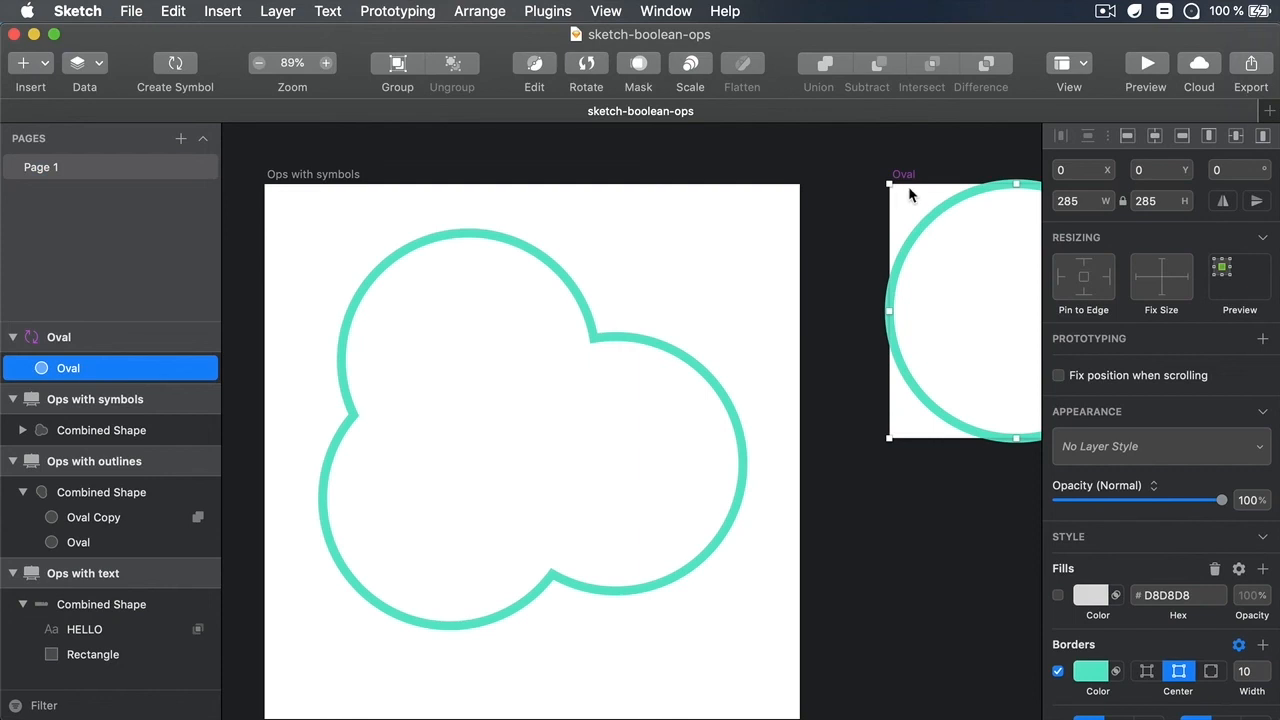
left_click_drag(888, 185, 911, 210)
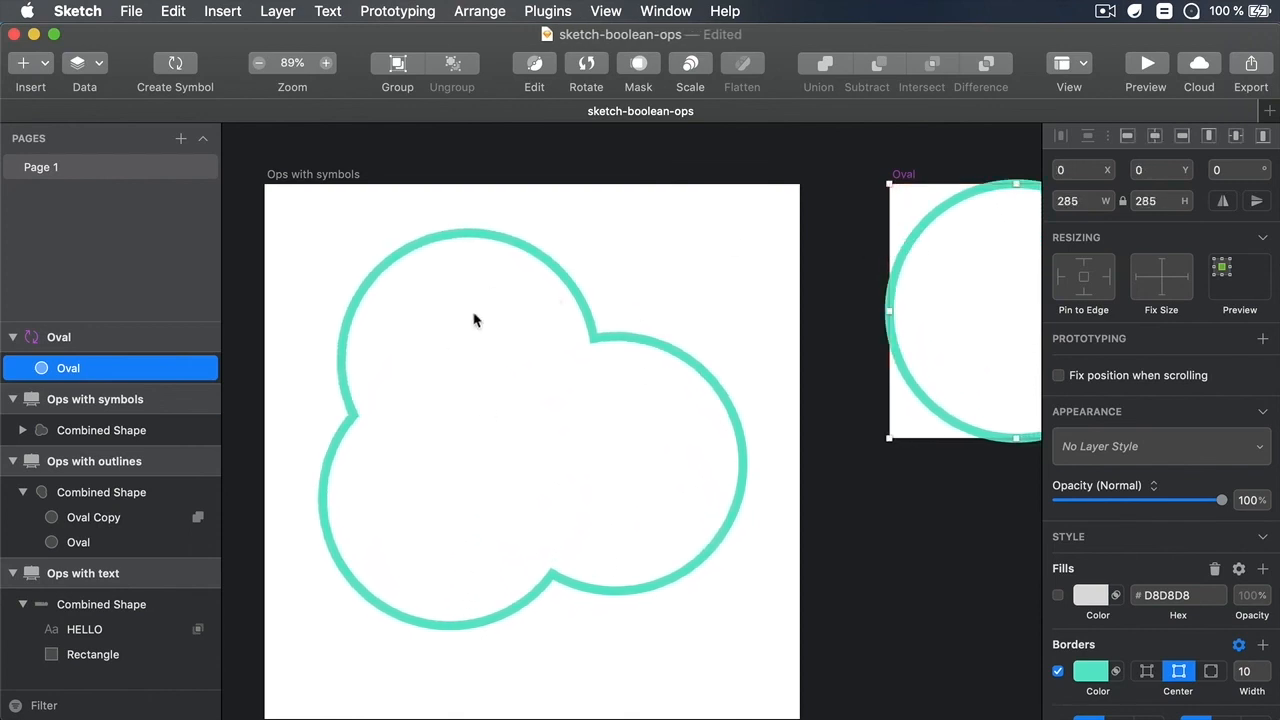
mouse_move(562, 354)
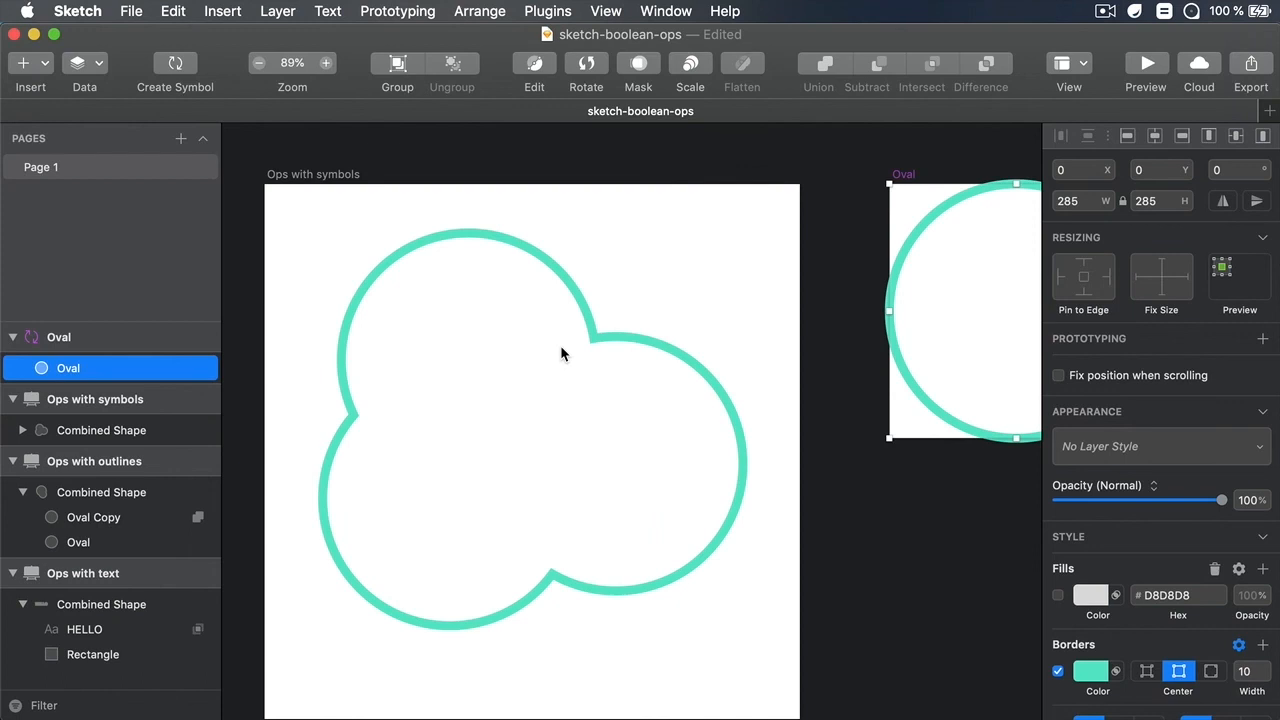
mouse_move(585, 349)
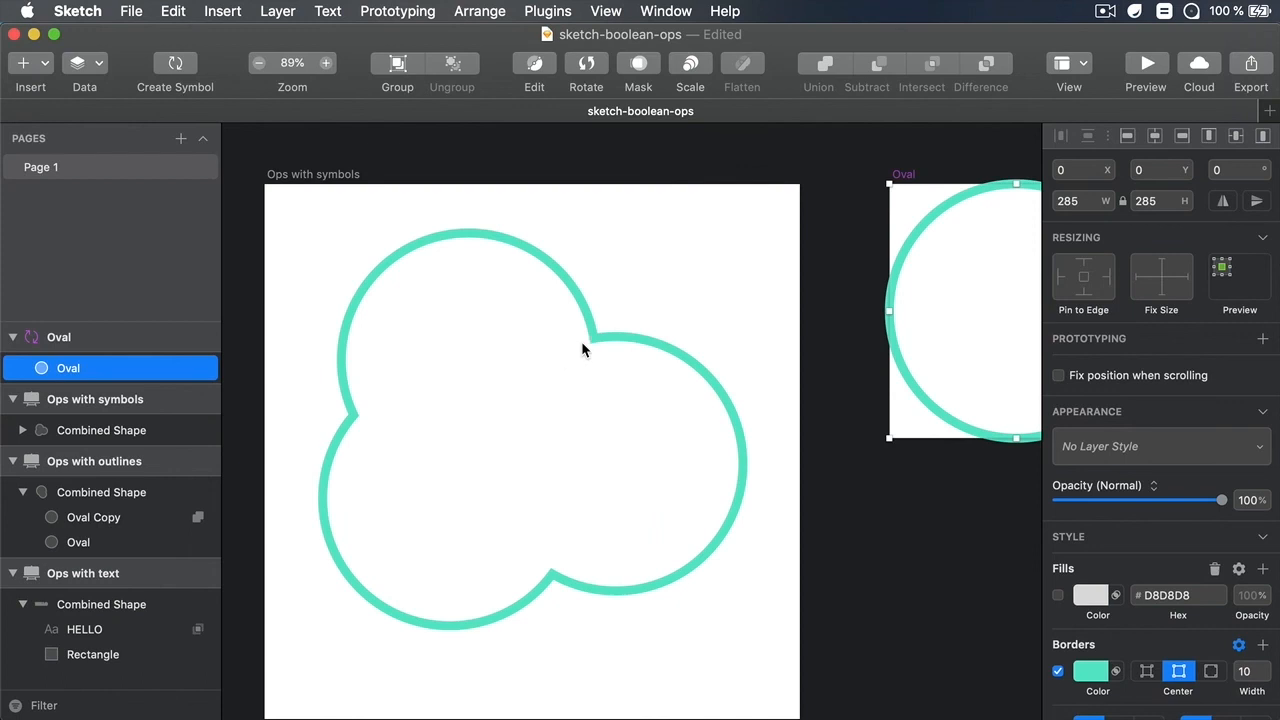
mouse_move(845, 255)
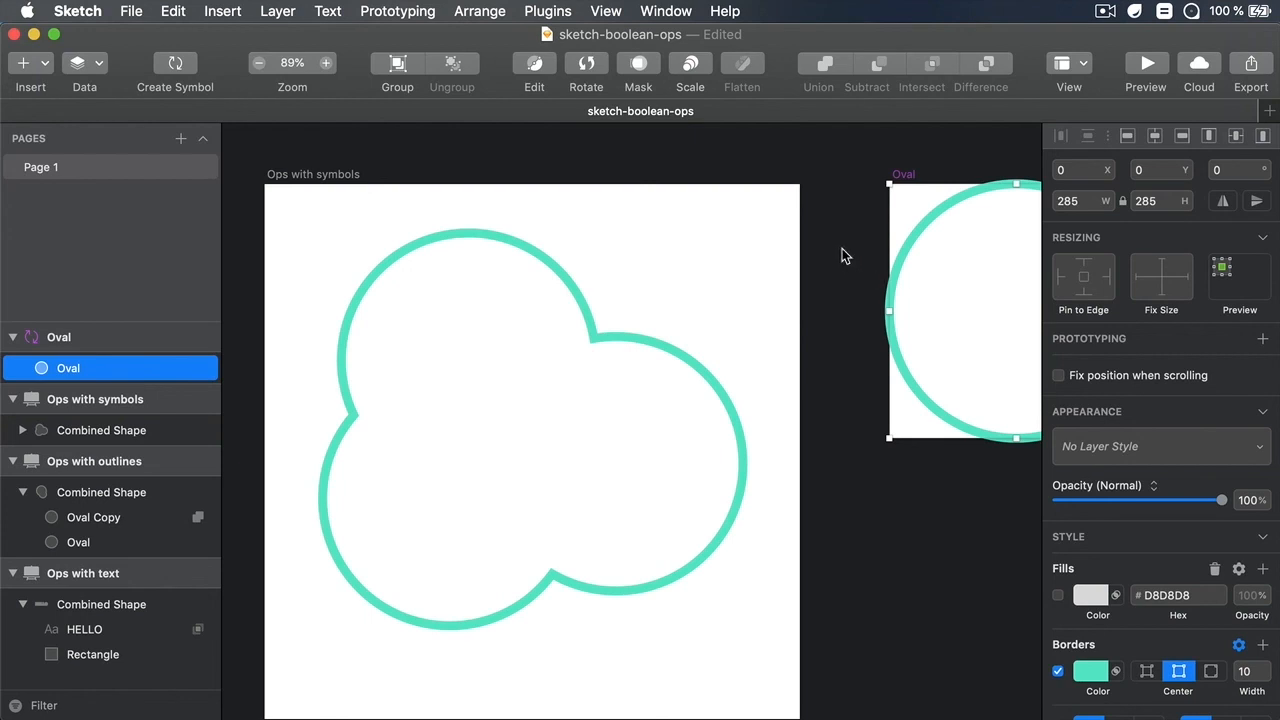
mouse_move(1096, 456)
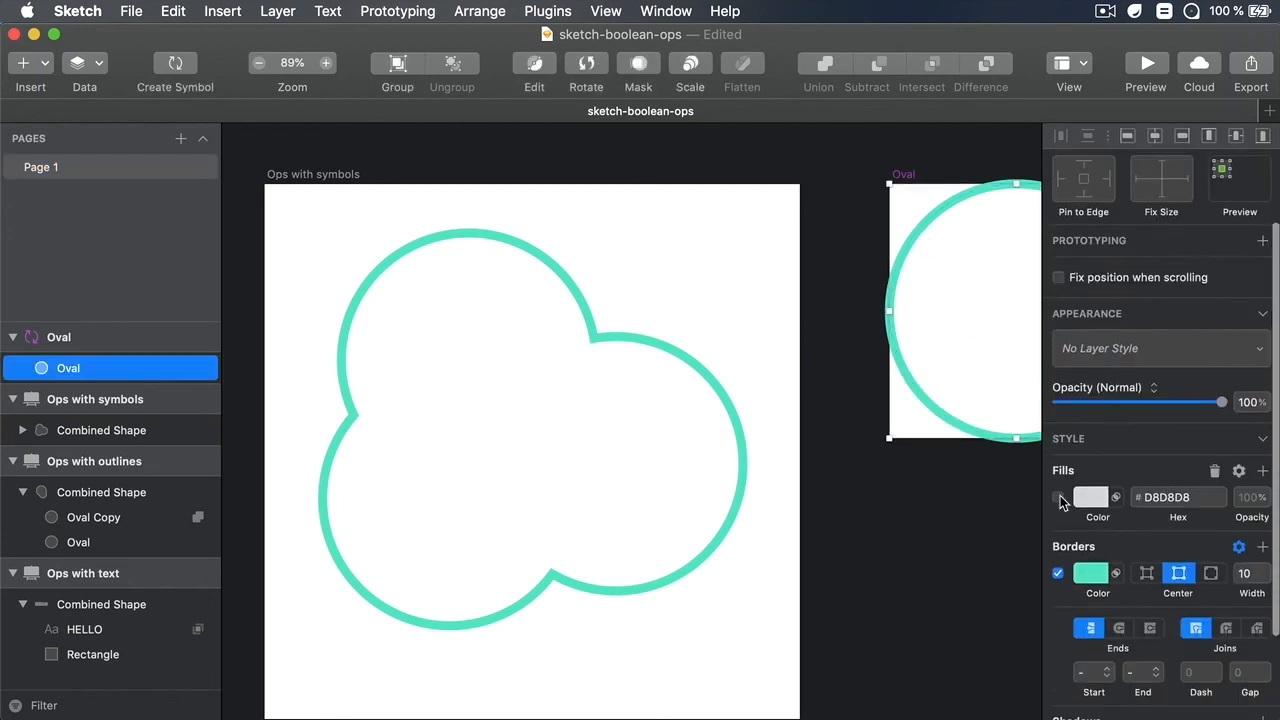
left_click(1058, 497)
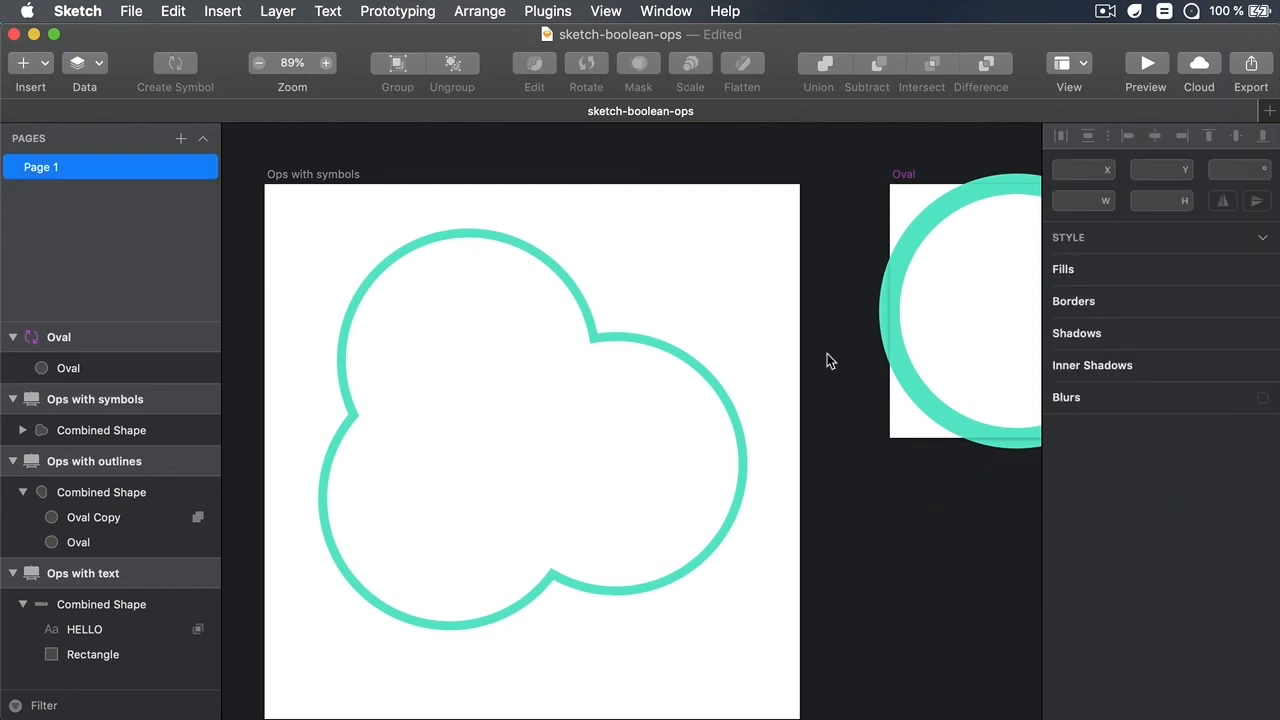
mouse_move(685, 293)
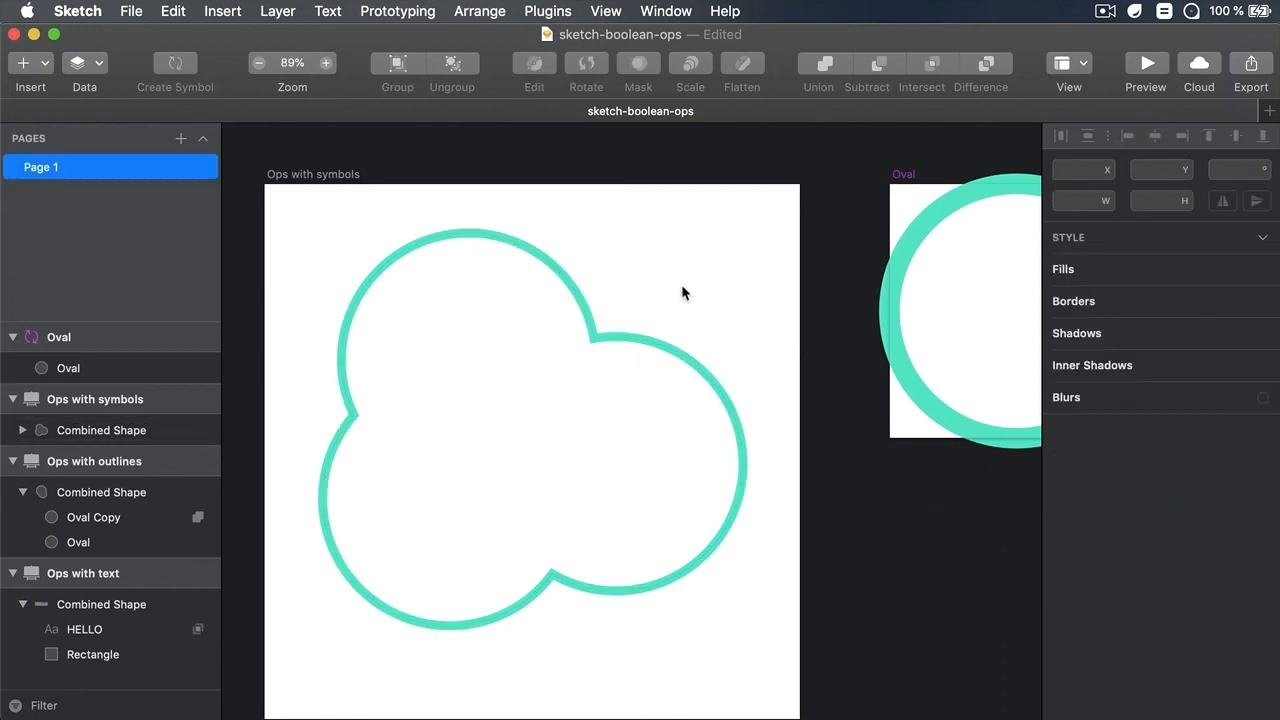
mouse_move(701, 314)
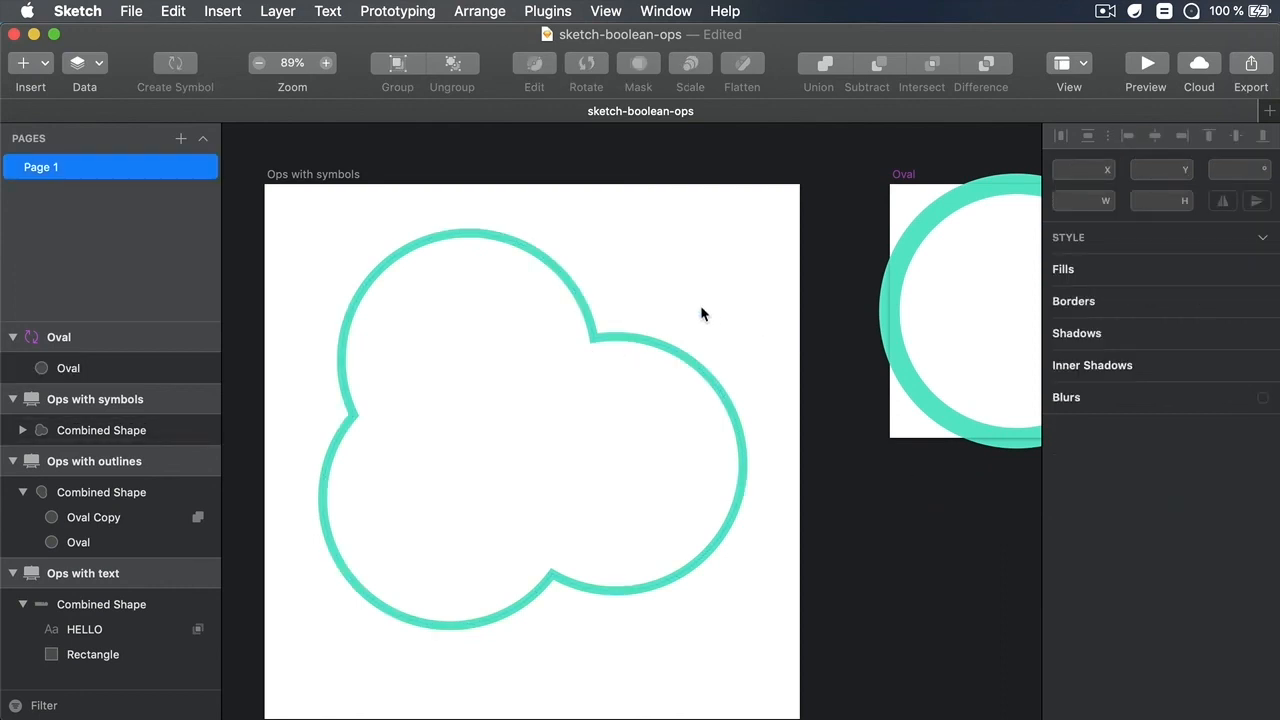